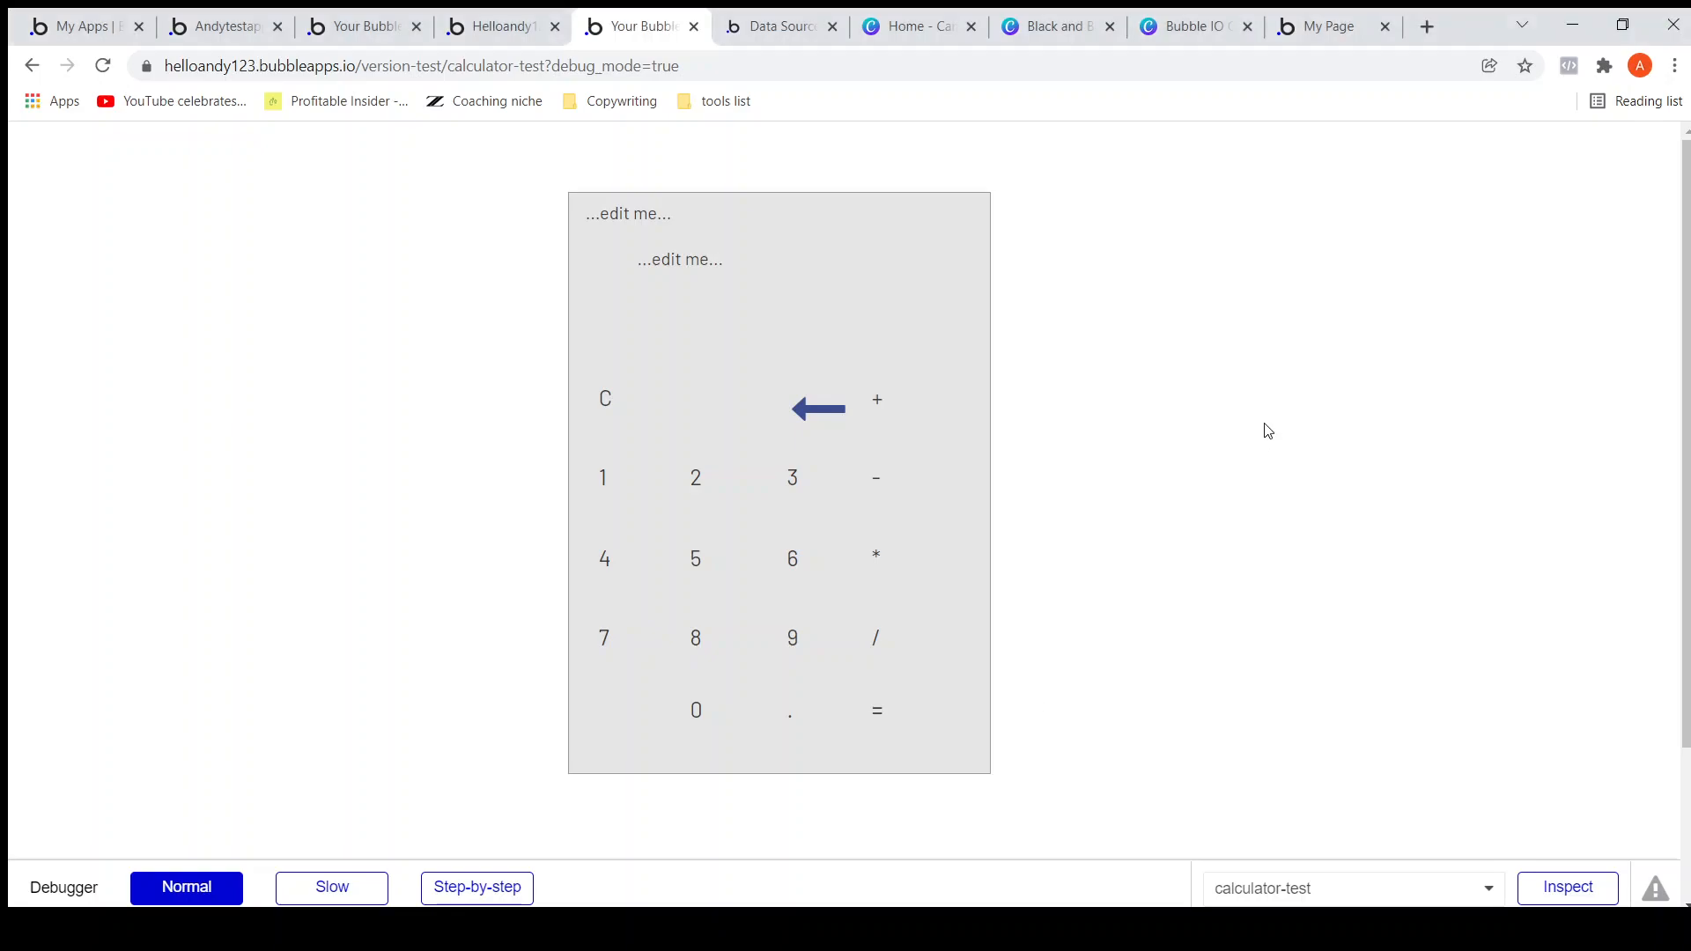
mouse_move(1254, 423)
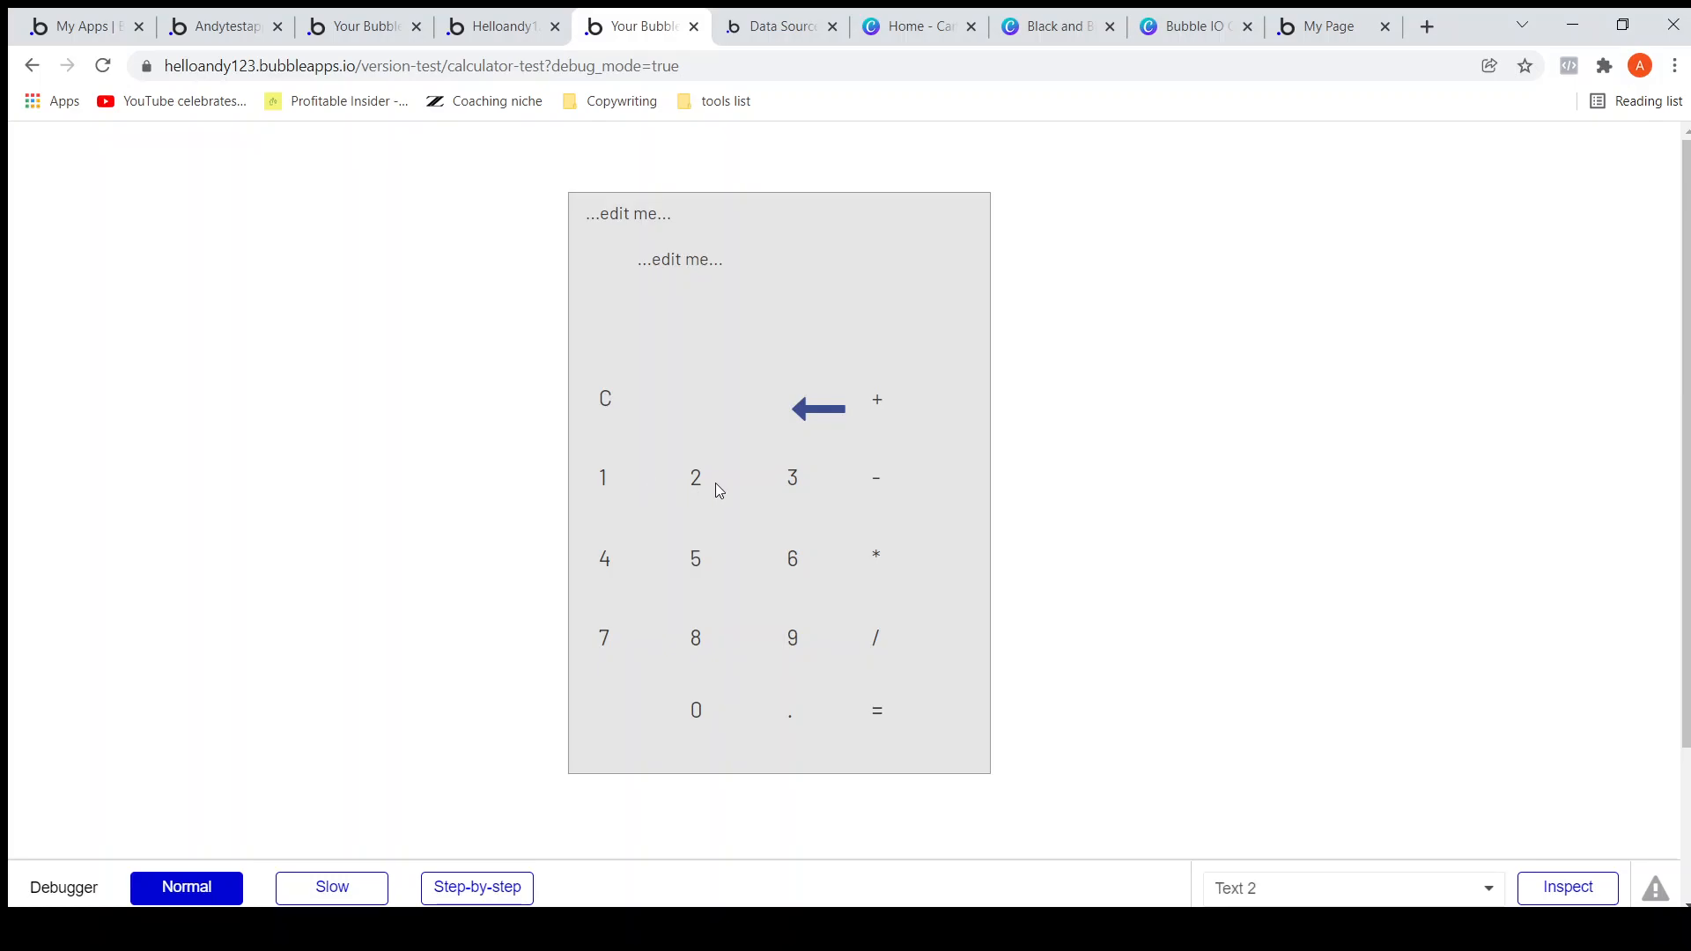
mouse_move(734, 479)
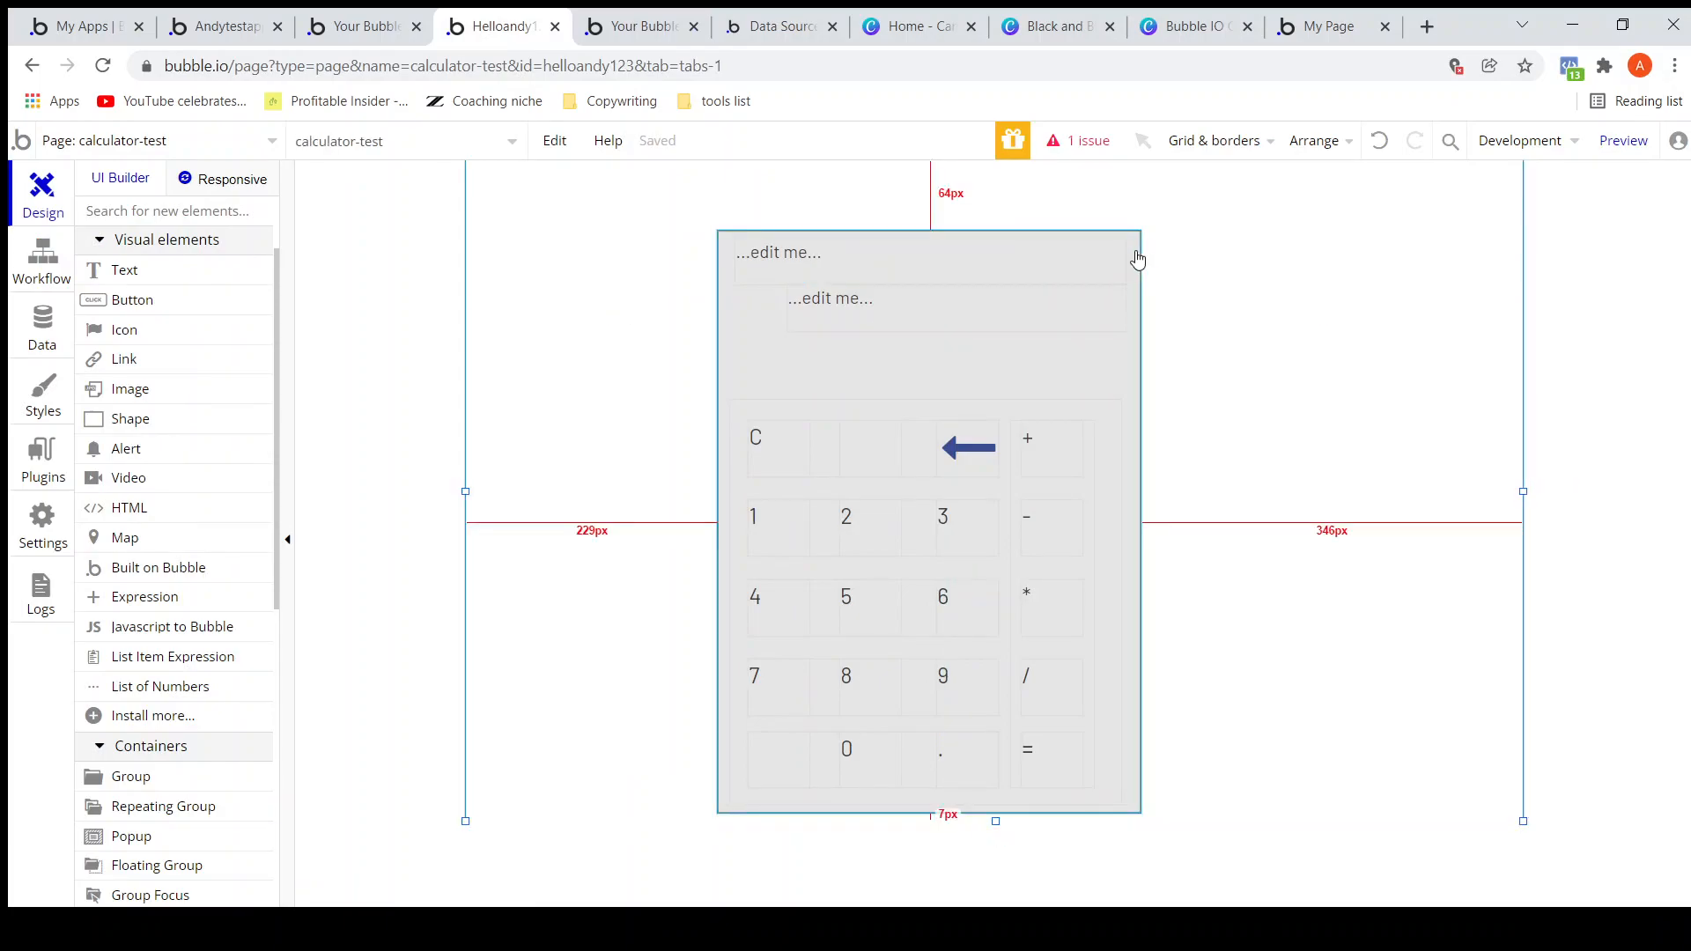
Select Group A and create a text-type custom state named 'Expression' in its inspector.
click(1137, 259)
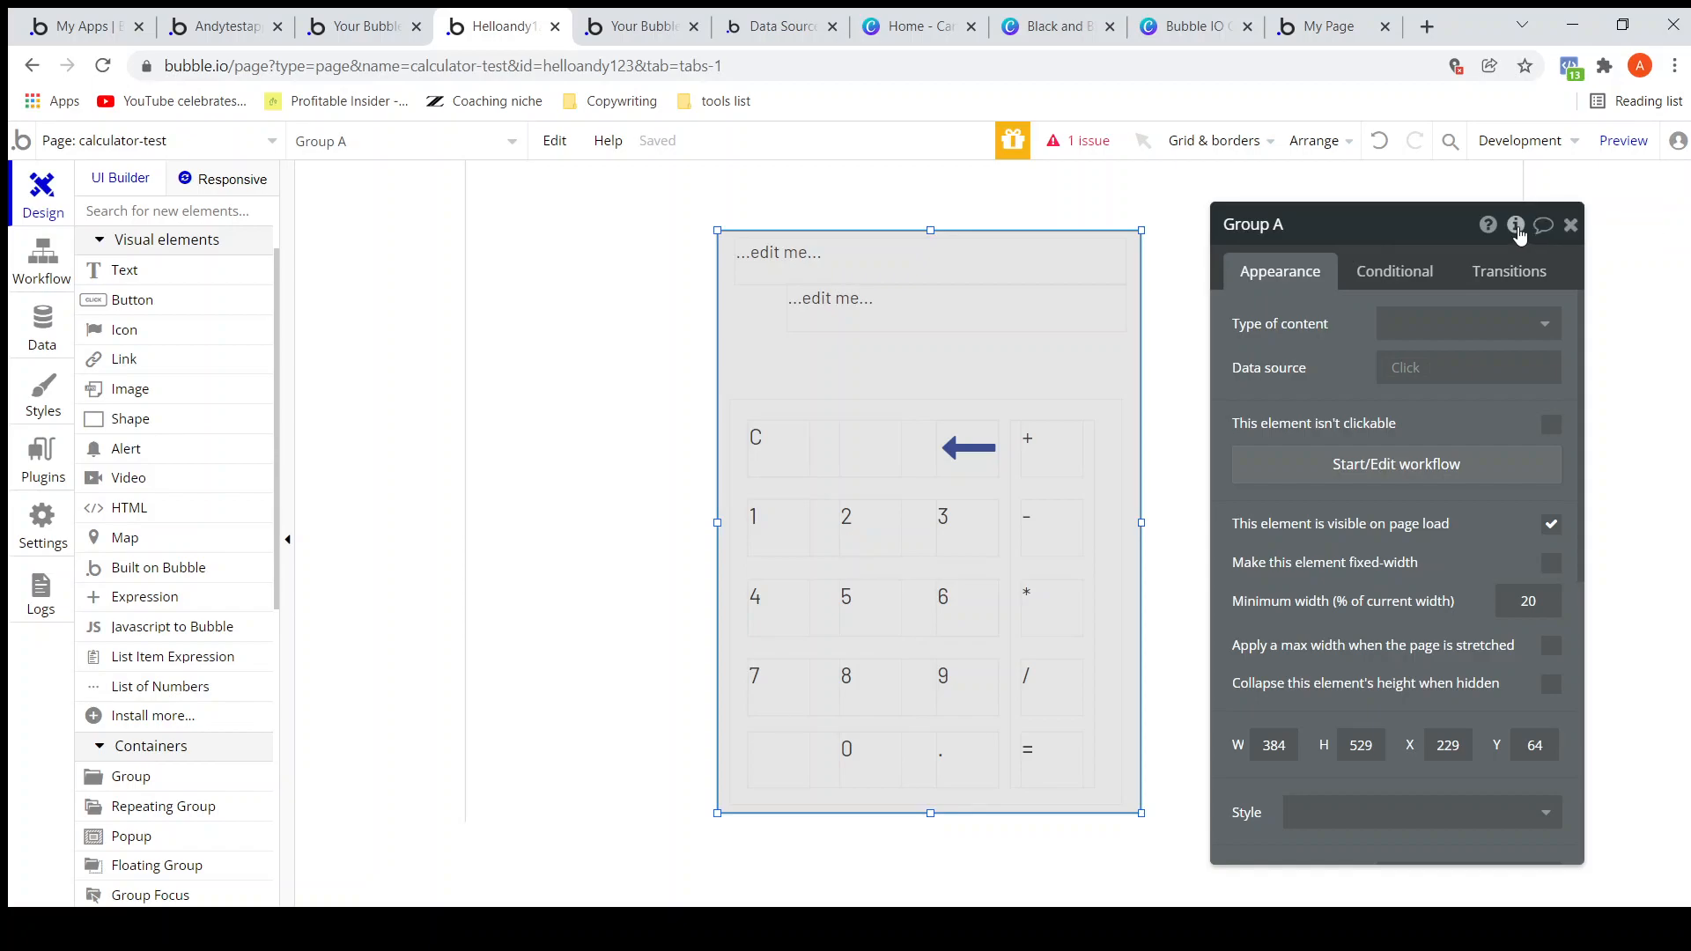
click(1517, 225)
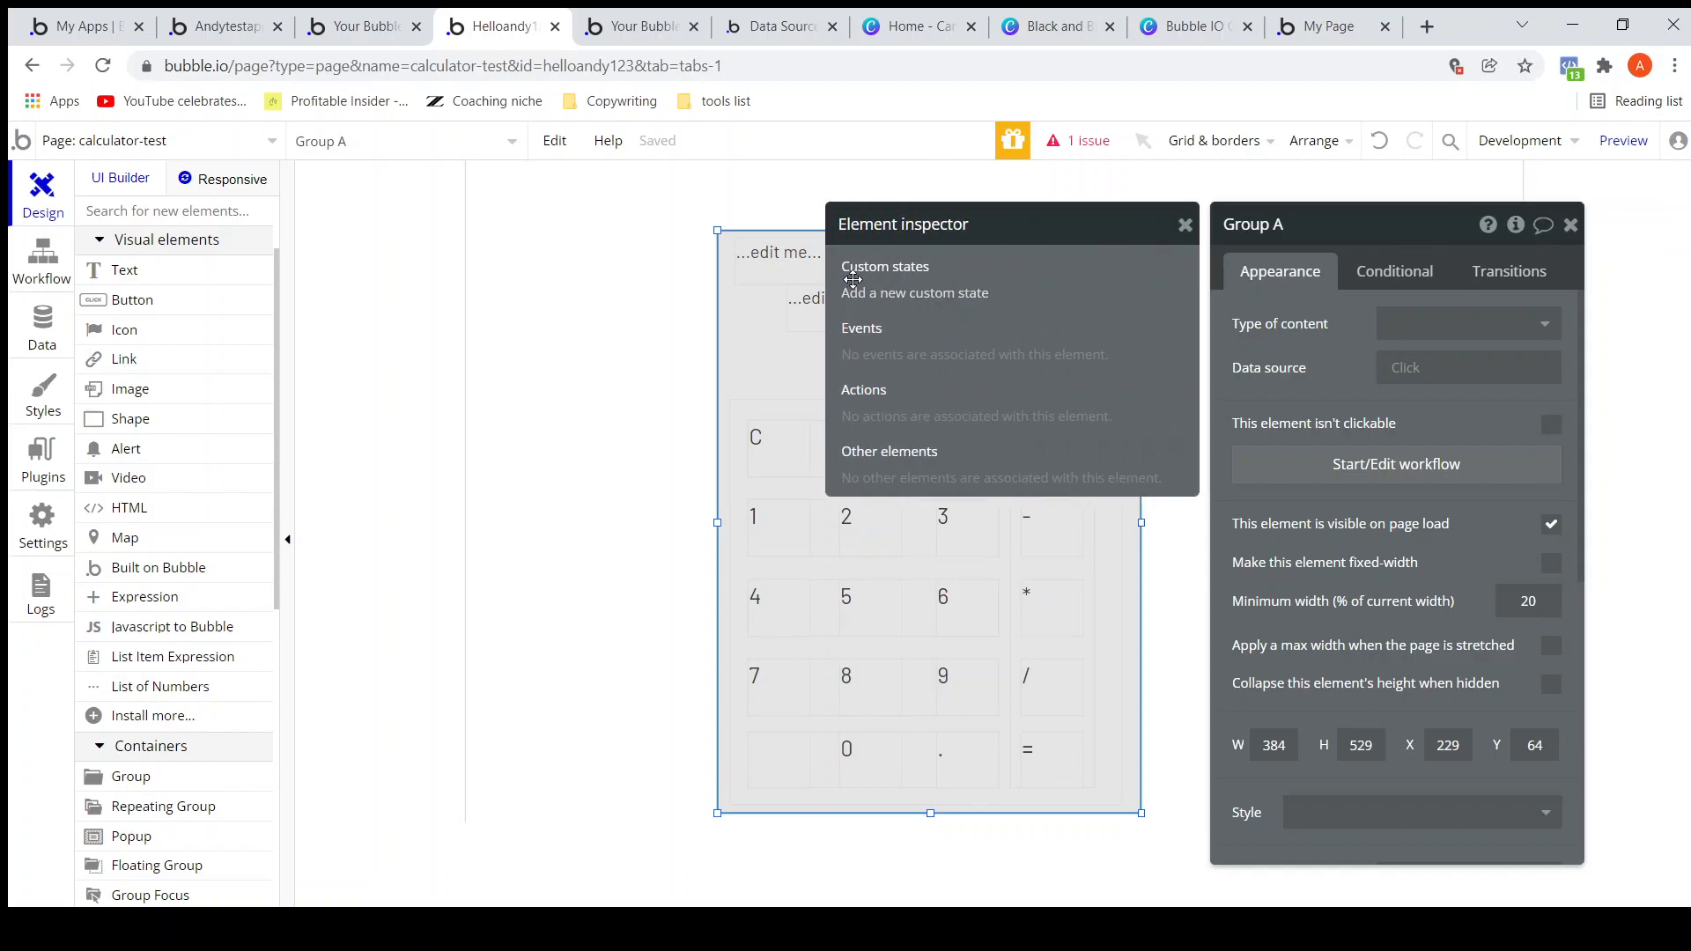
click(913, 292)
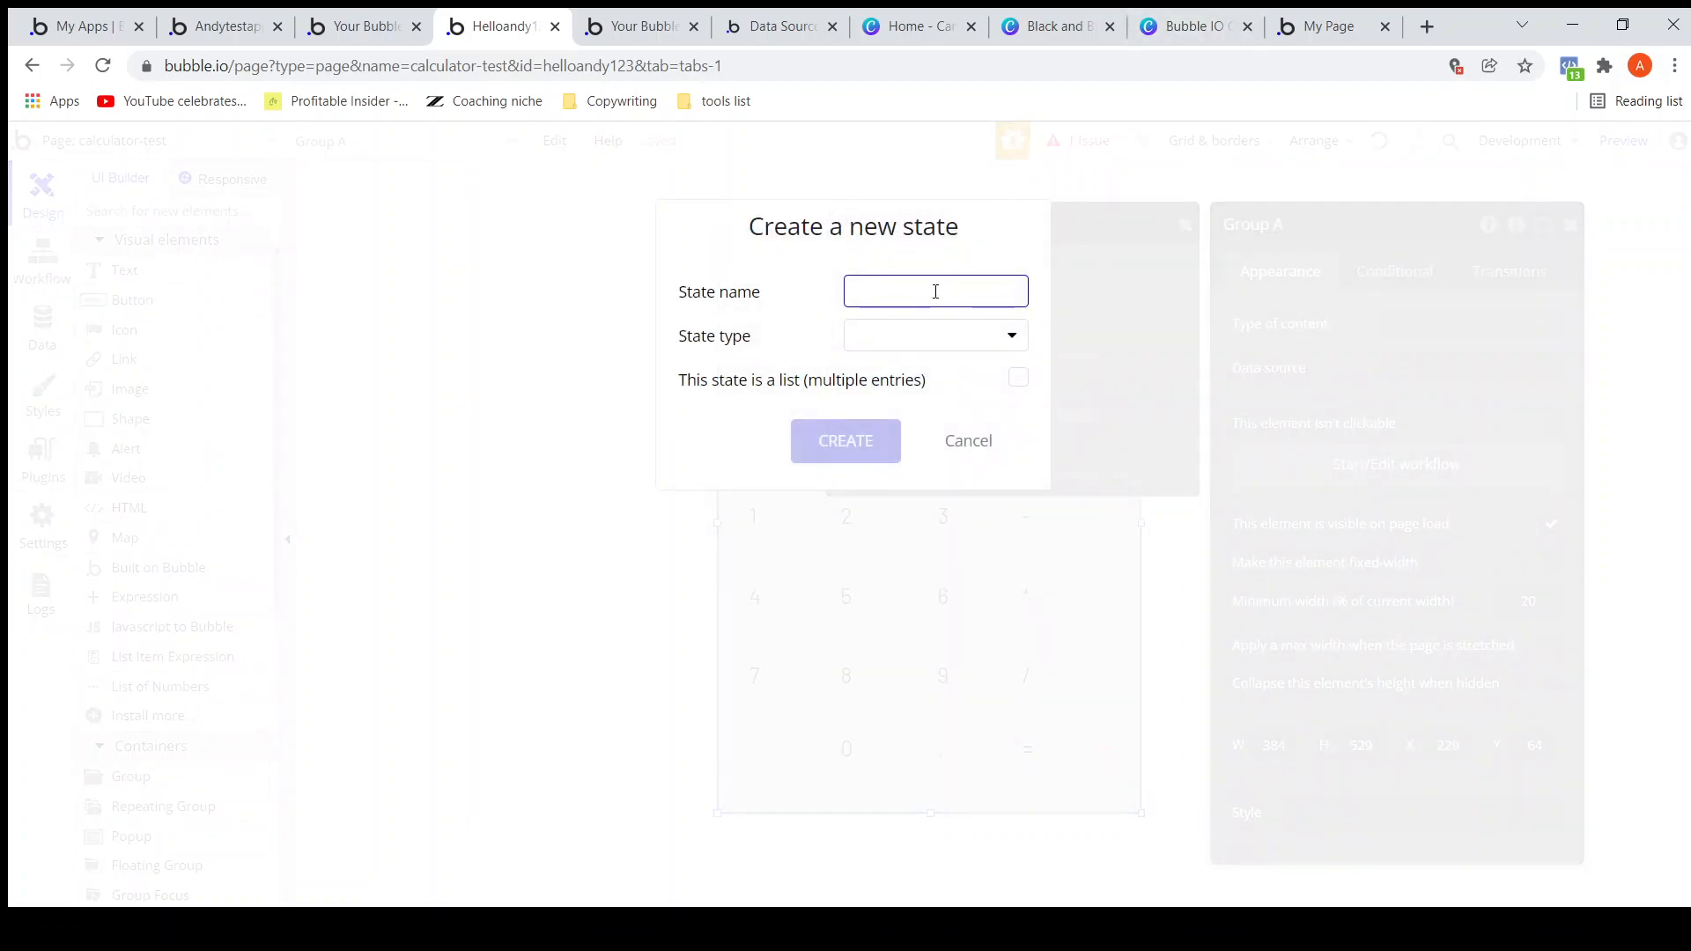
text(Expression)
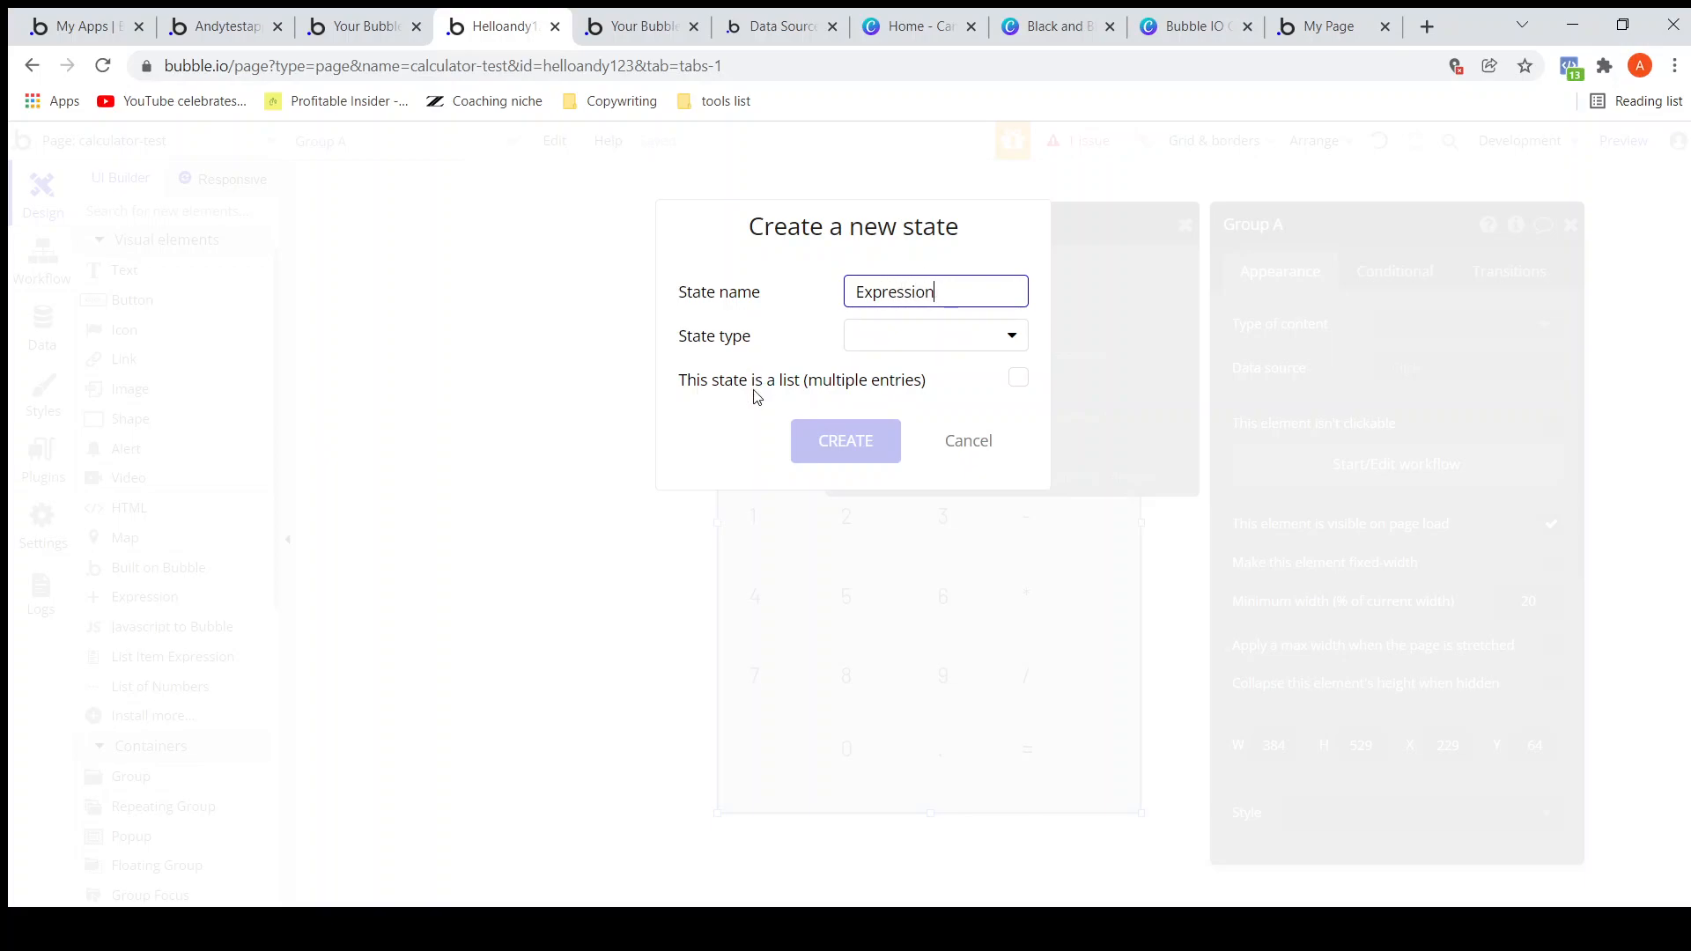
click(932, 335)
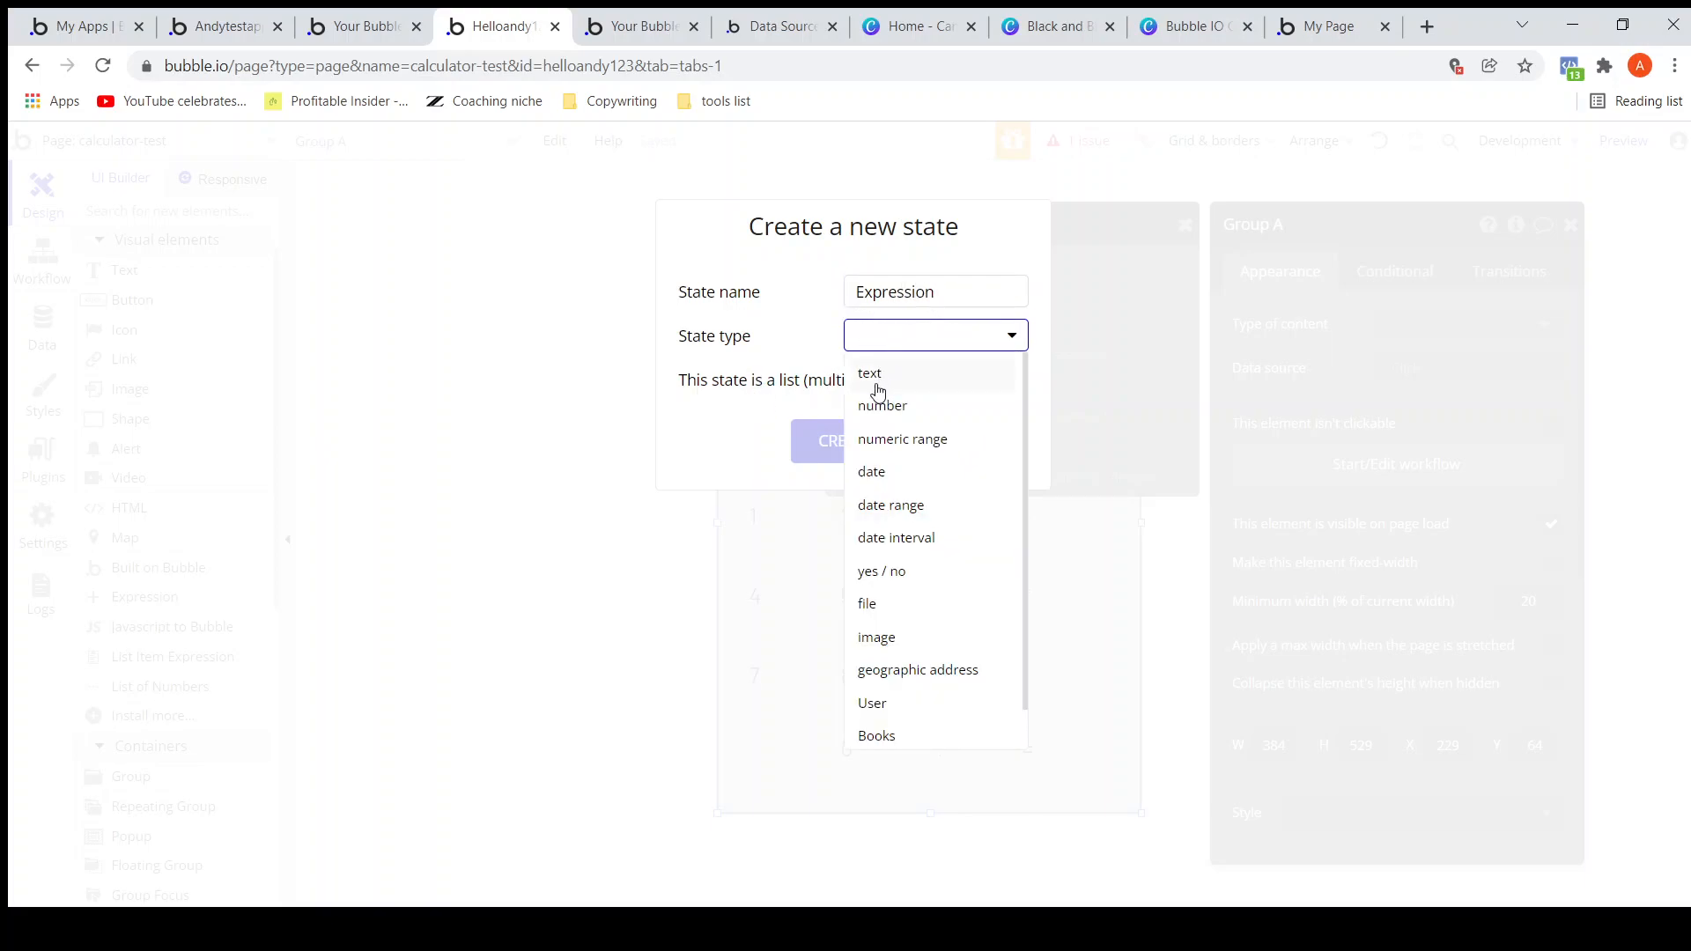
mouse_move(869, 379)
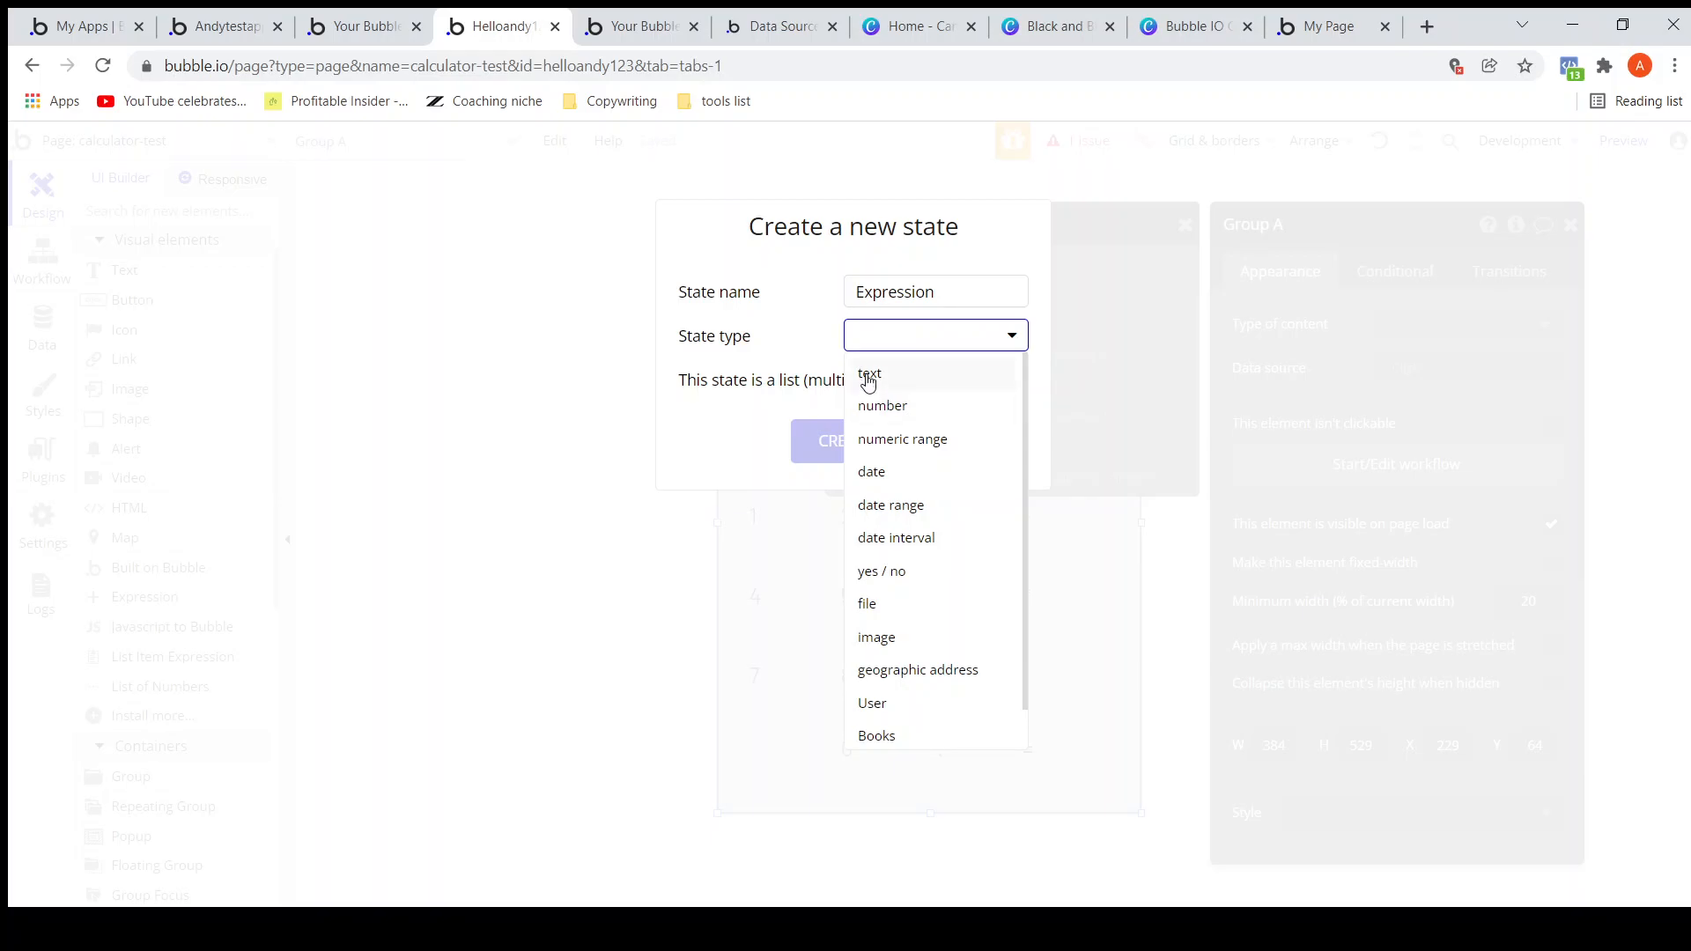
click(869, 374)
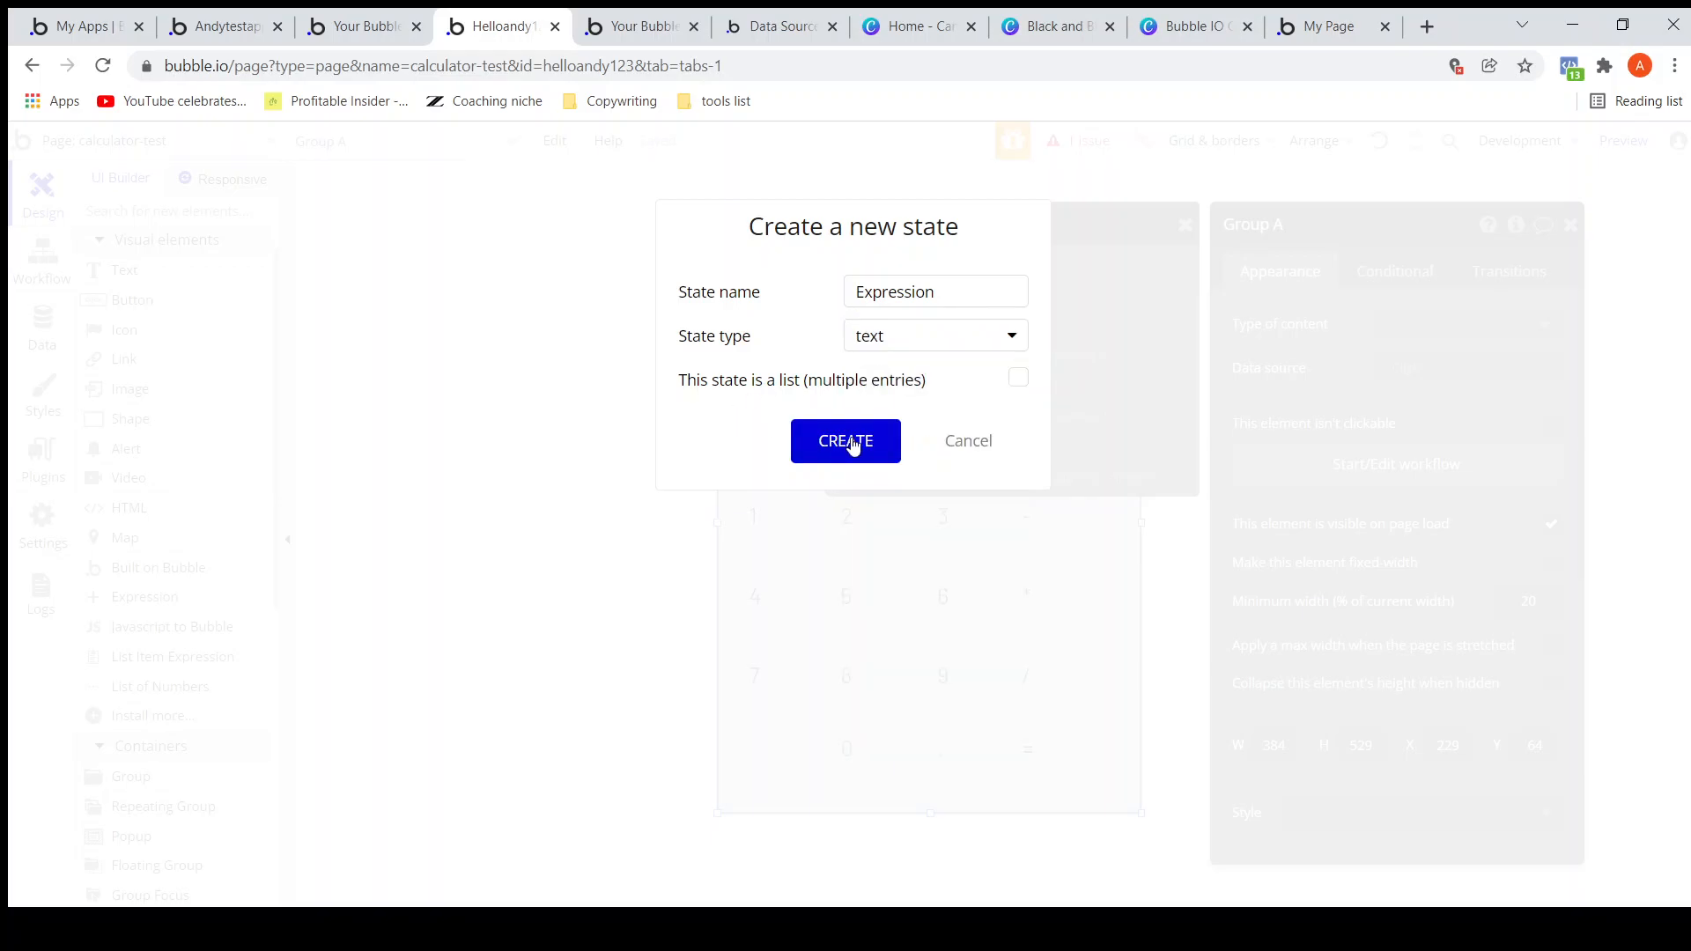
click(845, 440)
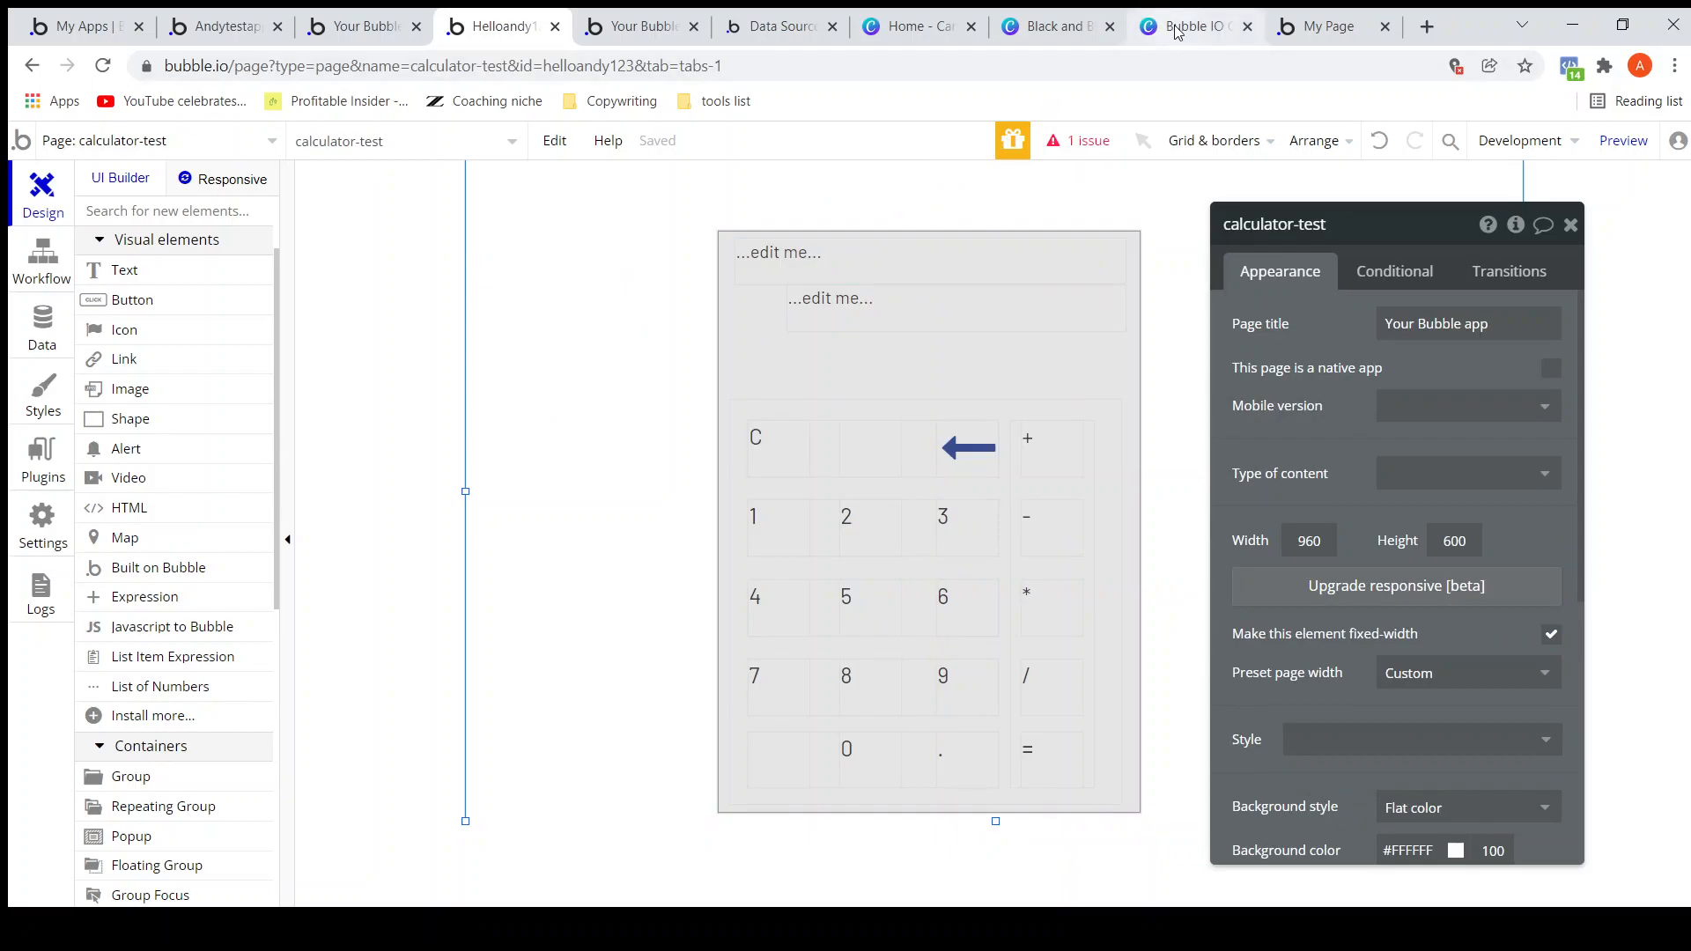
Switch to the Canva 'Bubble IO Course' deck and open then dismiss the Present panel.
click(1192, 25)
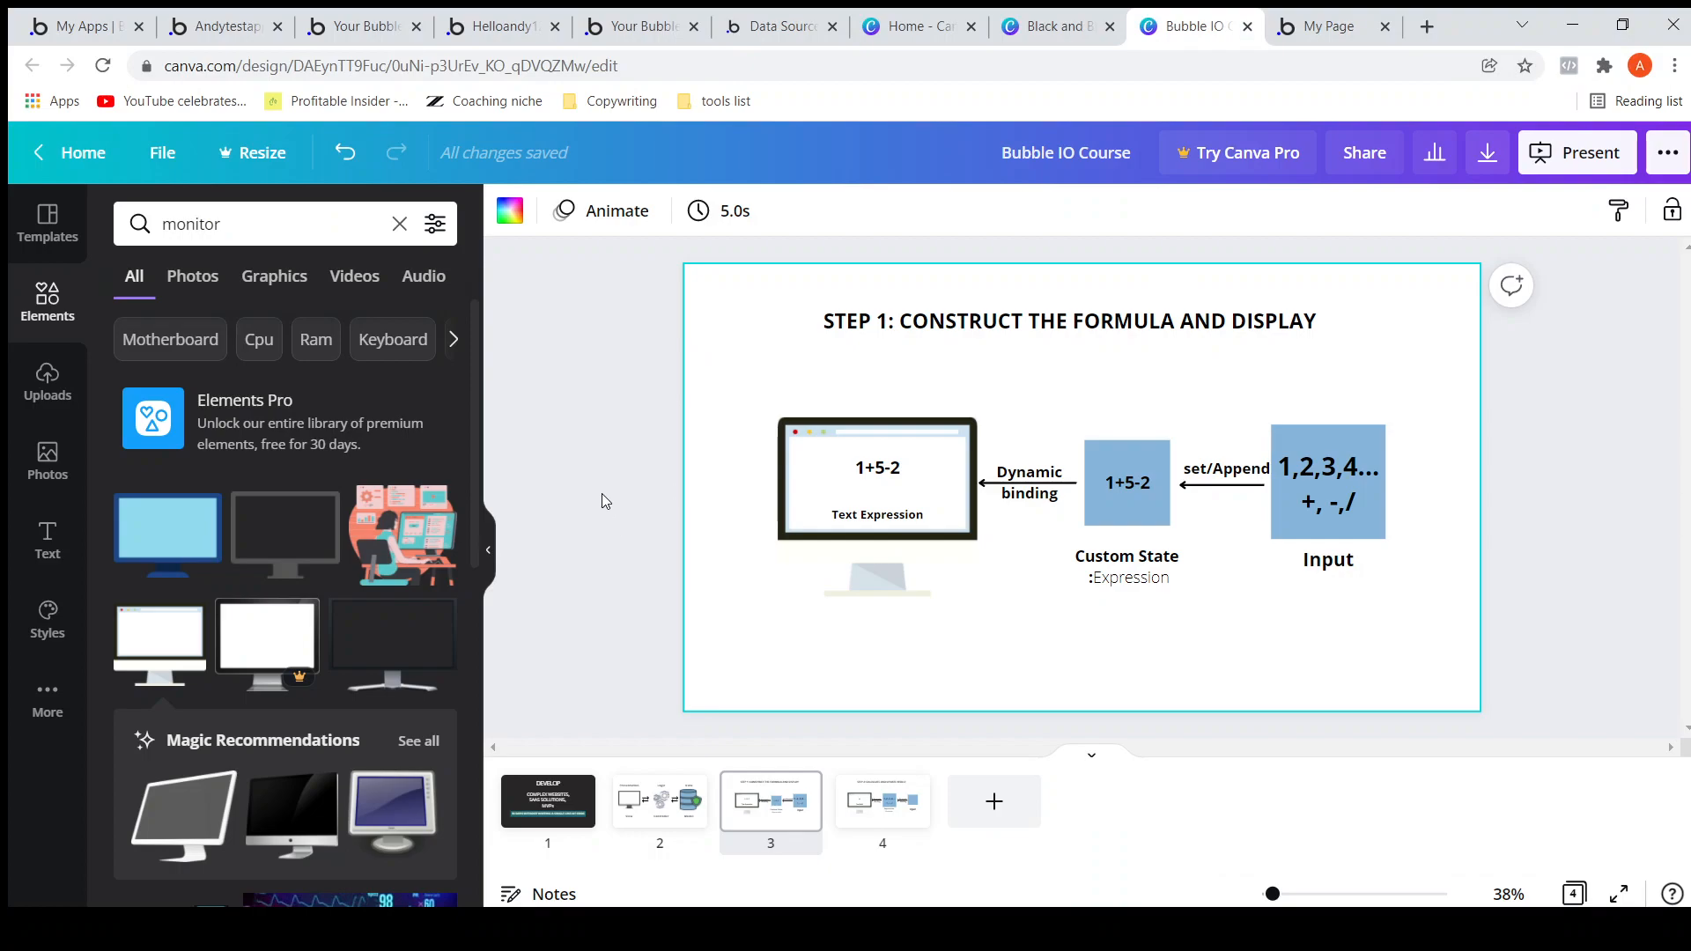
click(1576, 153)
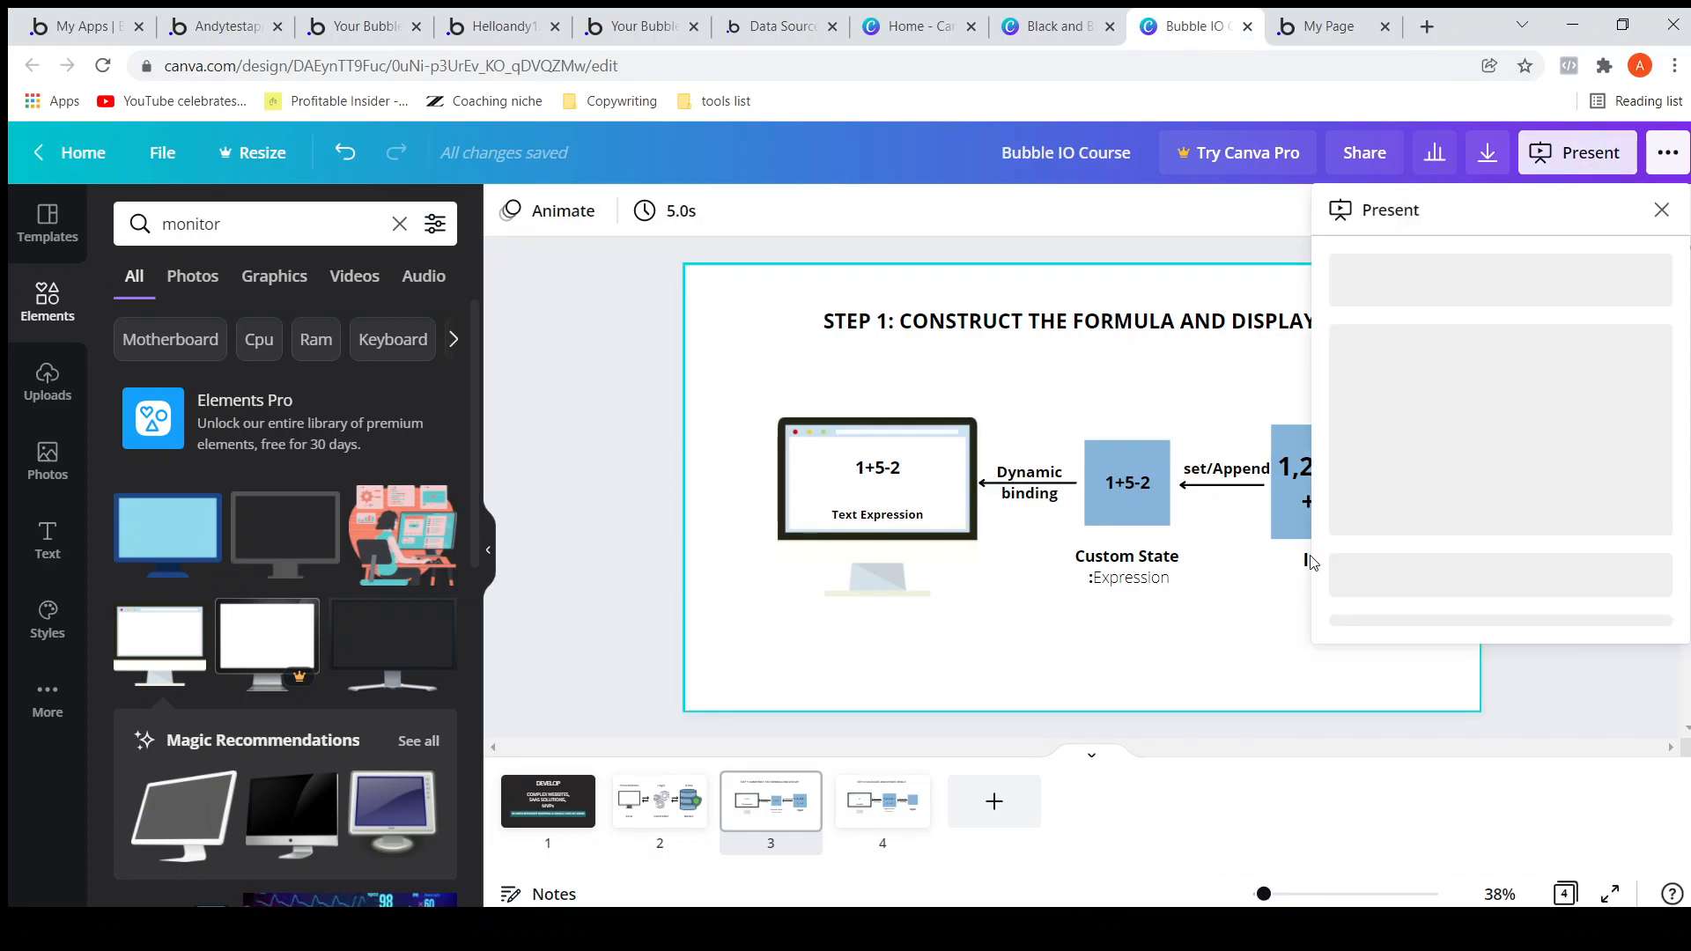
click(1661, 209)
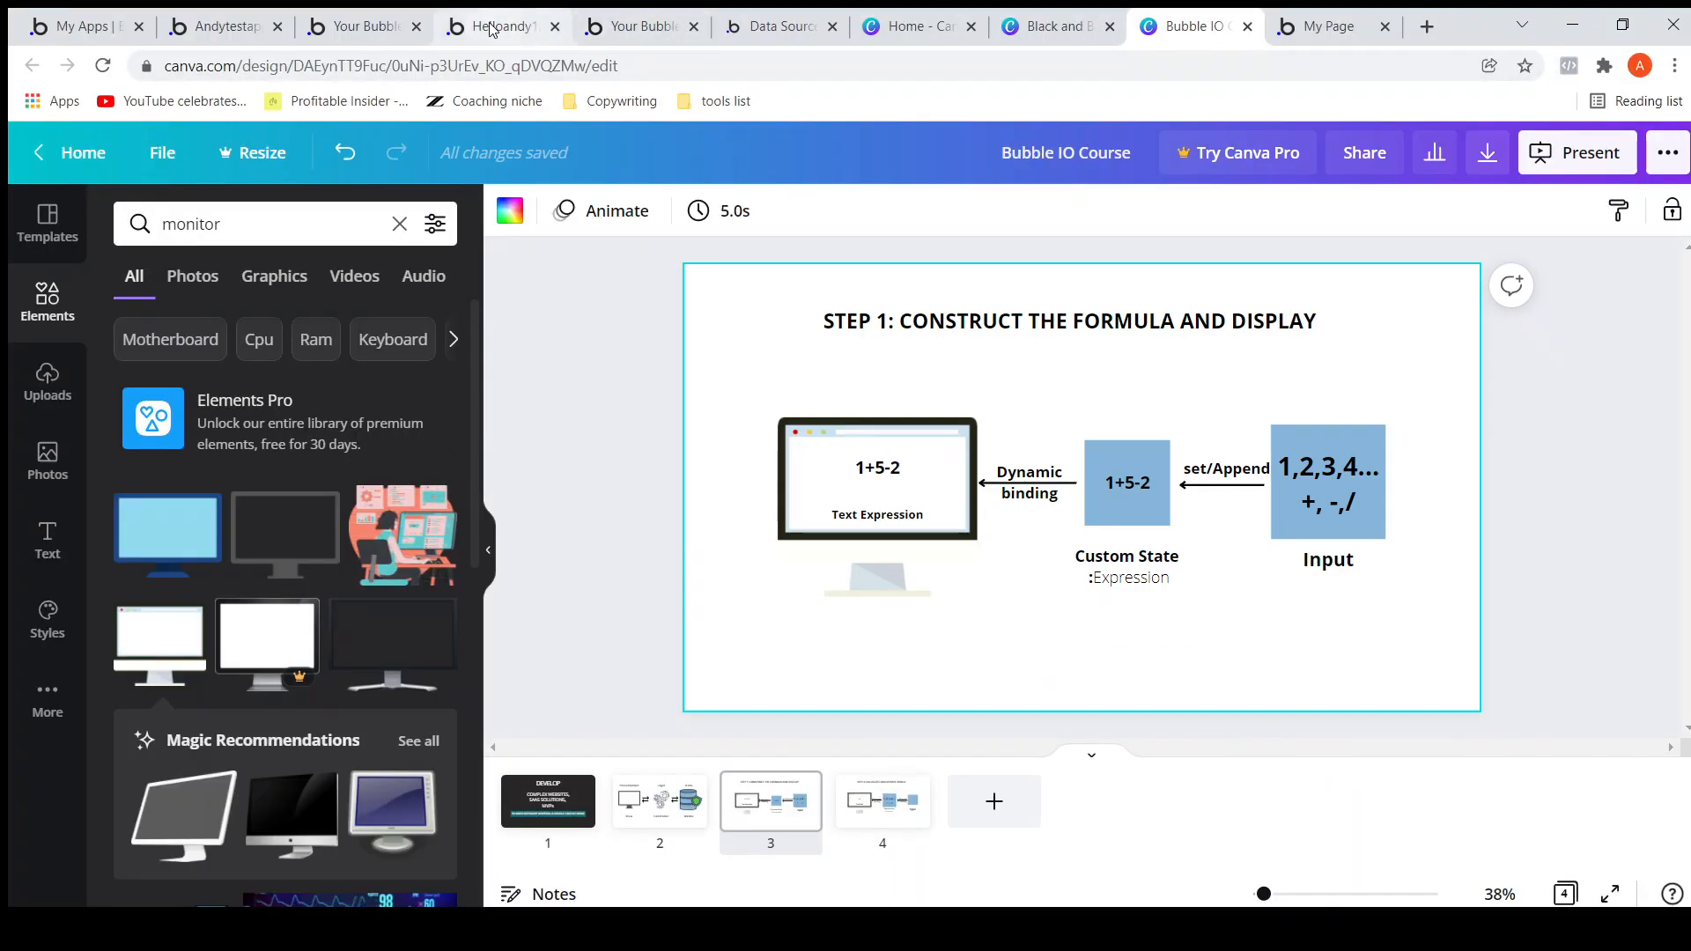
Back in Bubble, select the '1' key (Text 1) and start its click workflow.
click(500, 26)
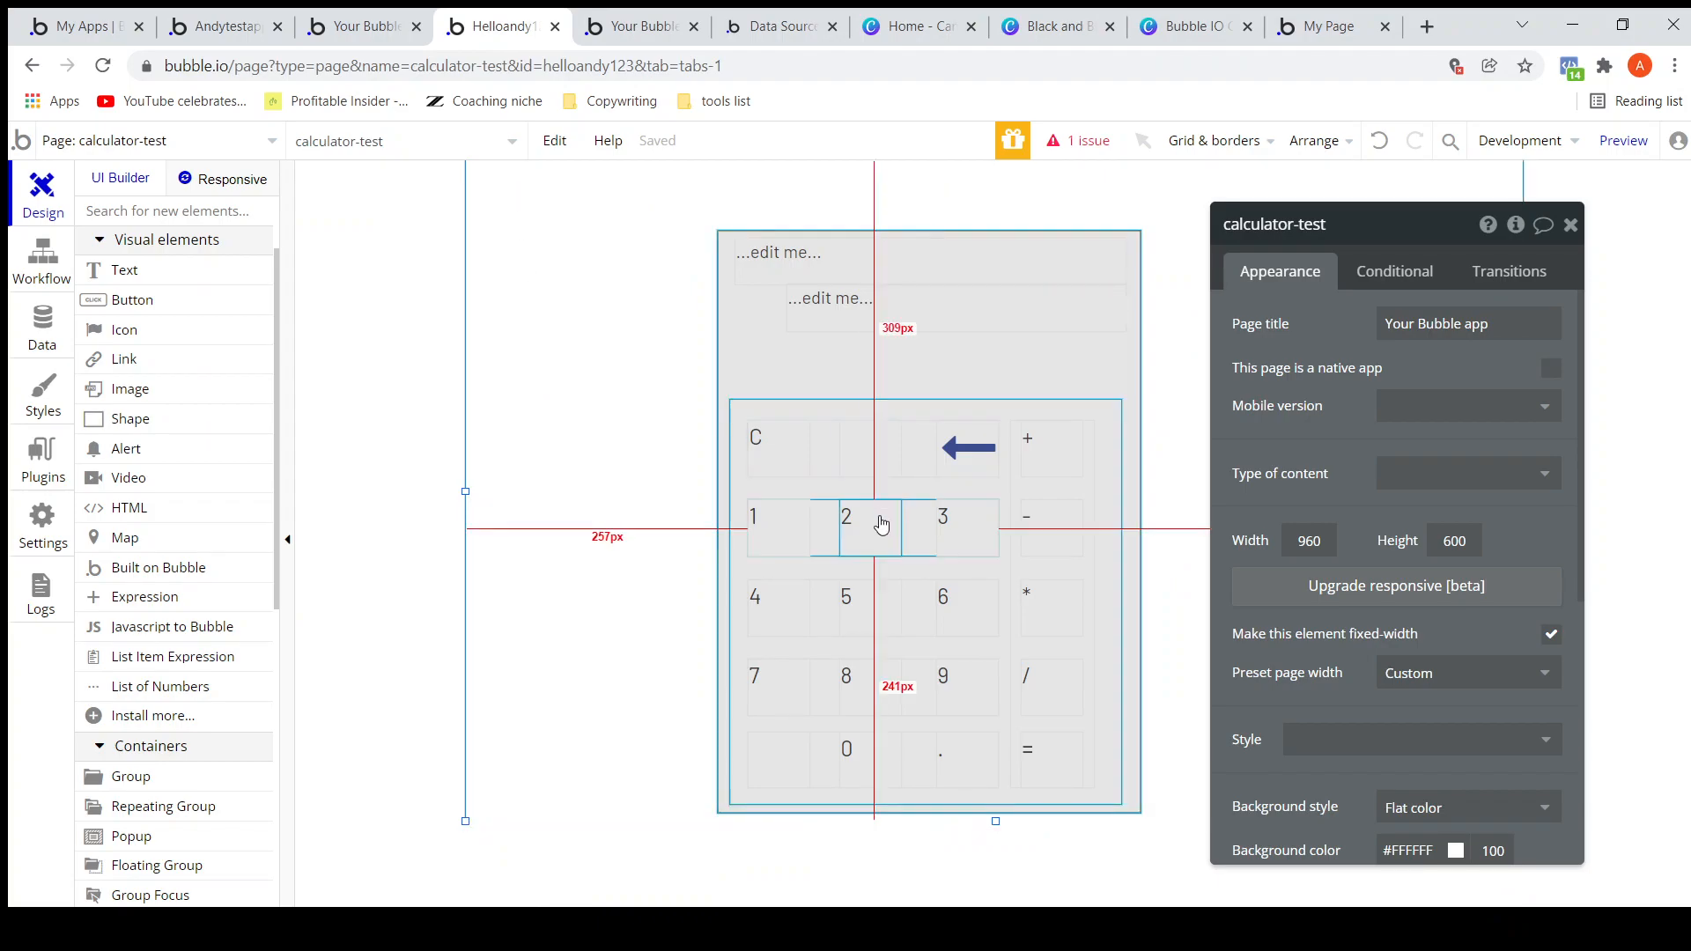
click(753, 528)
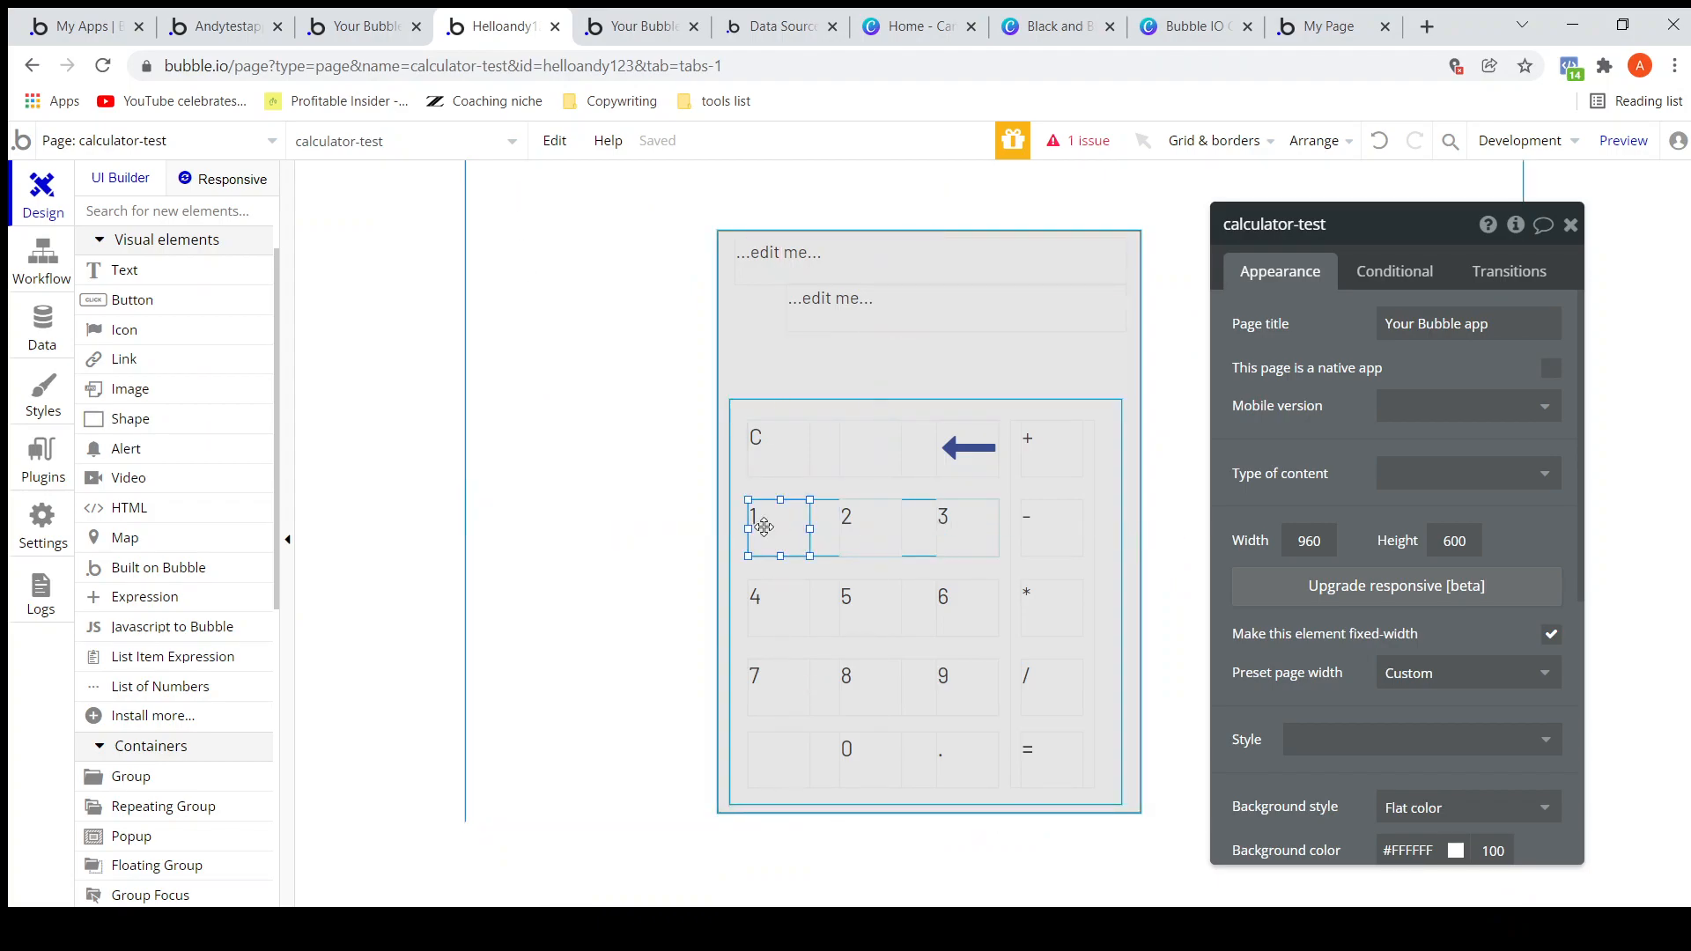
click(755, 528)
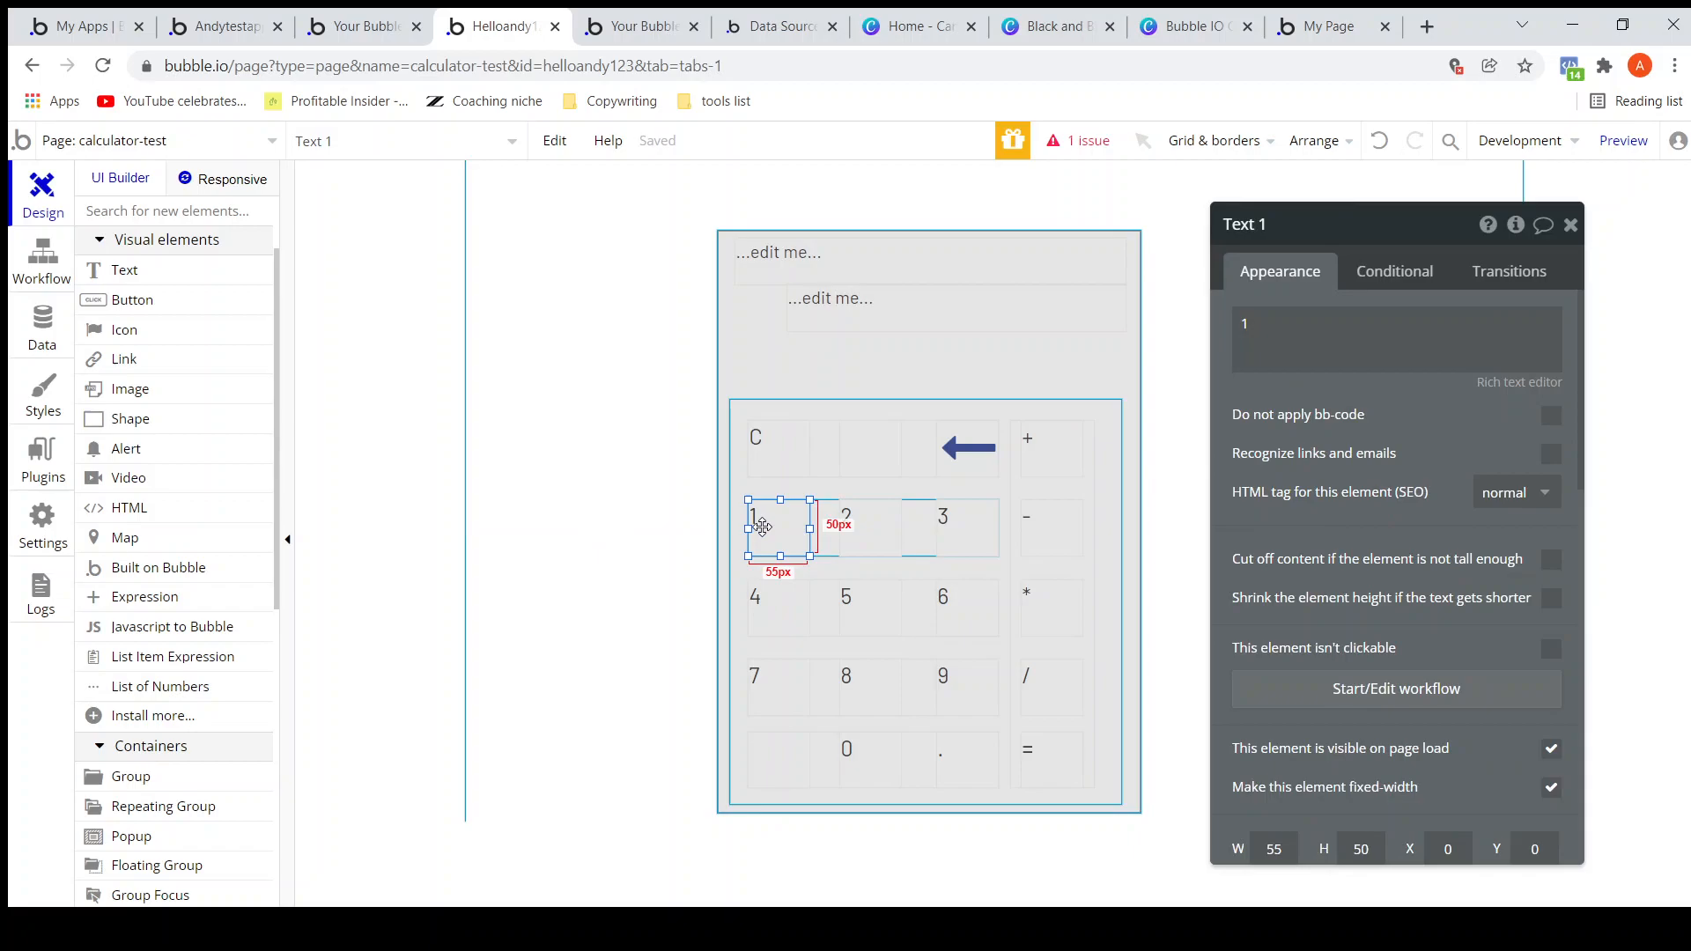
mouse_move(1364, 688)
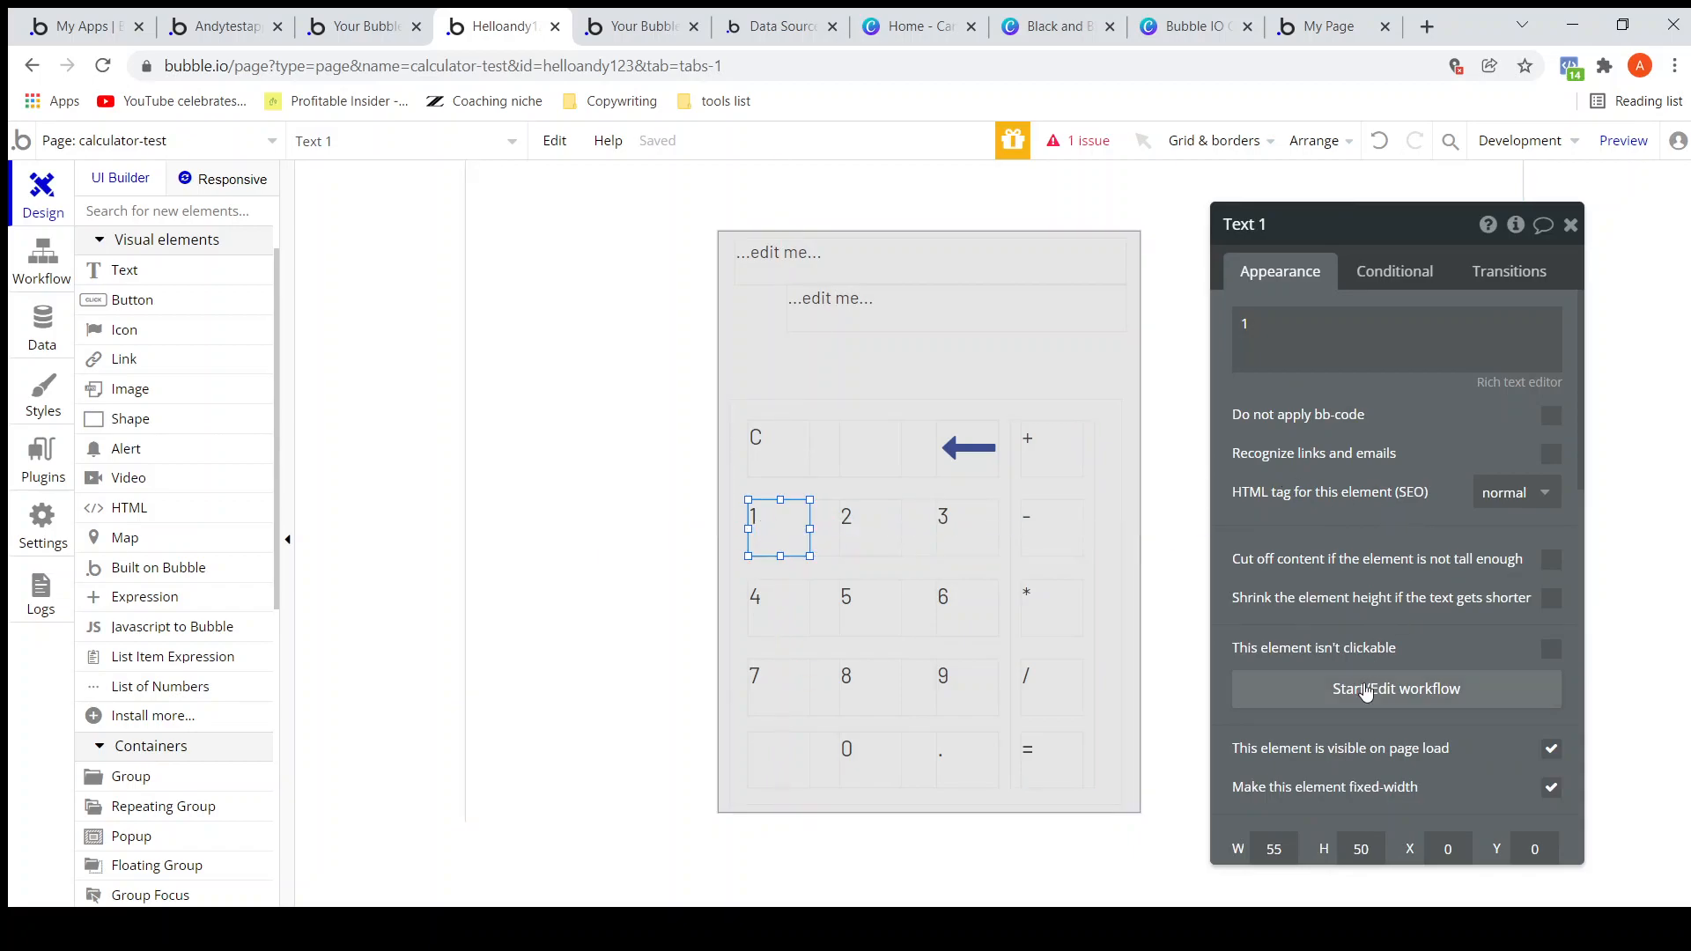
click(1394, 688)
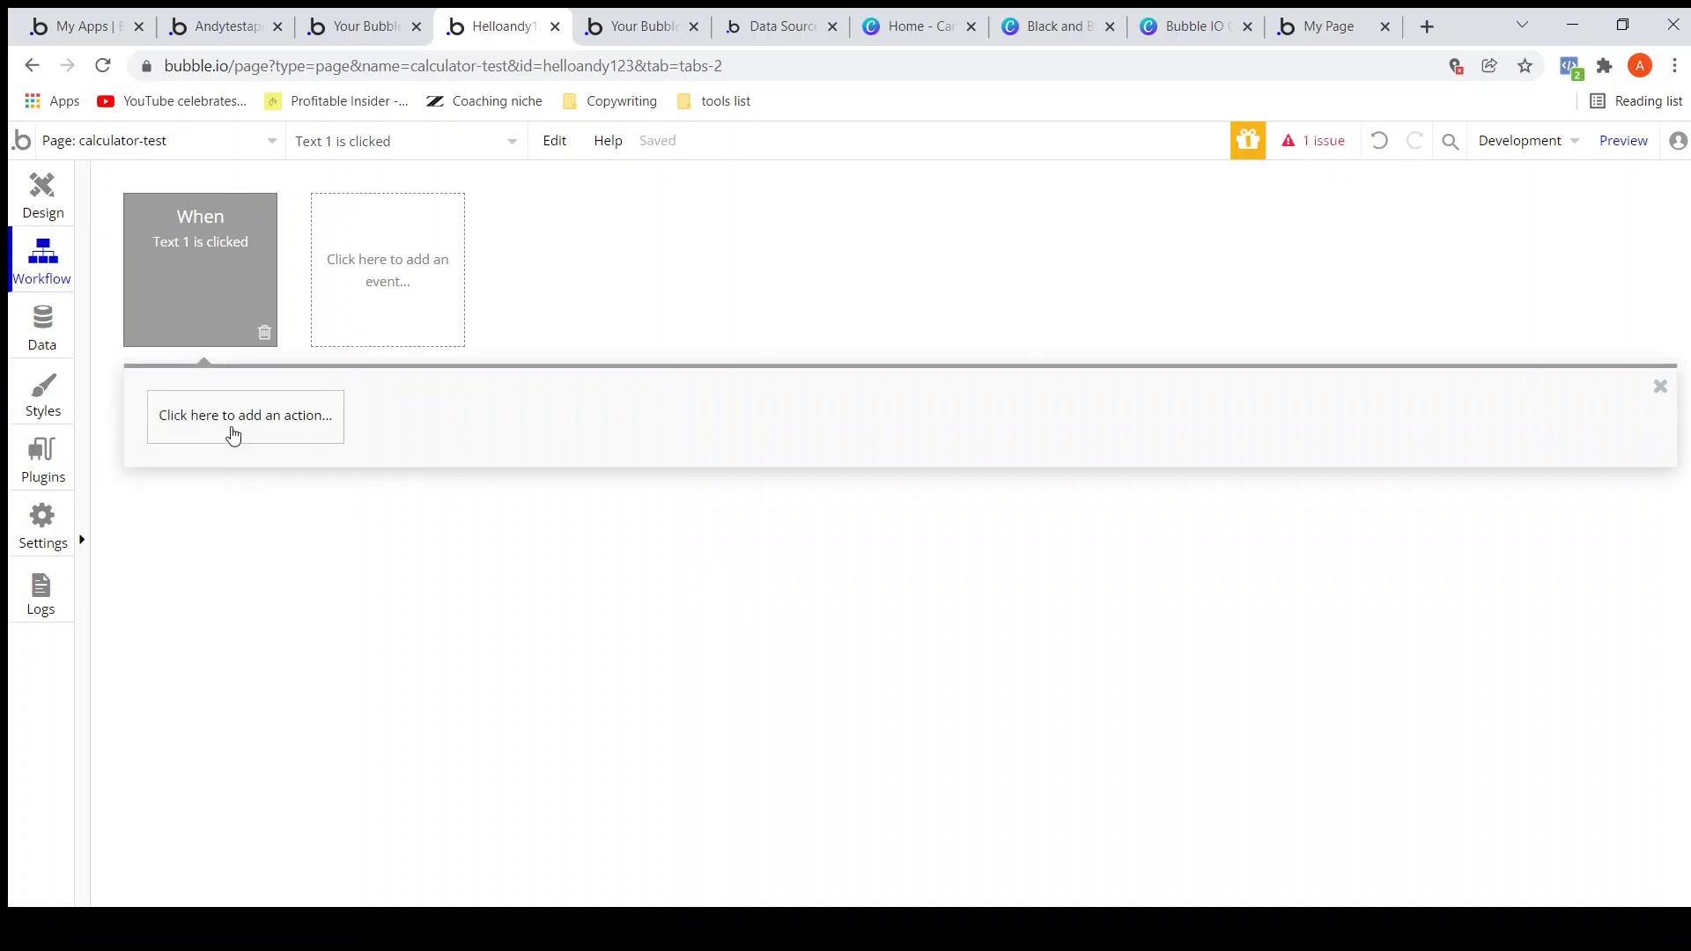
Add a Set state action targeting Group A's Expression custom state.
click(245, 414)
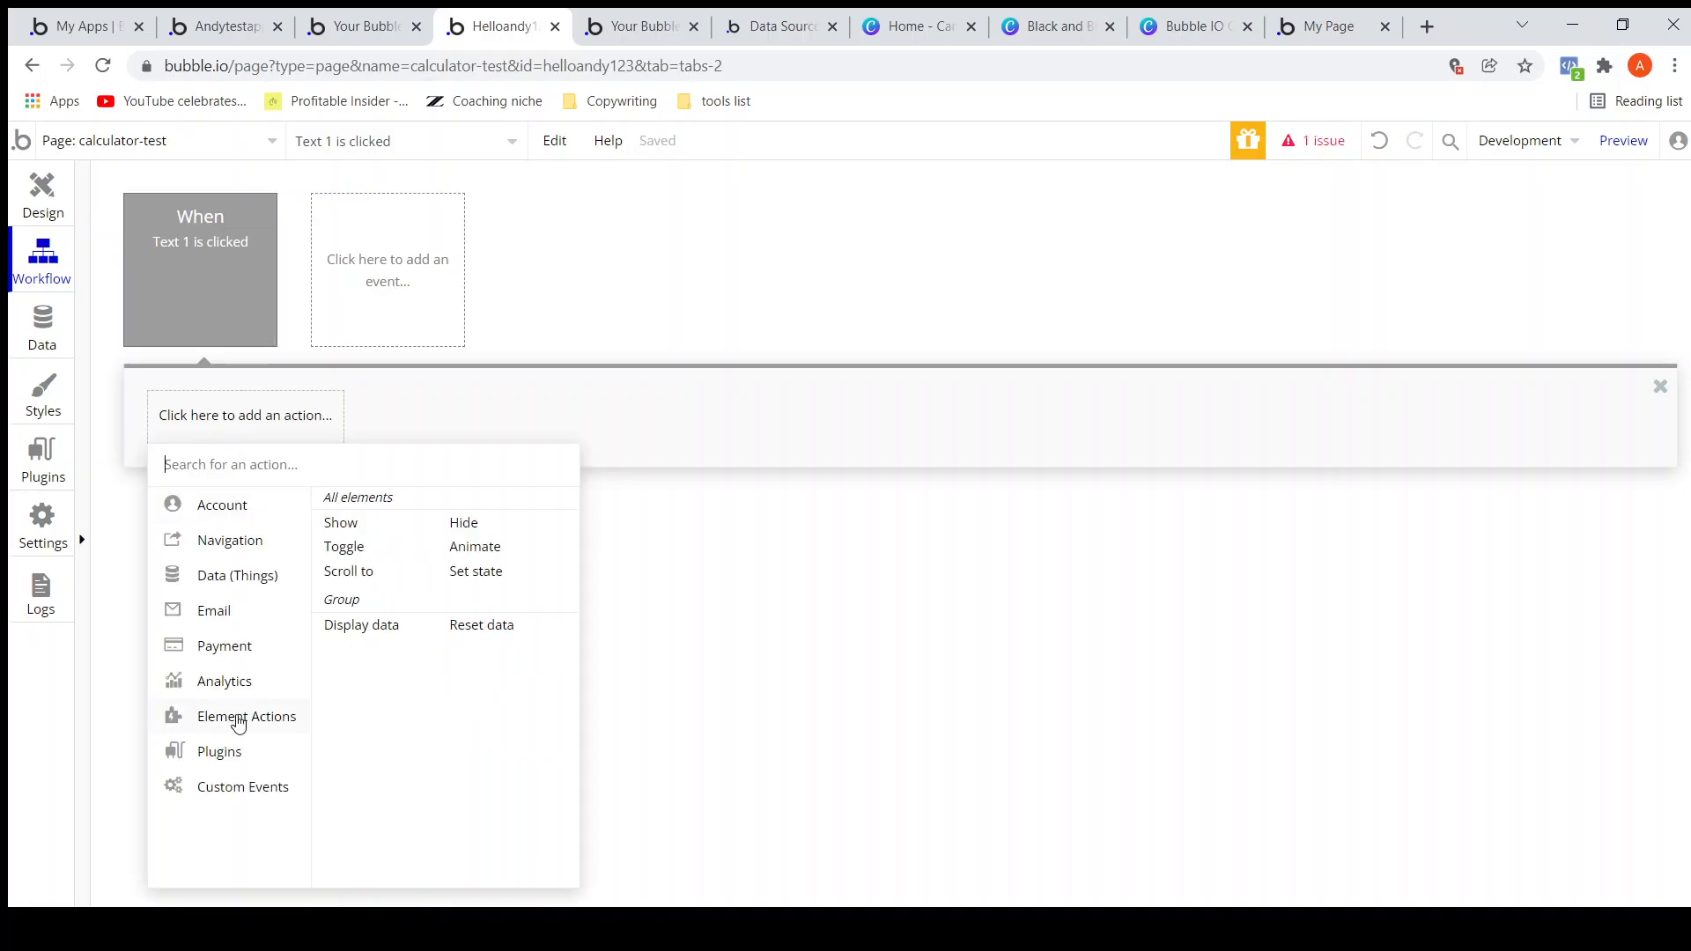
mouse_move(484, 580)
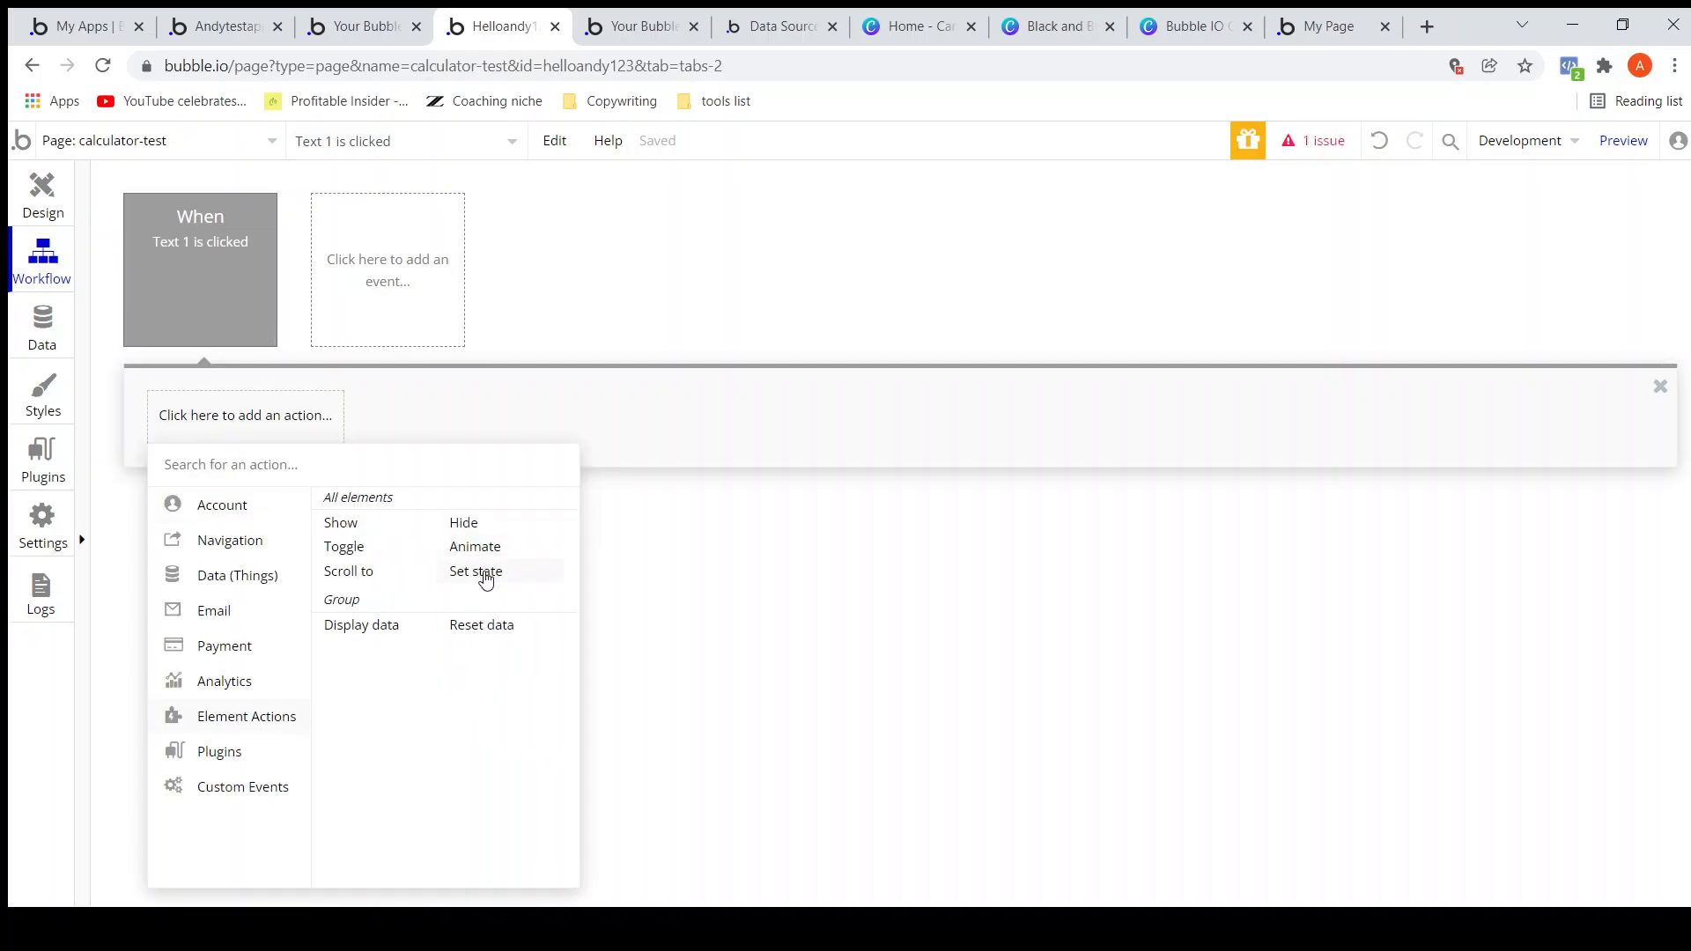
click(476, 571)
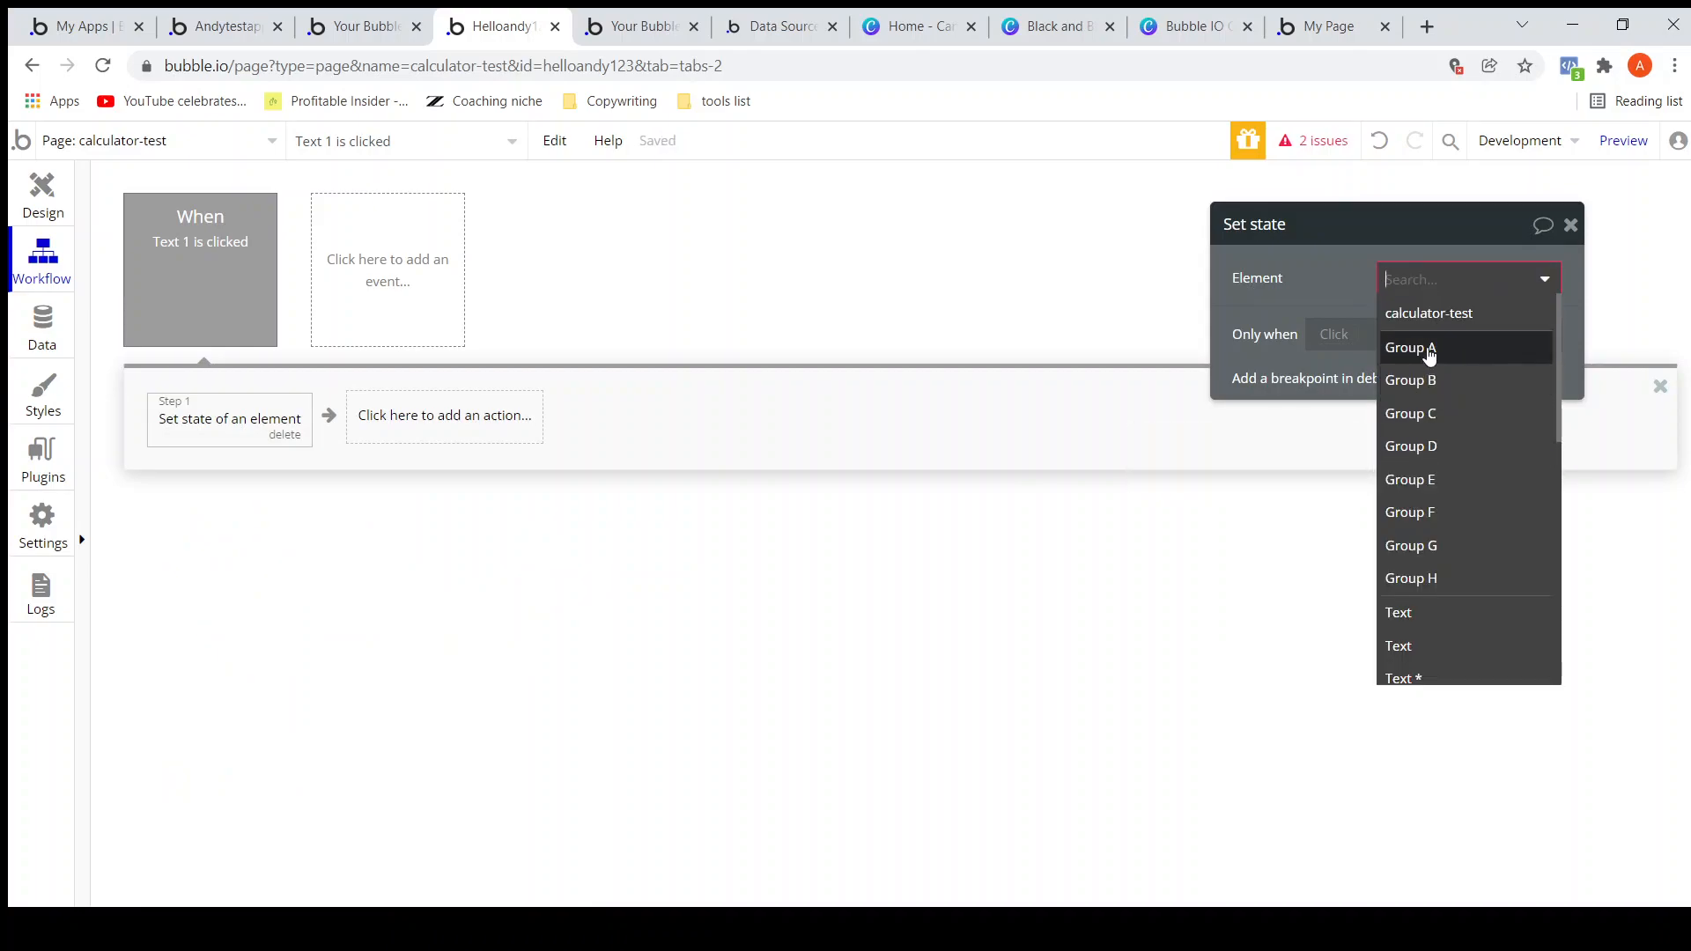
mouse_move(1417, 361)
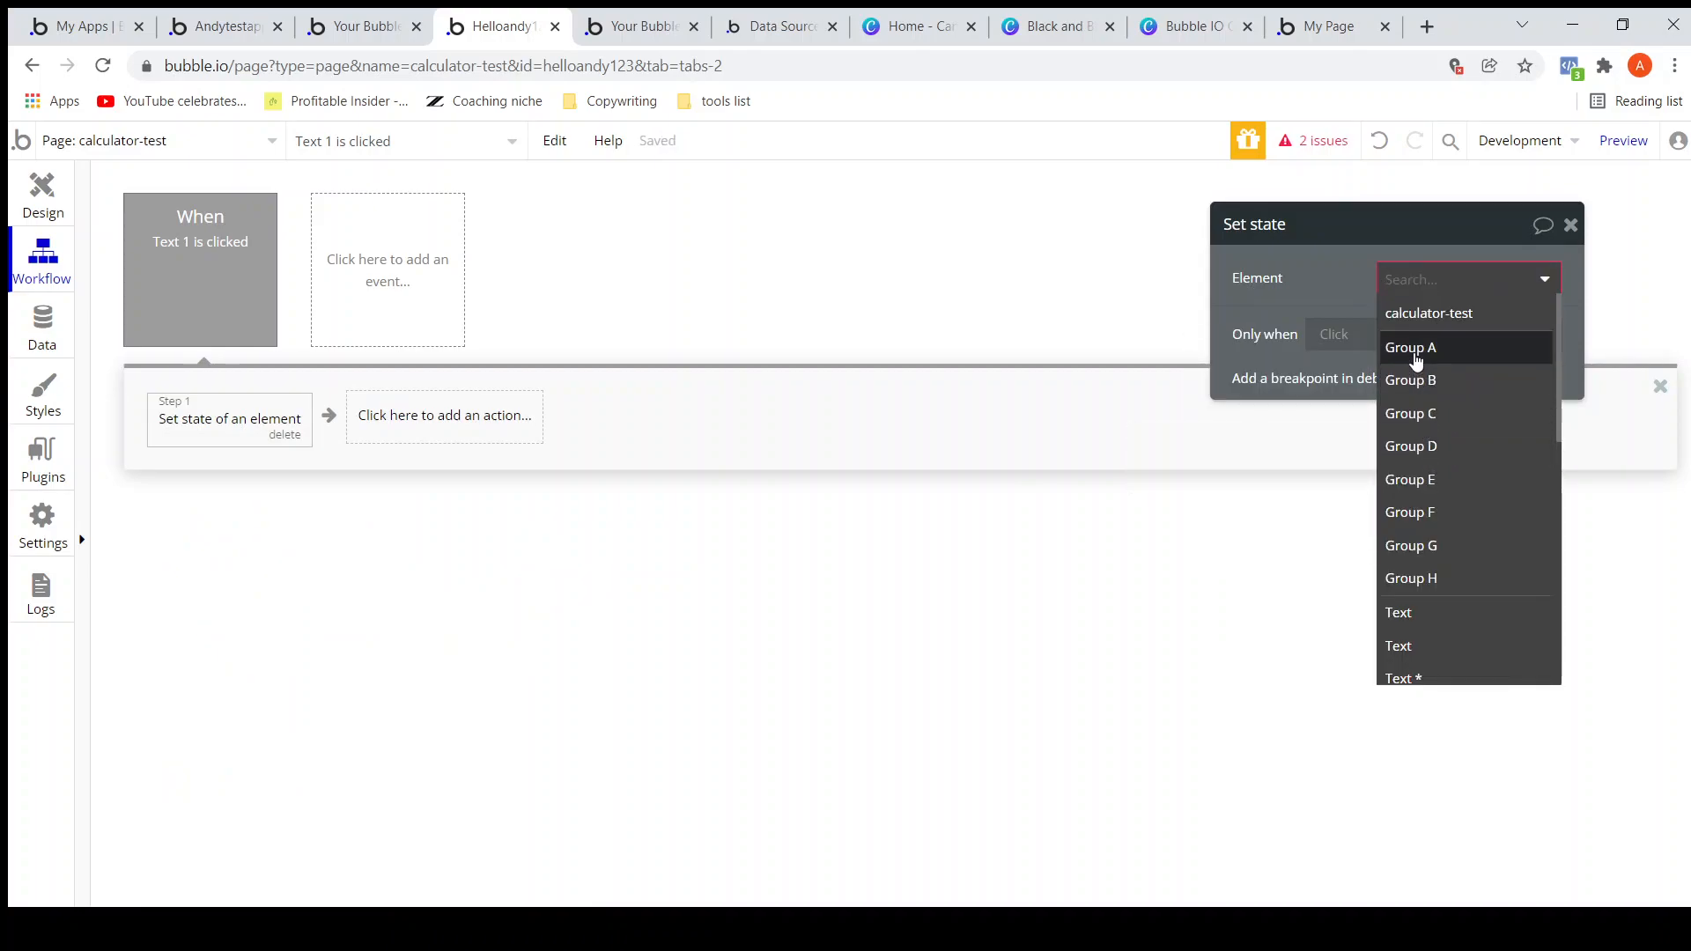
click(1411, 347)
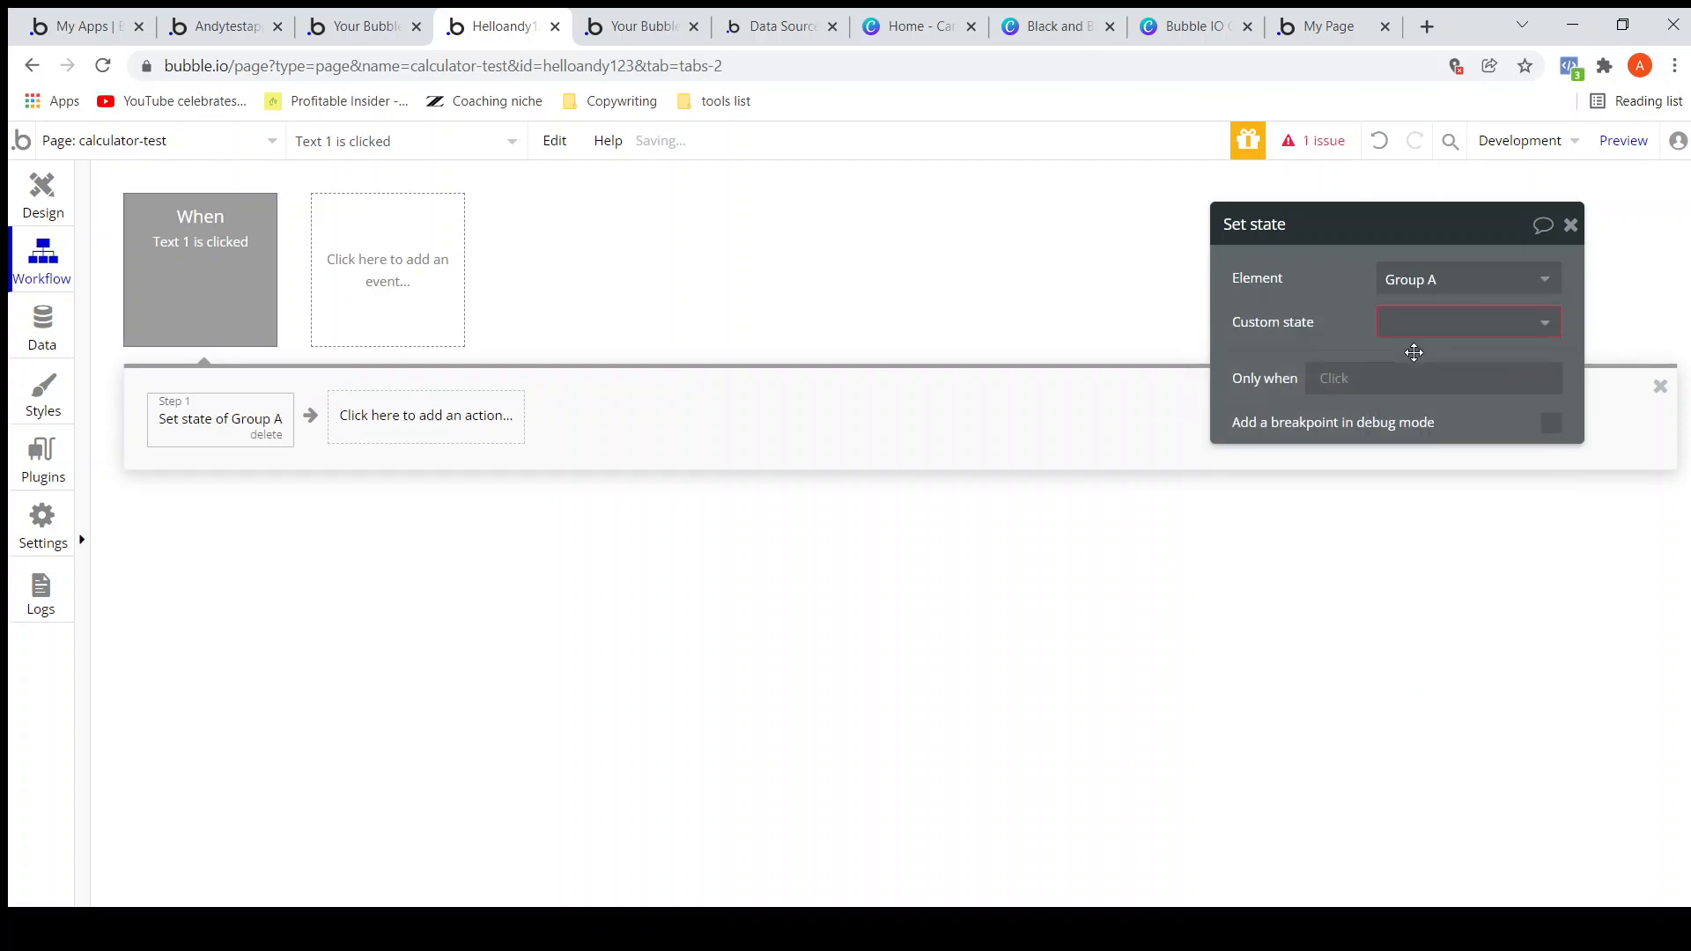
click(1466, 321)
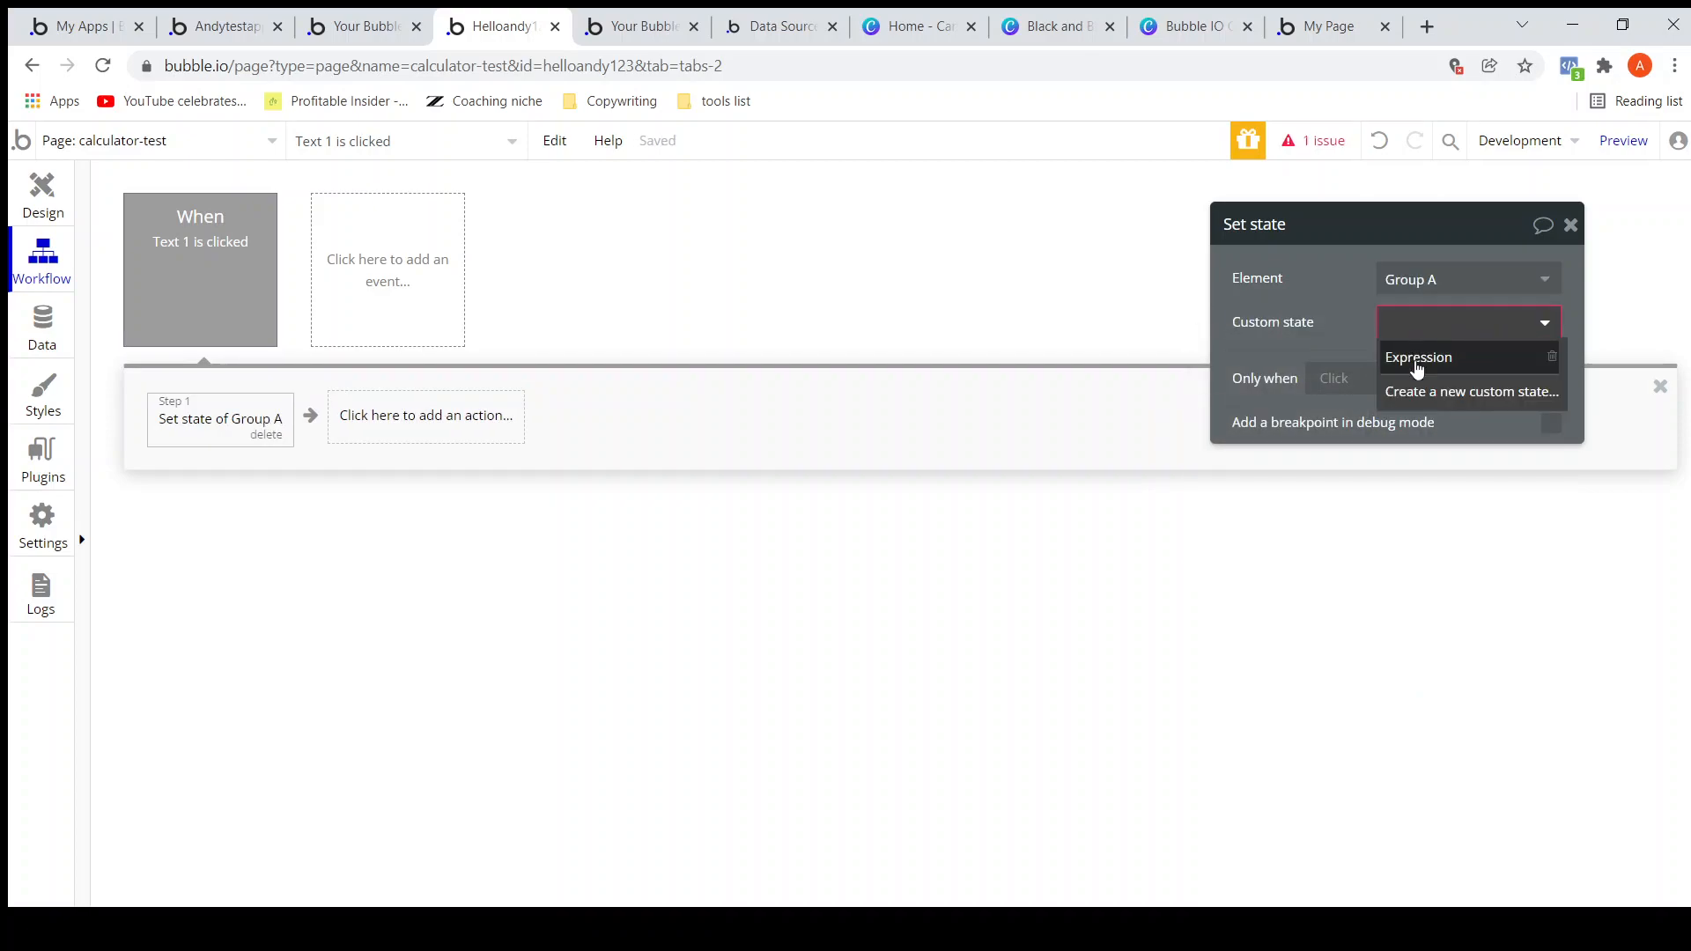
click(1418, 357)
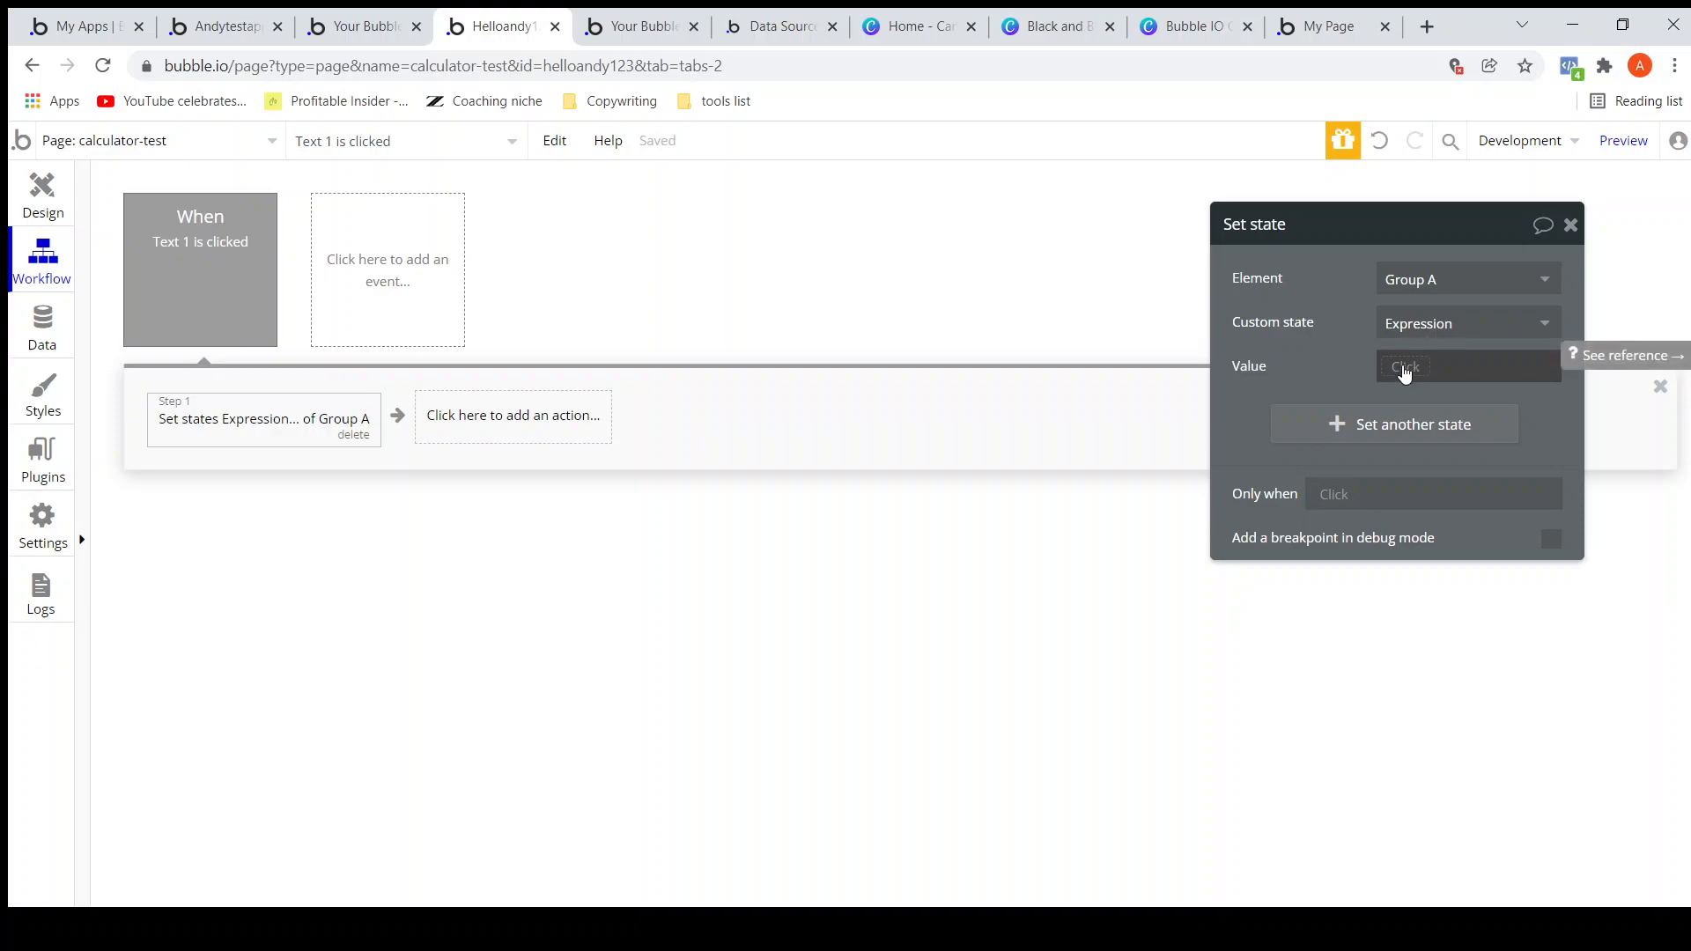
Set the value to Group A's Expression :append arbitrary text '1', then return to Design.
click(1466, 365)
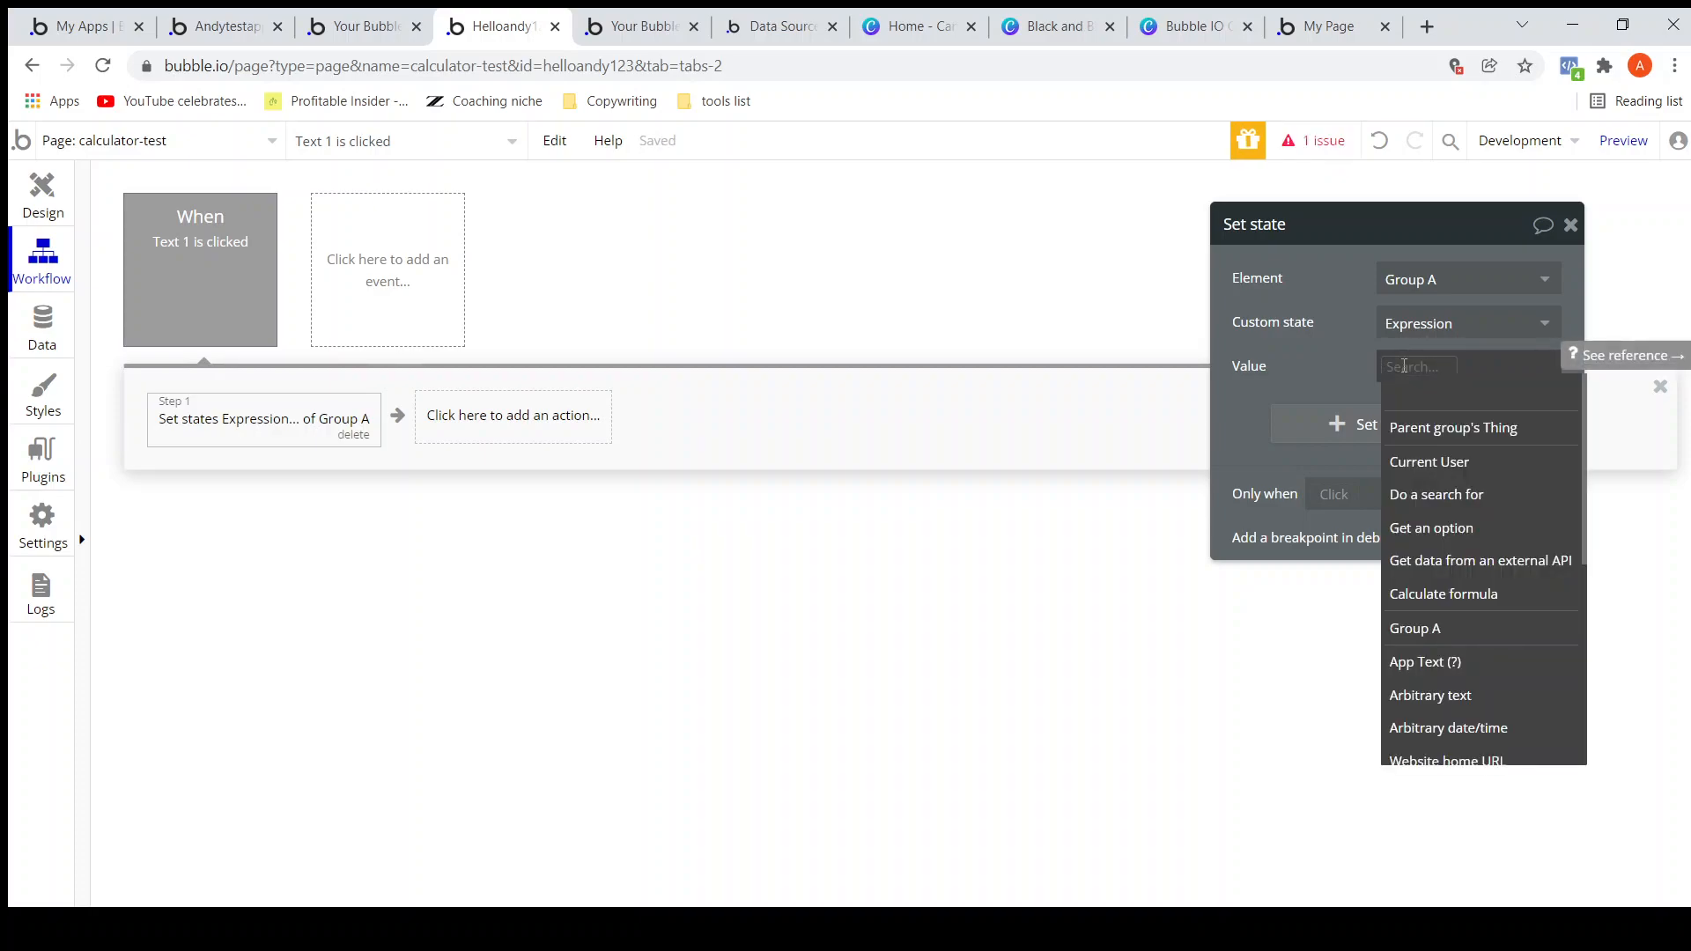
mouse_move(1445, 577)
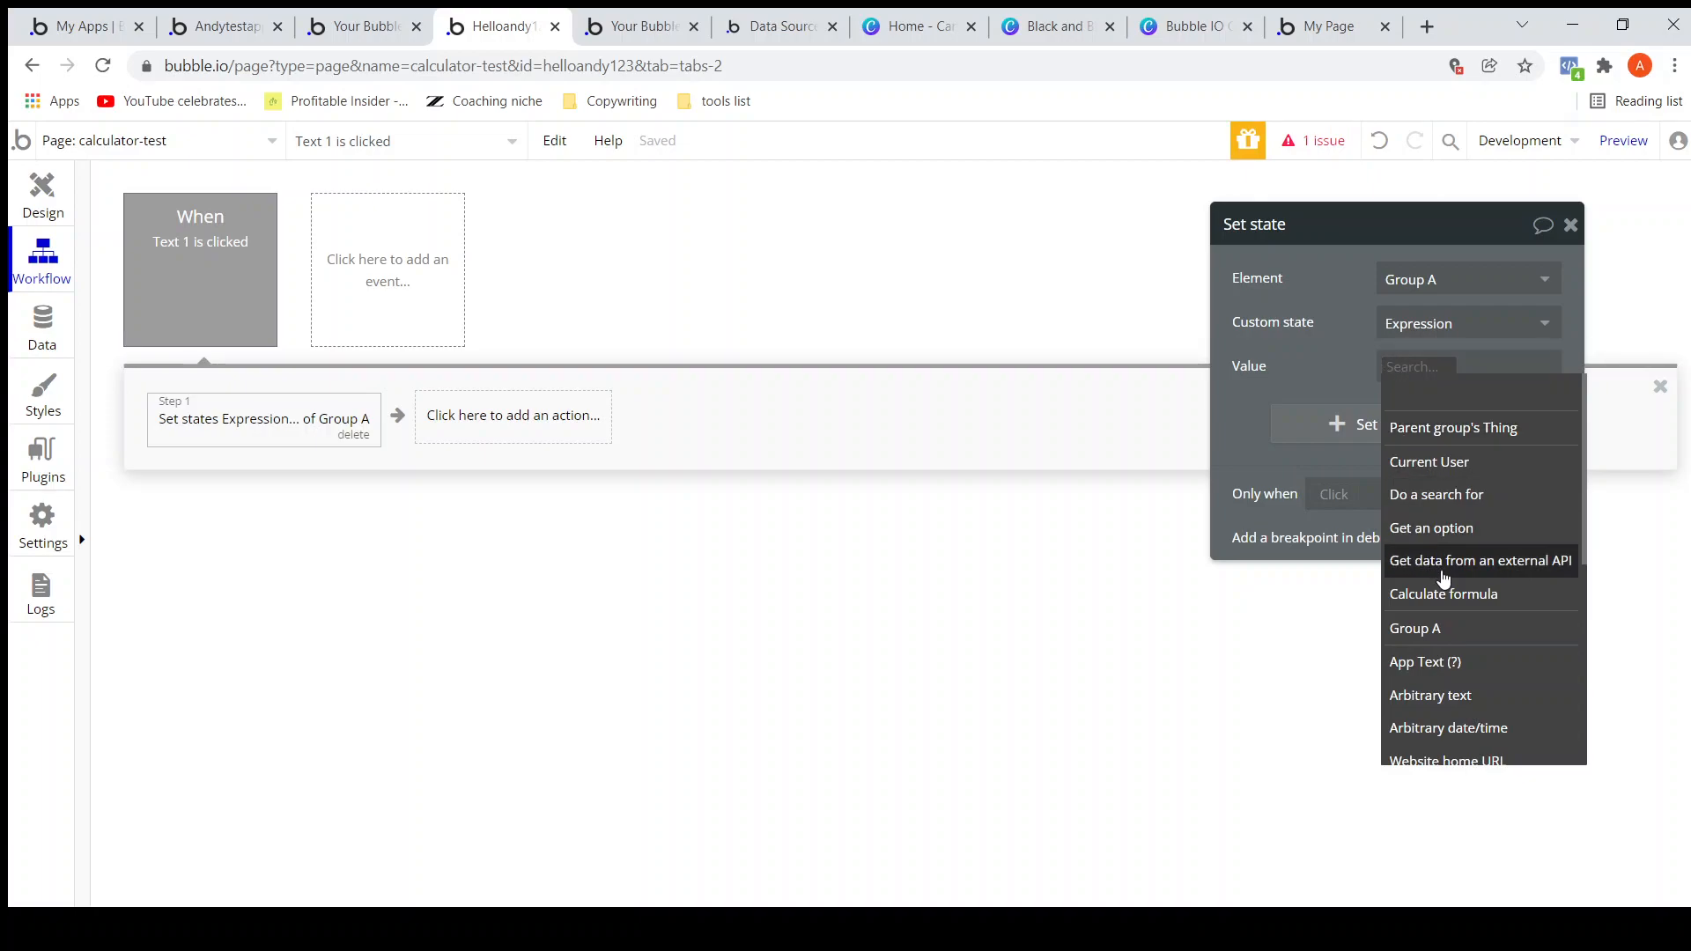
scroll(down, 3)
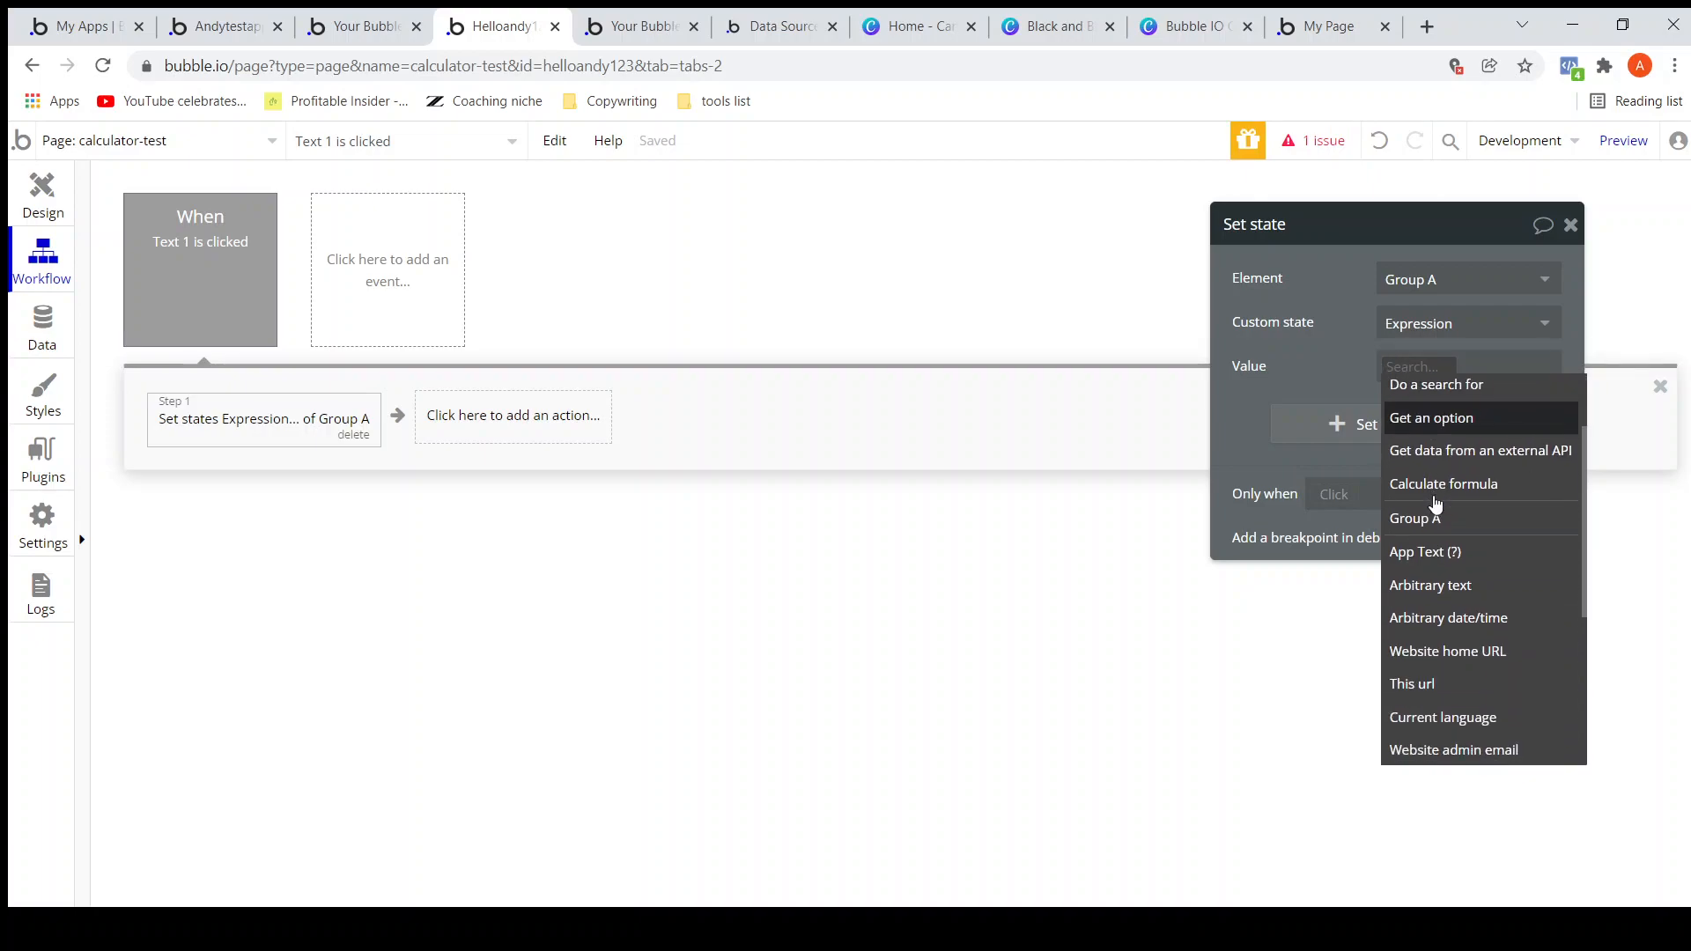
click(1413, 519)
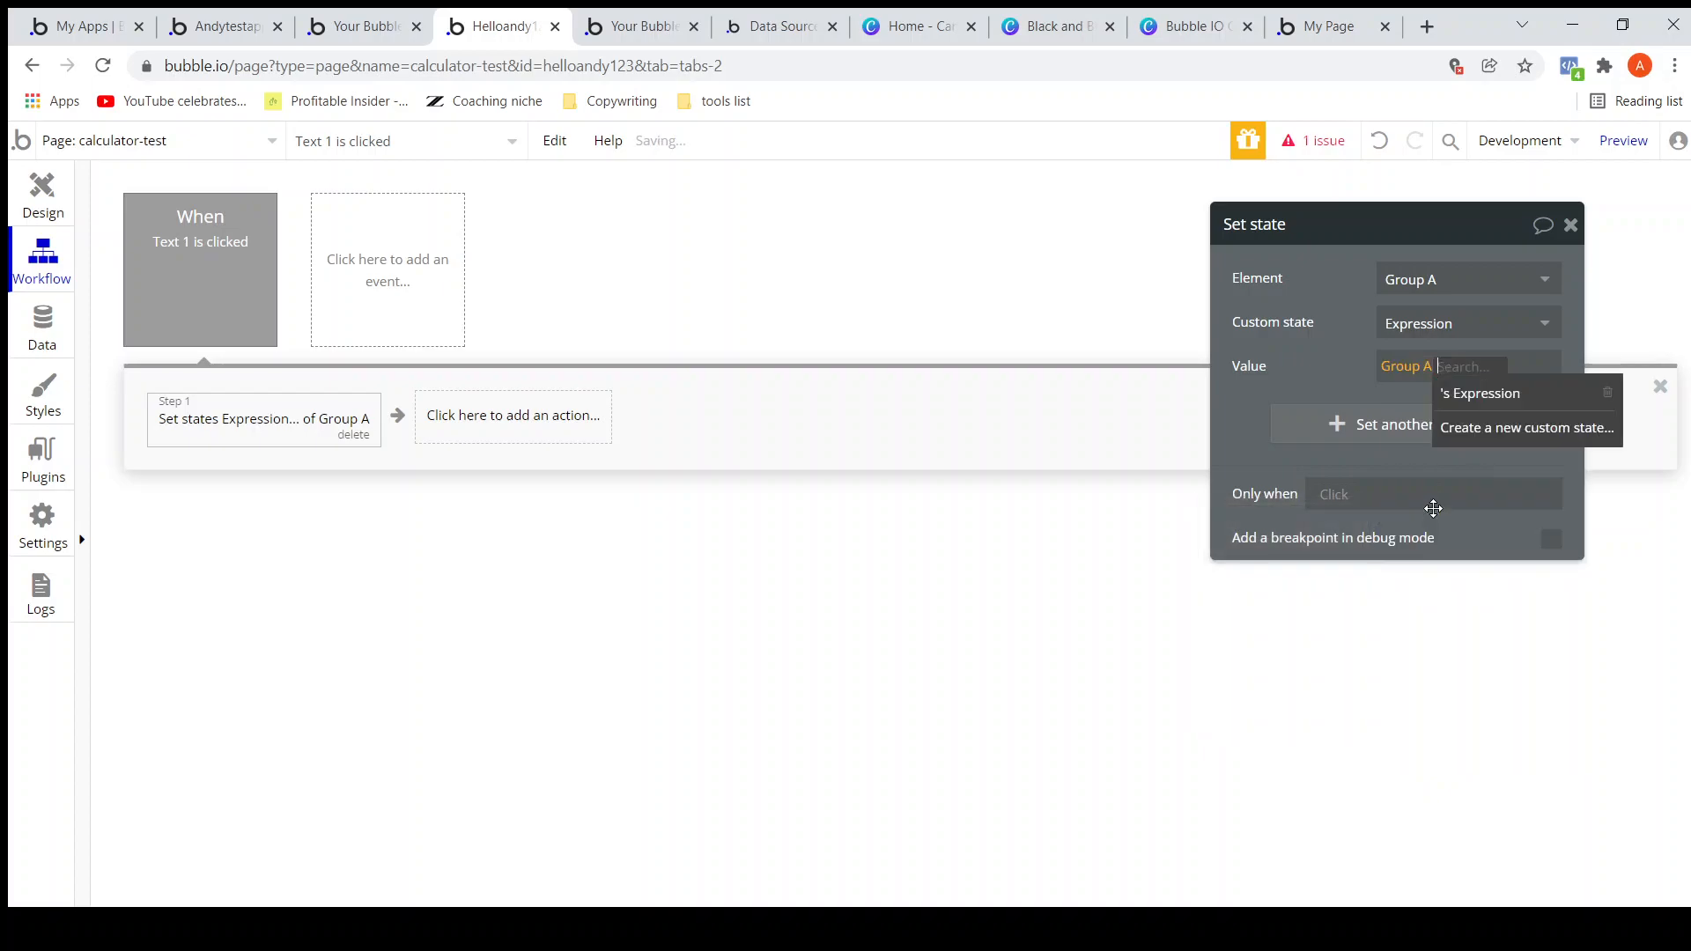
click(1479, 393)
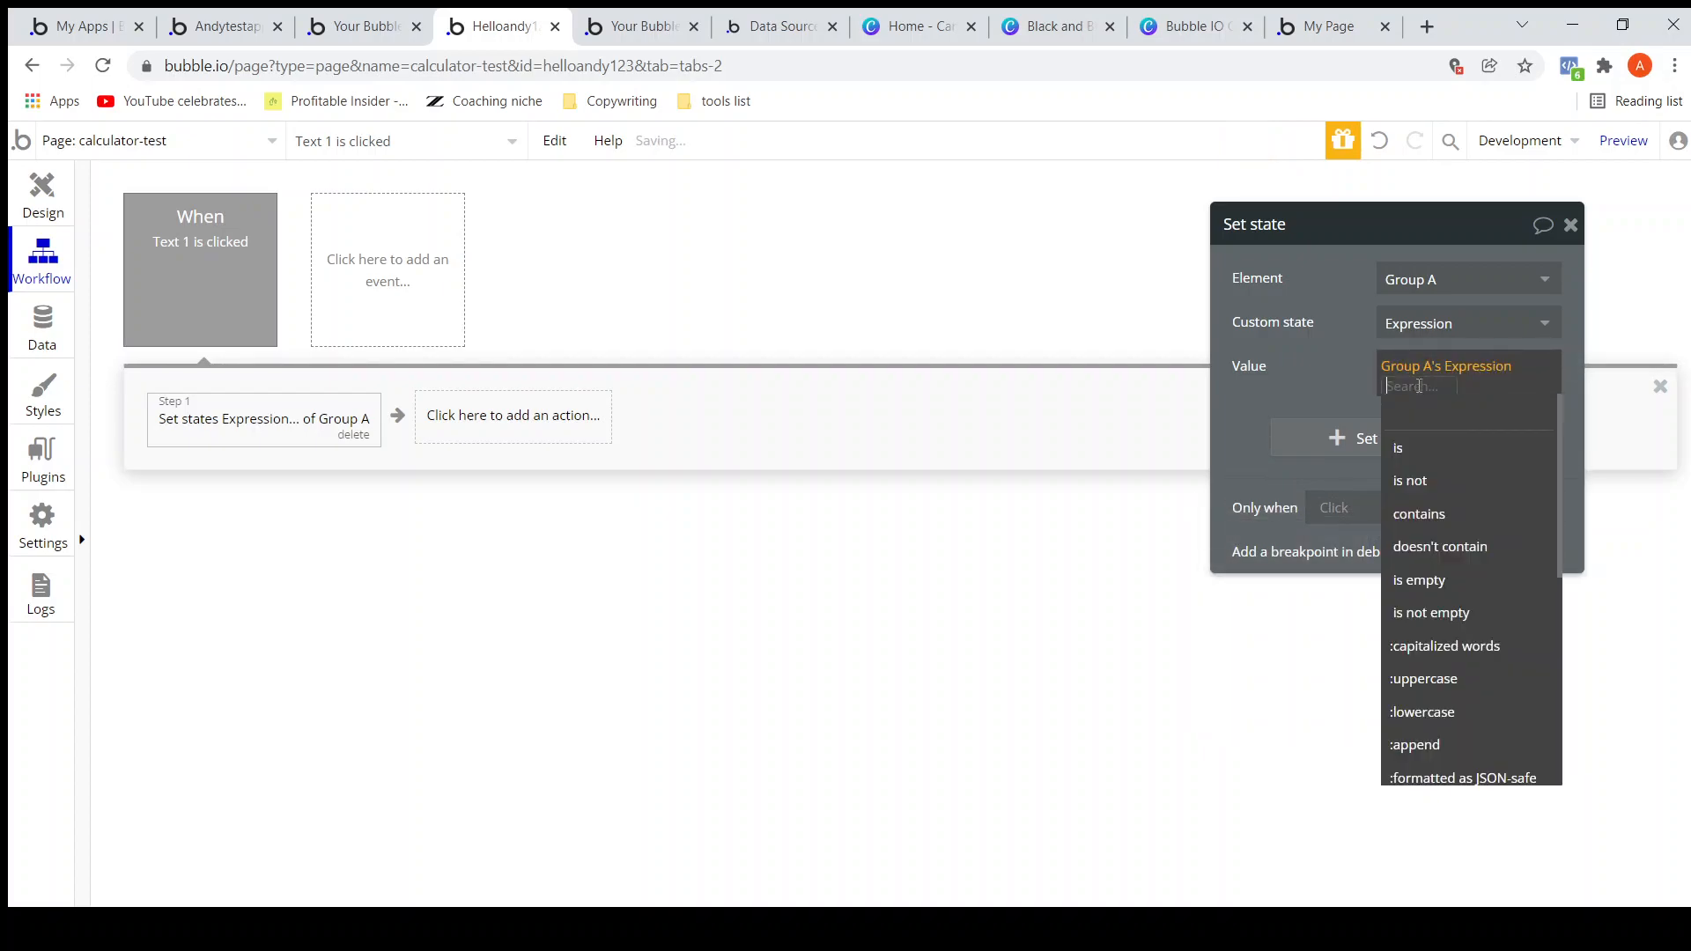
click(1413, 744)
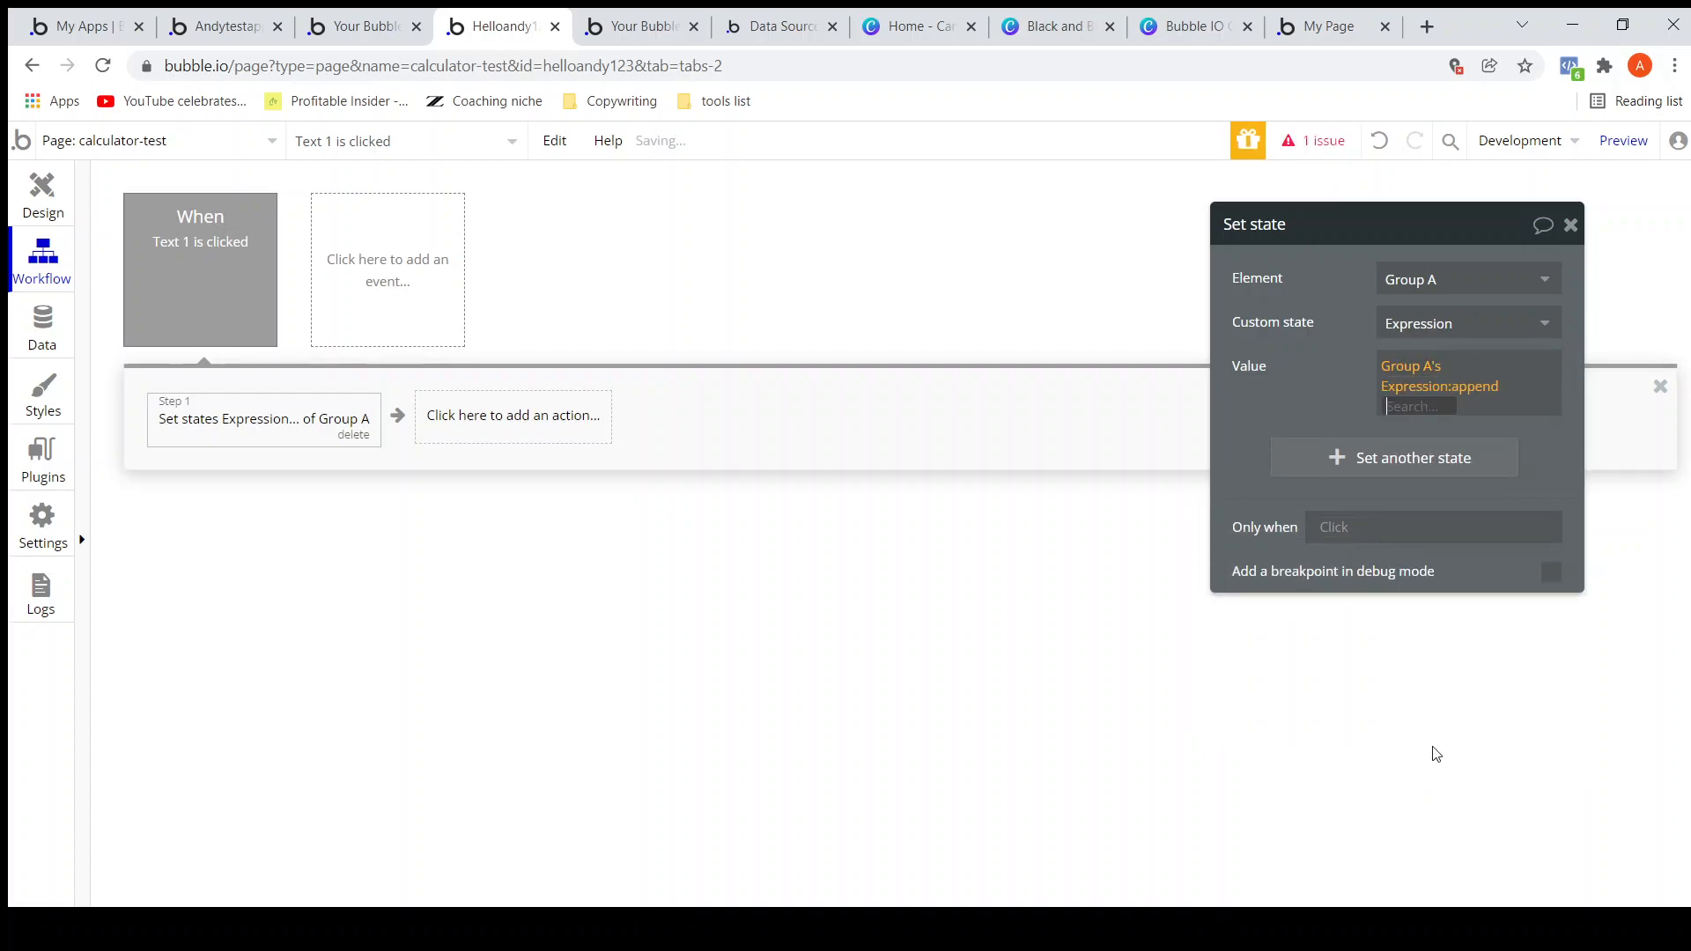
click(1416, 405)
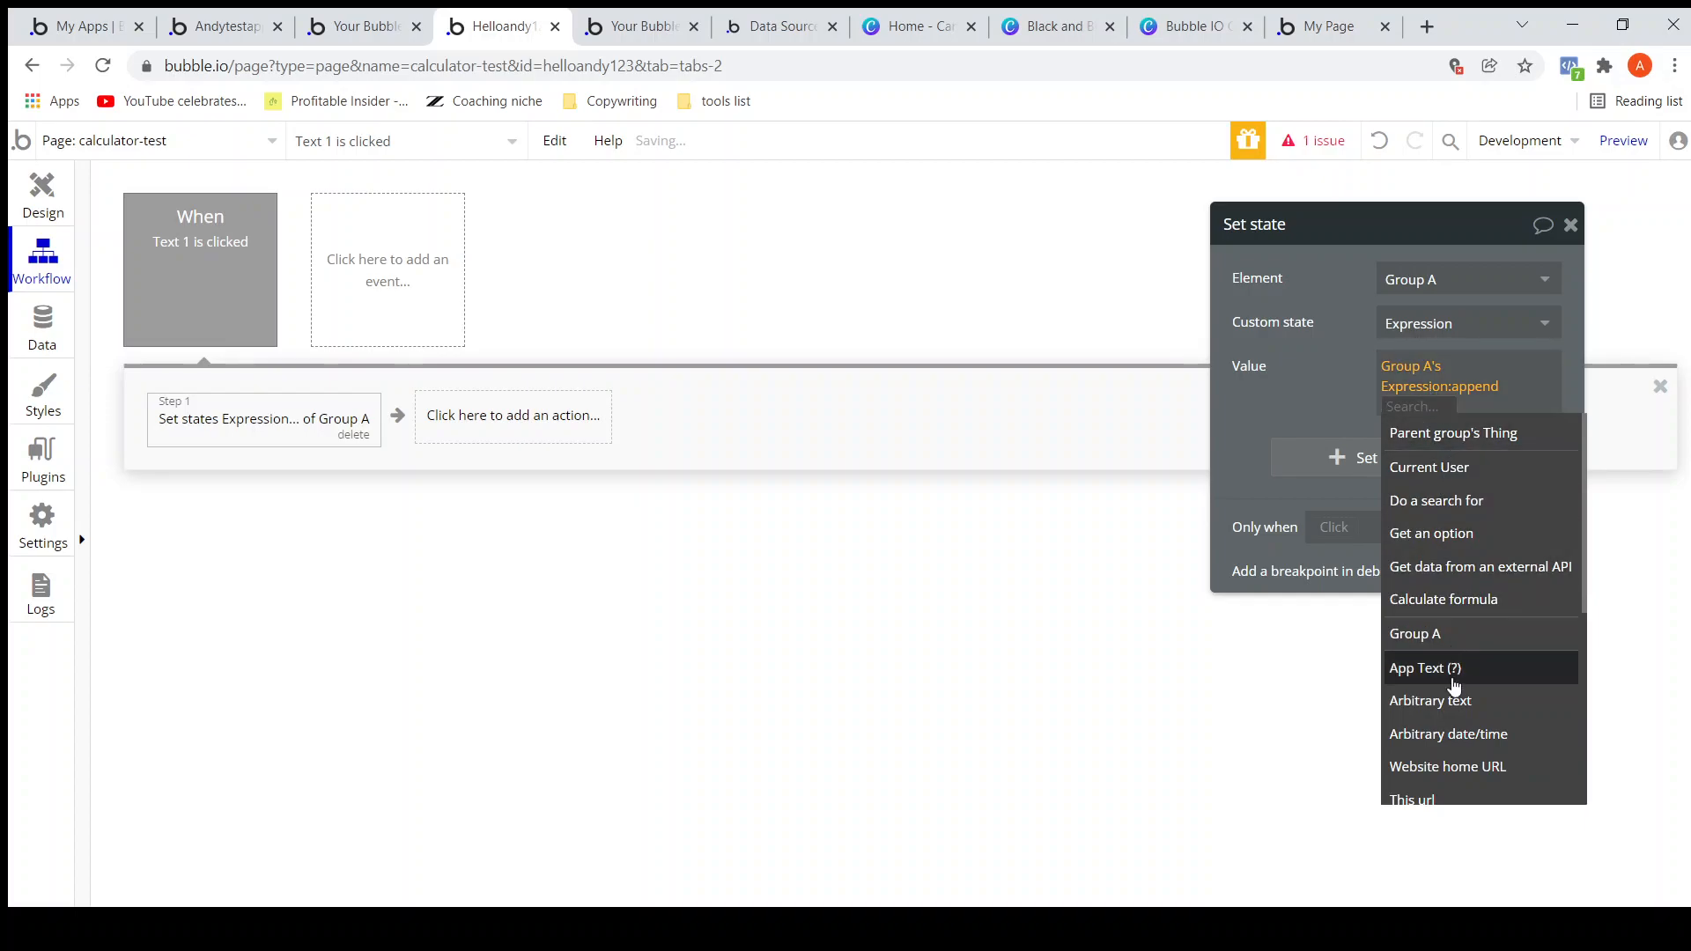
click(1431, 701)
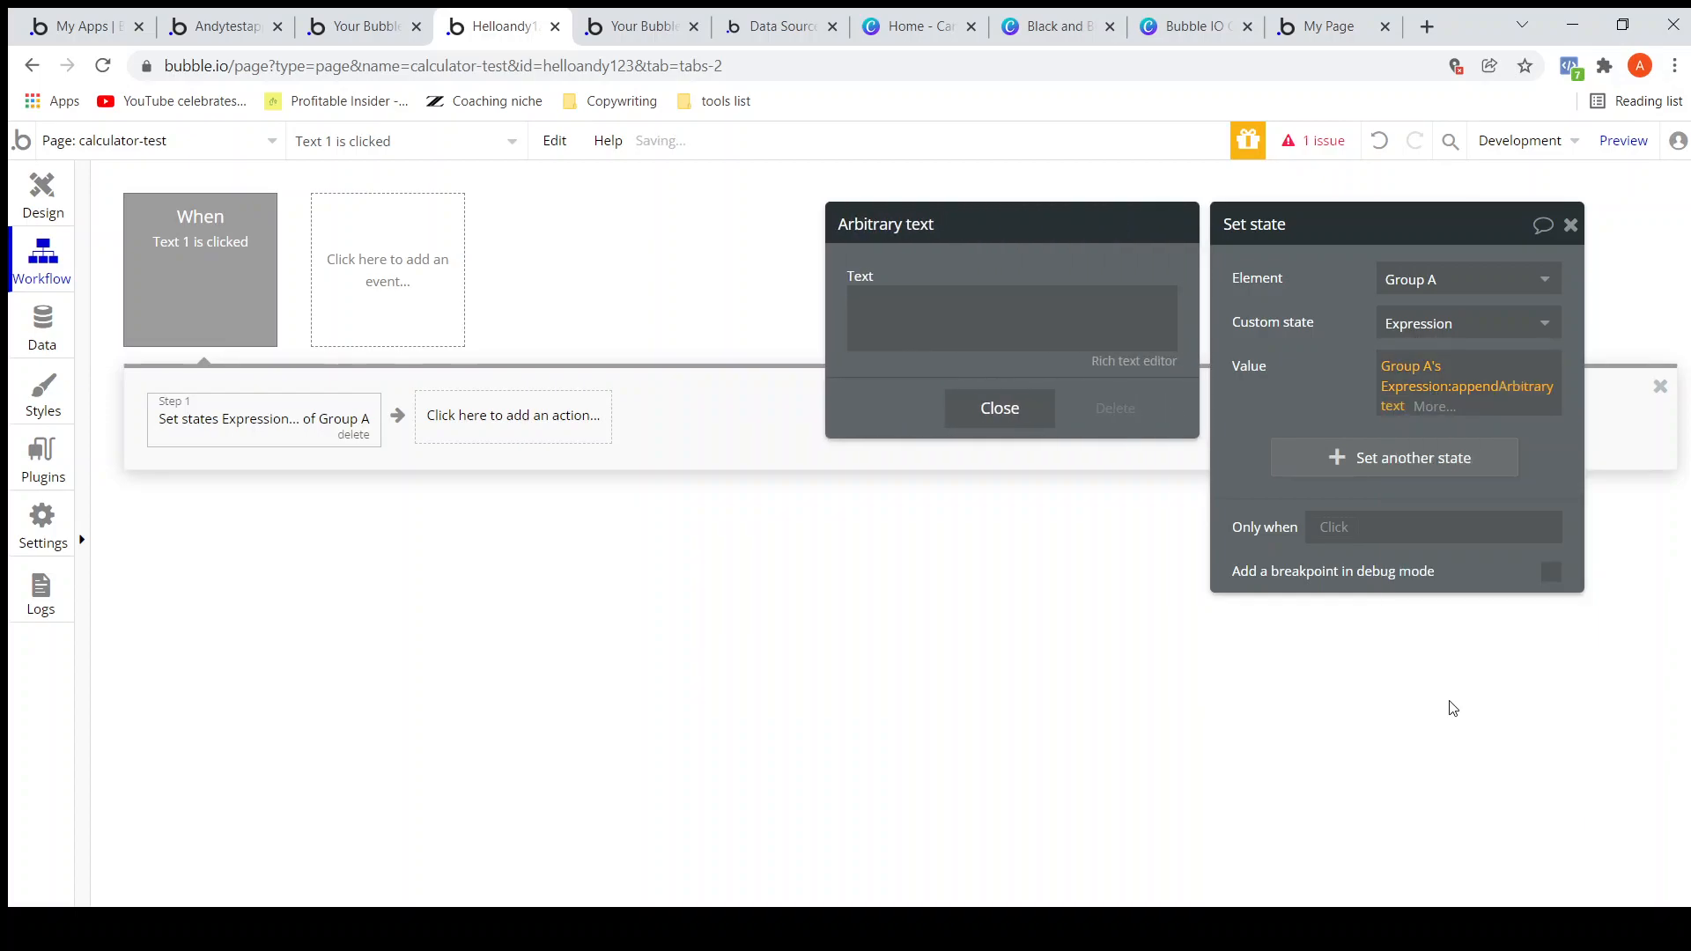
text(1)
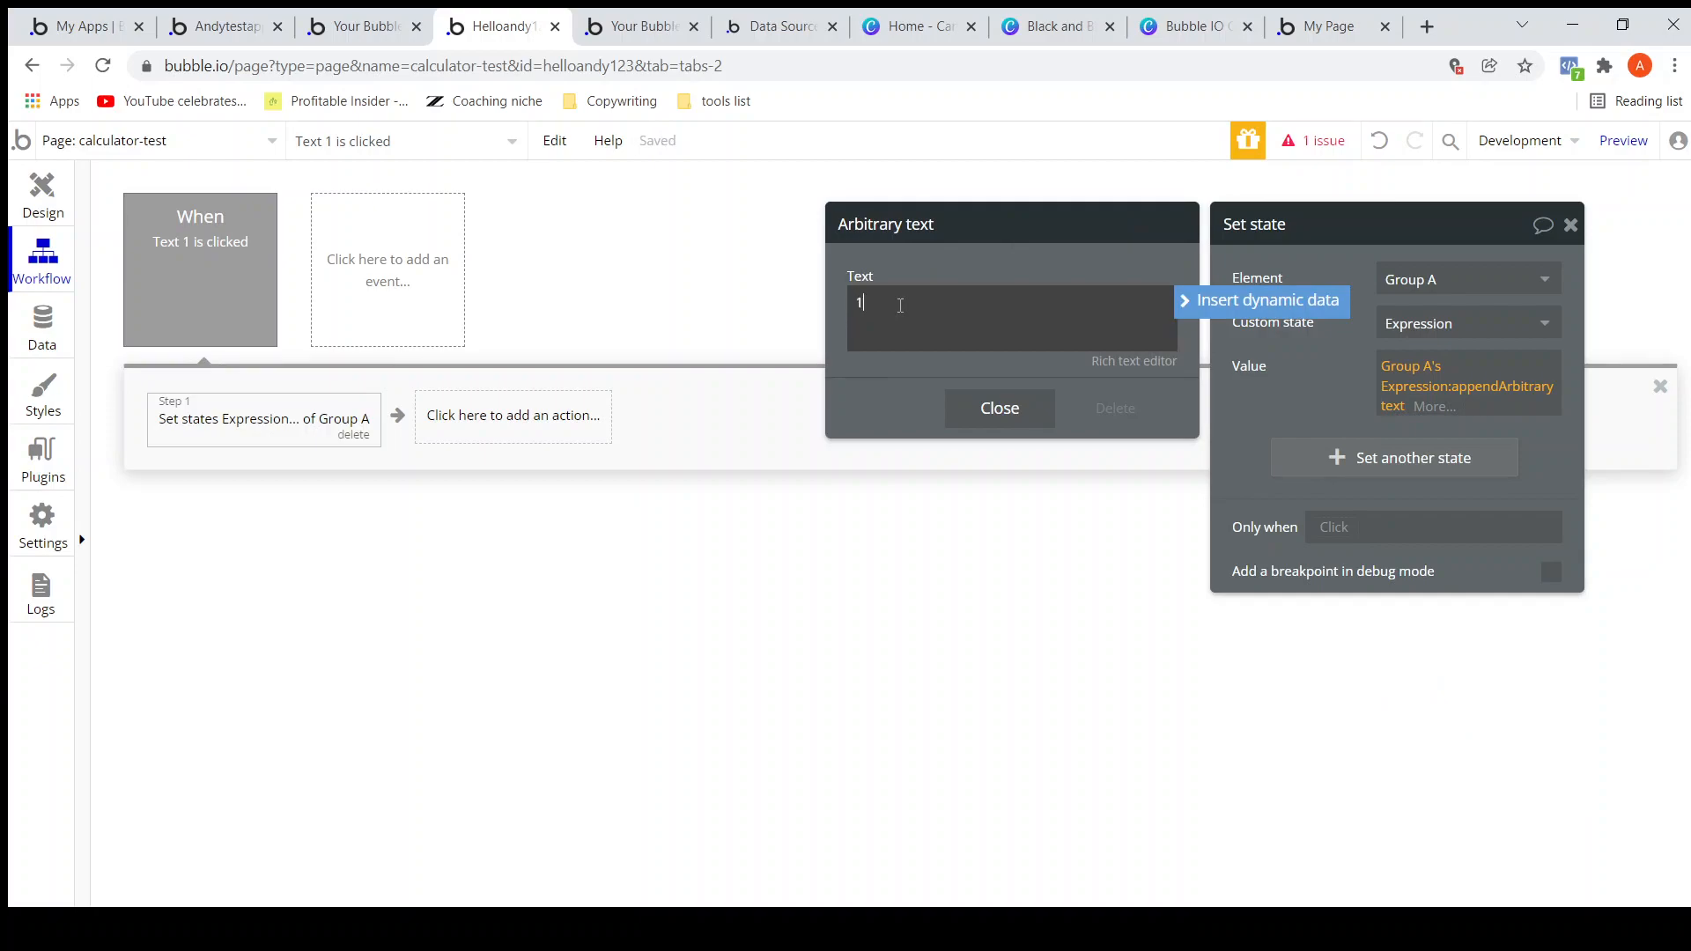
click(997, 408)
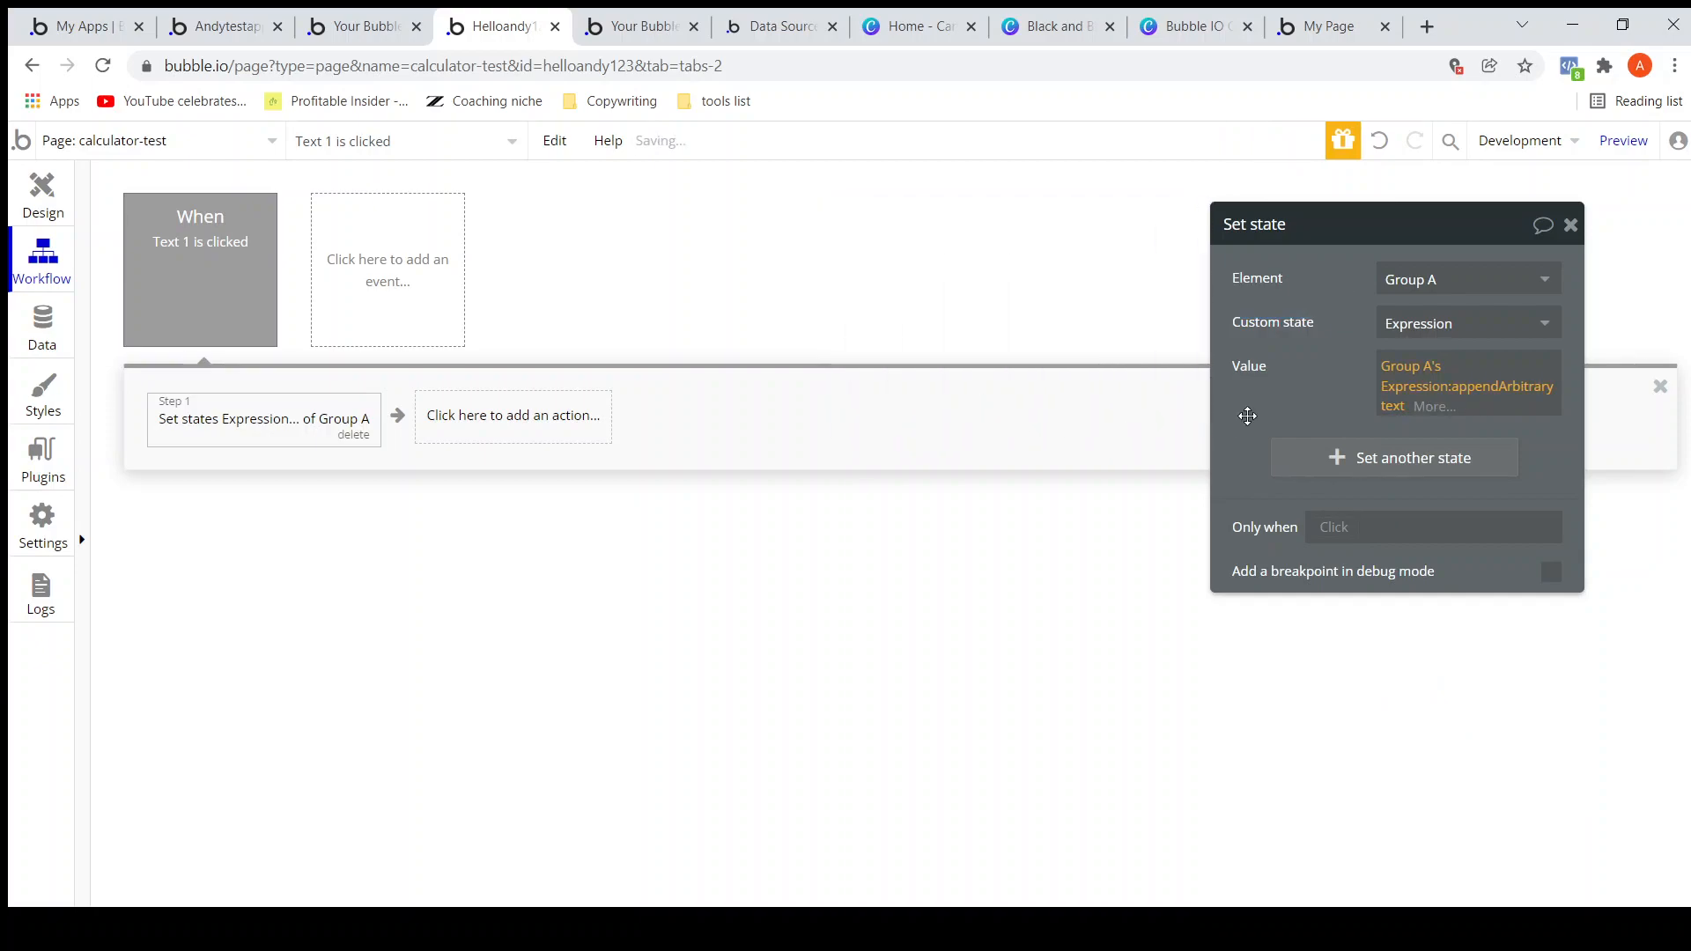
click(1571, 225)
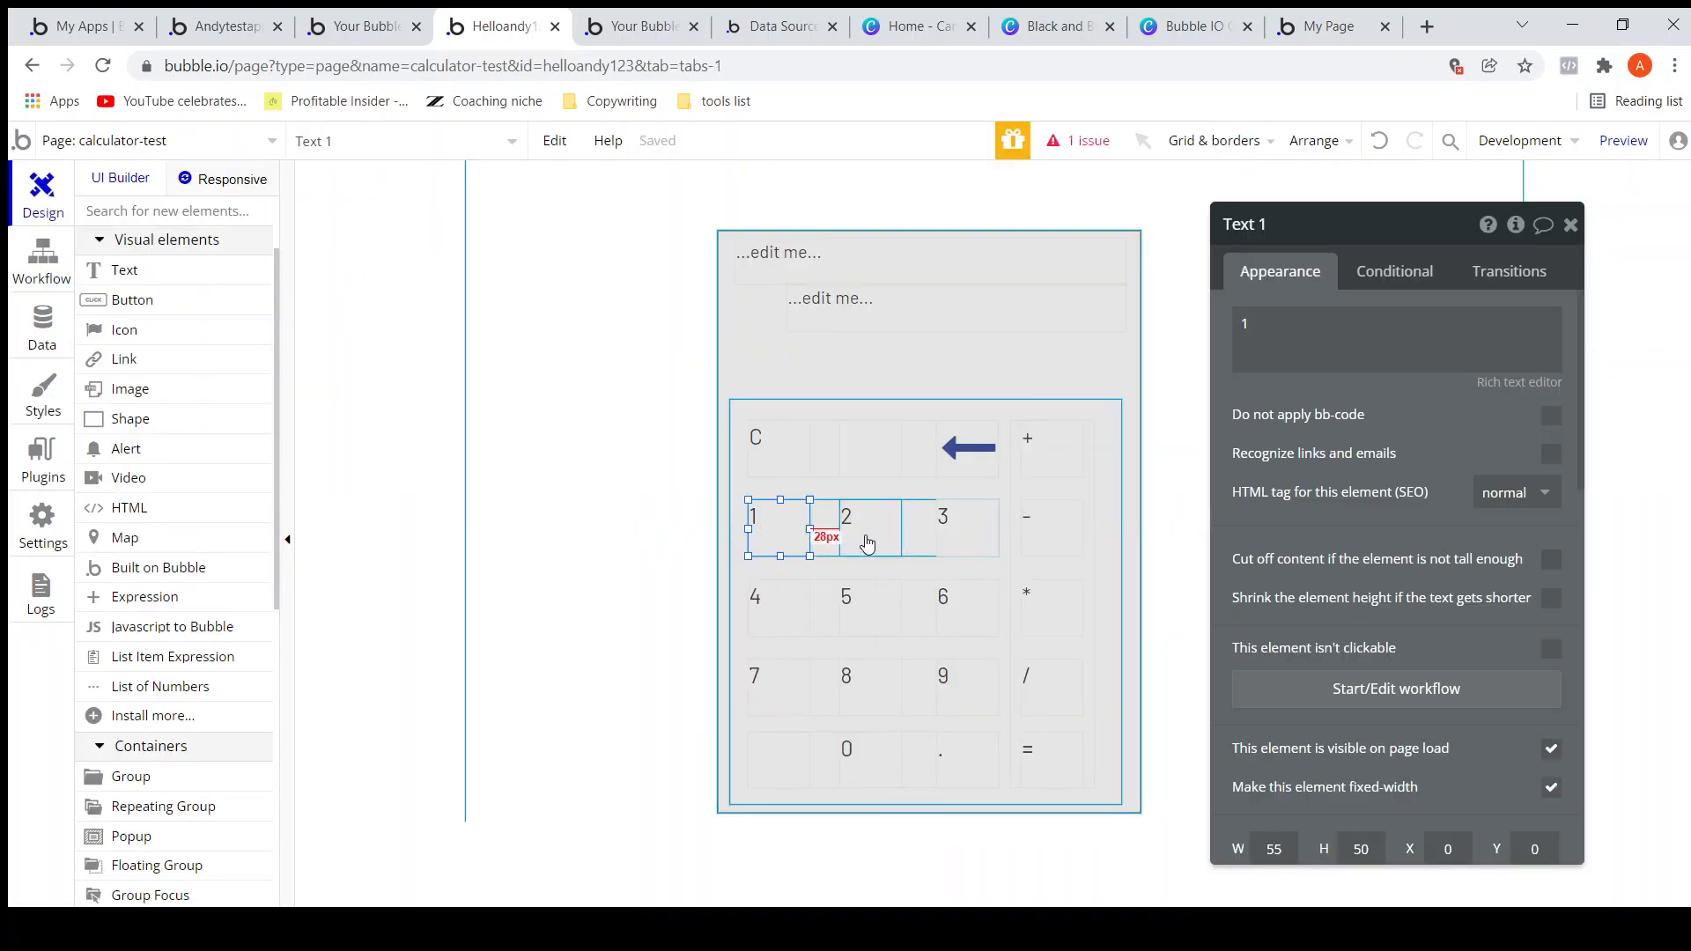
Select the '2' key, start its click workflow, and add a Set state action.
click(846, 515)
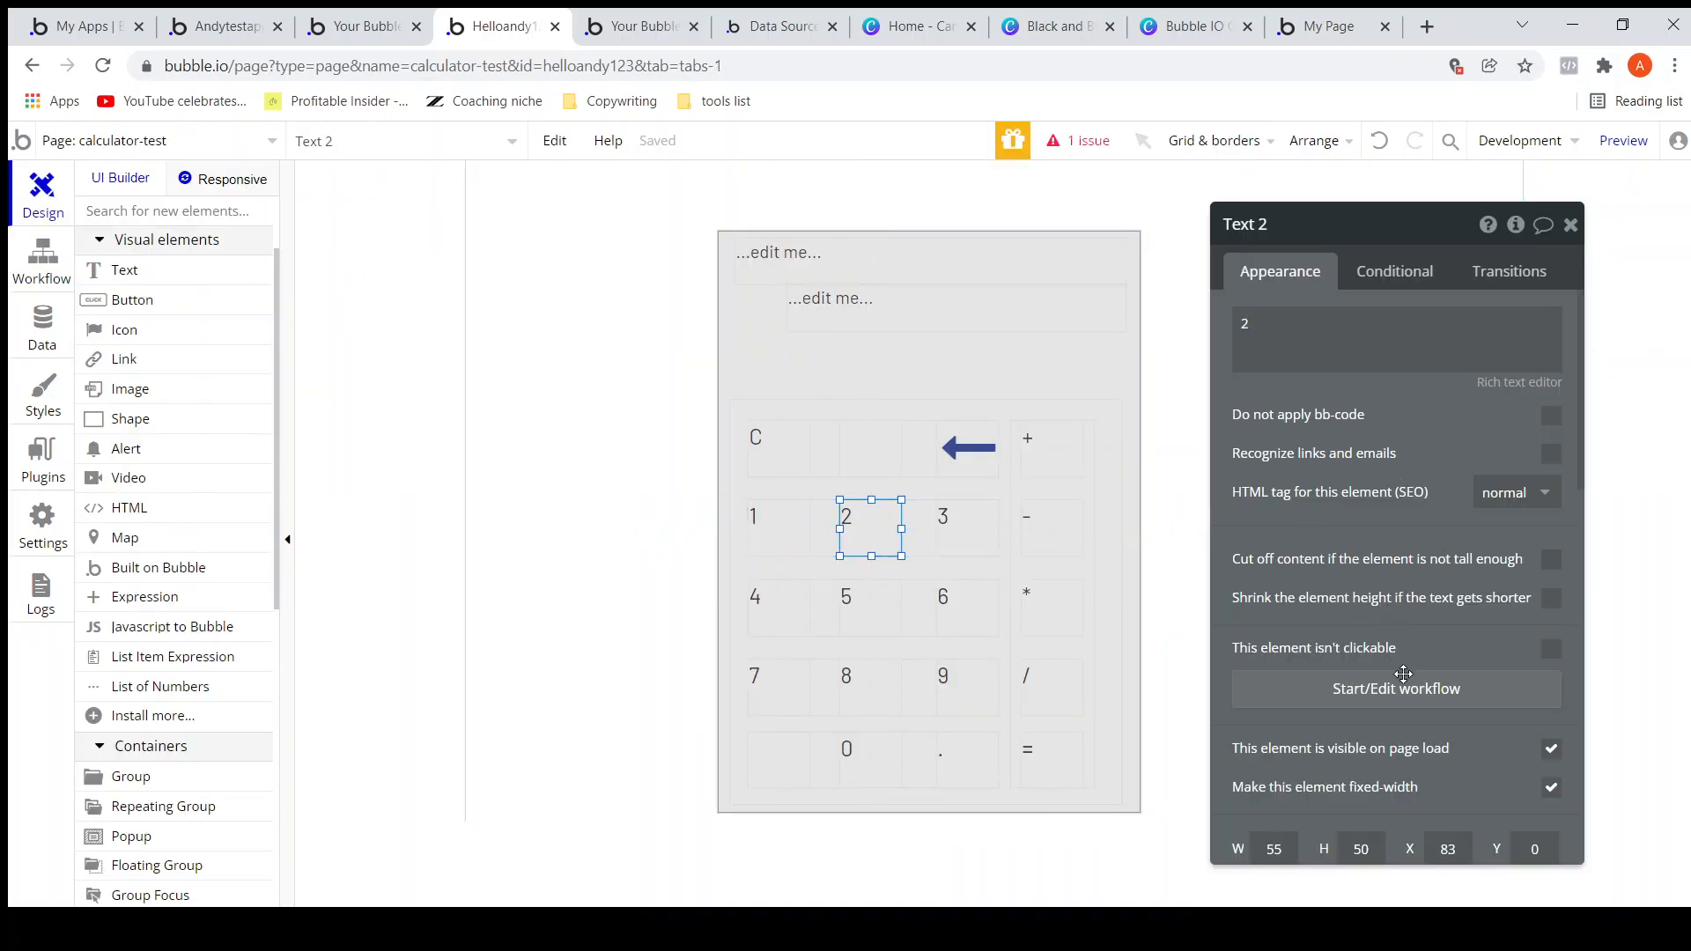
click(1394, 688)
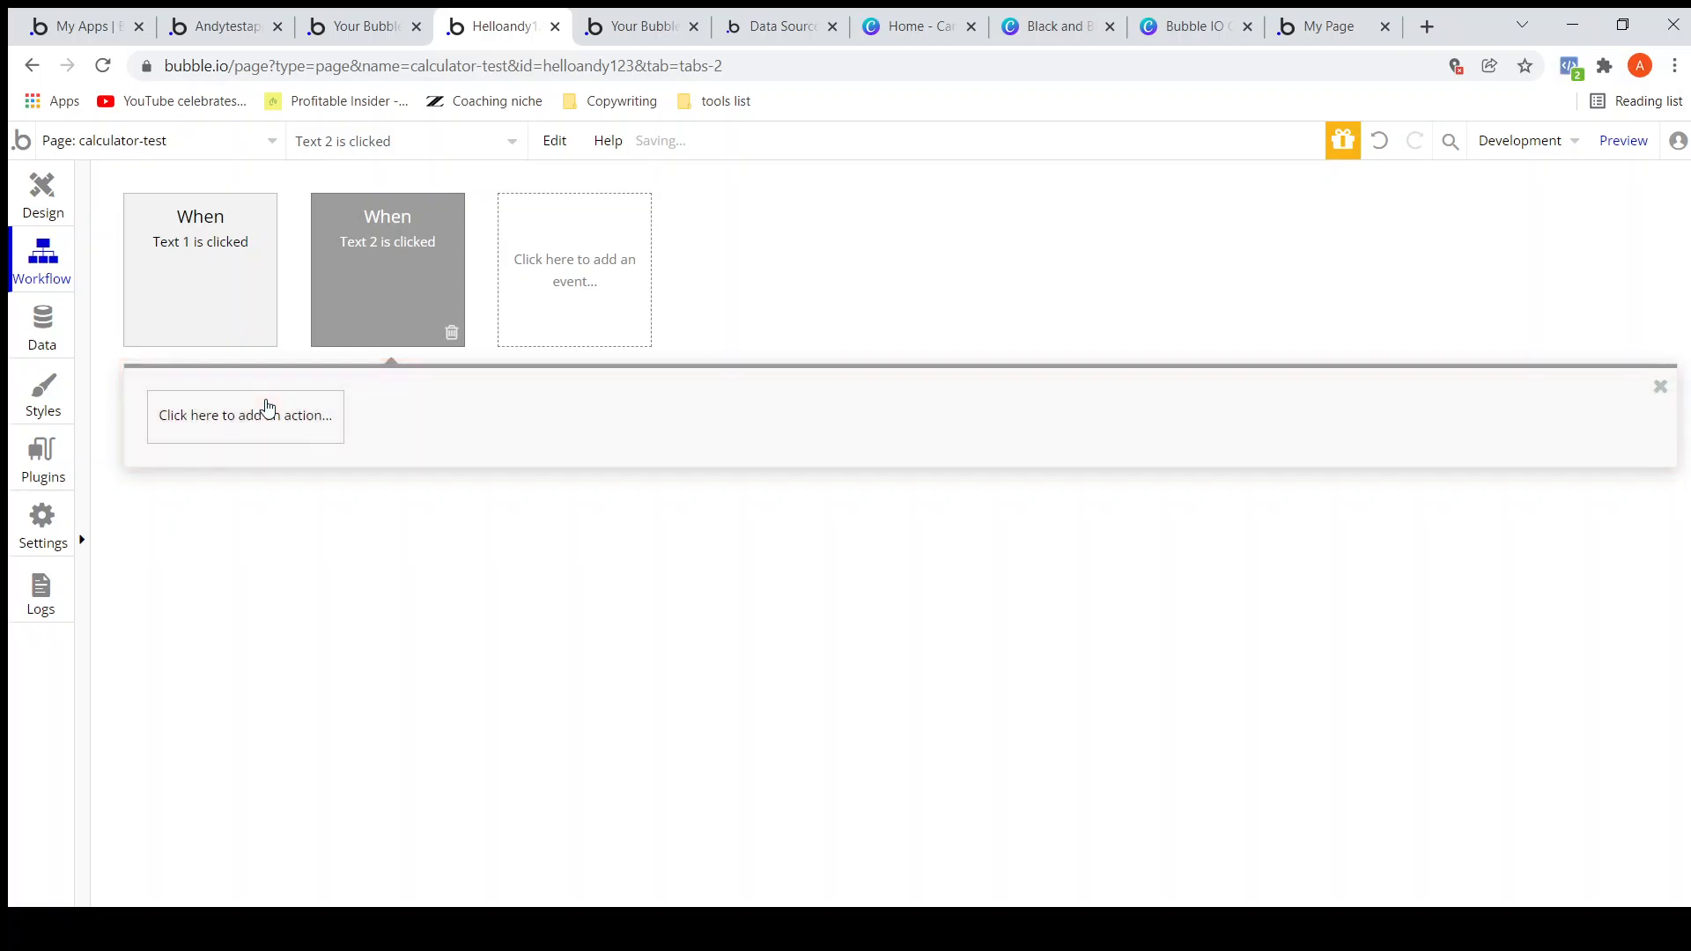
click(244, 415)
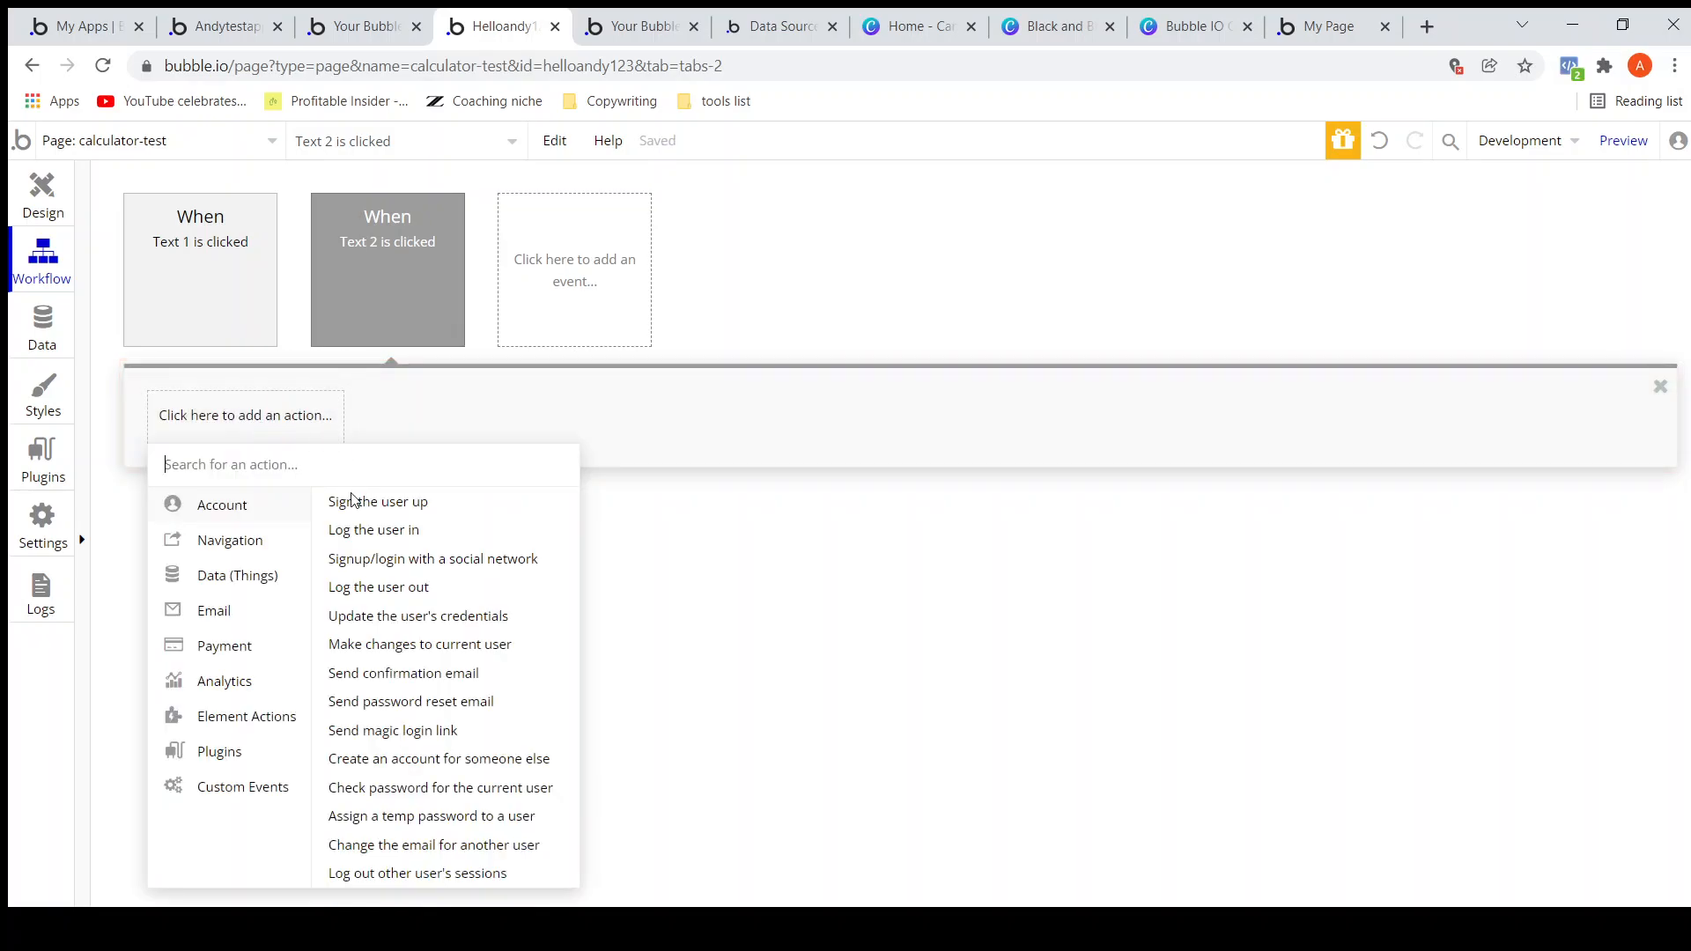
click(246, 716)
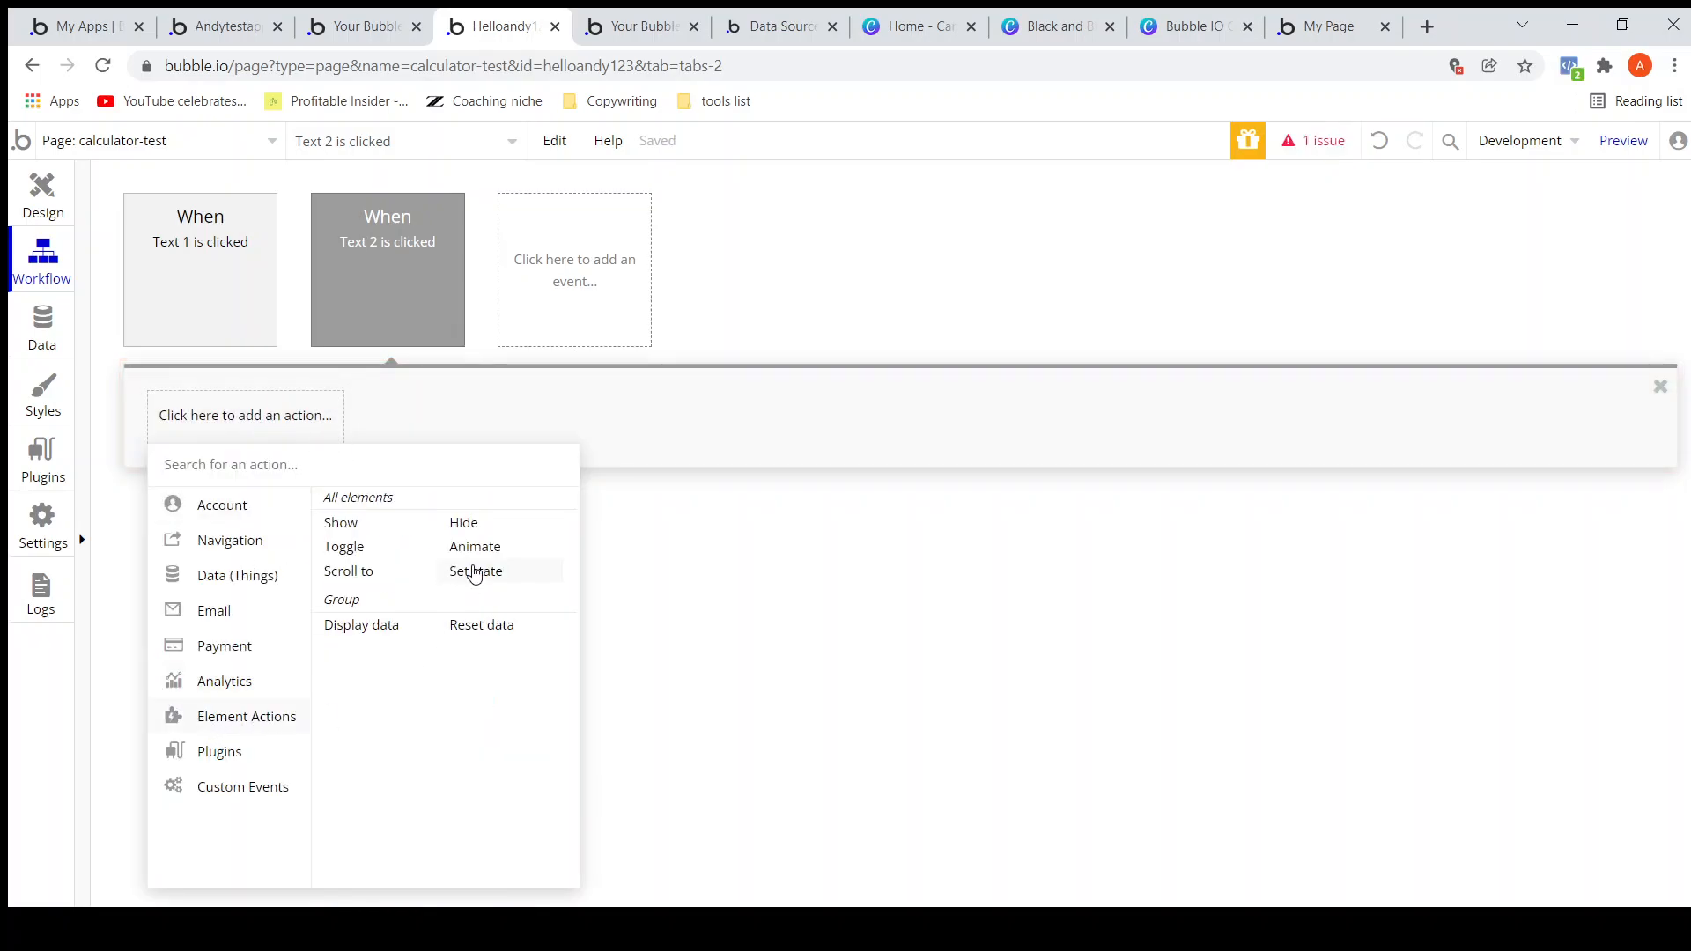
click(475, 571)
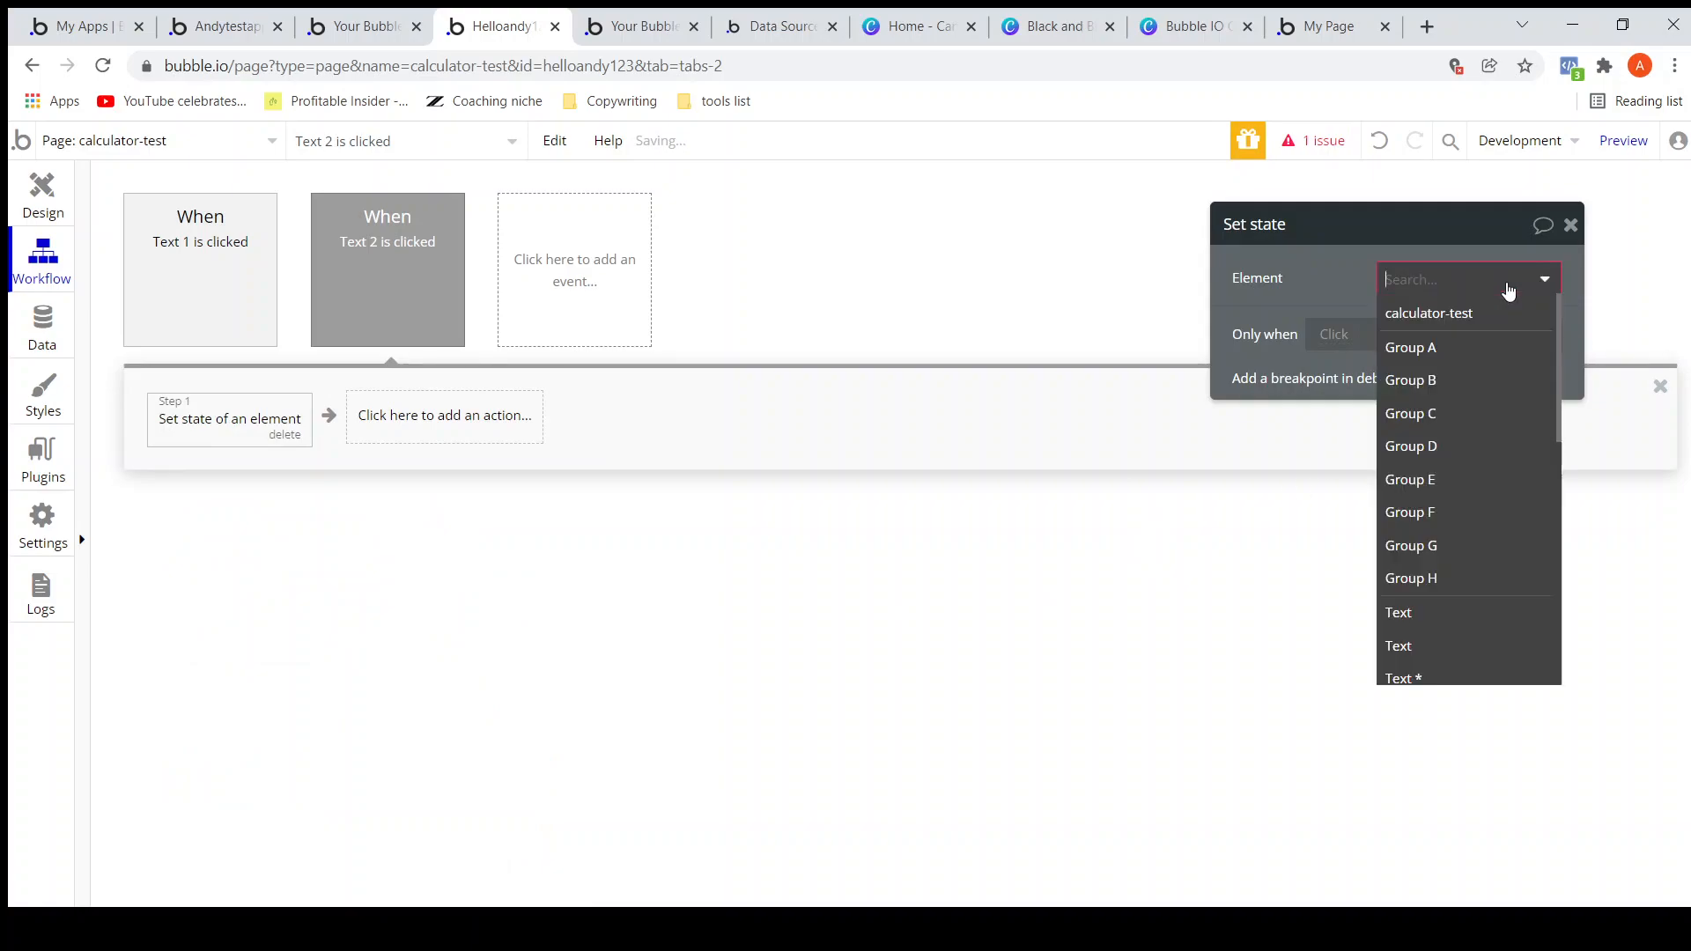
scroll(down, 3)
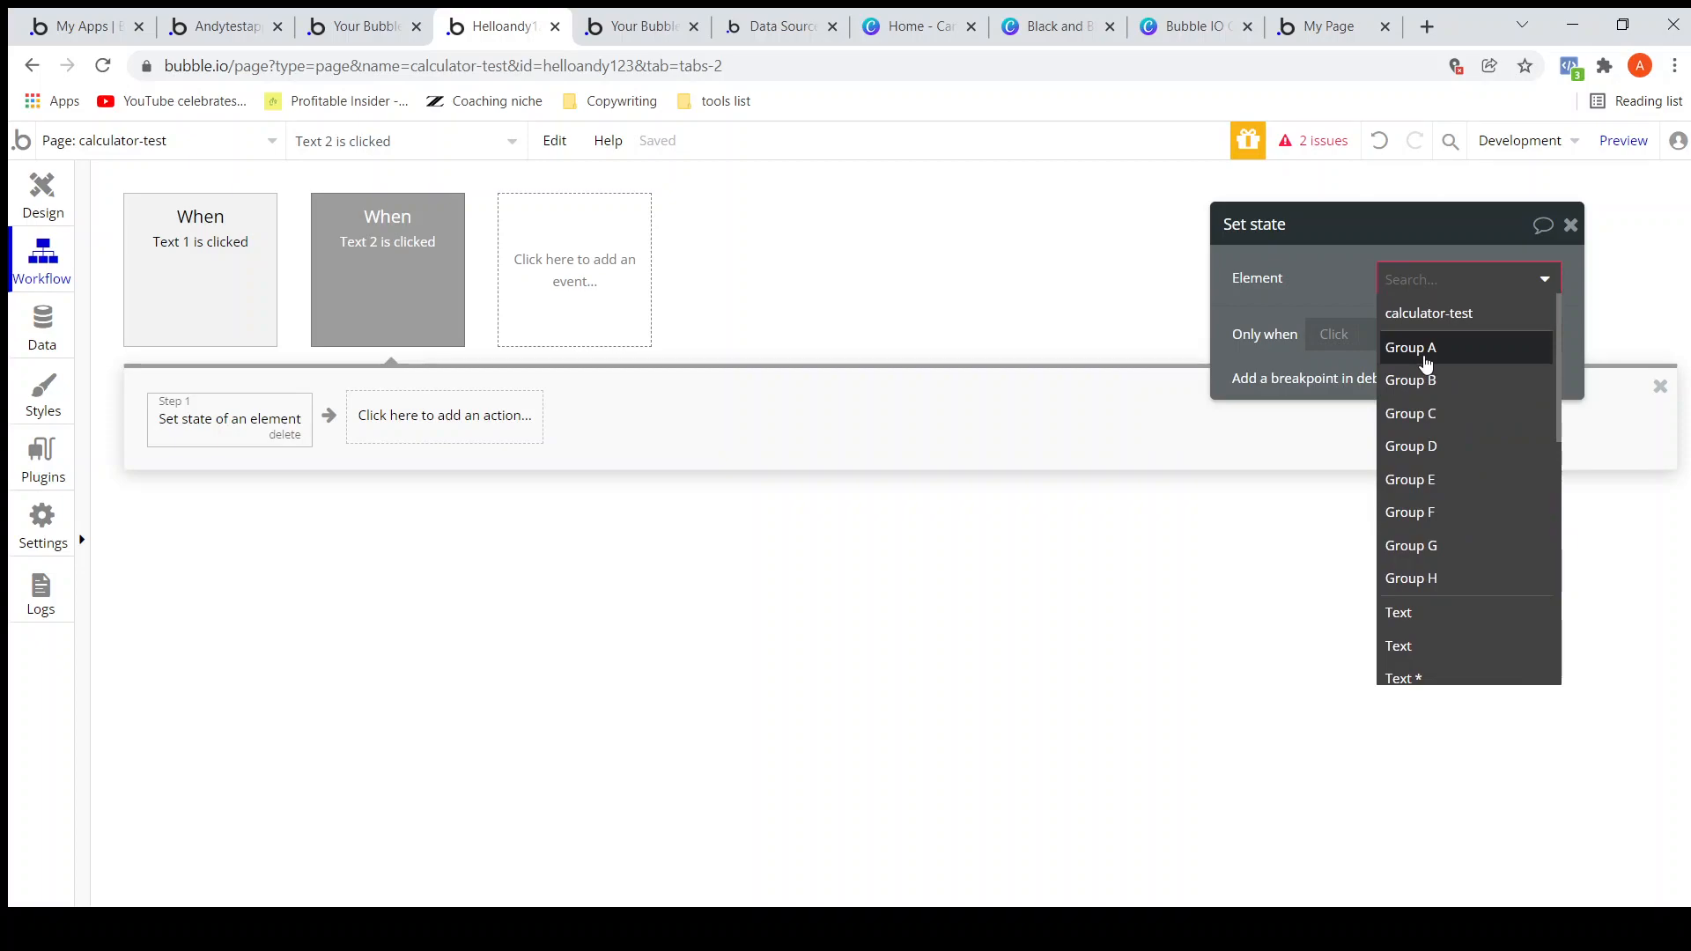
Target Group A with value Group A's Expression :append arbitrary text.
click(1409, 347)
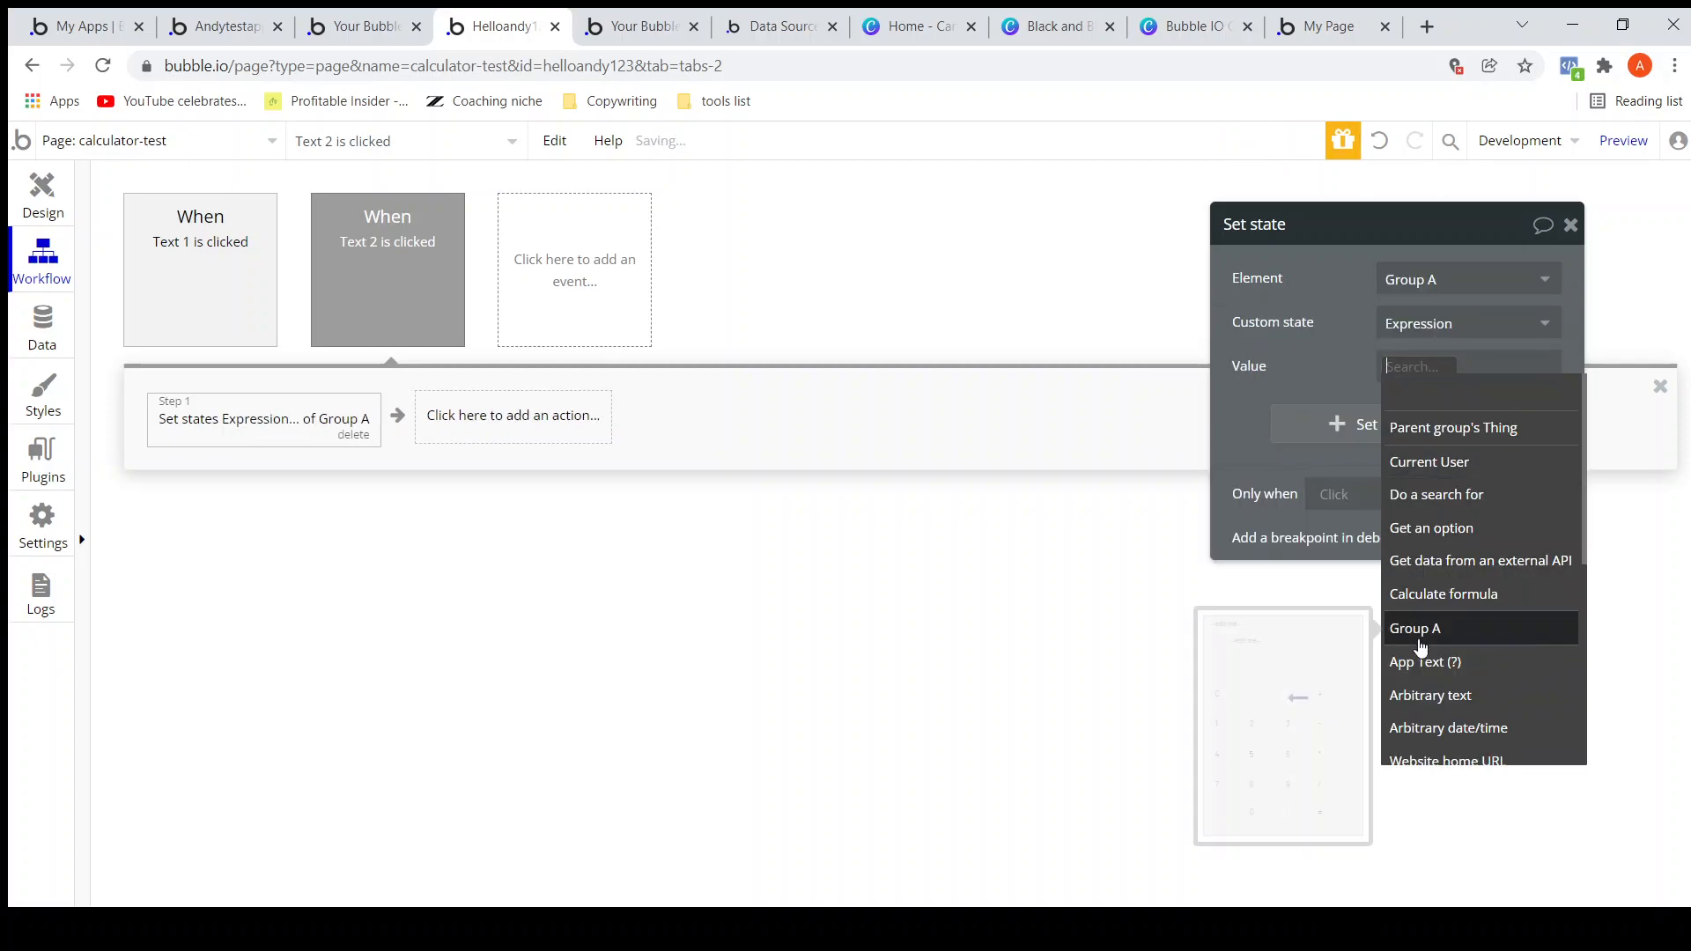
click(1415, 628)
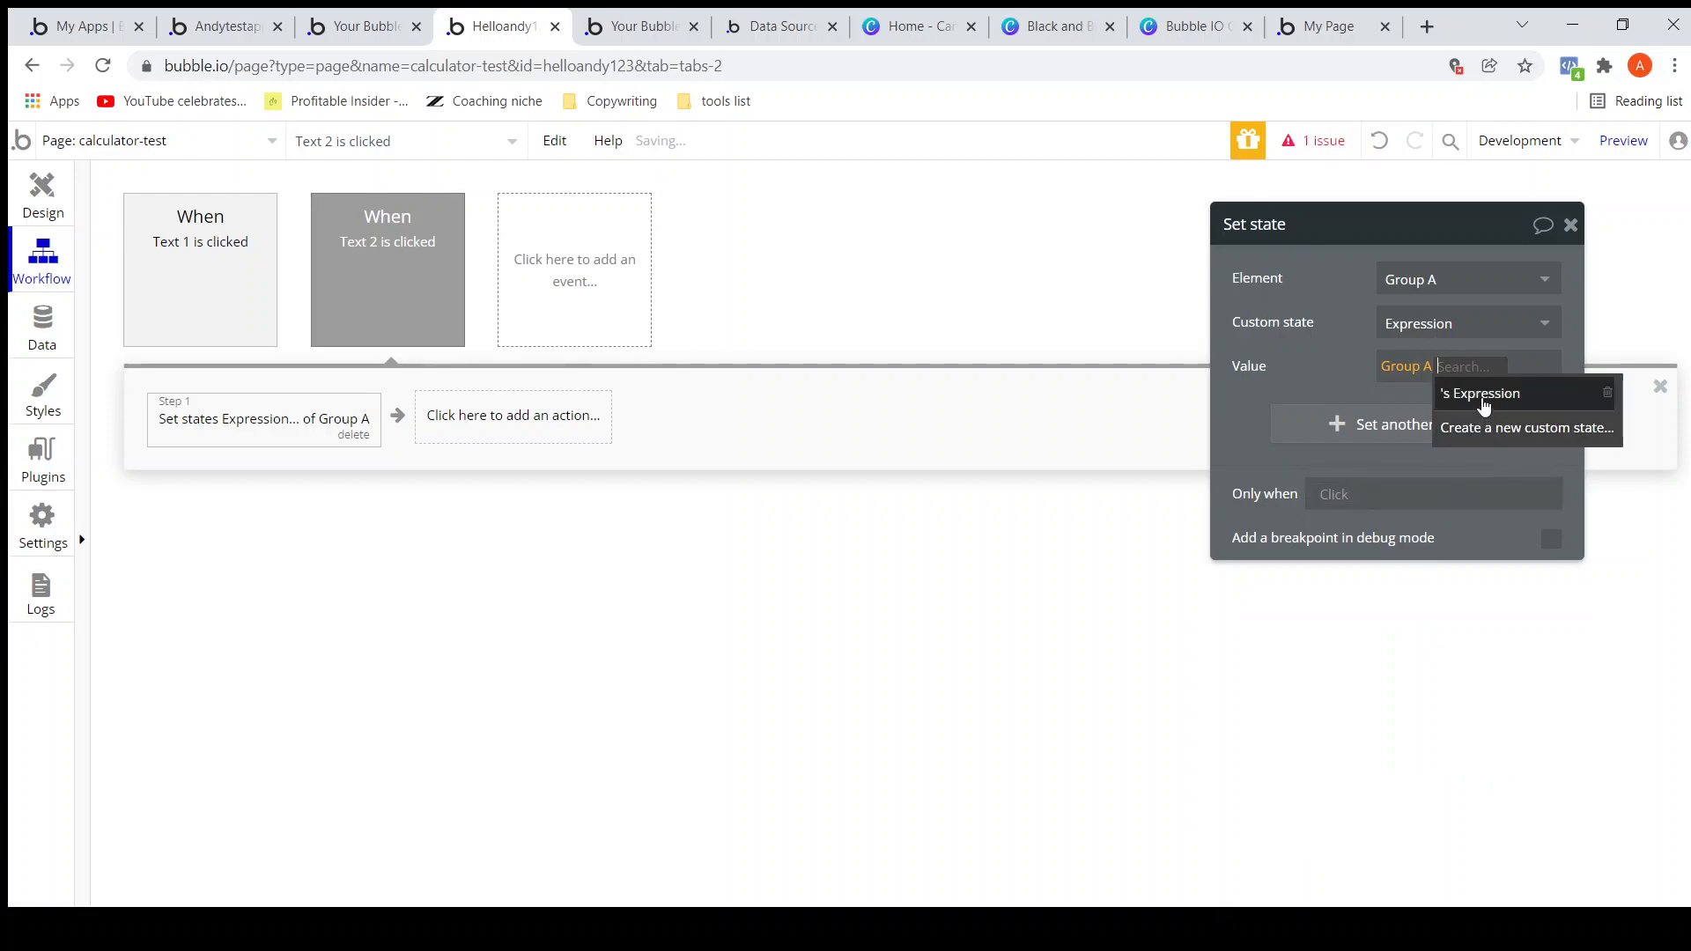
click(1479, 393)
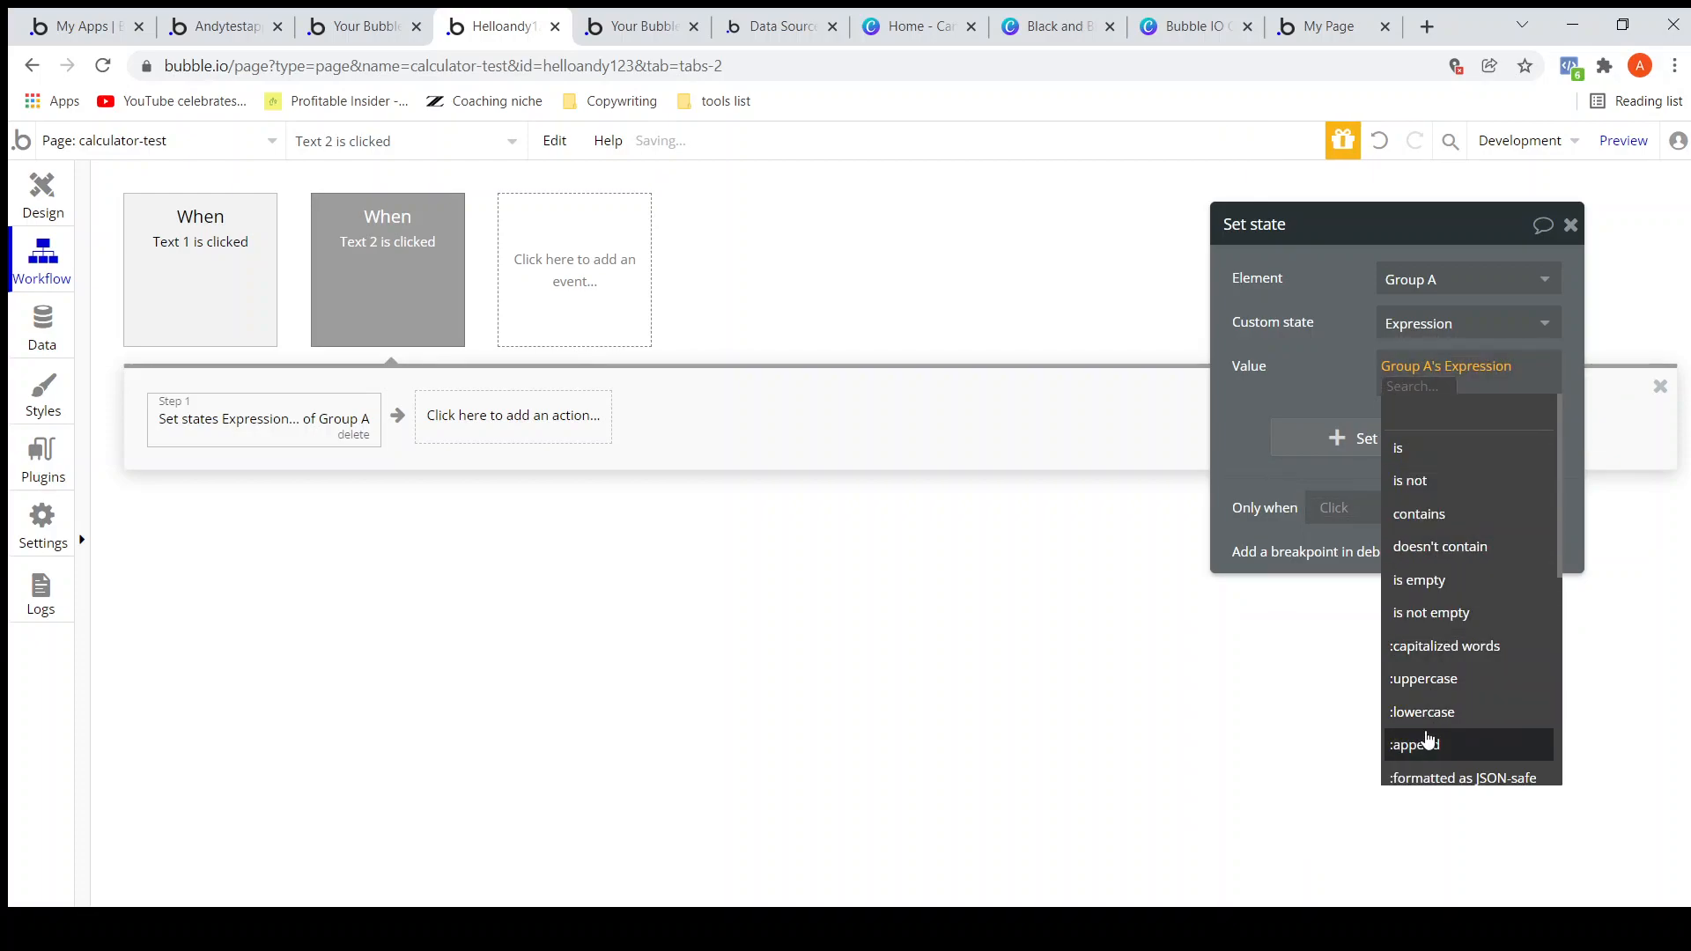
click(1413, 743)
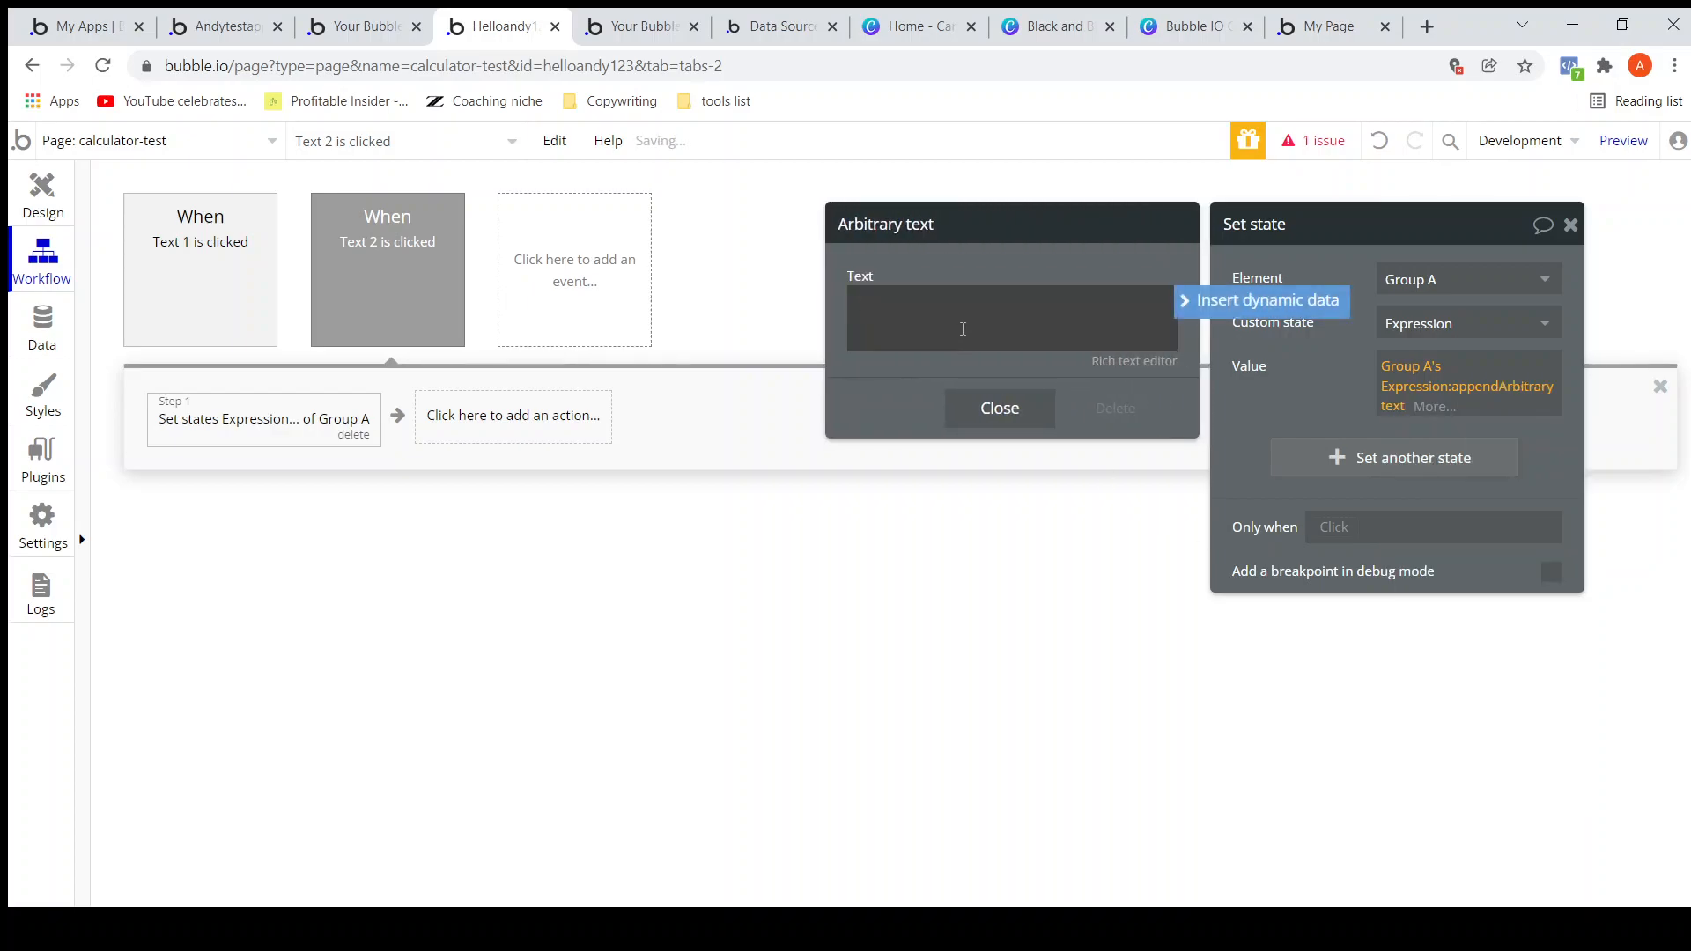
click(998, 408)
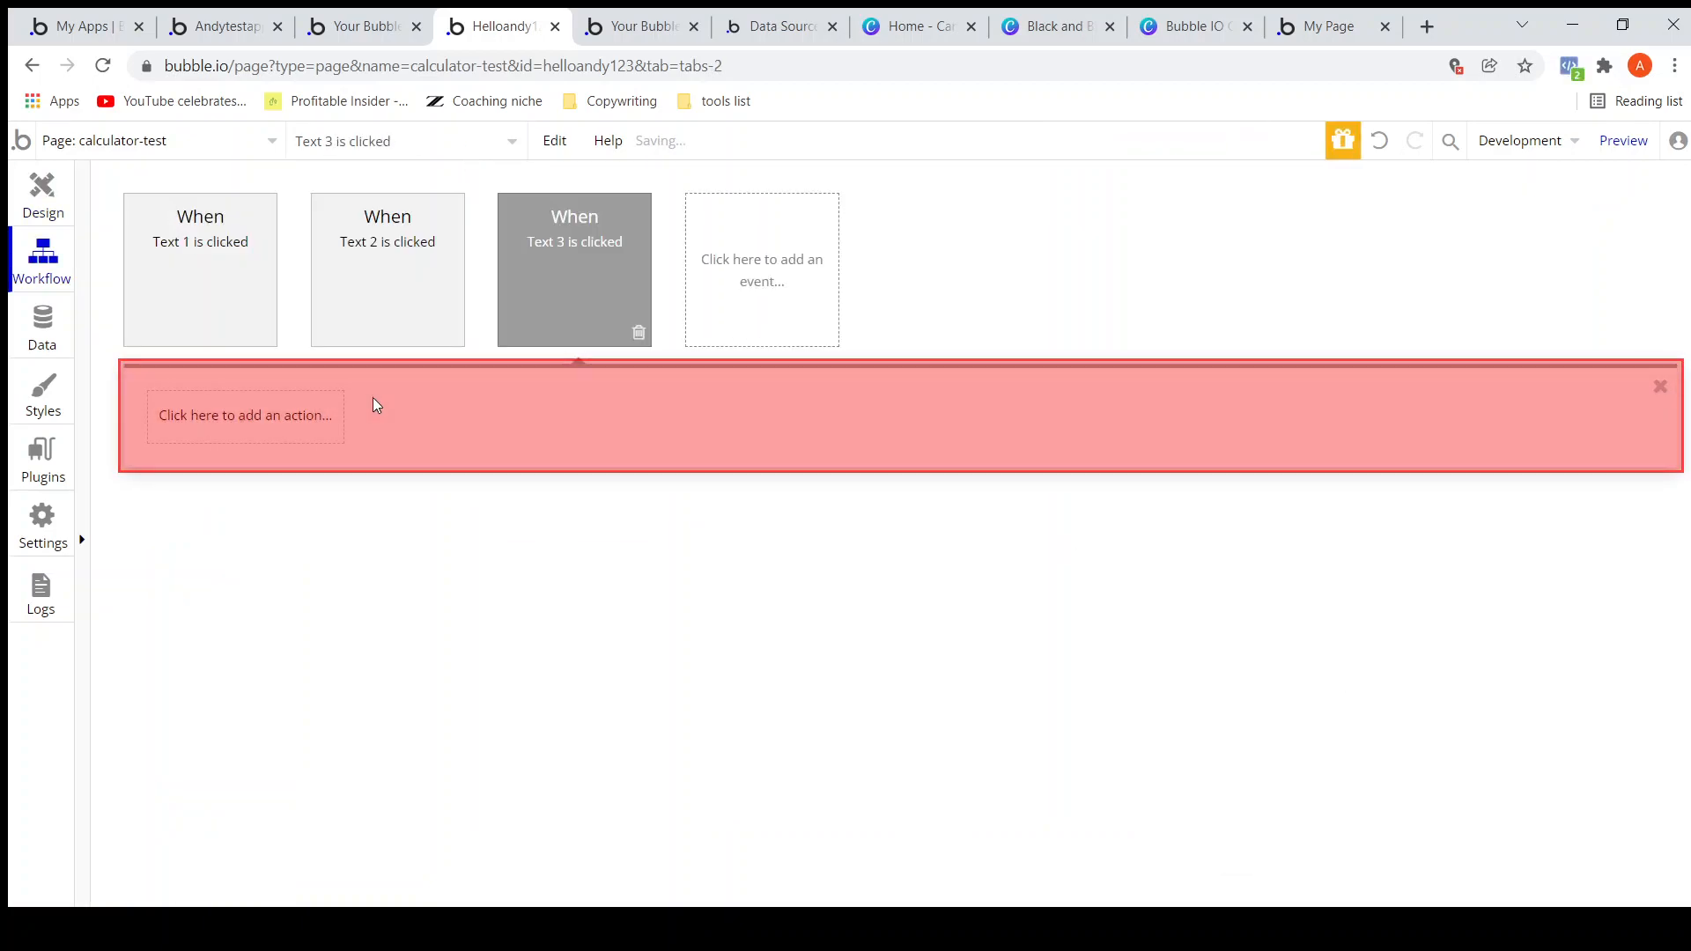
In the 3-key workflow, add a Set state action for Group A's Expression.
click(245, 415)
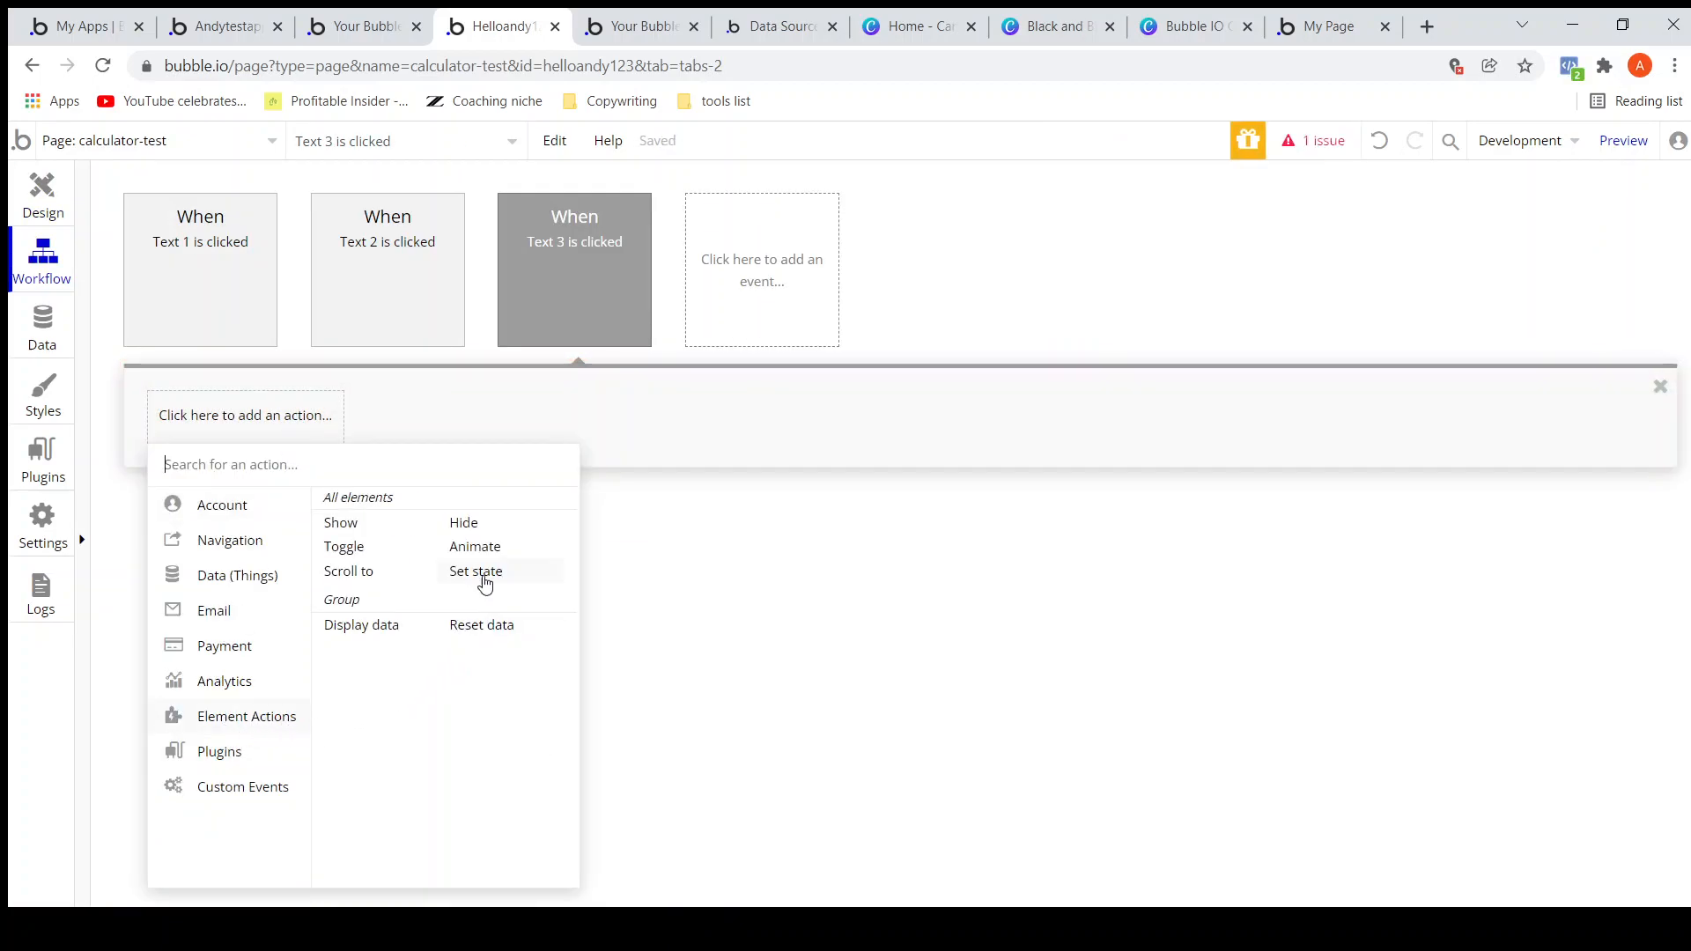
click(475, 570)
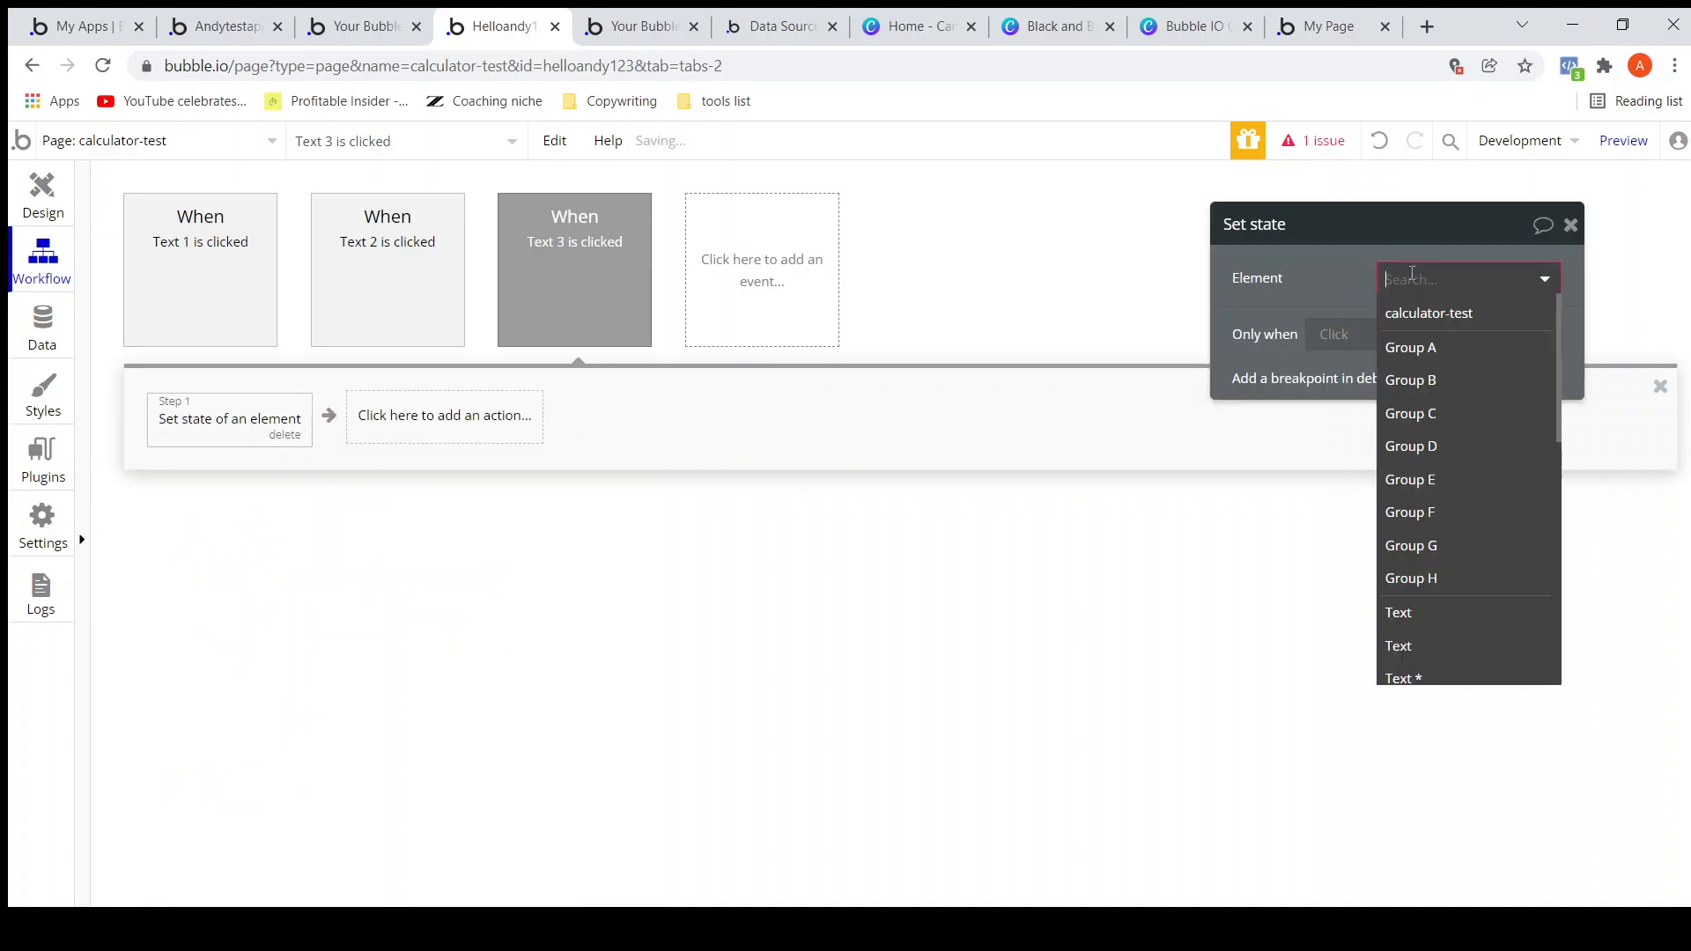
click(1411, 347)
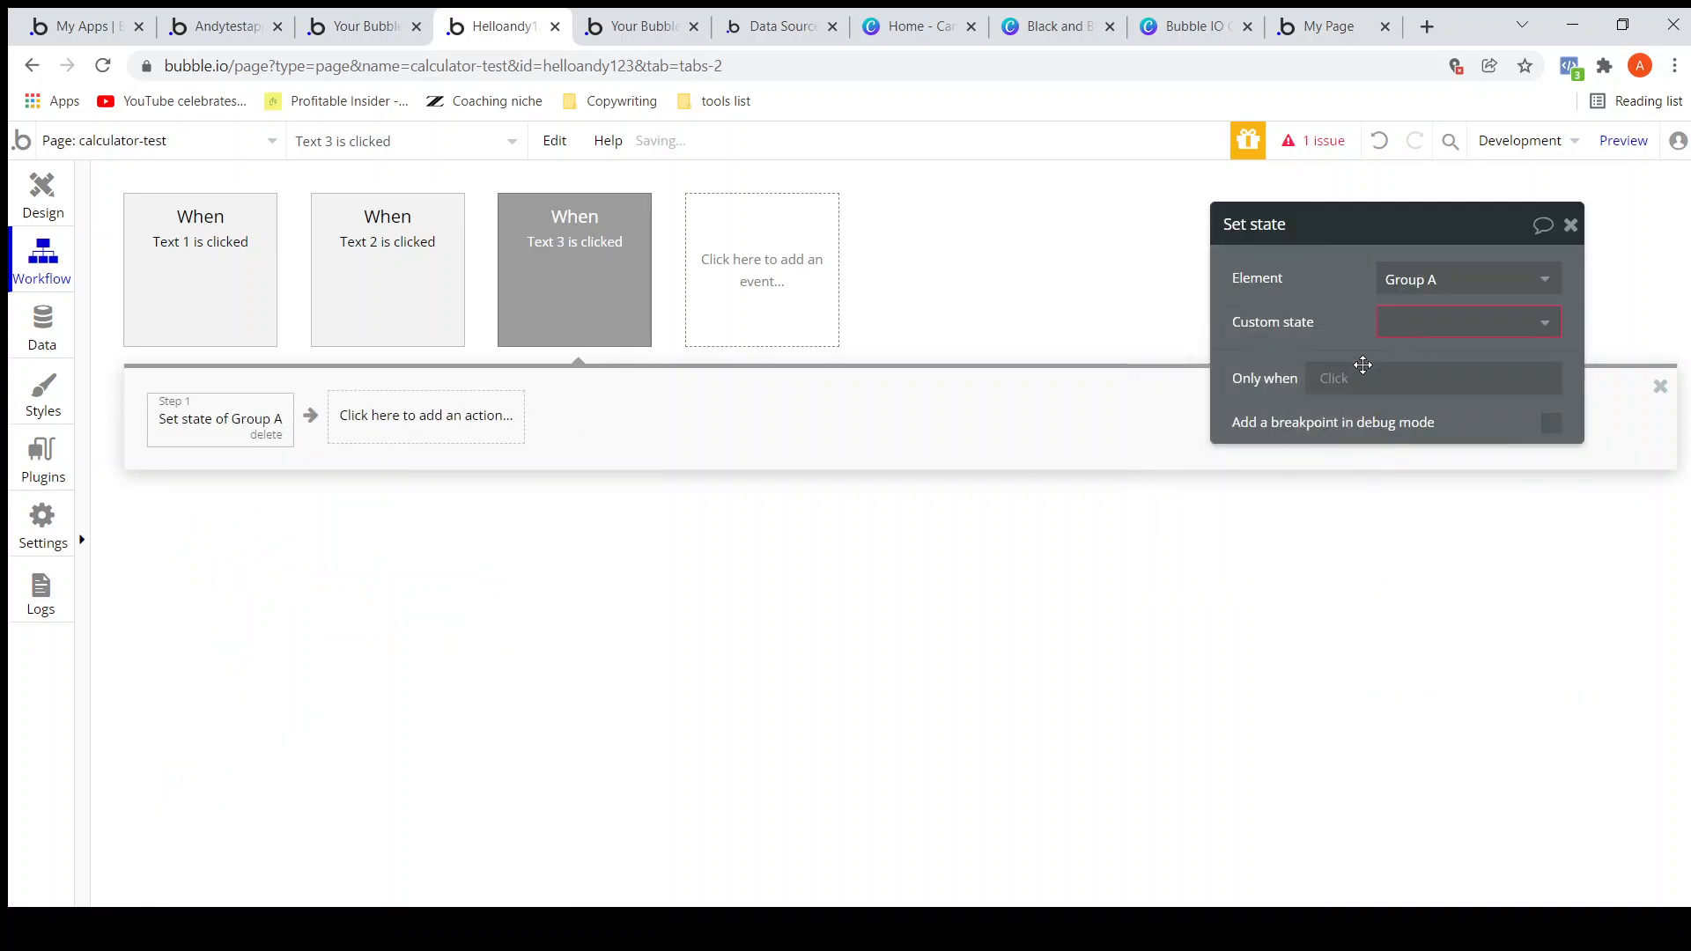
click(1467, 321)
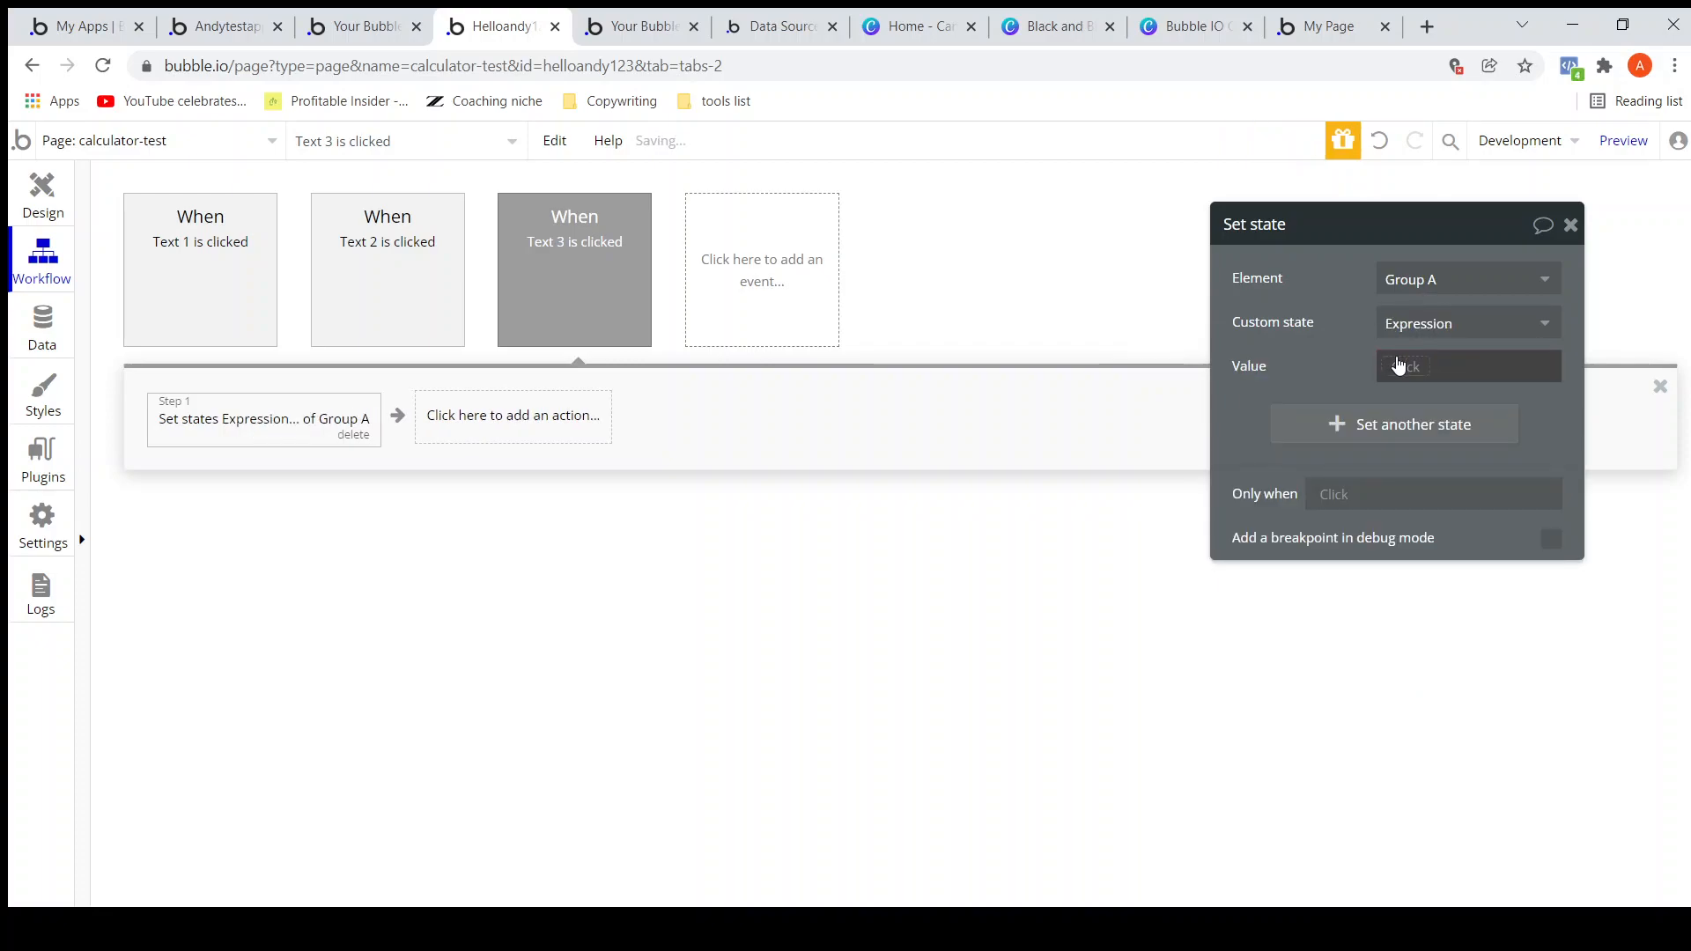
Set the value to Group A's Expression :append arbitrary text '3' and close the popups.
click(1466, 366)
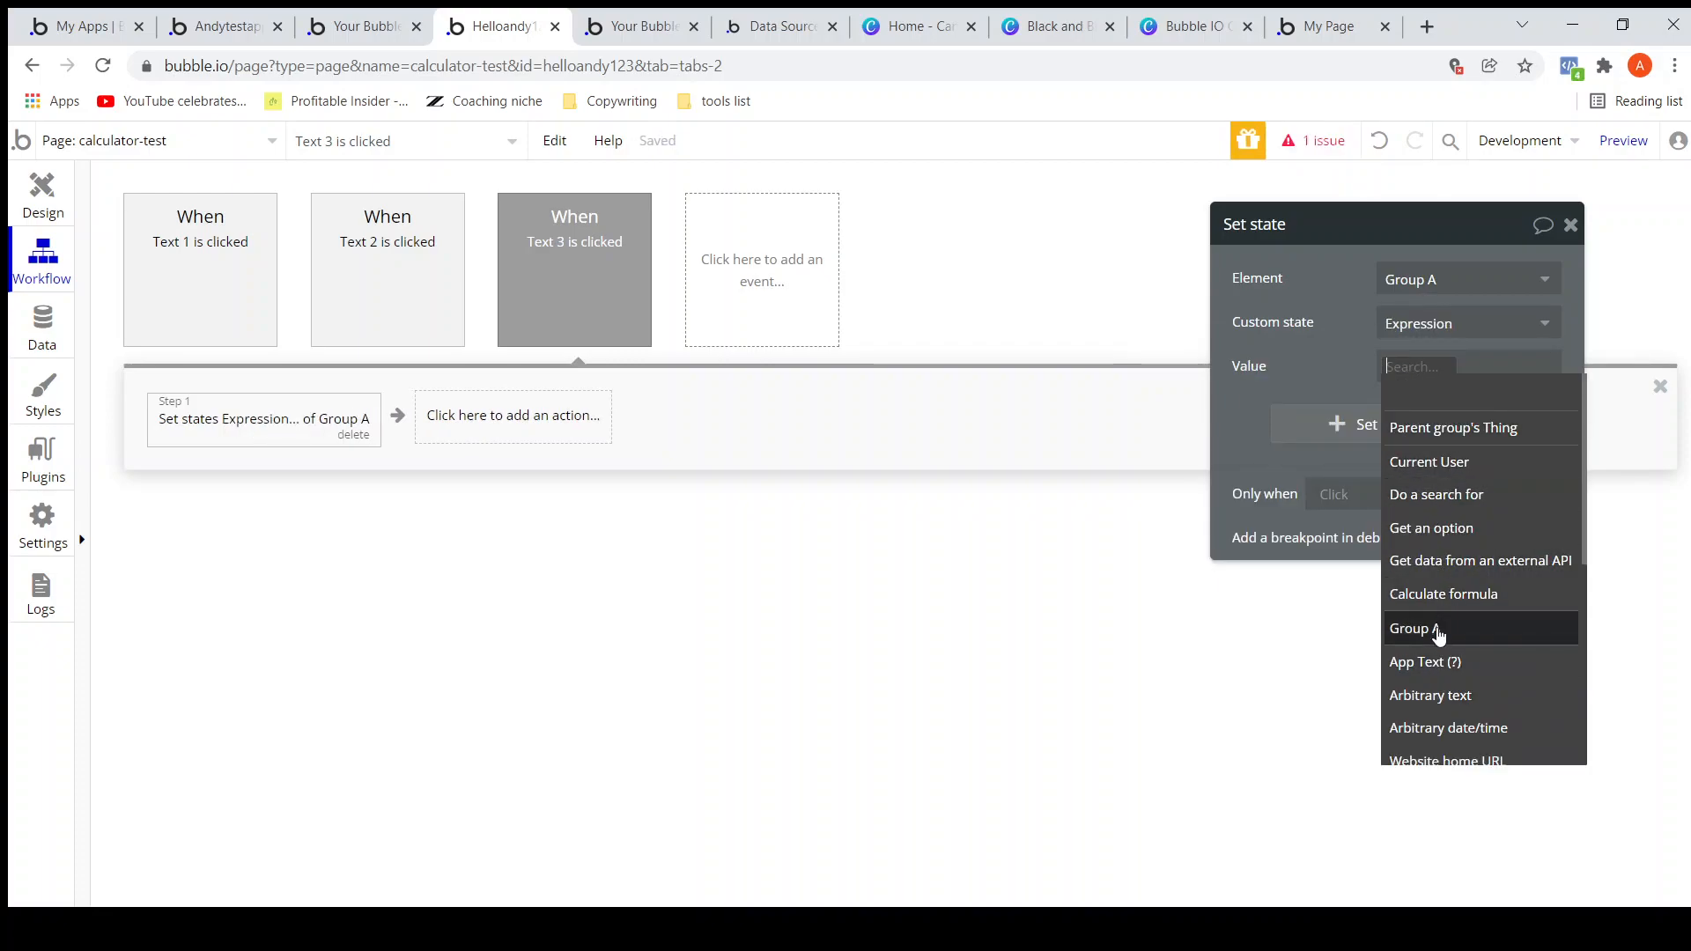
click(1409, 628)
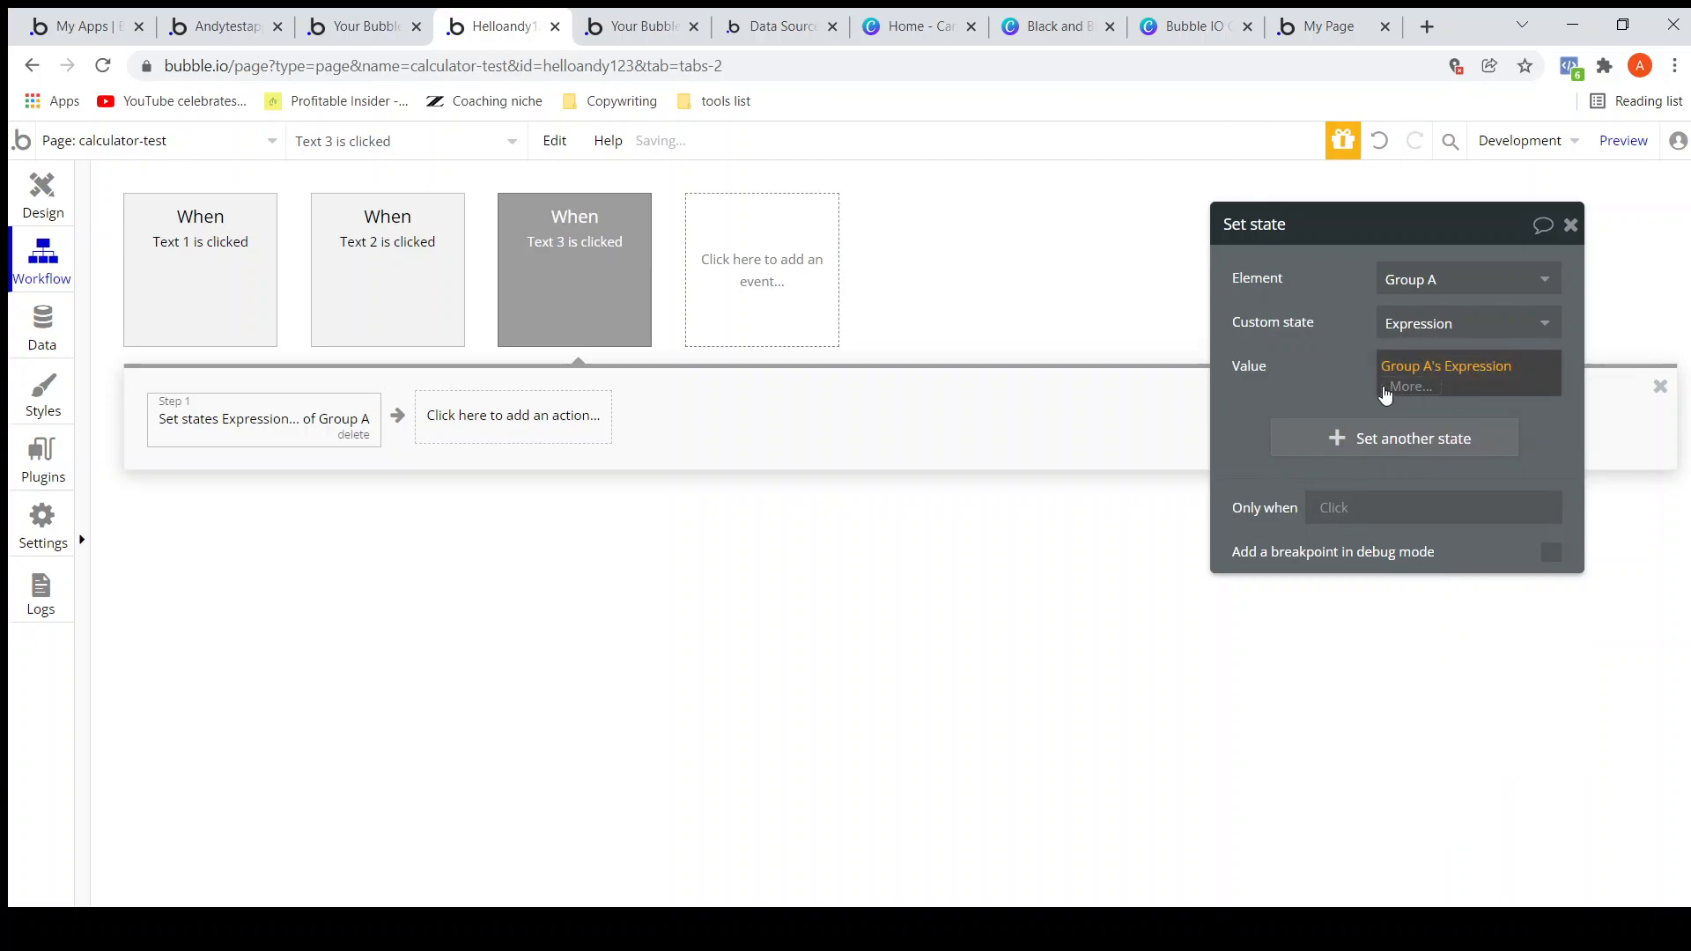
click(1409, 385)
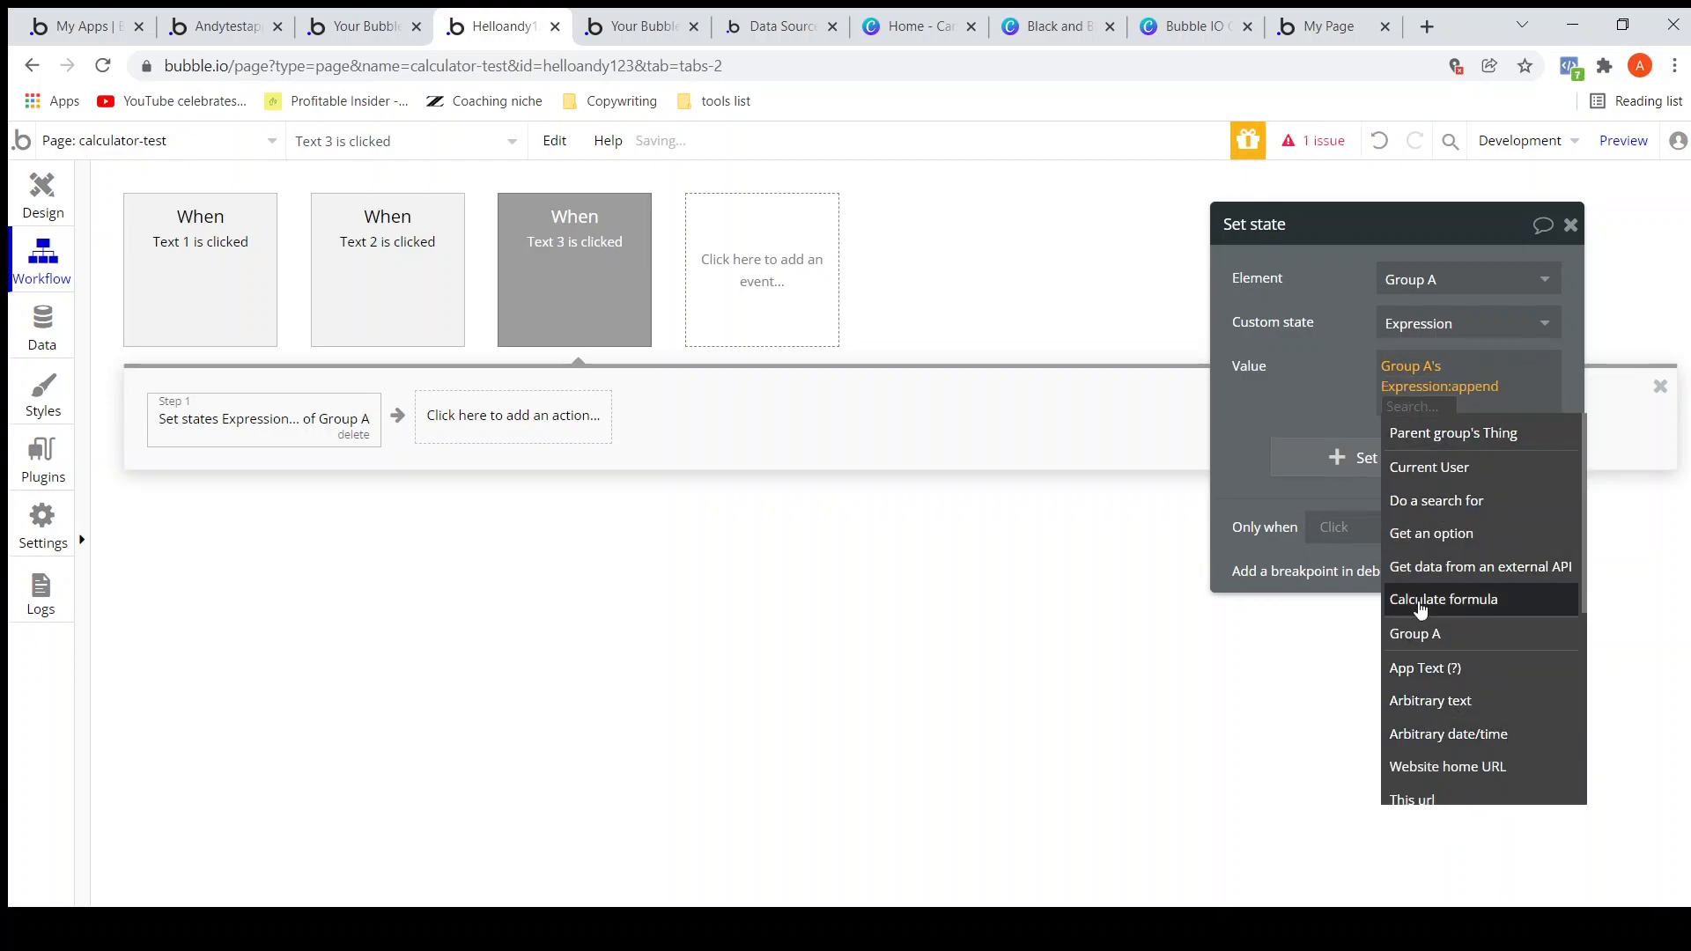
click(1430, 700)
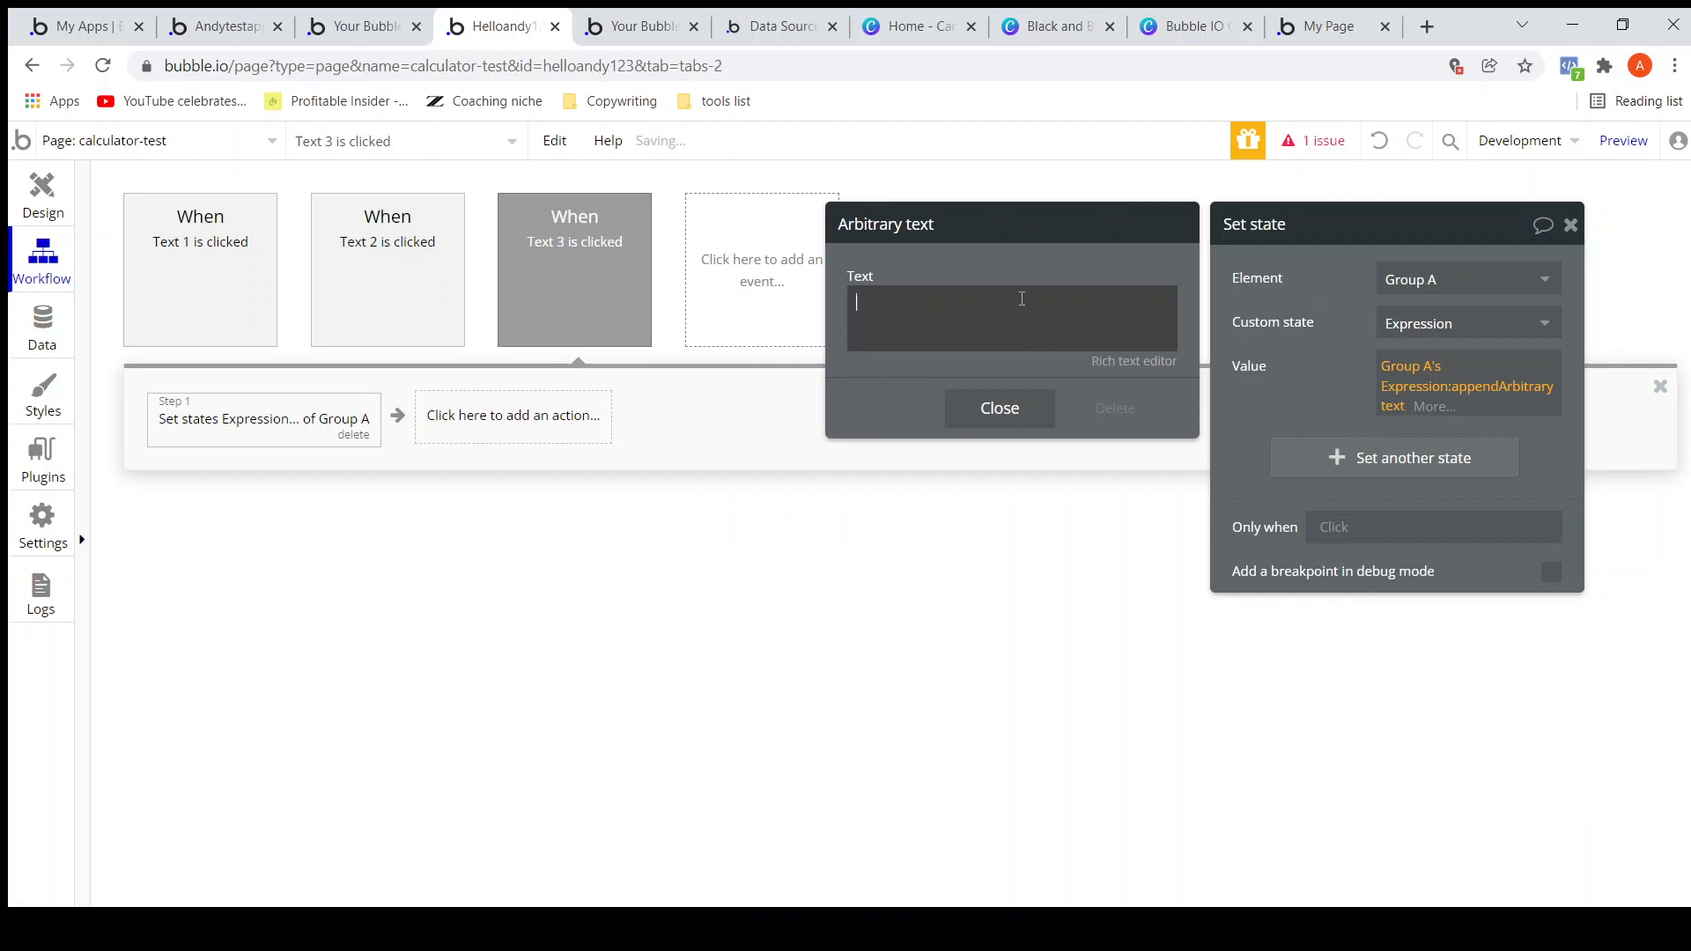
text(3)
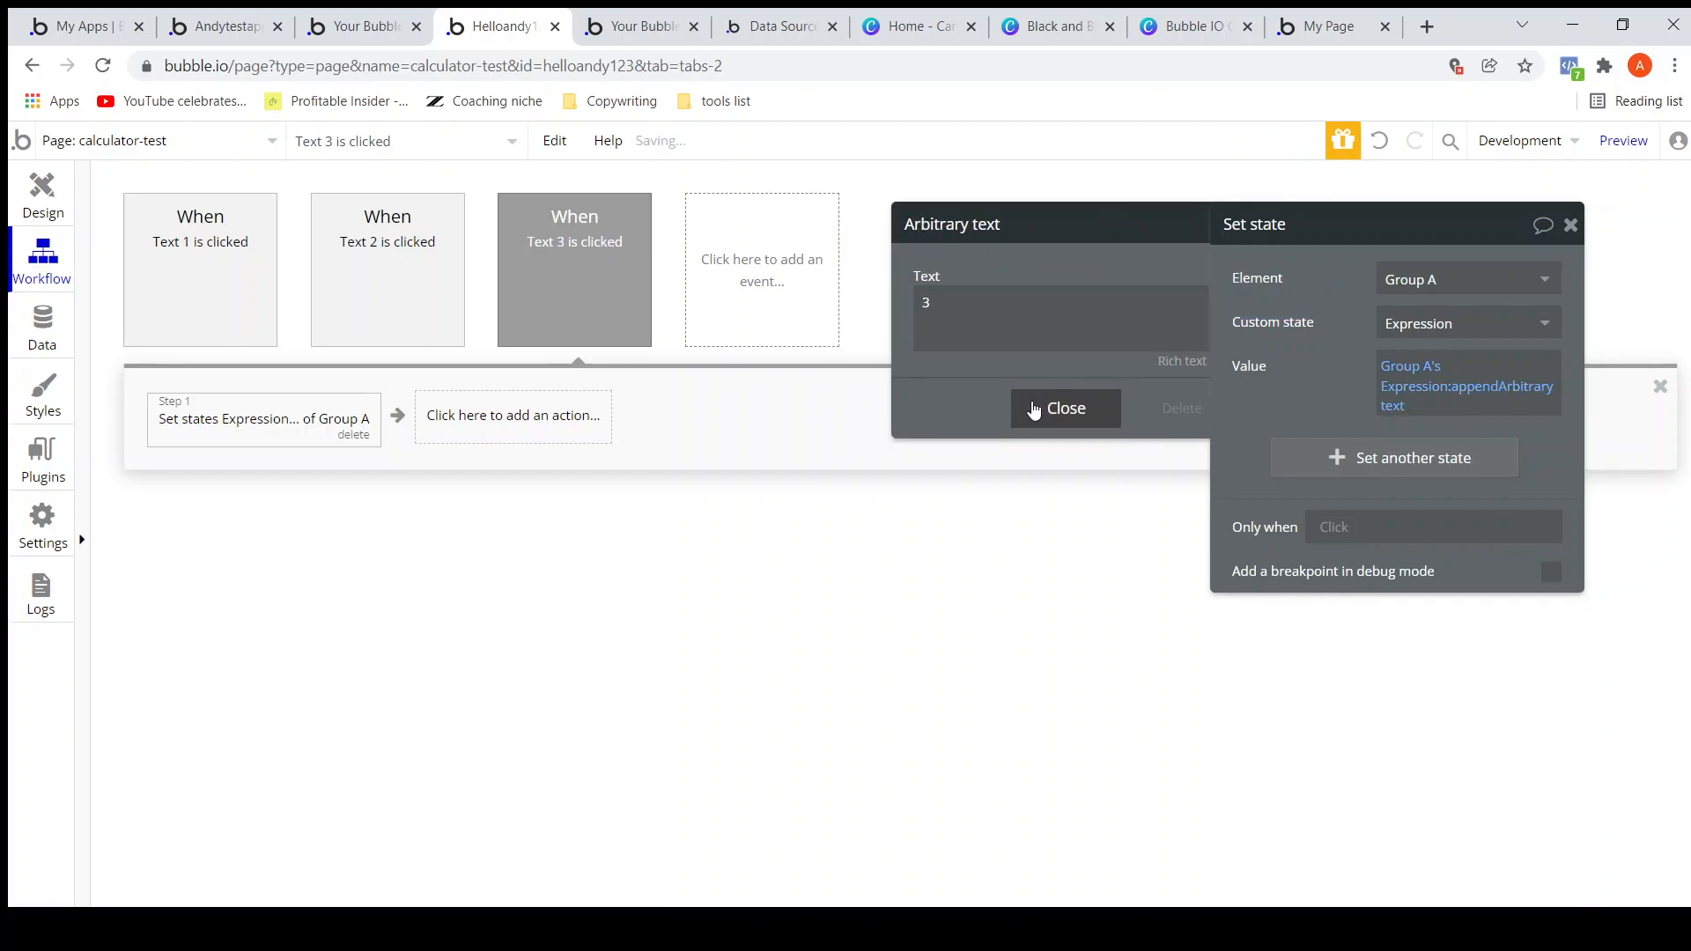
click(1065, 407)
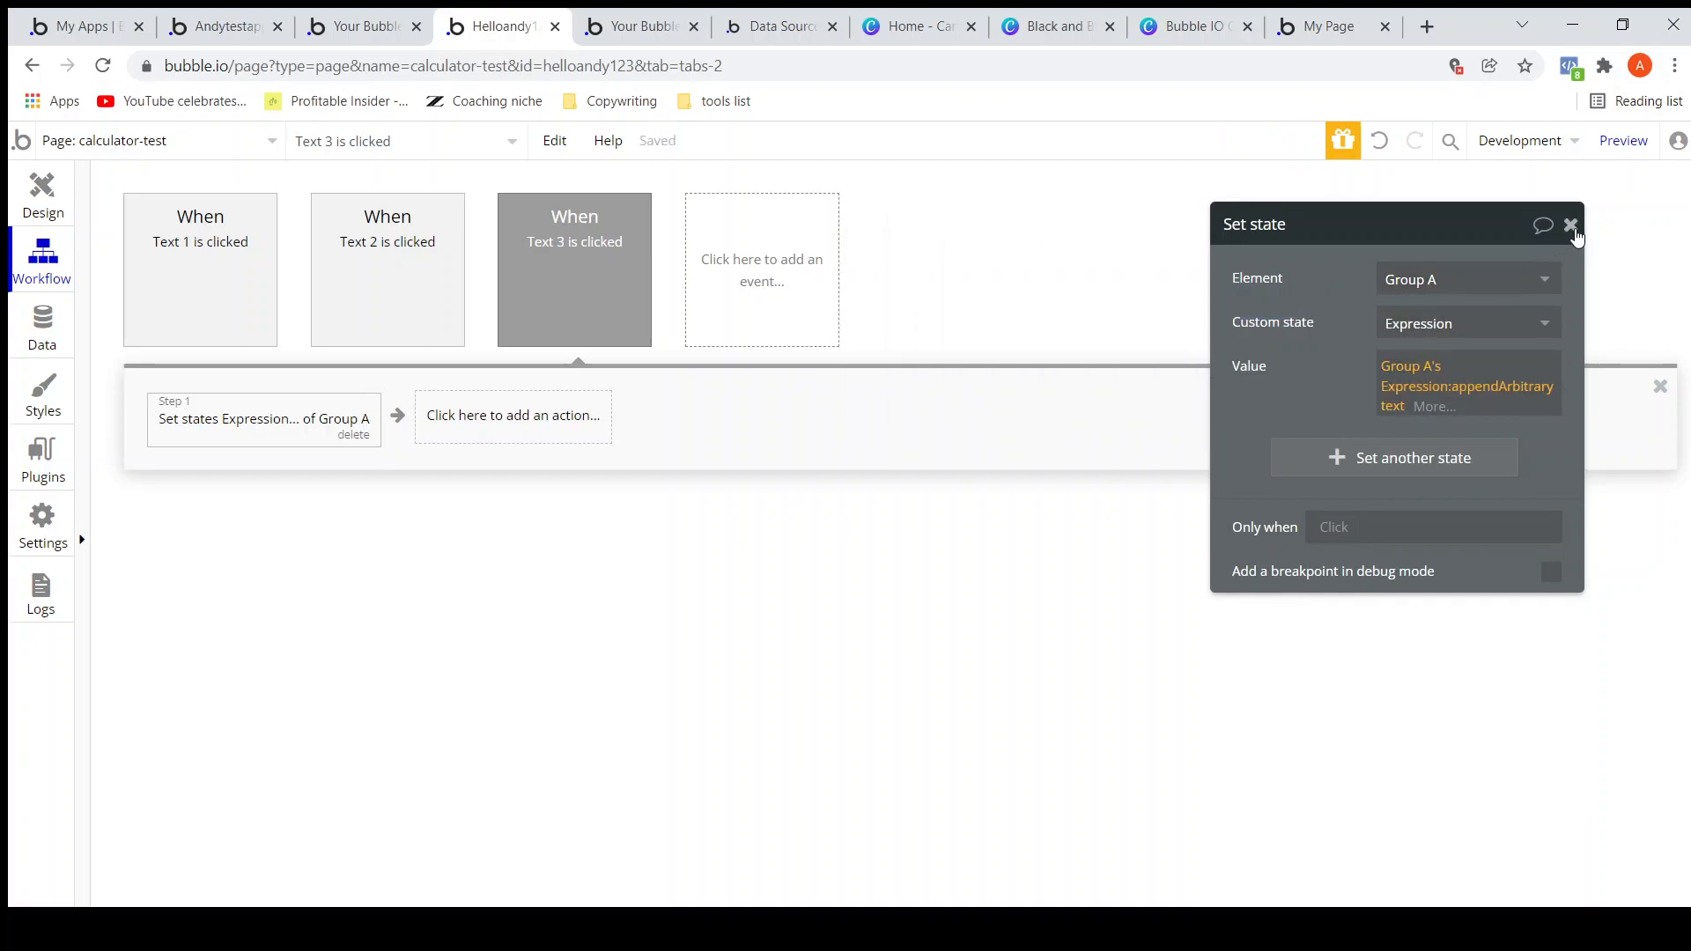
click(1571, 225)
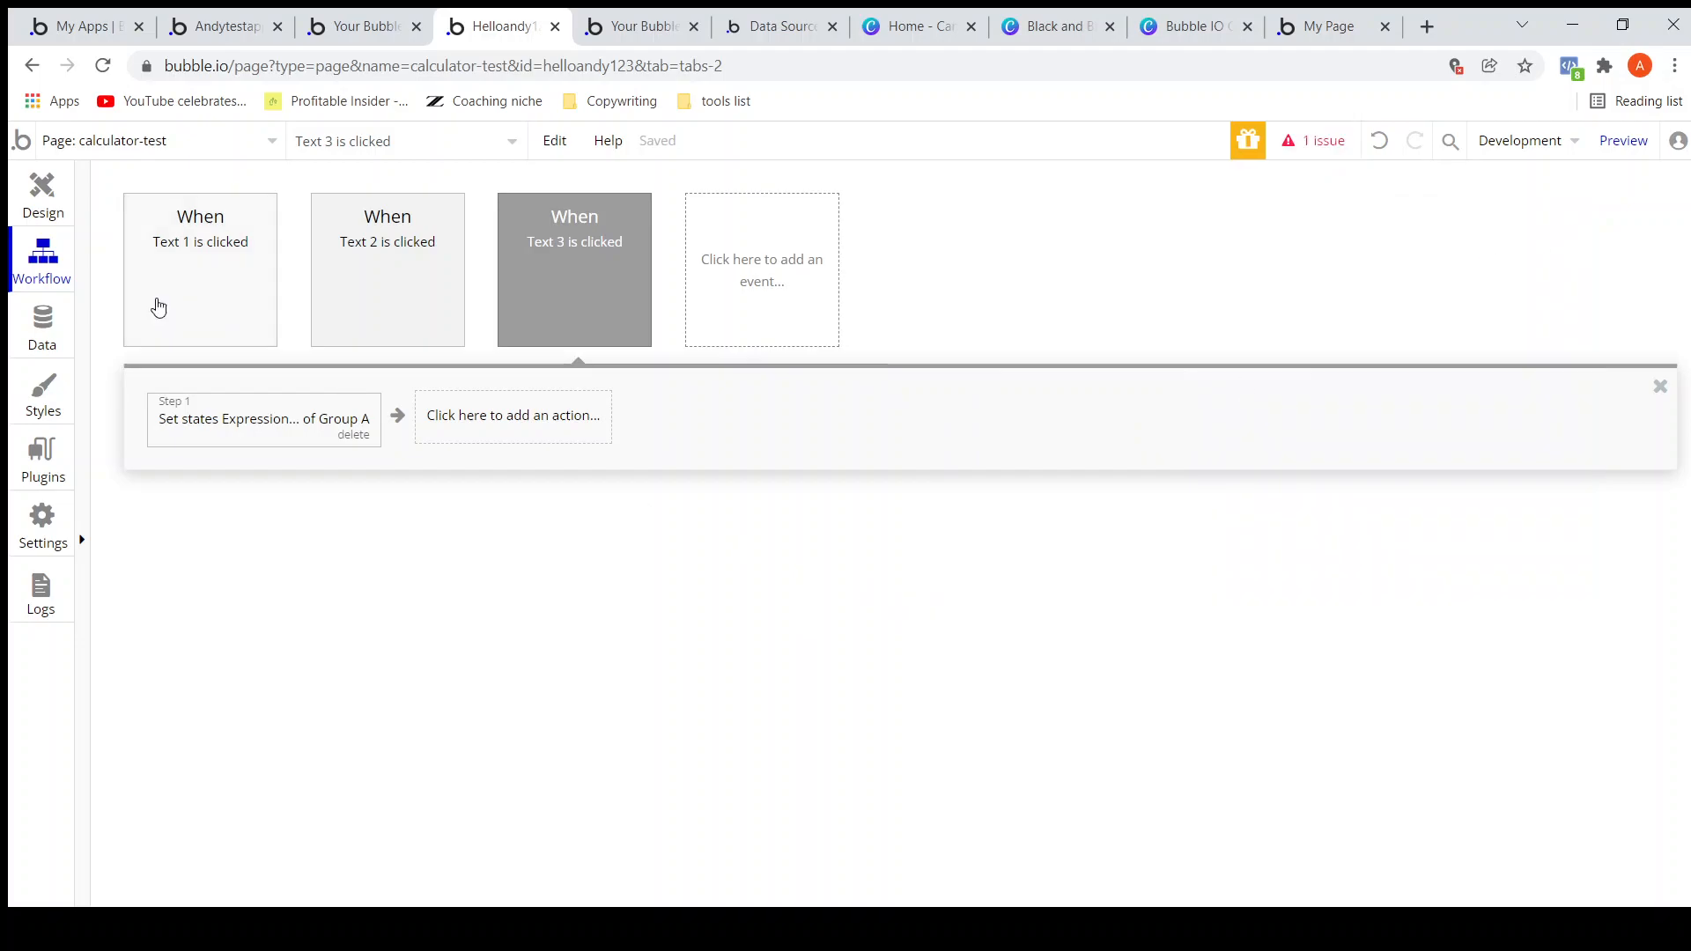
click(42, 194)
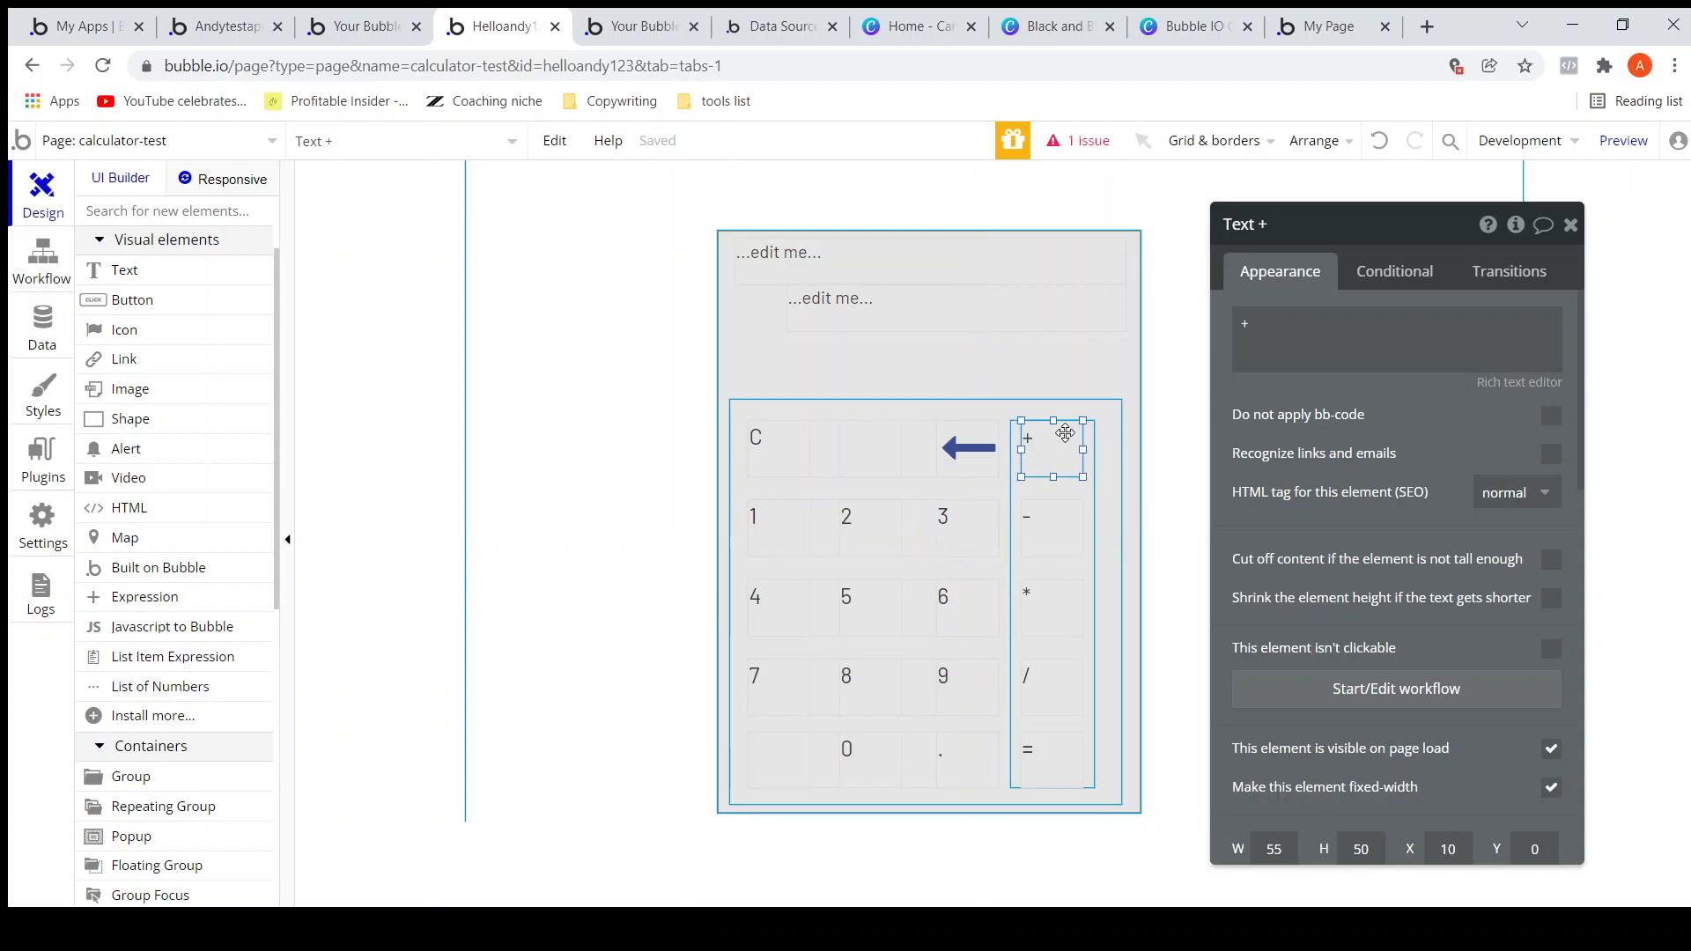
mouse_move(1052, 444)
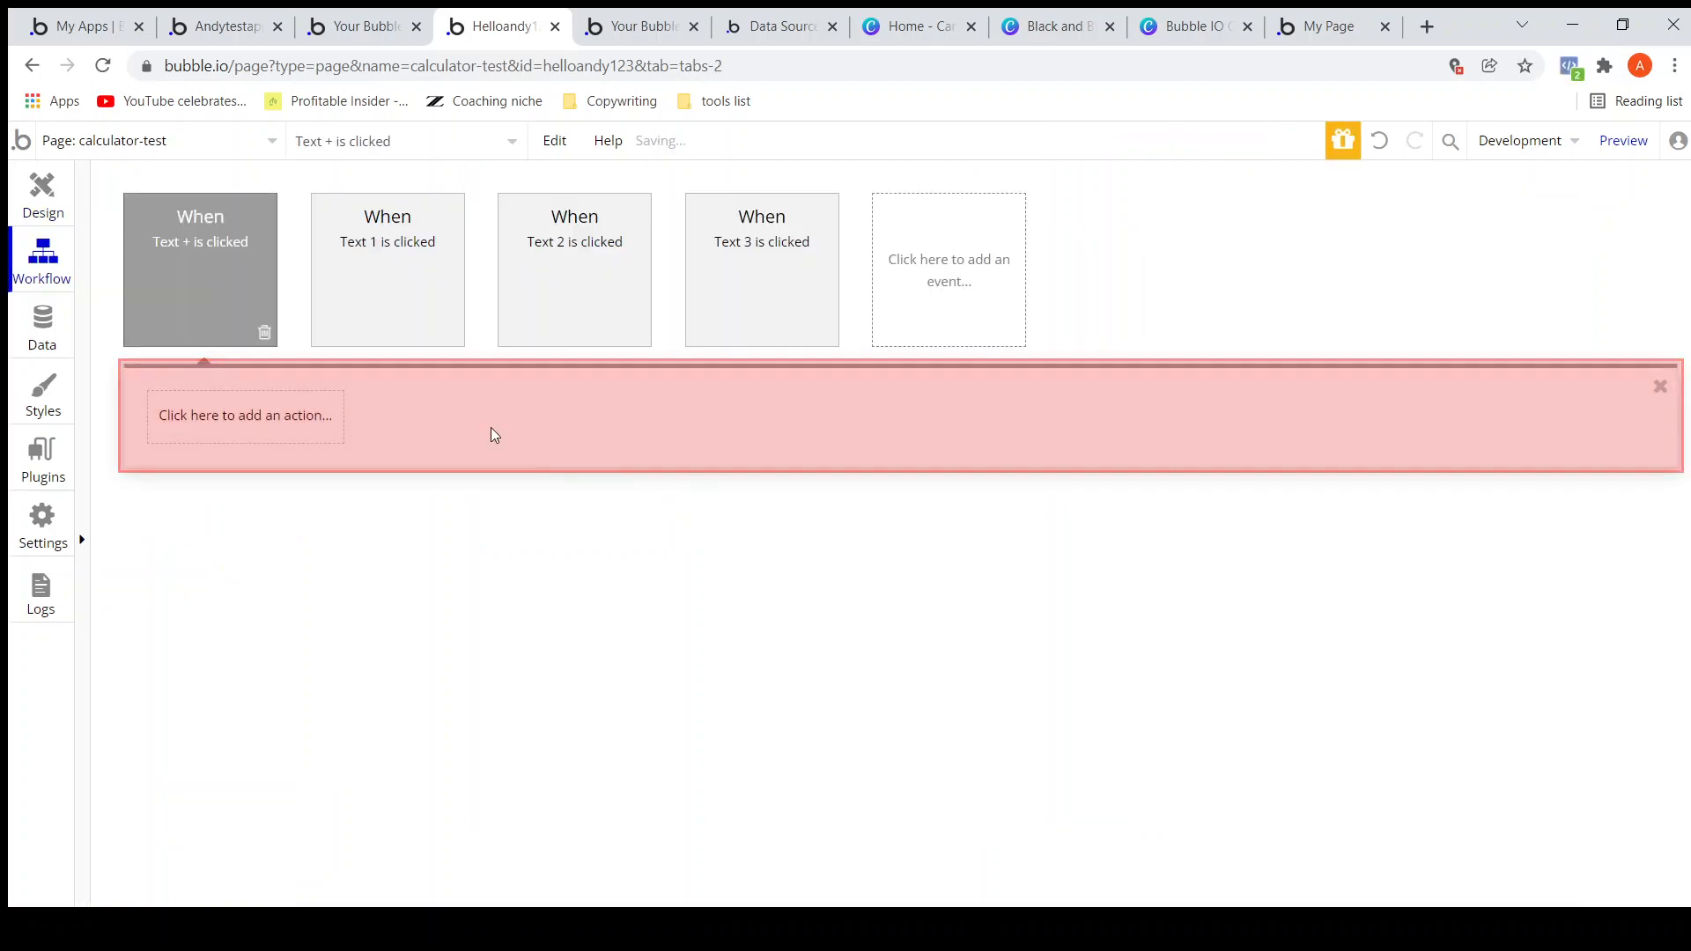
Add a Set state action to the + key's workflow targeting Group A.
click(245, 415)
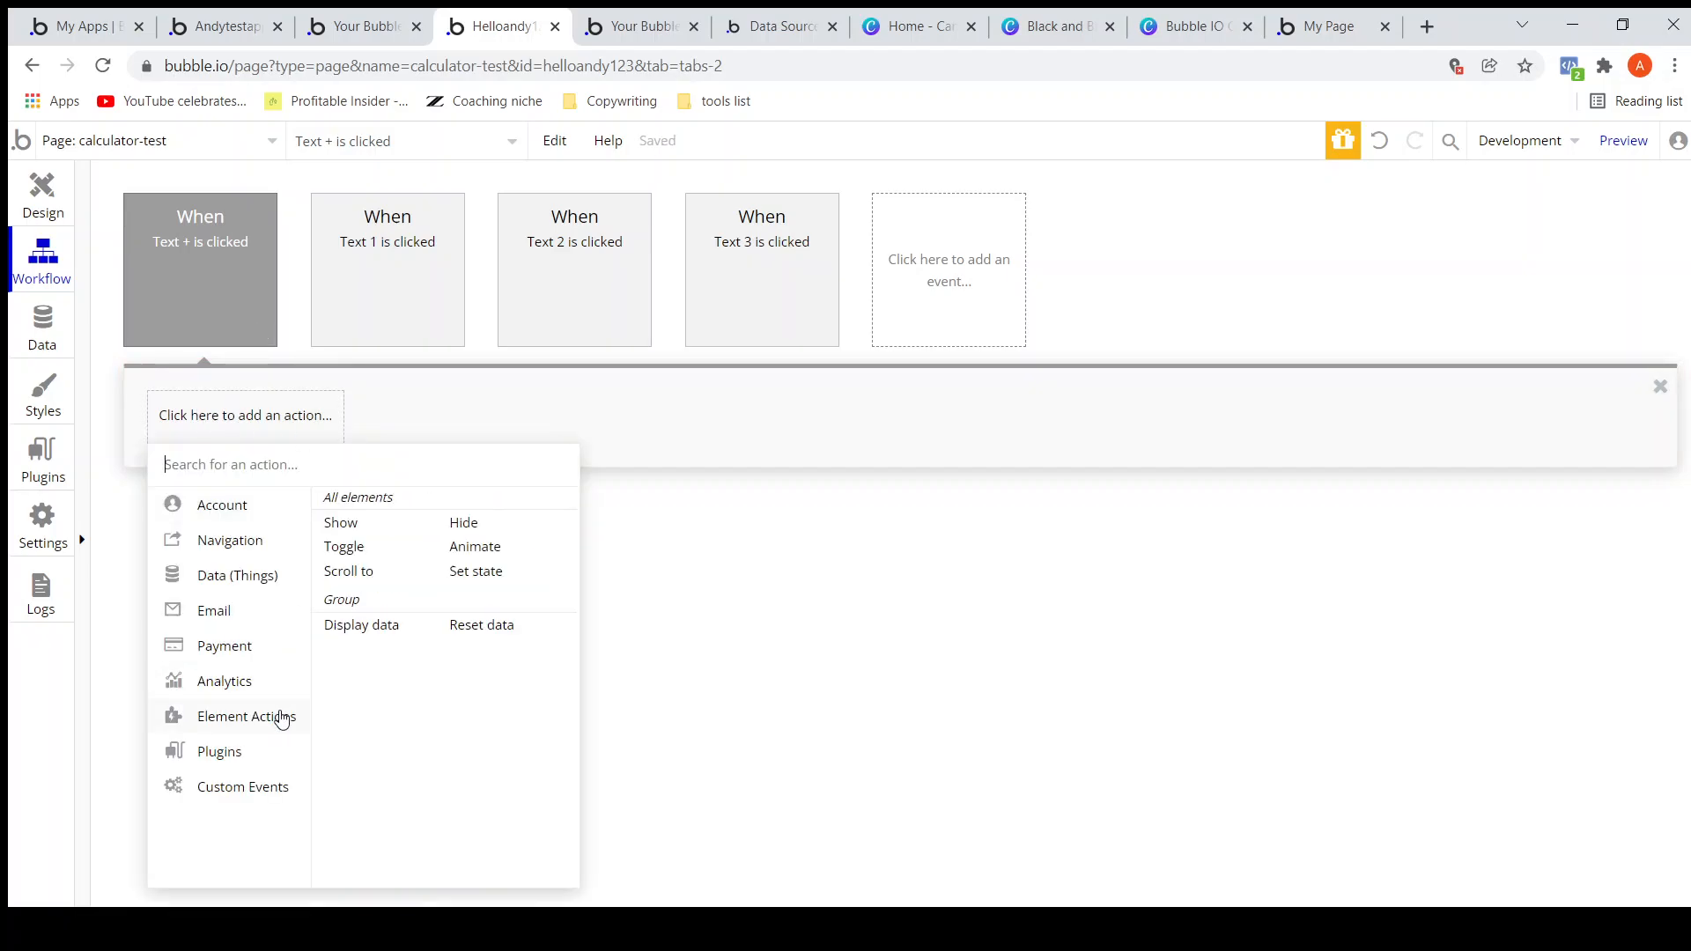
click(476, 571)
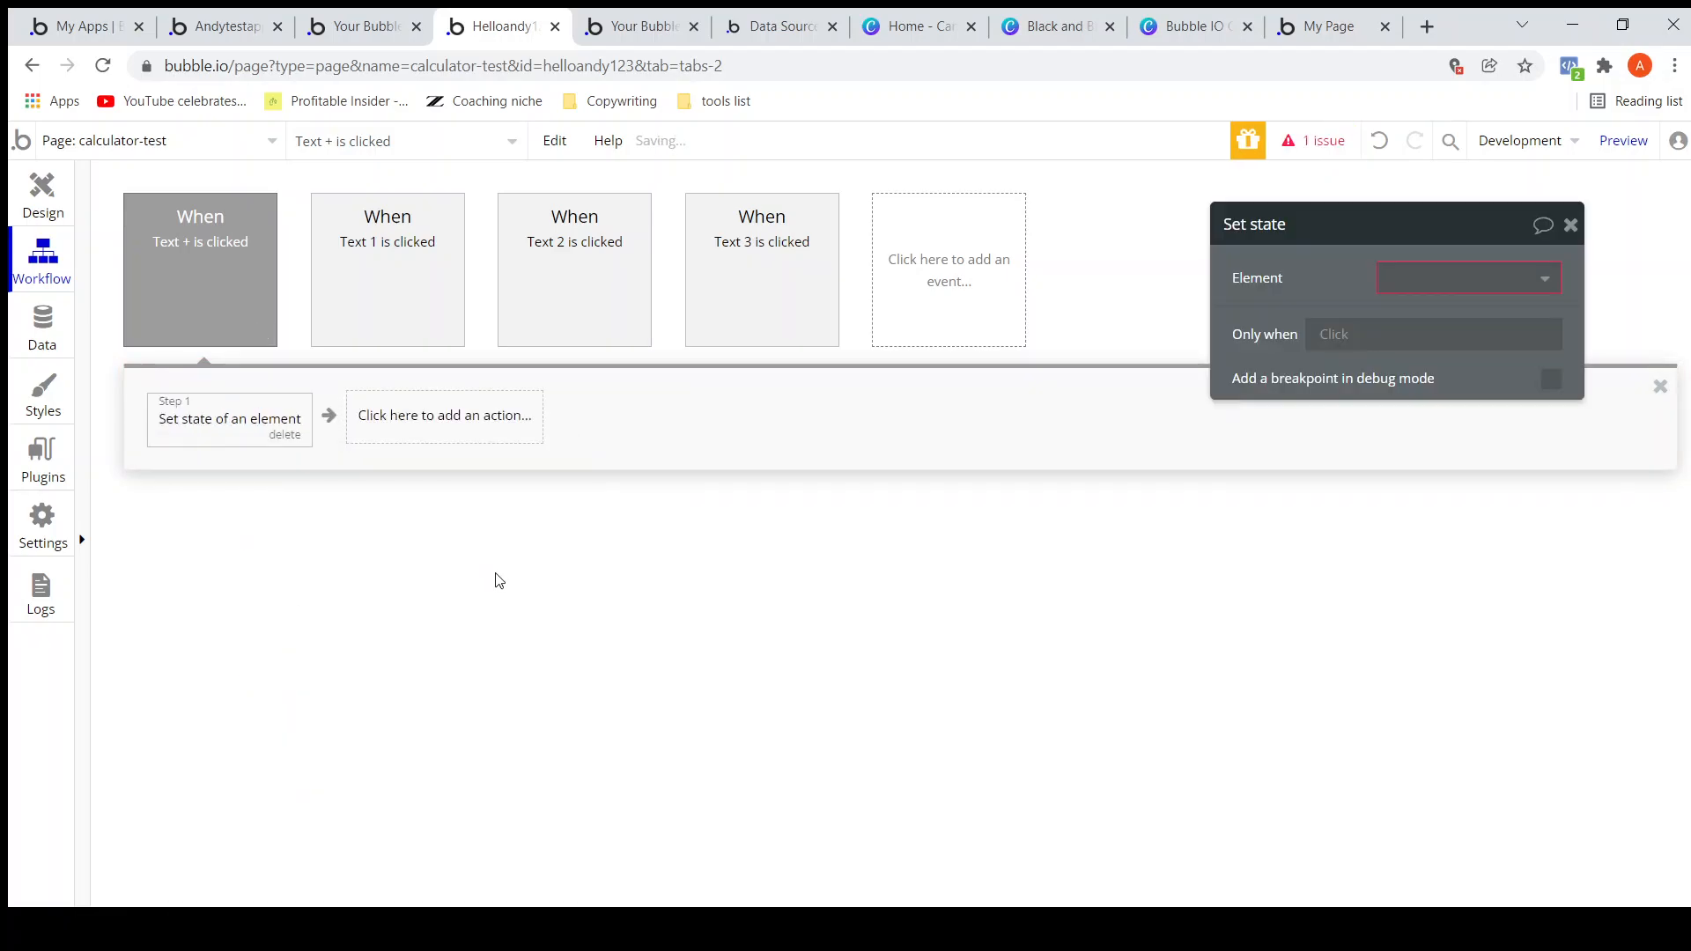
click(1466, 278)
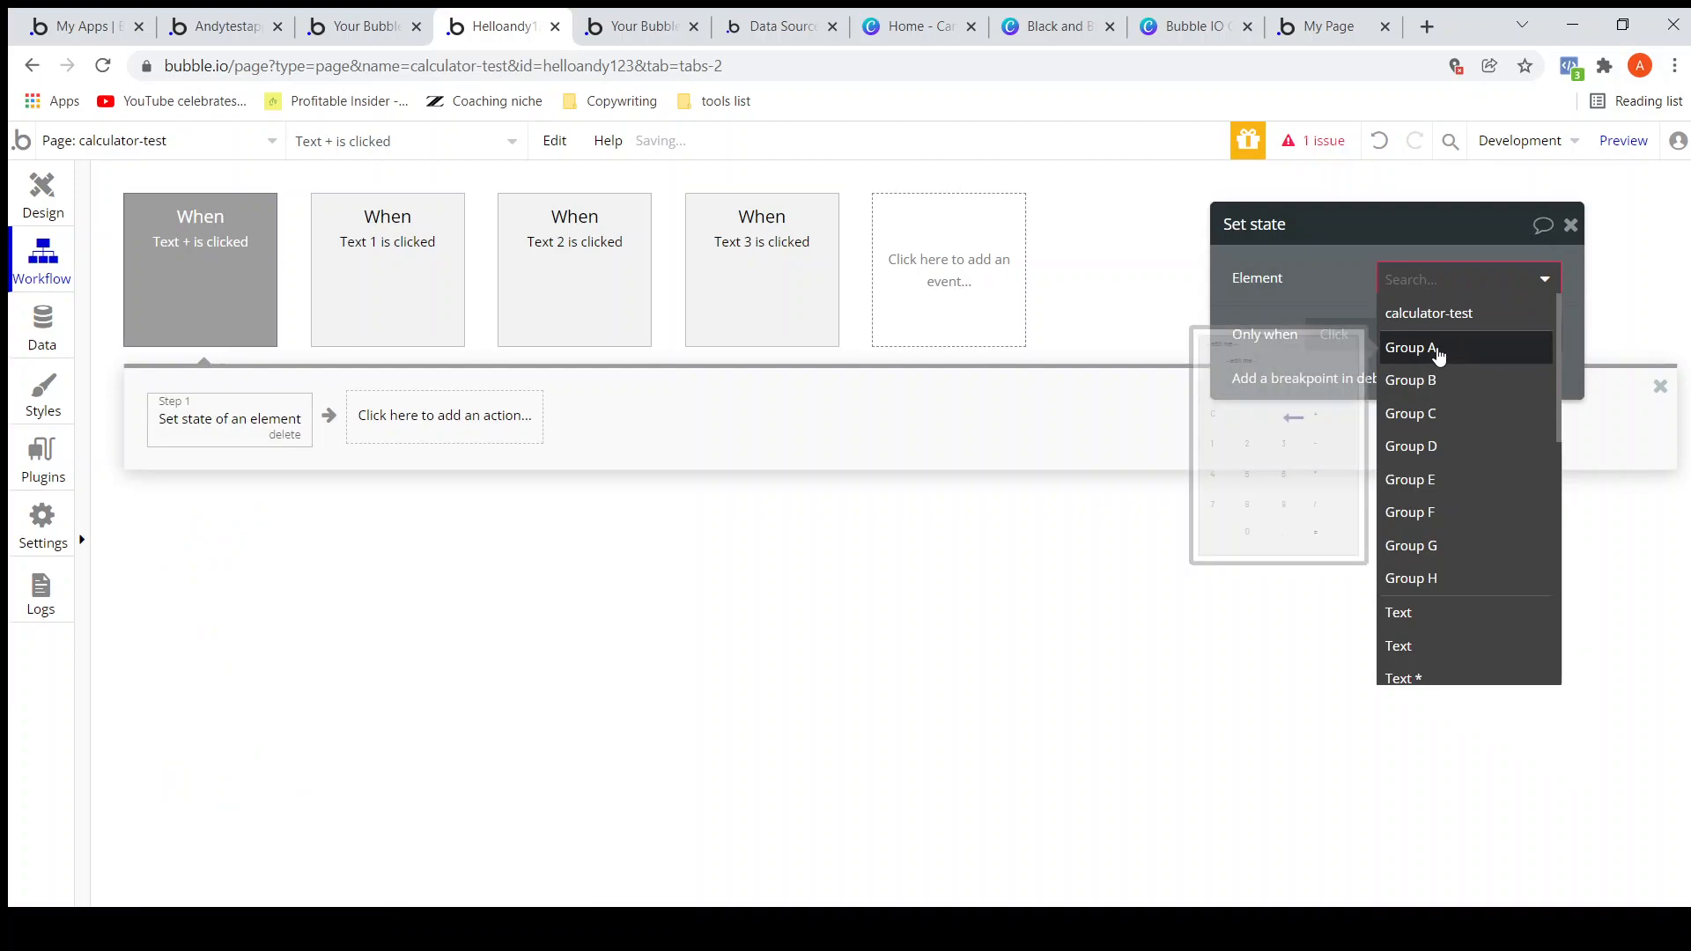
click(1409, 346)
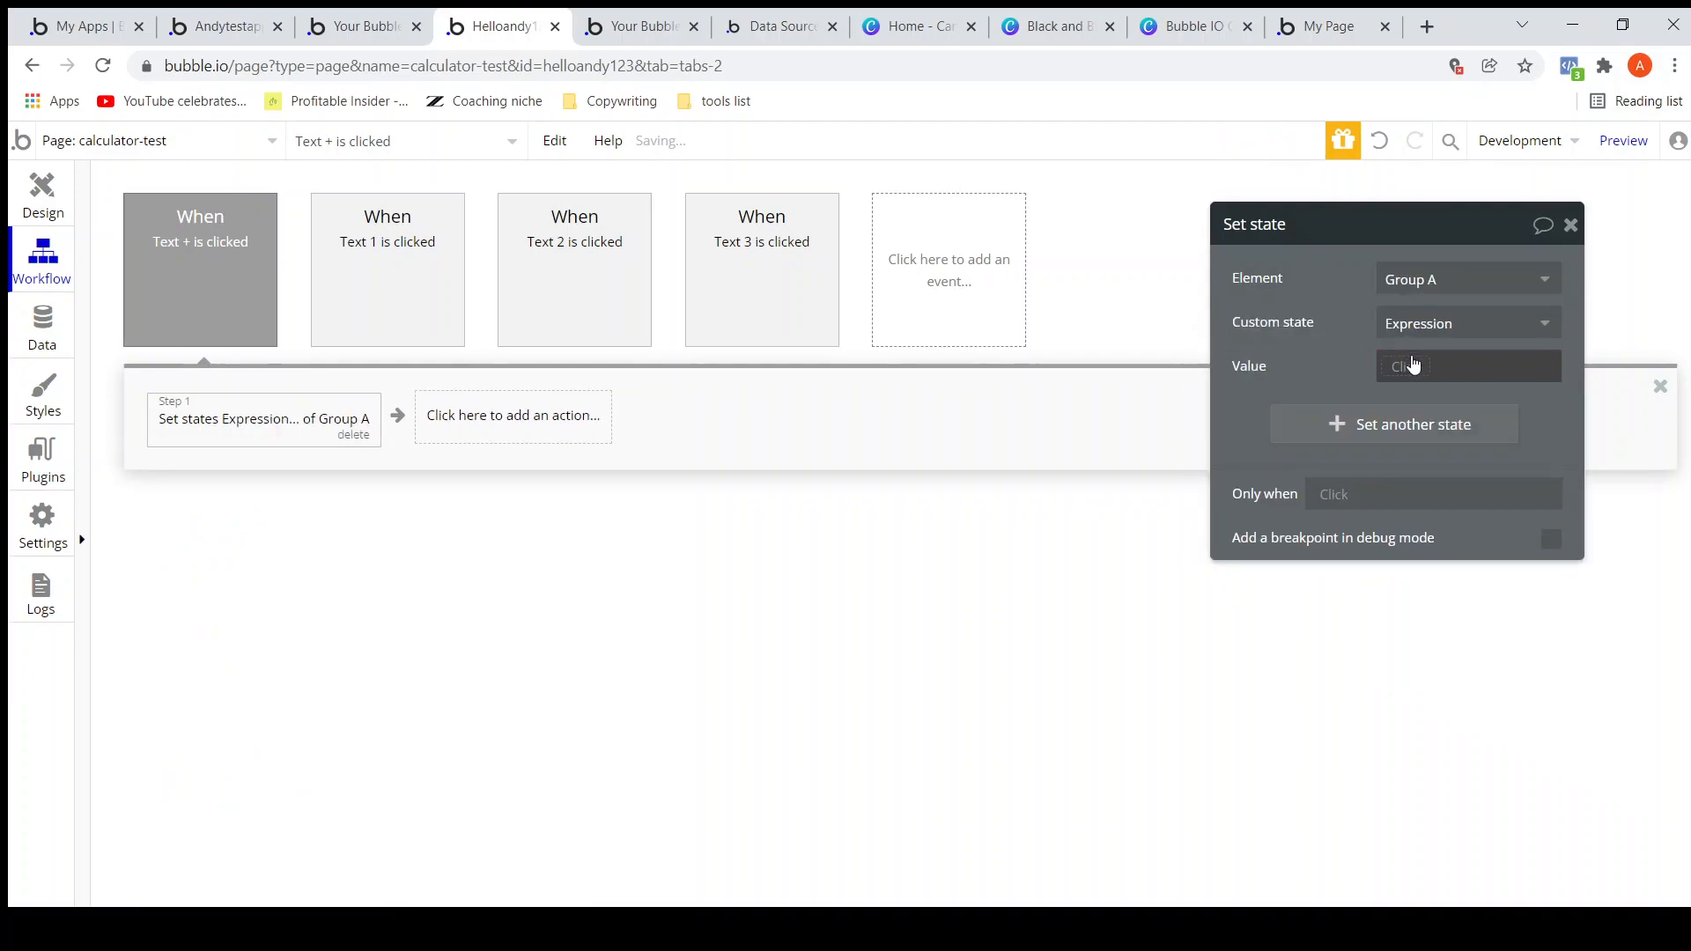
Set the value to Group A's Expression :append arbitrary text '+'.
click(1466, 366)
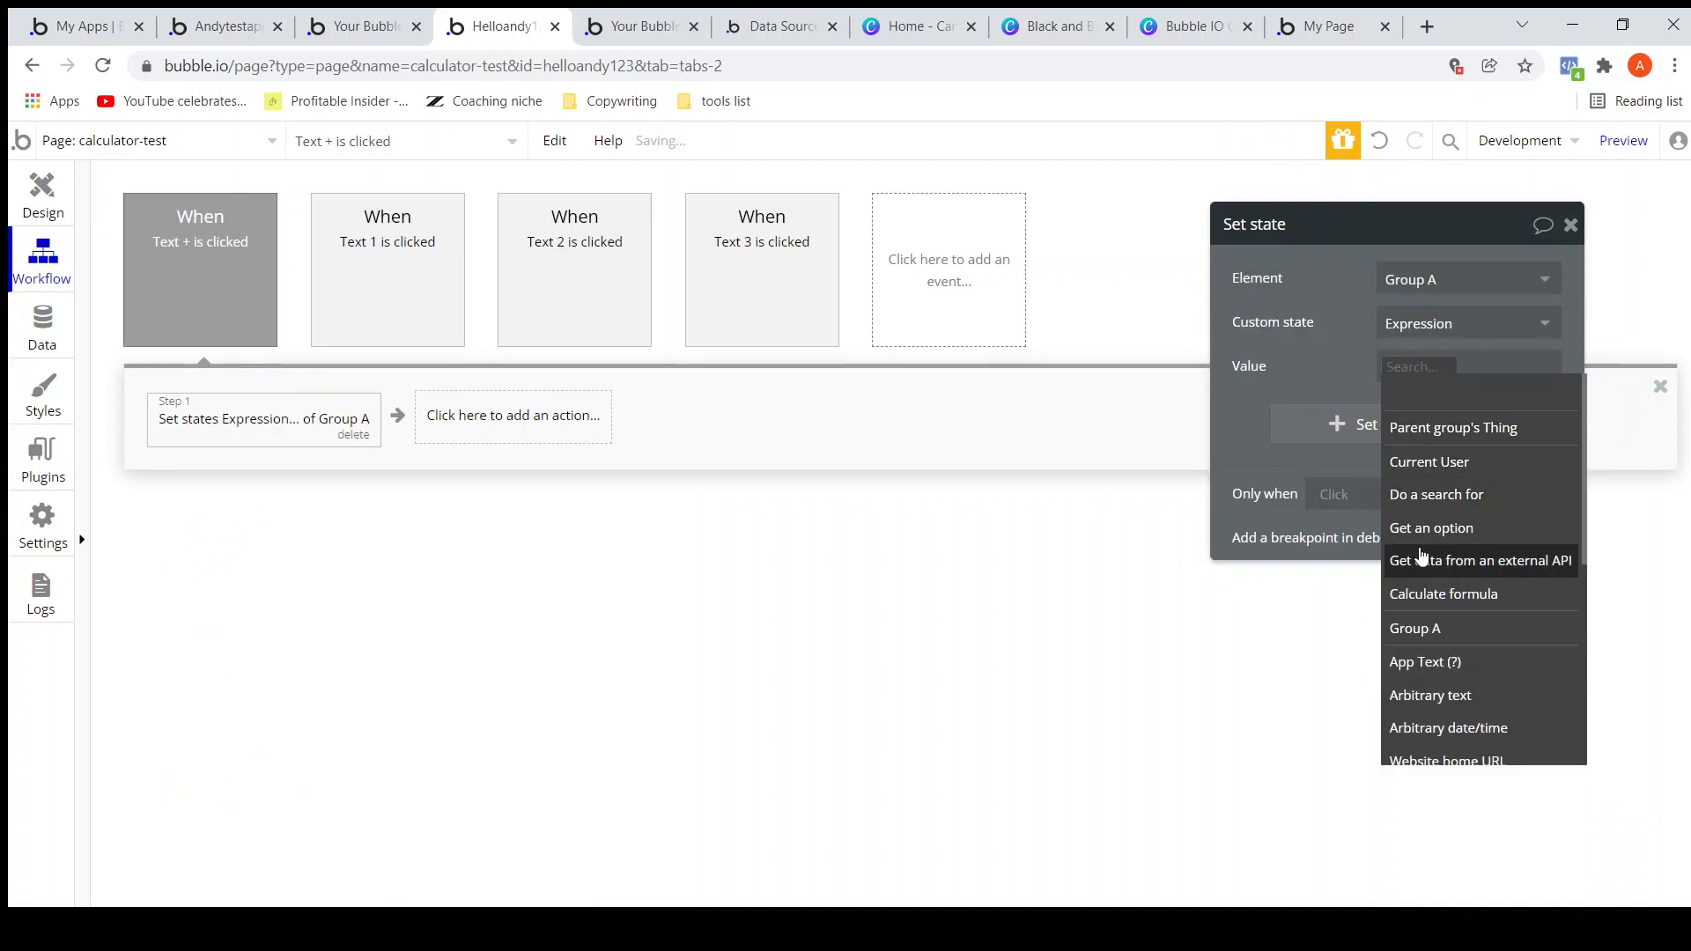
click(1415, 628)
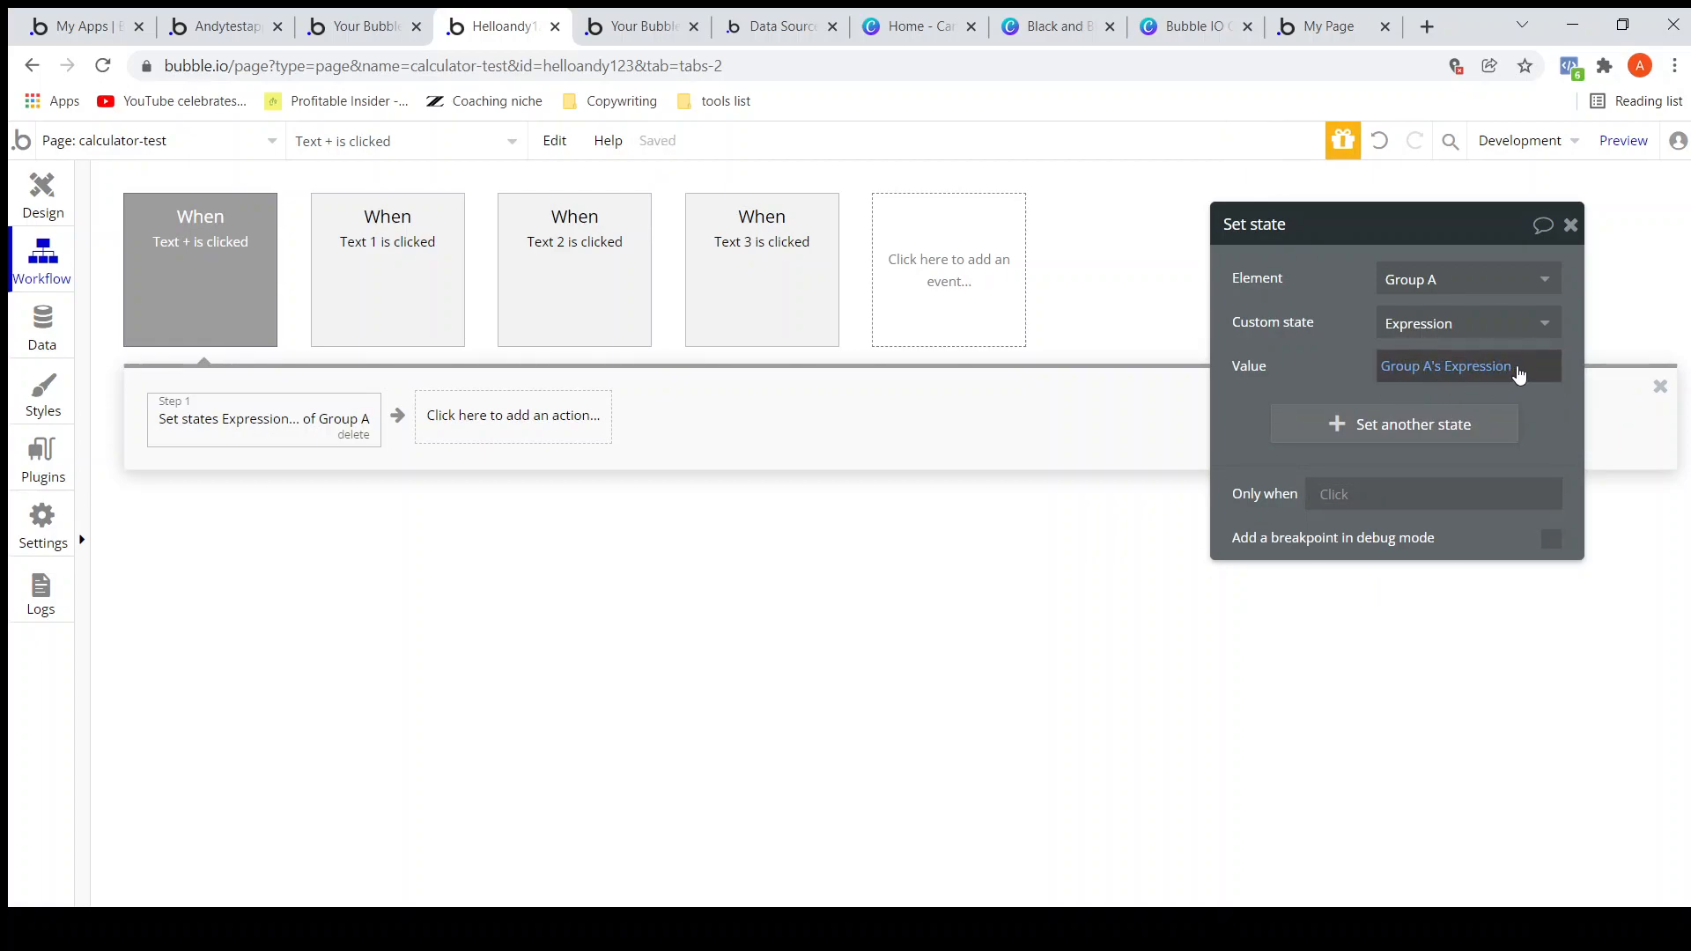
click(1445, 365)
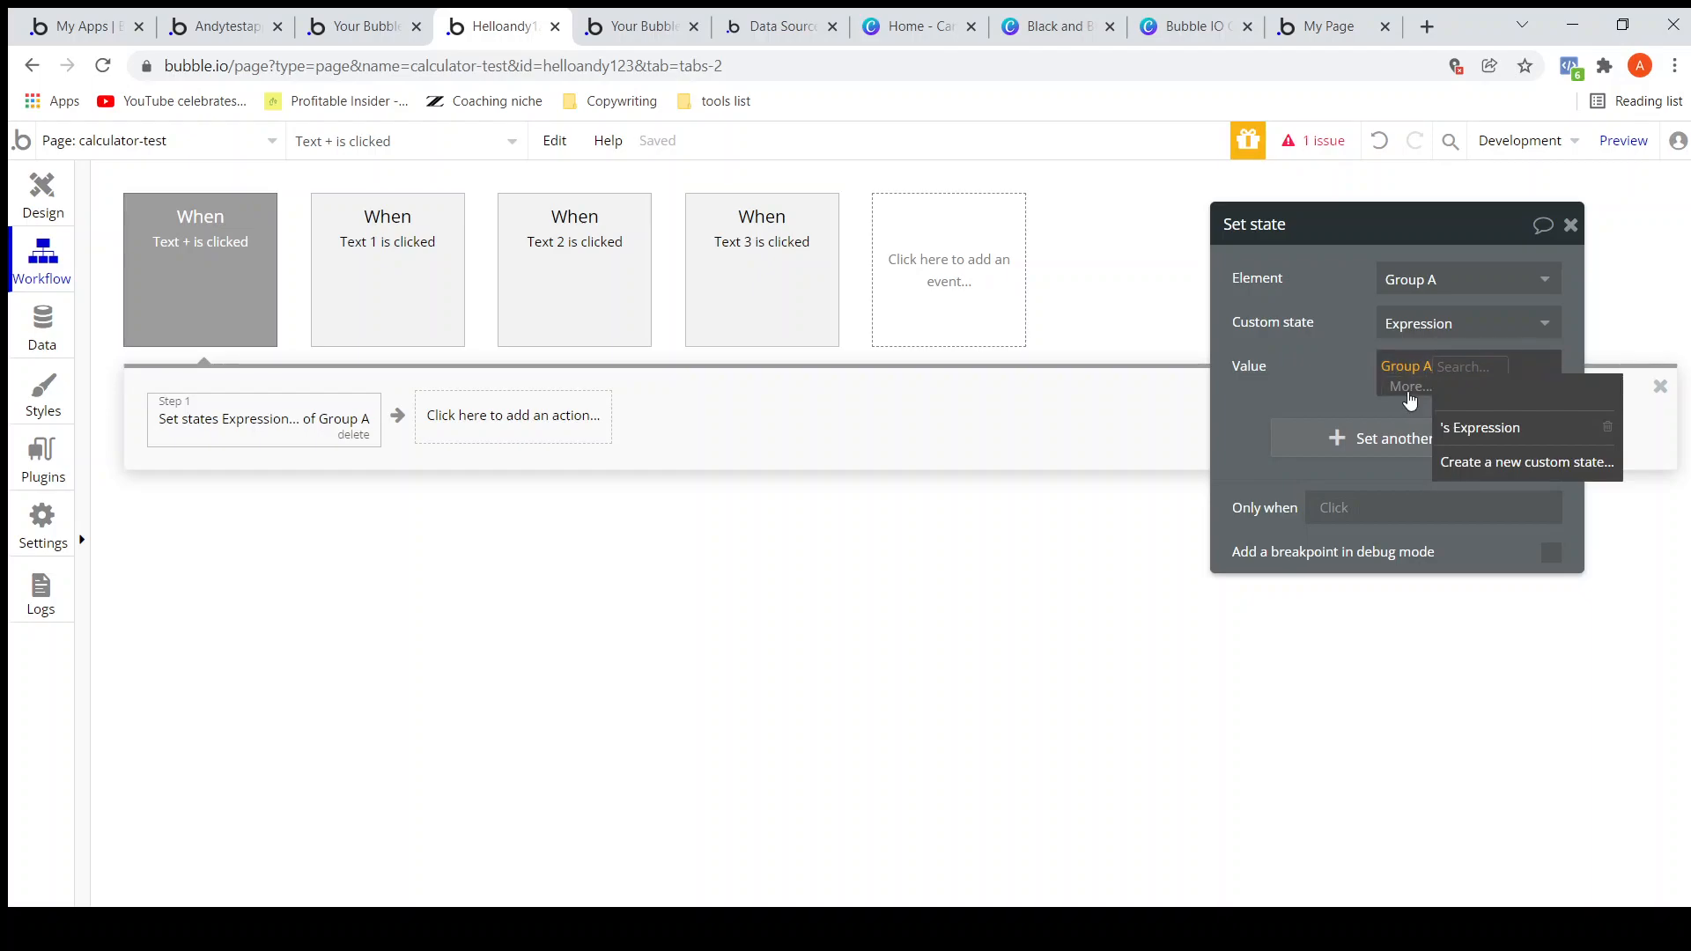
click(1479, 427)
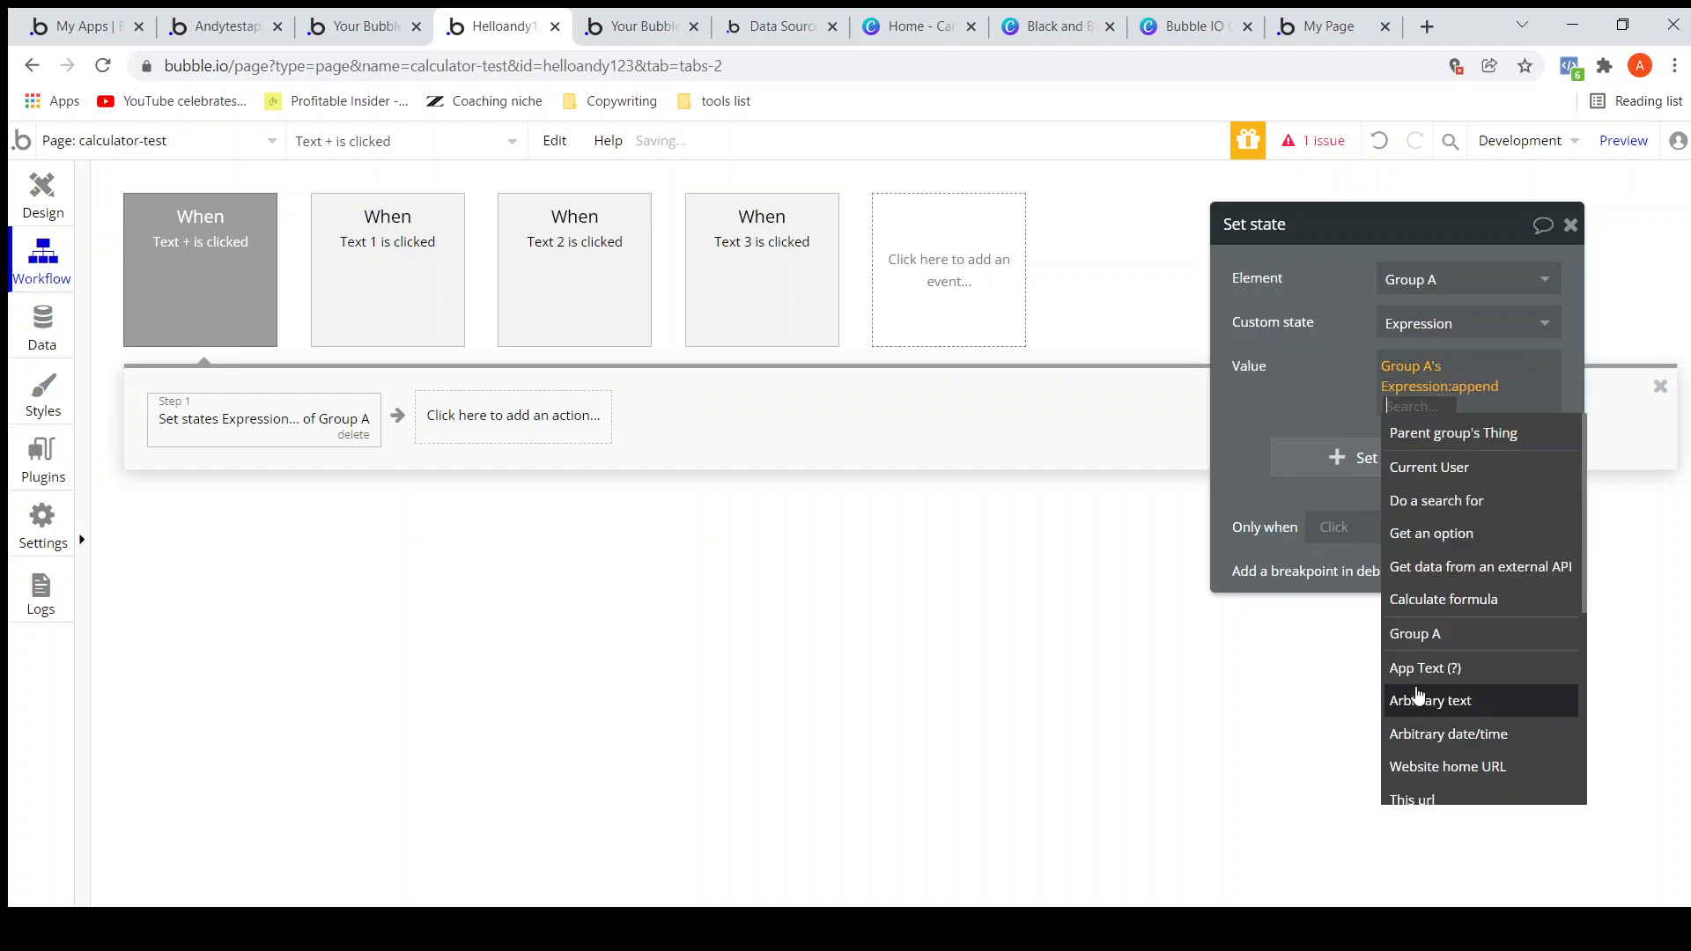
mouse_move(1442, 599)
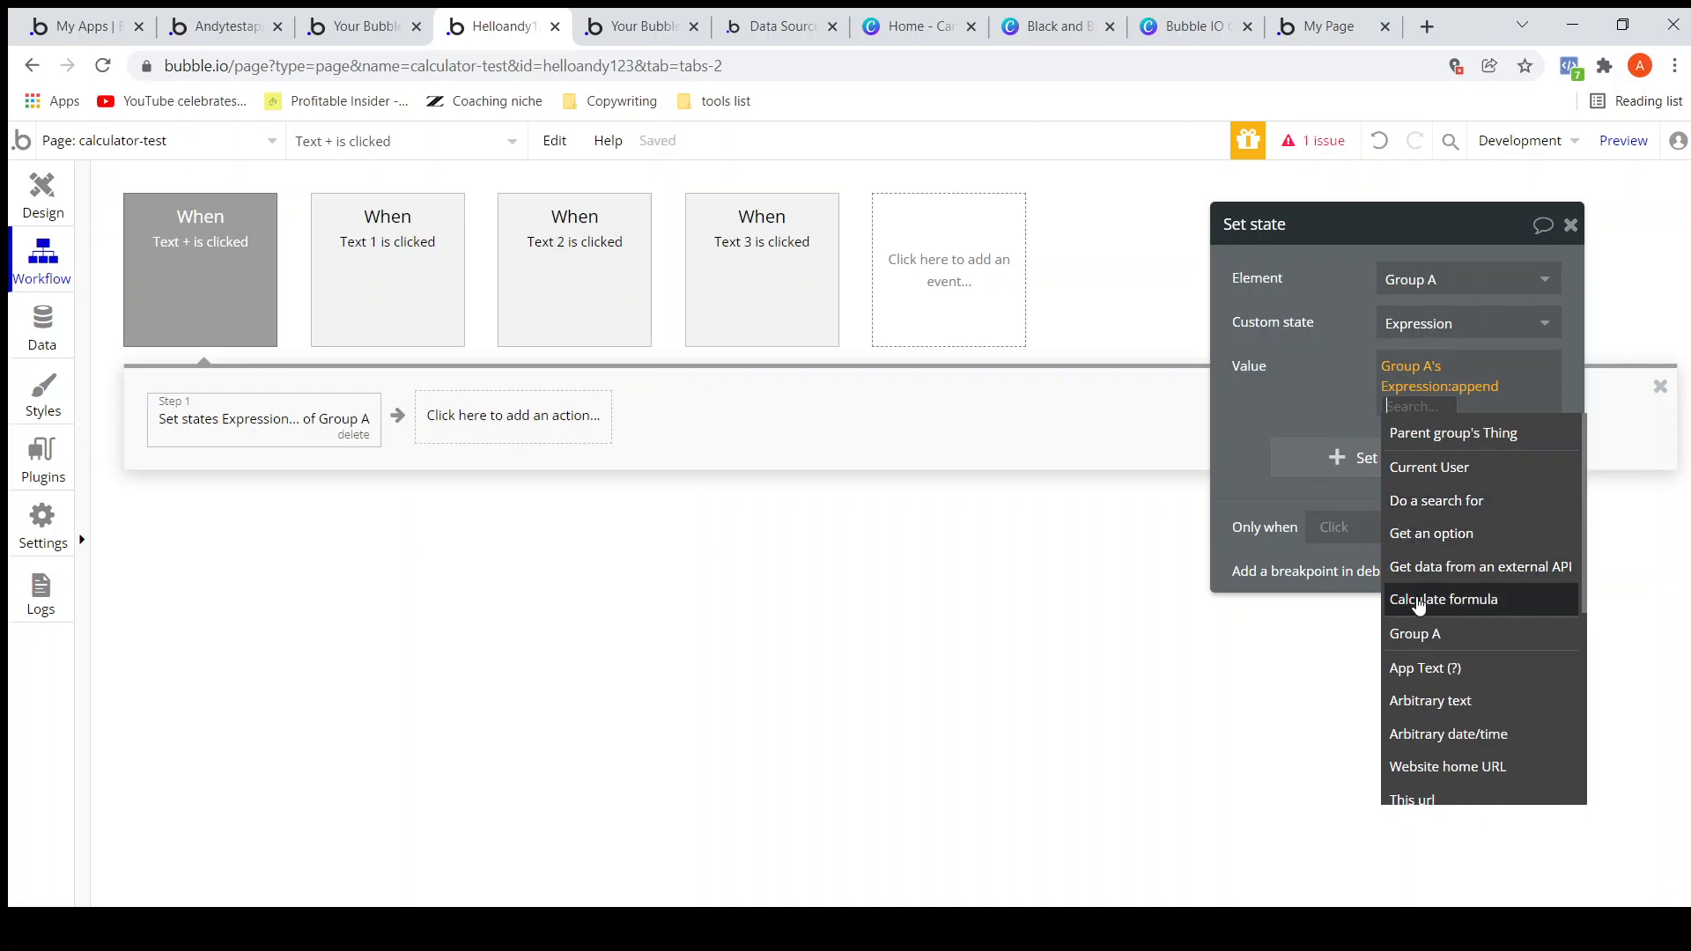
click(1430, 700)
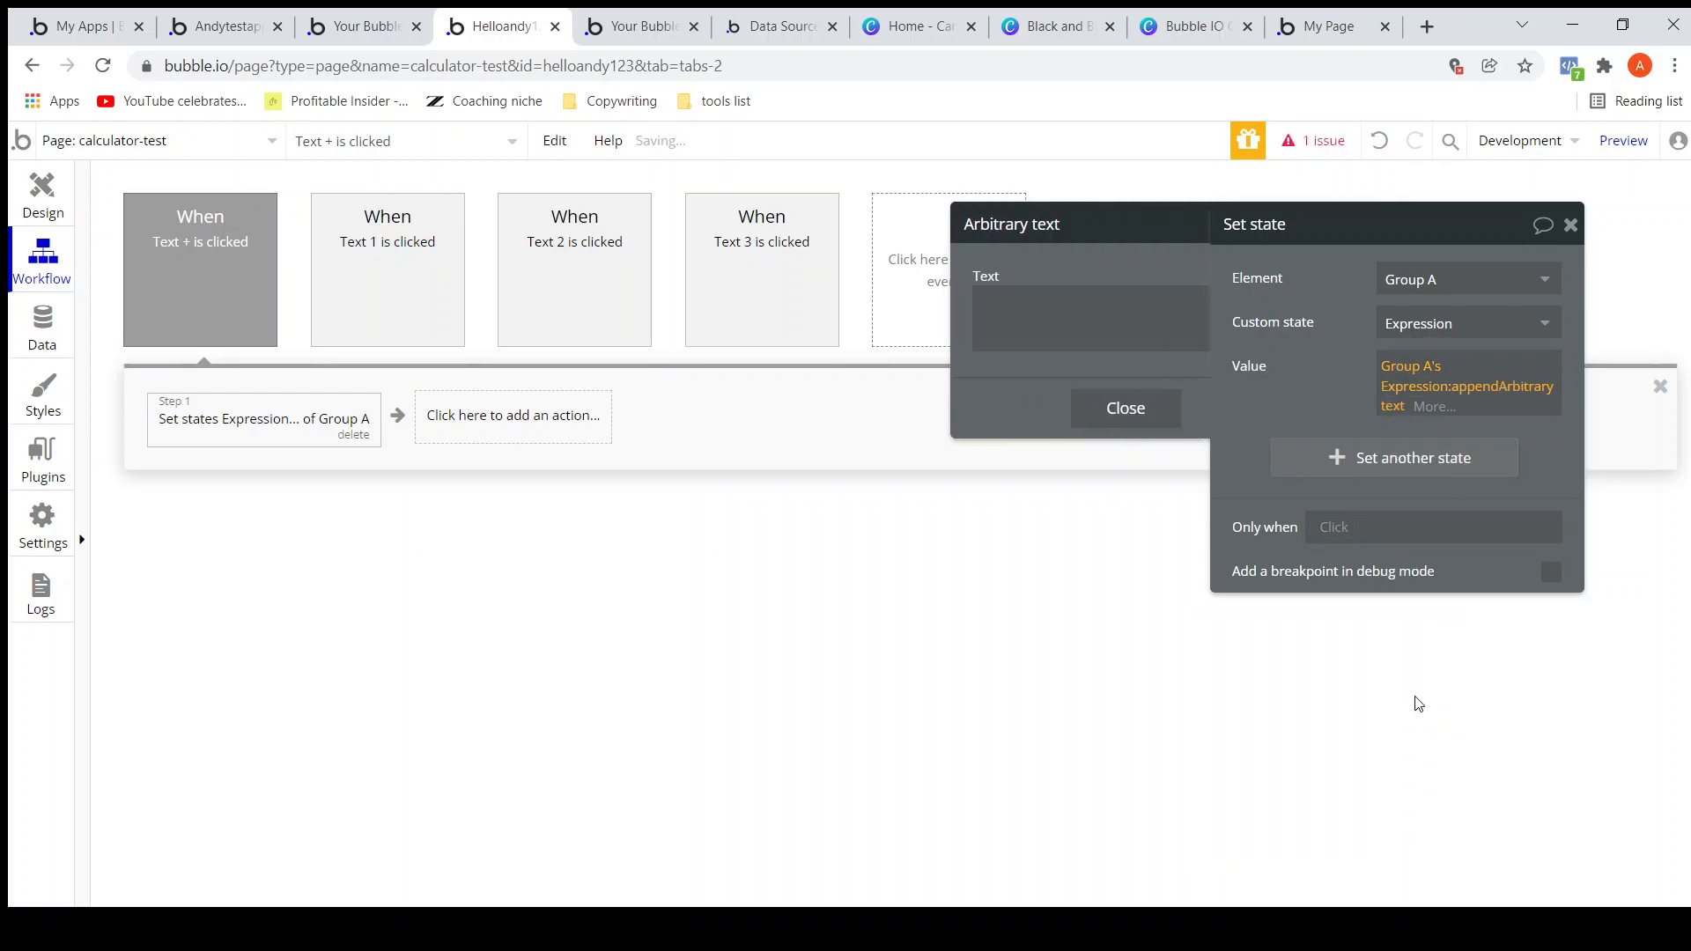
click(988, 318)
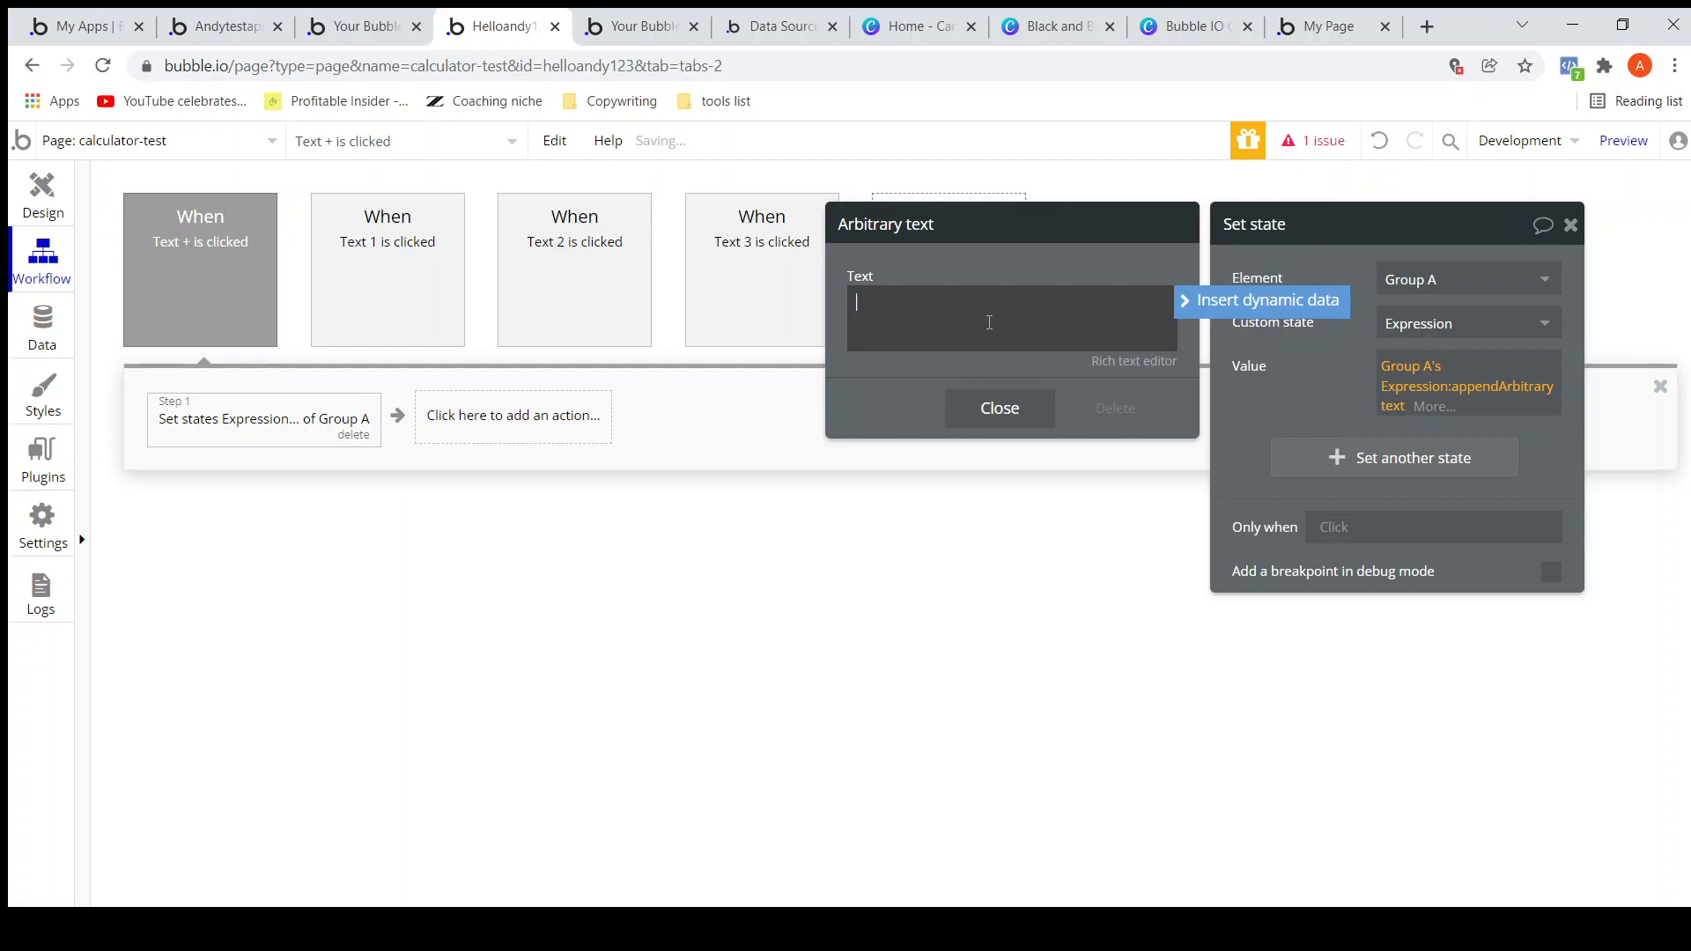
text(+)
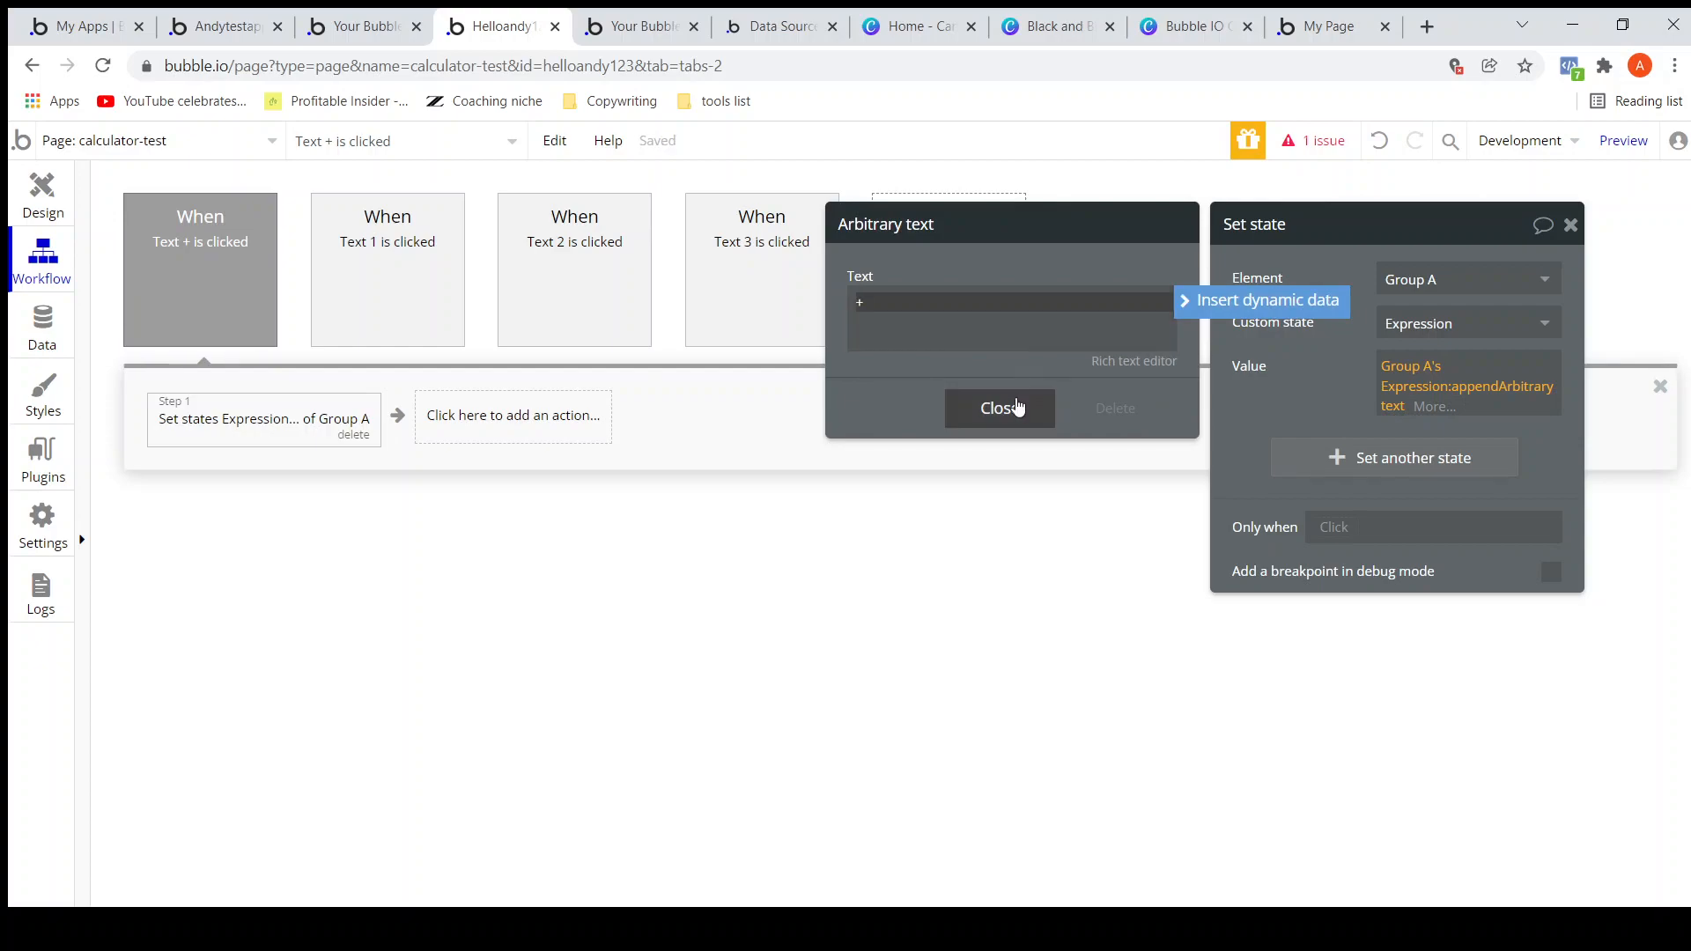
click(998, 407)
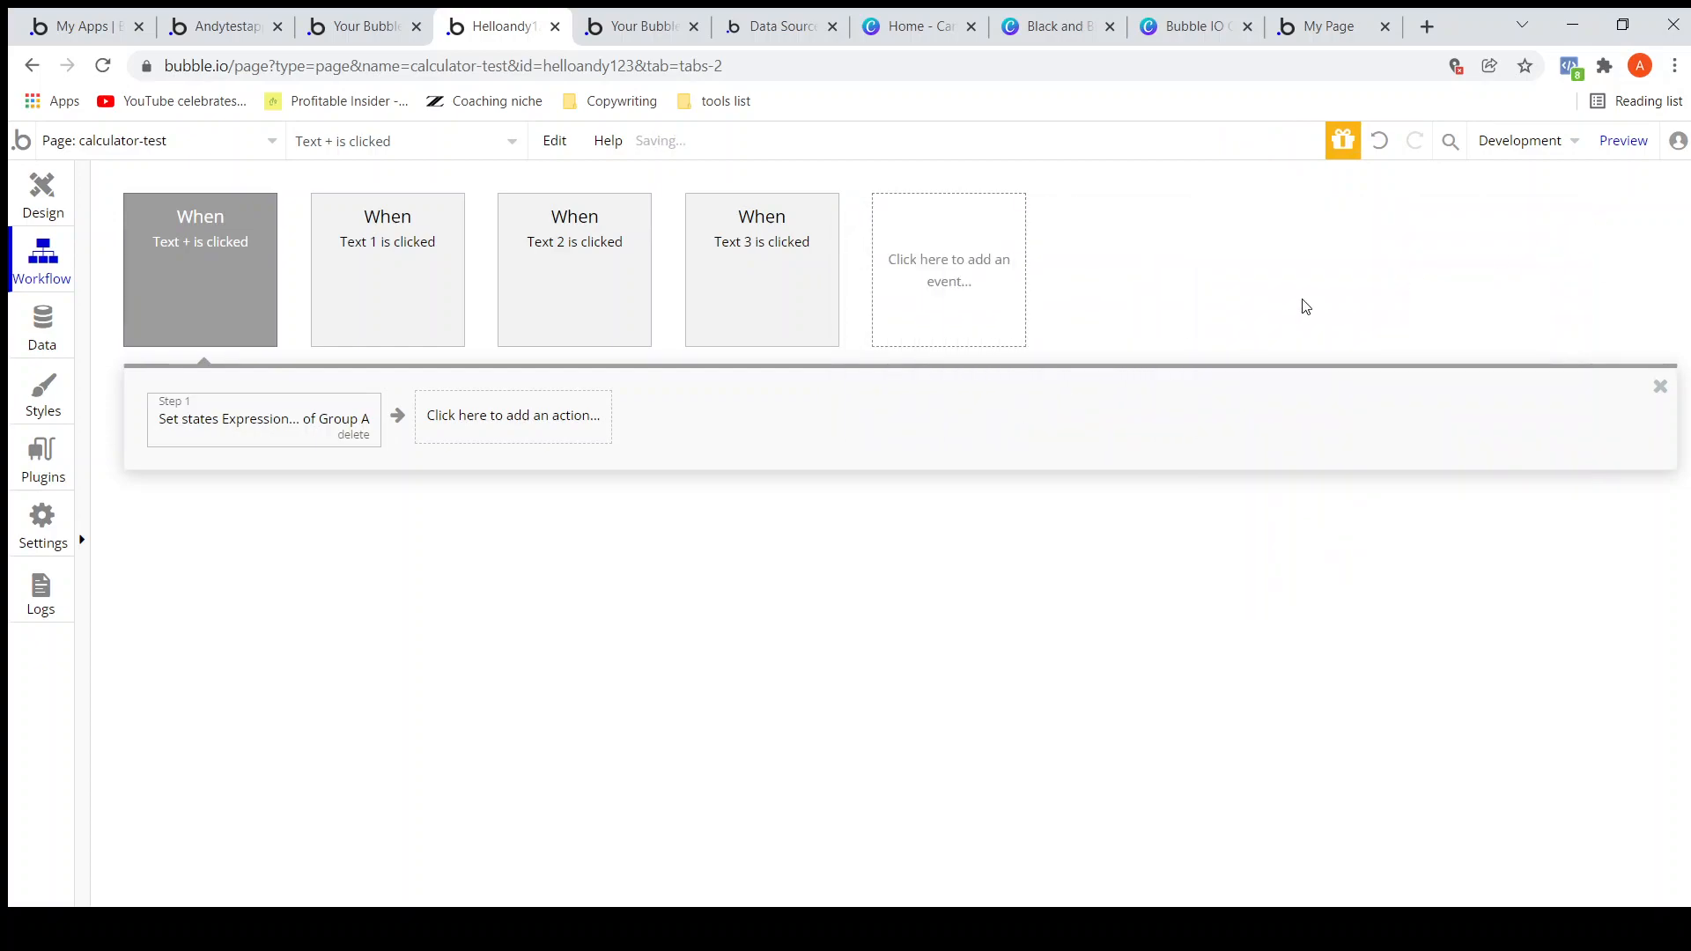
Open the 'Text - is clicked' workflow and add a Set state action targeting Group A.
click(43, 193)
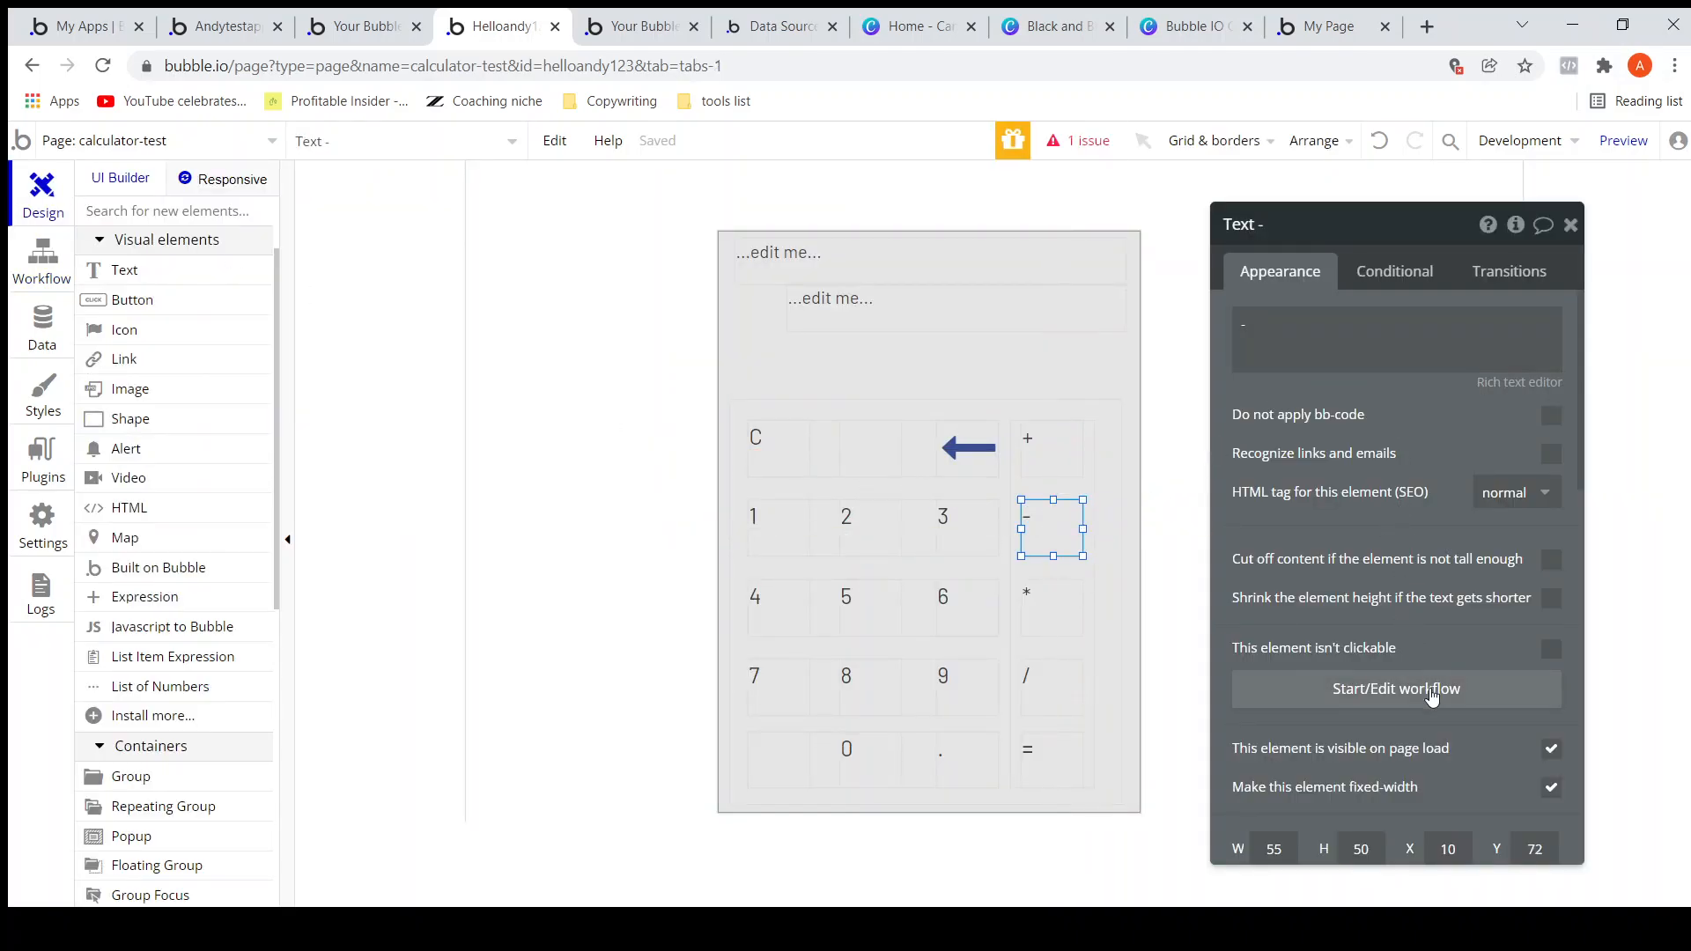
click(1394, 688)
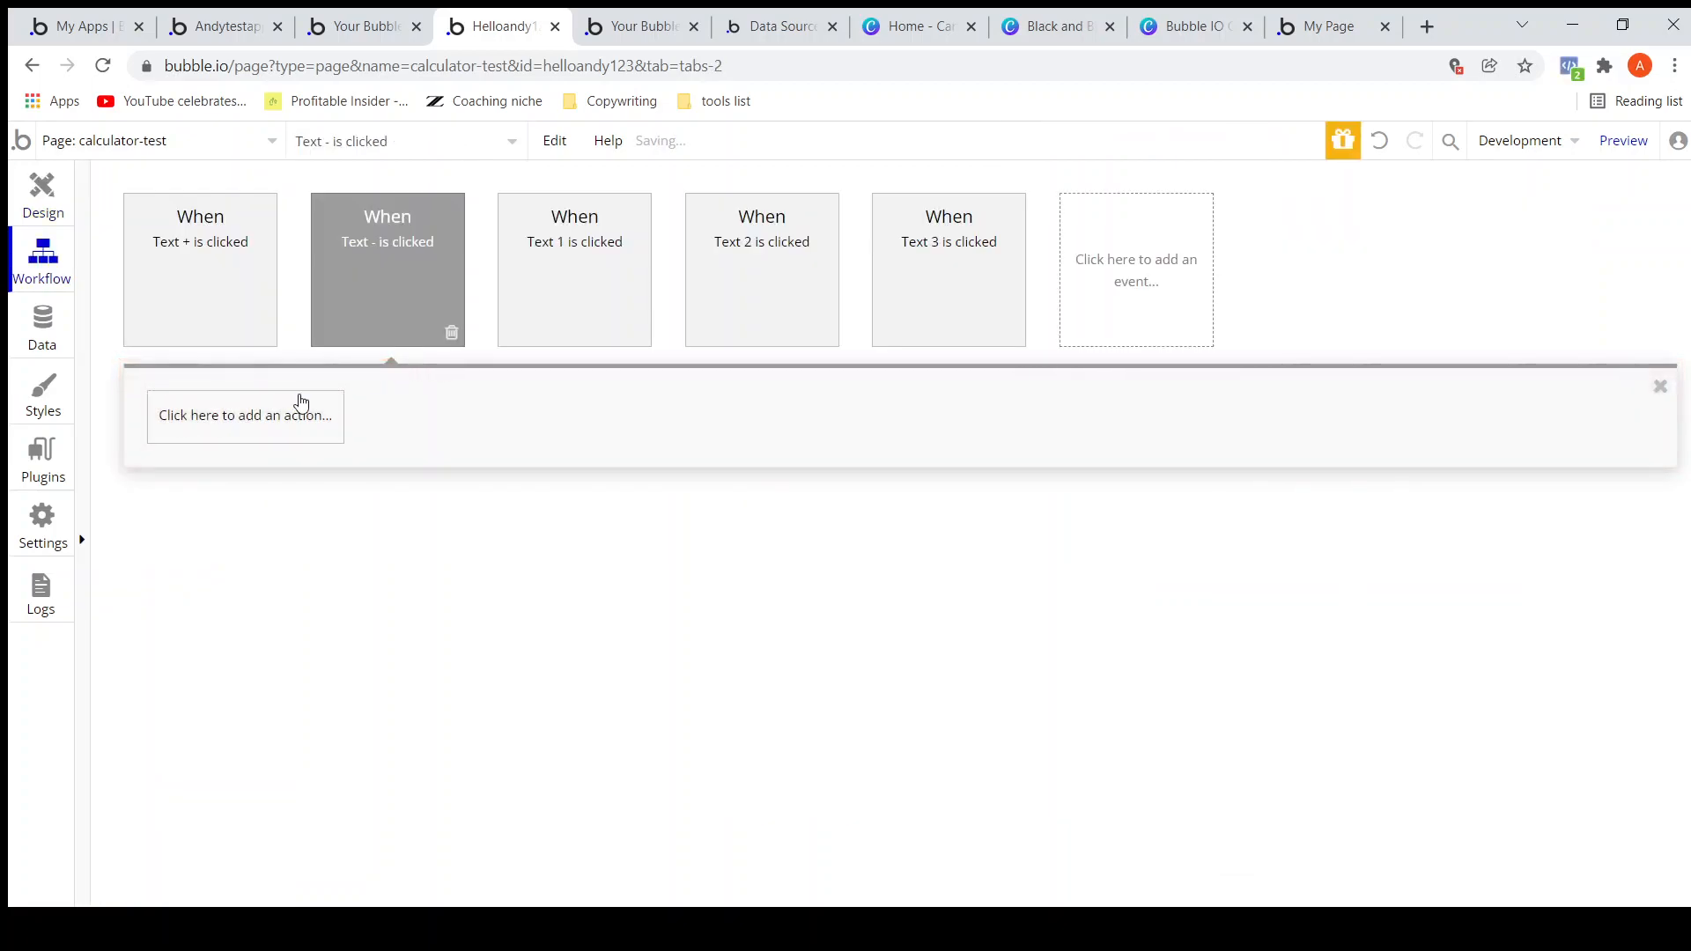
click(244, 414)
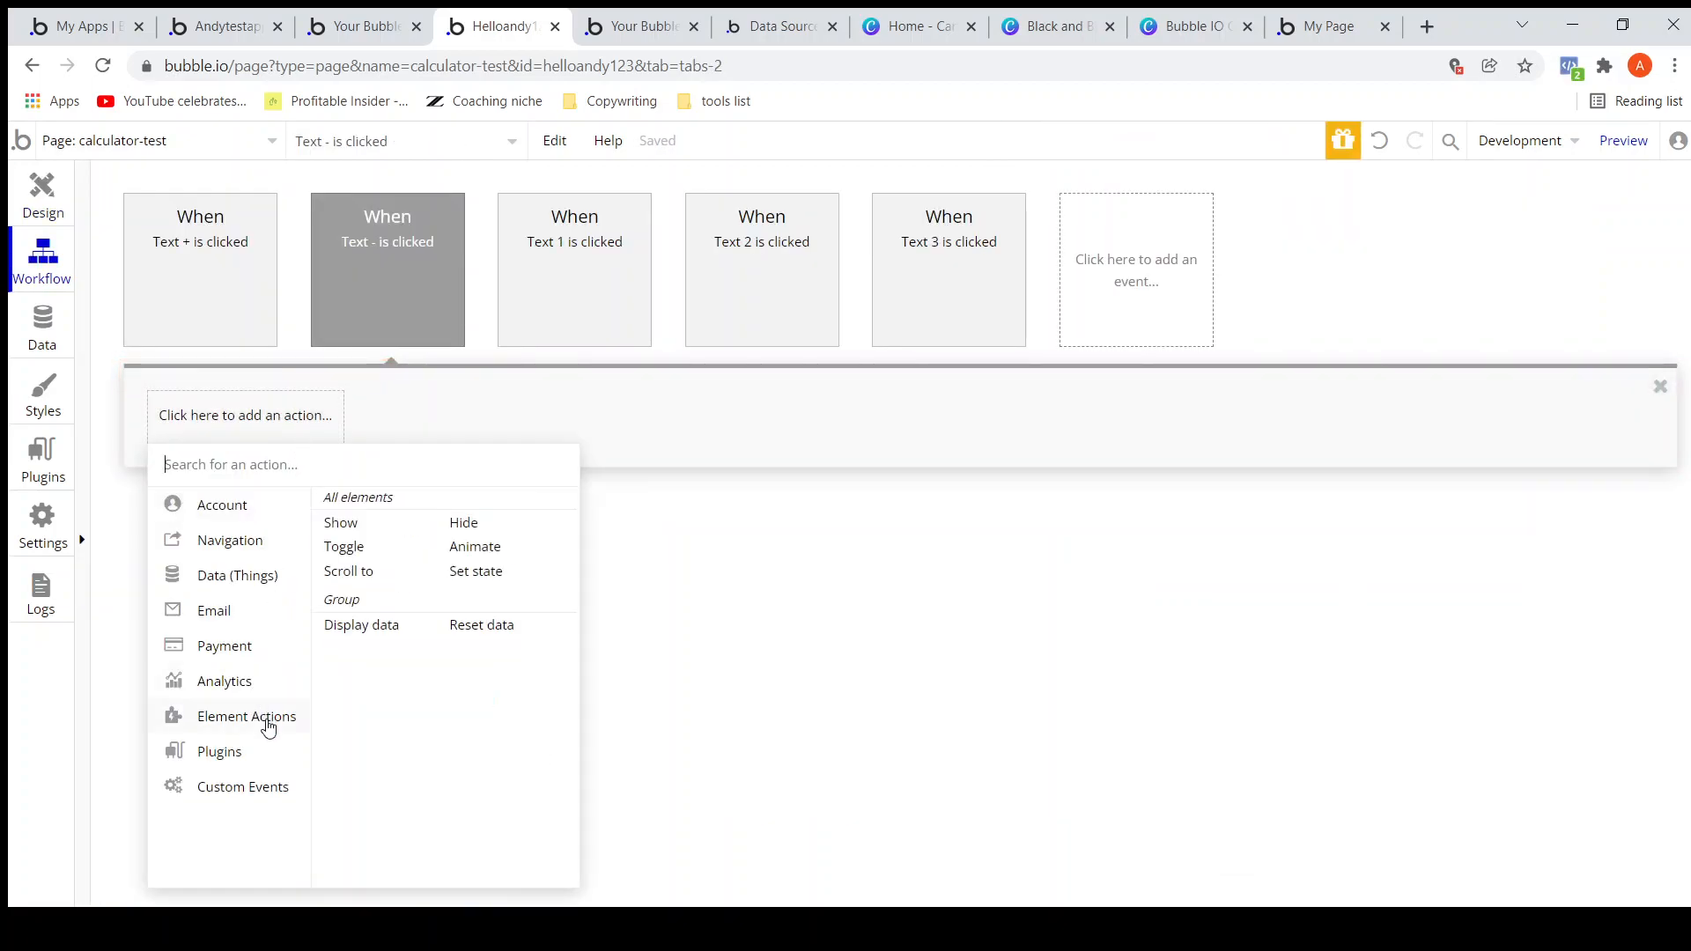
click(476, 570)
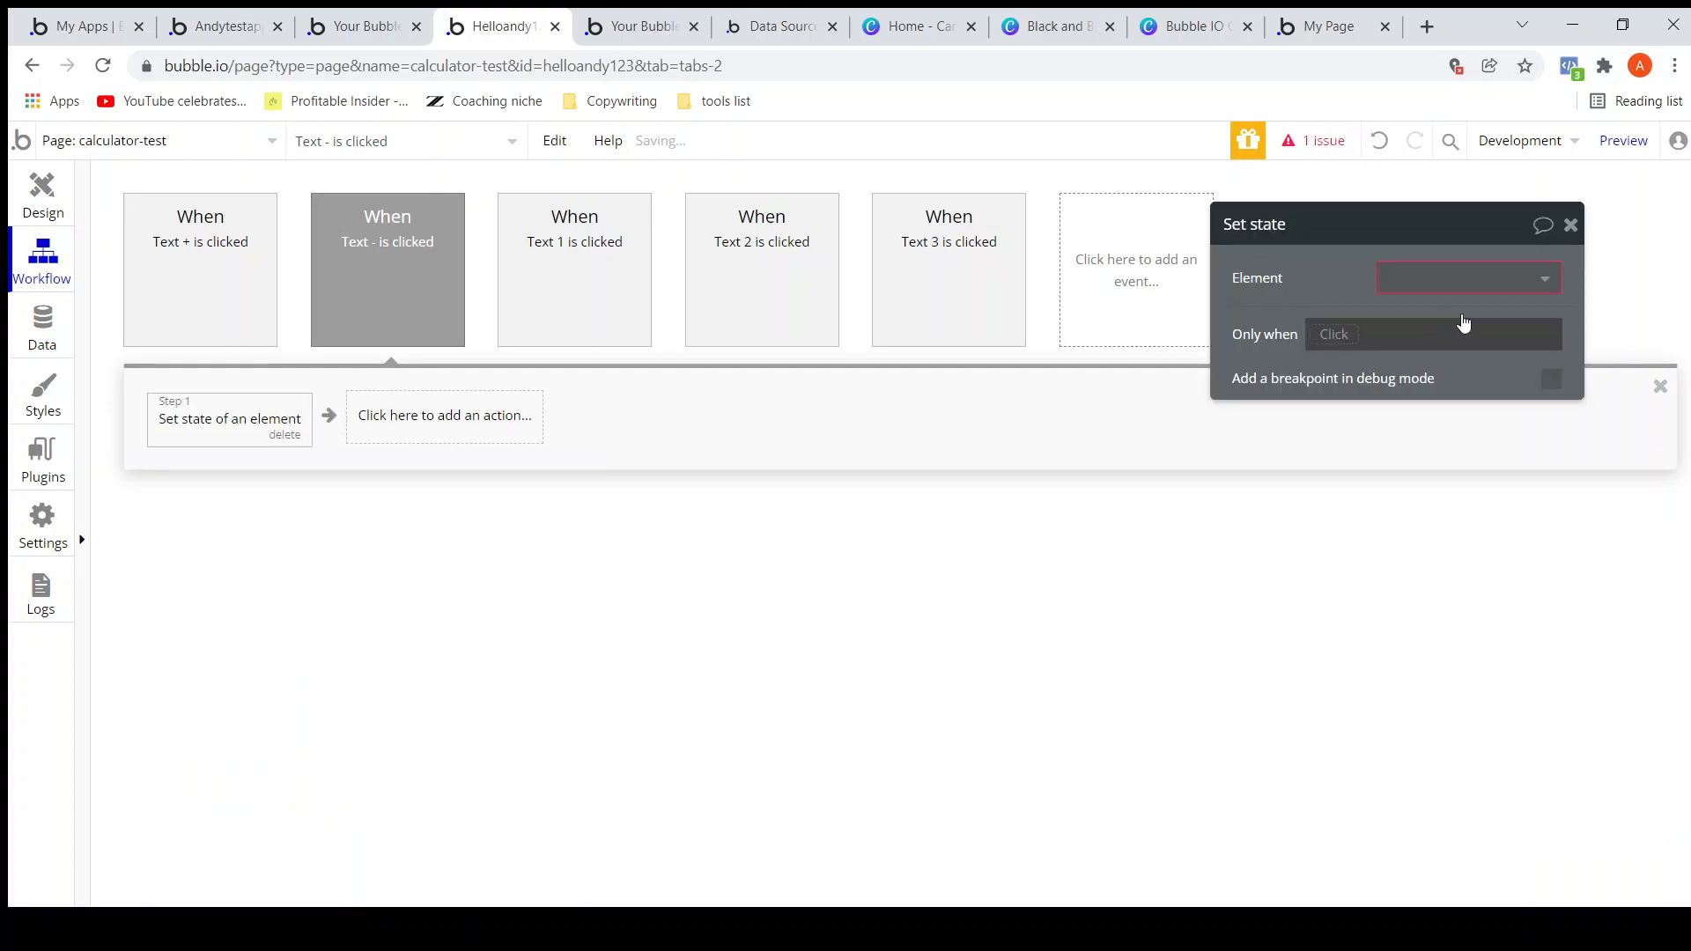
click(1466, 278)
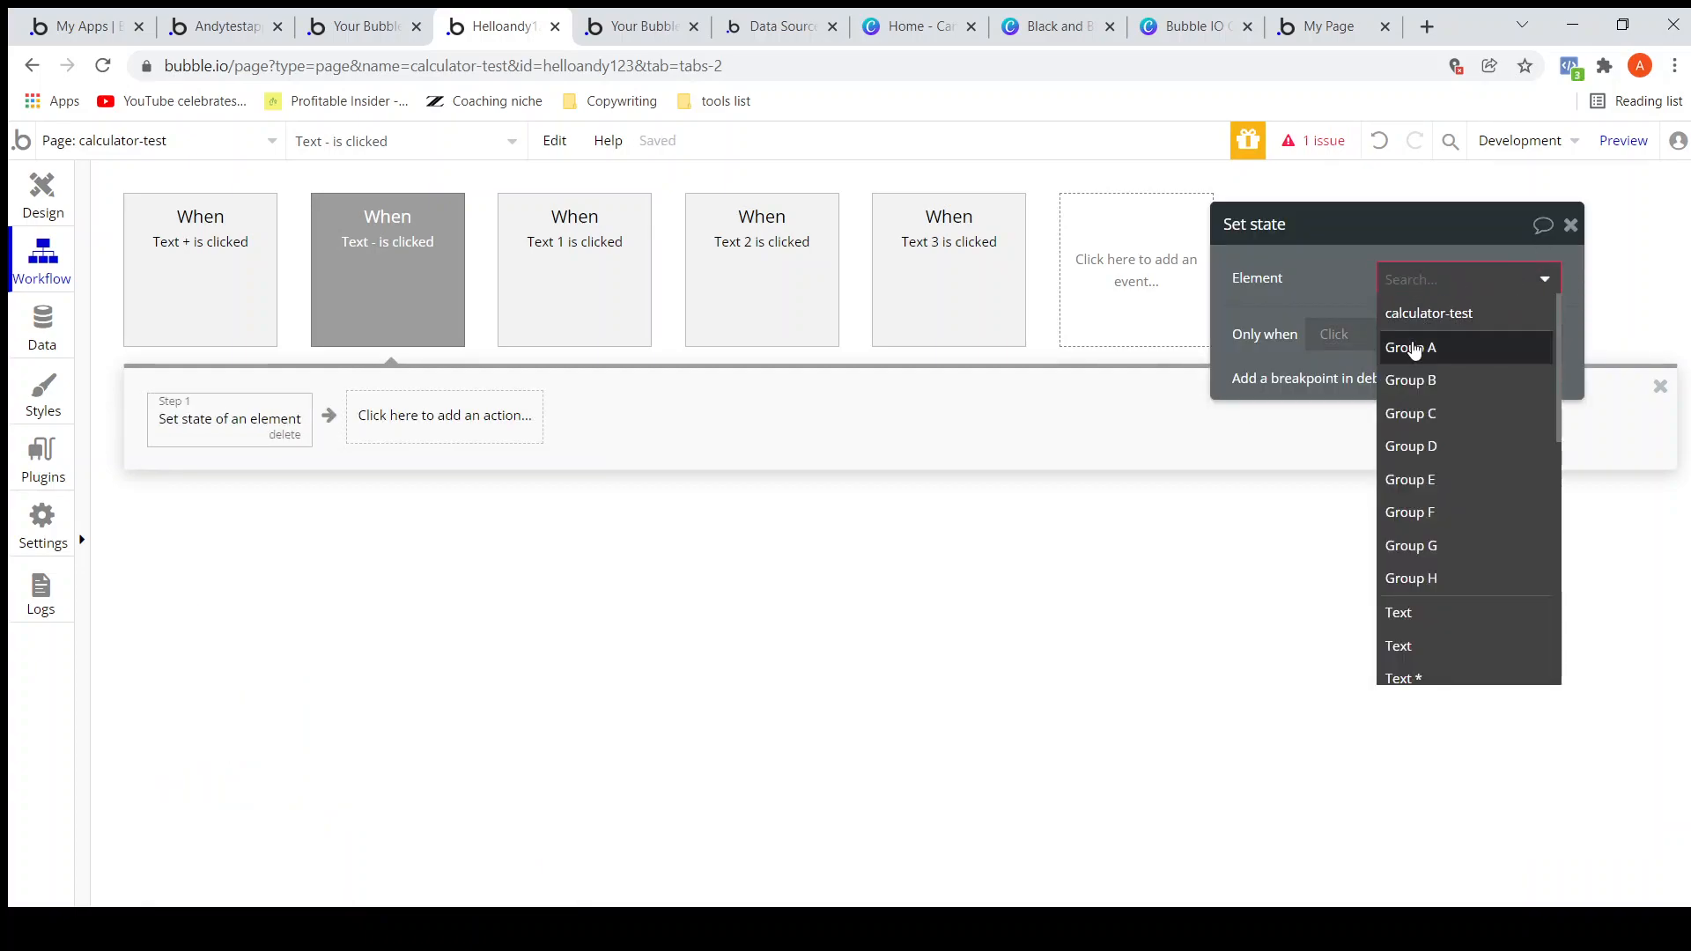
click(1411, 347)
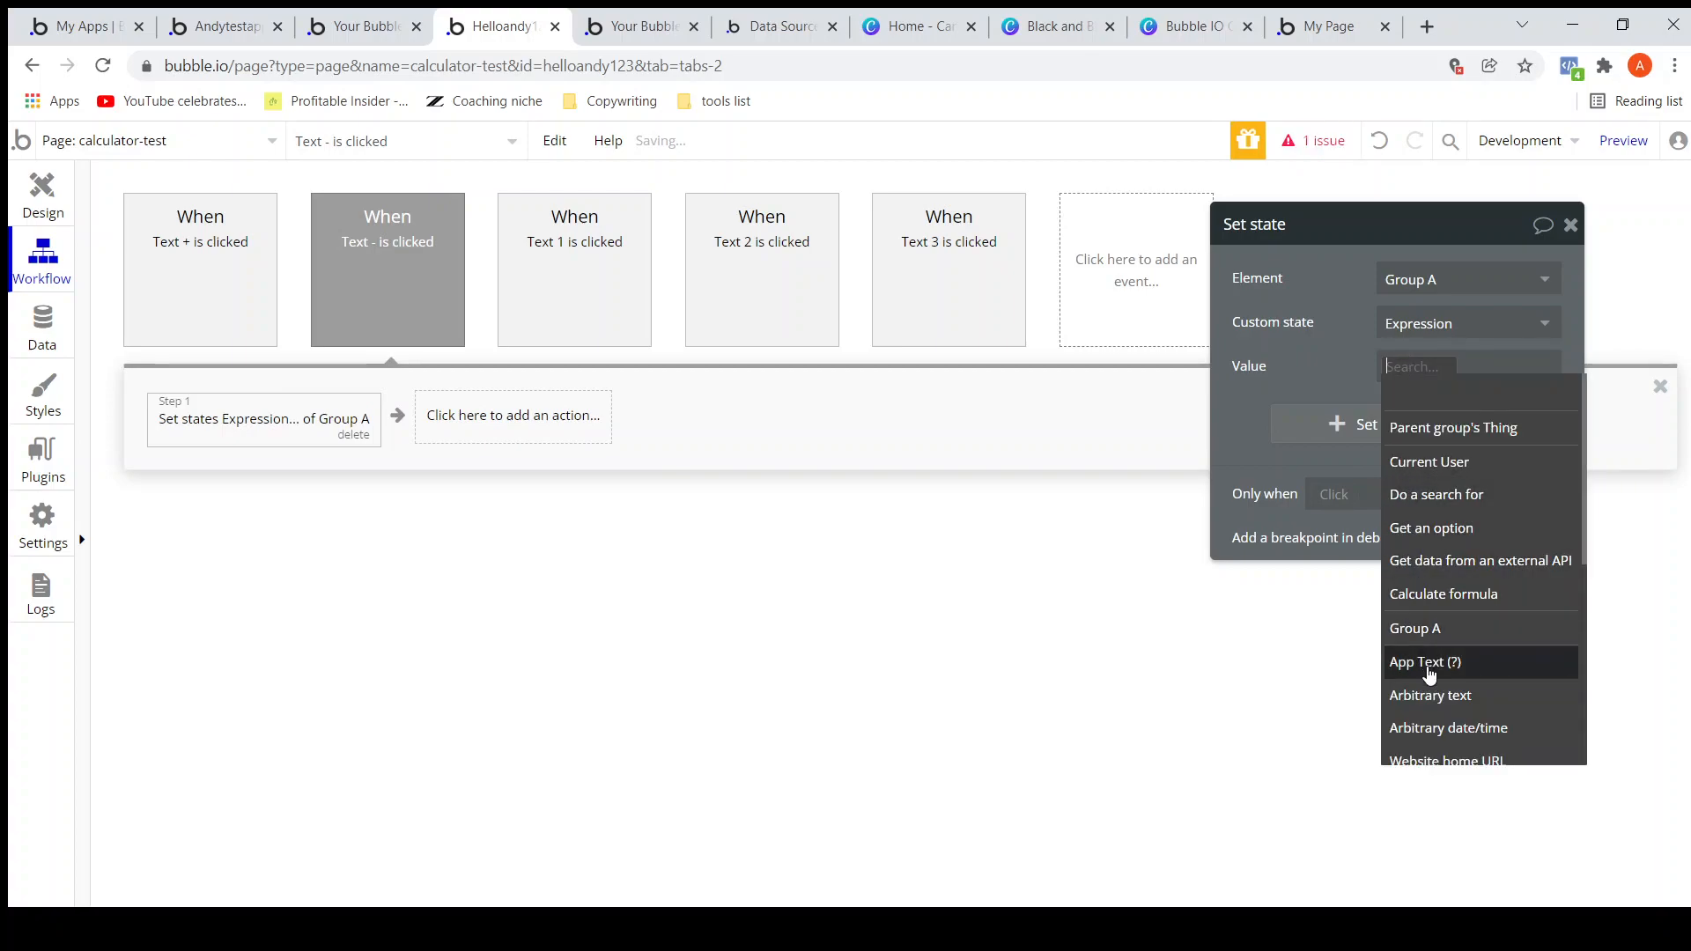
Set the value to Group A's Expression :append arbitrary text '-' and close the settings.
click(1415, 628)
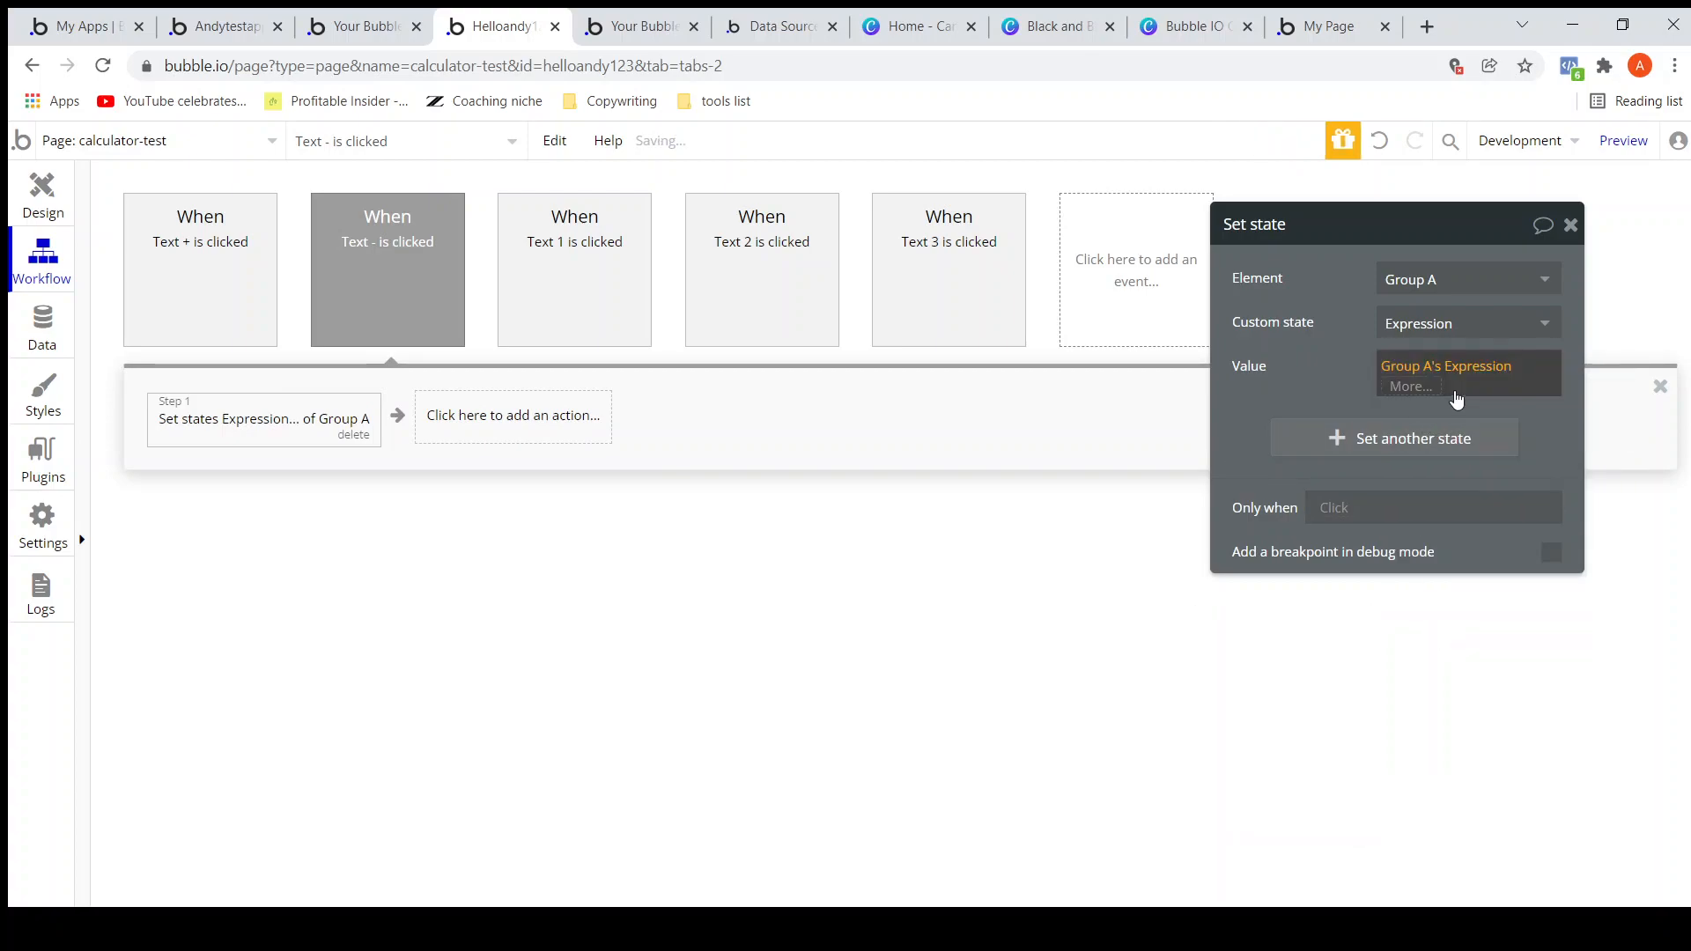
click(1446, 372)
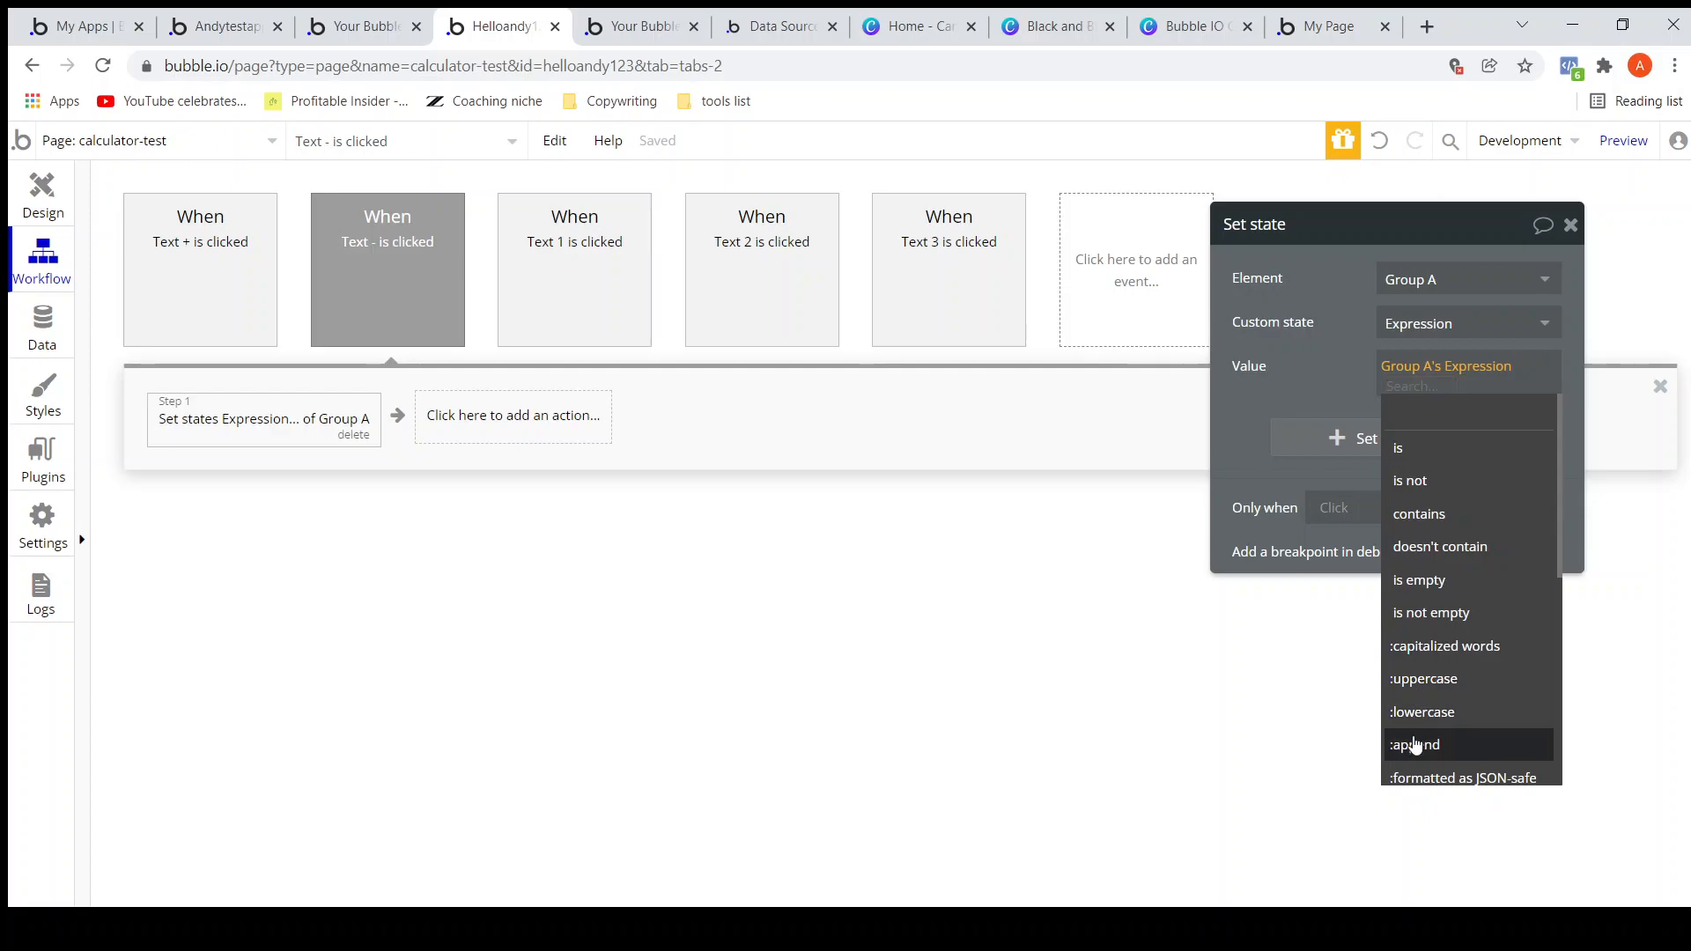
click(1413, 744)
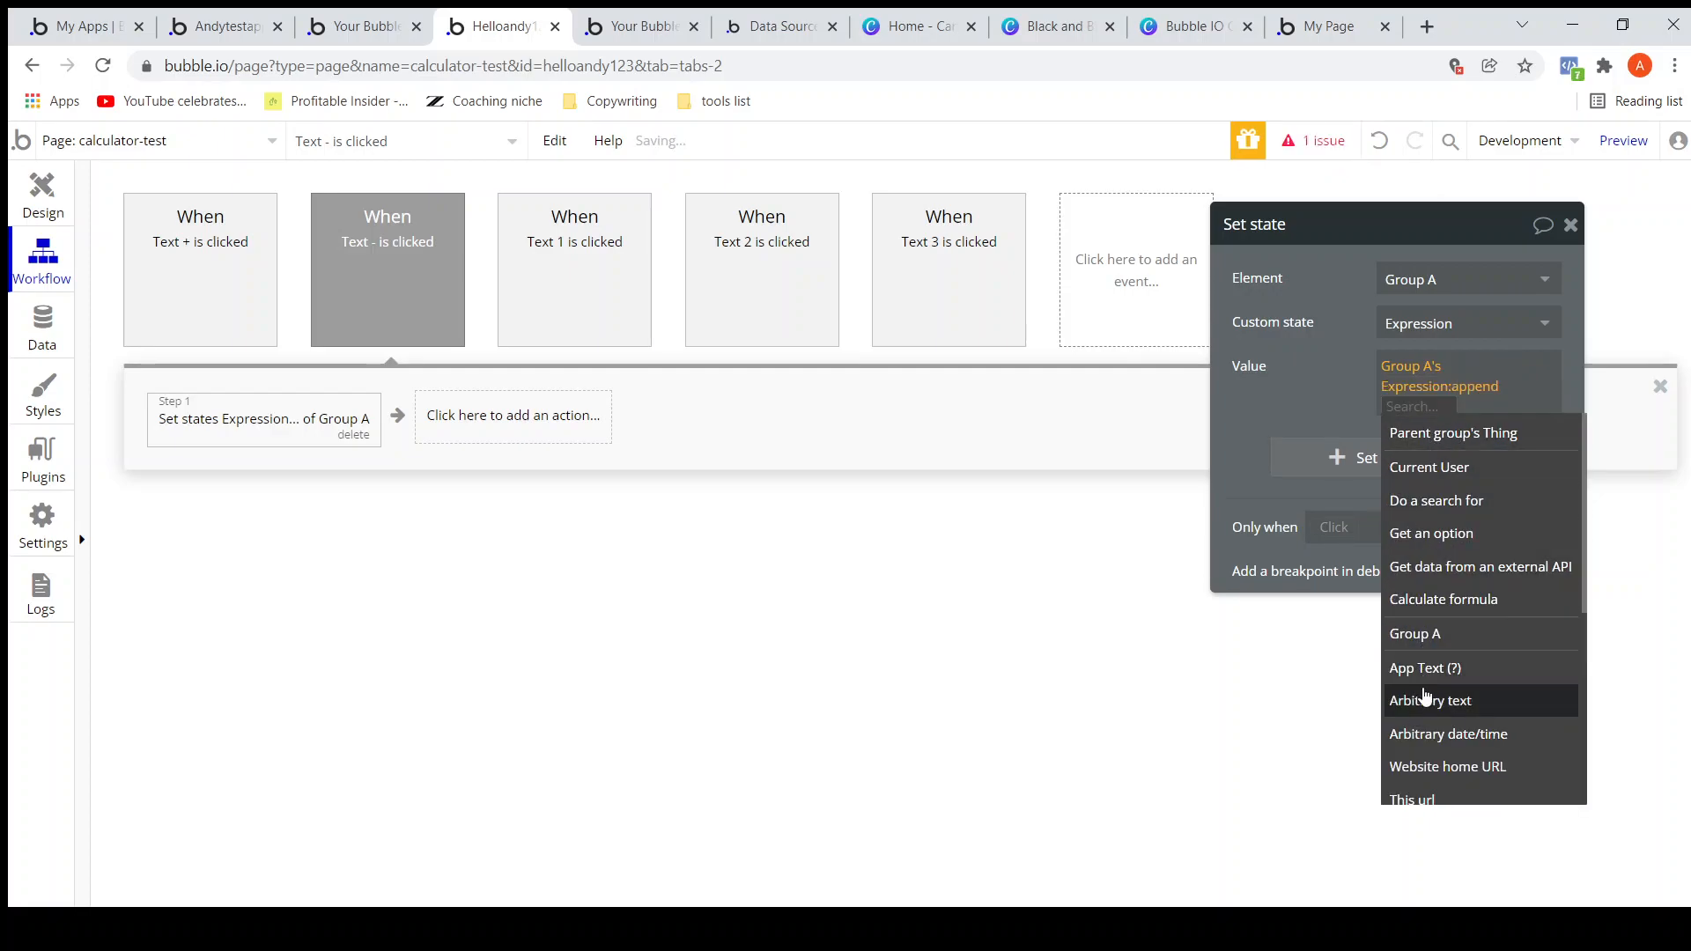
click(1430, 700)
text(-)
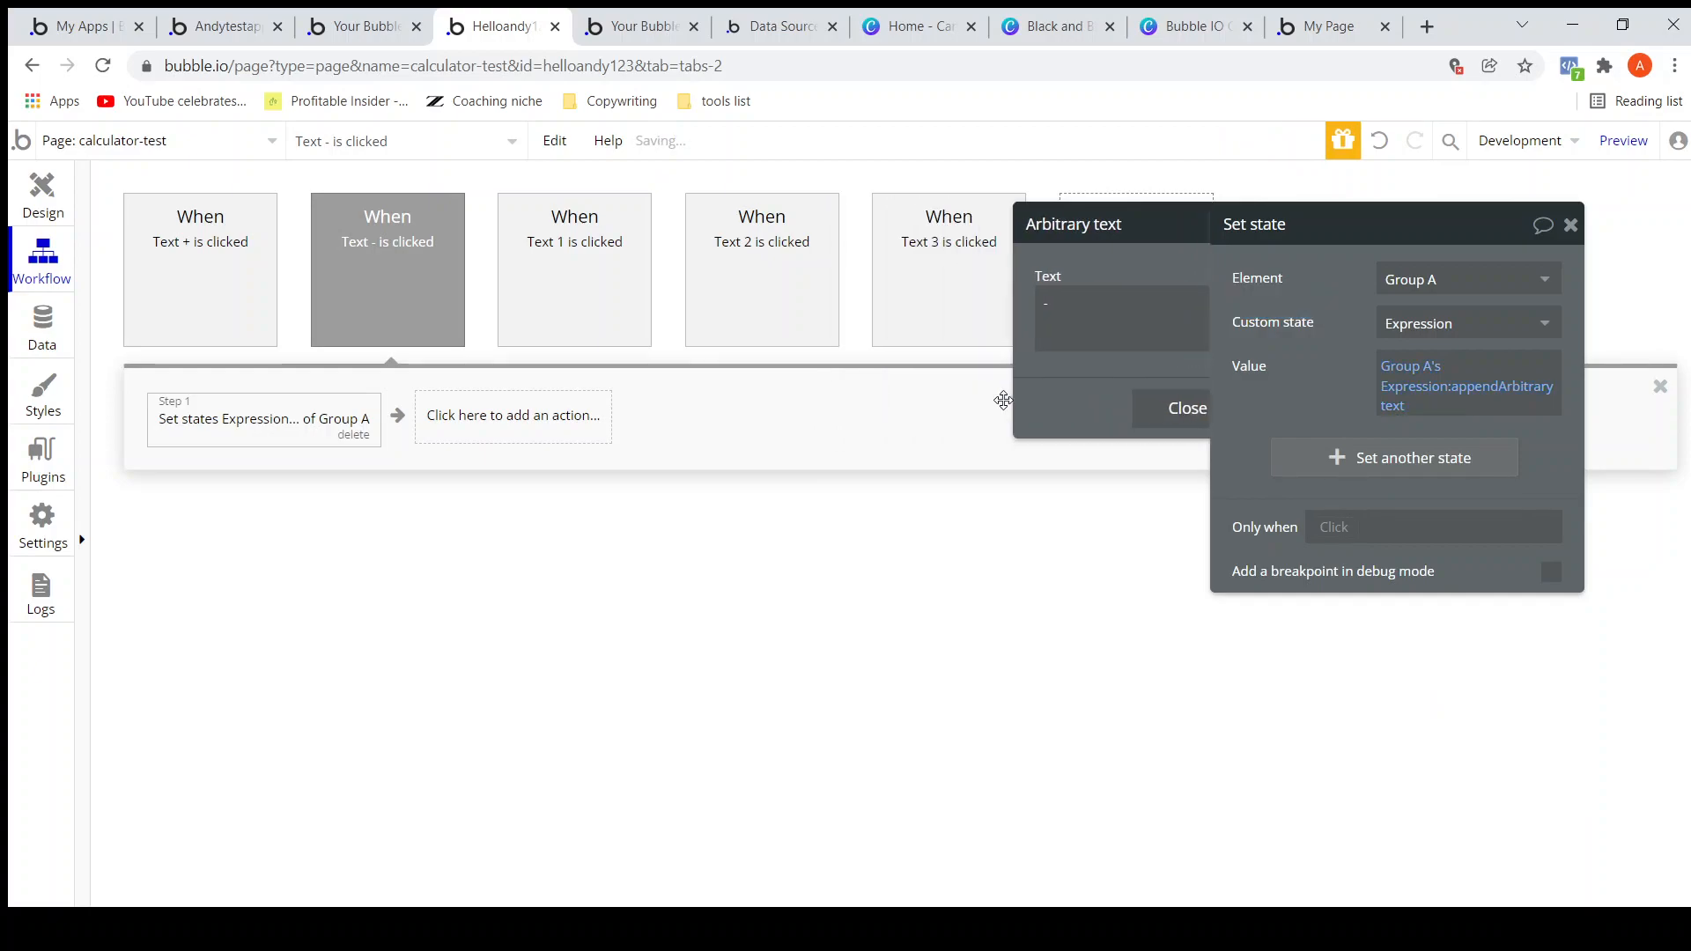
click(1571, 226)
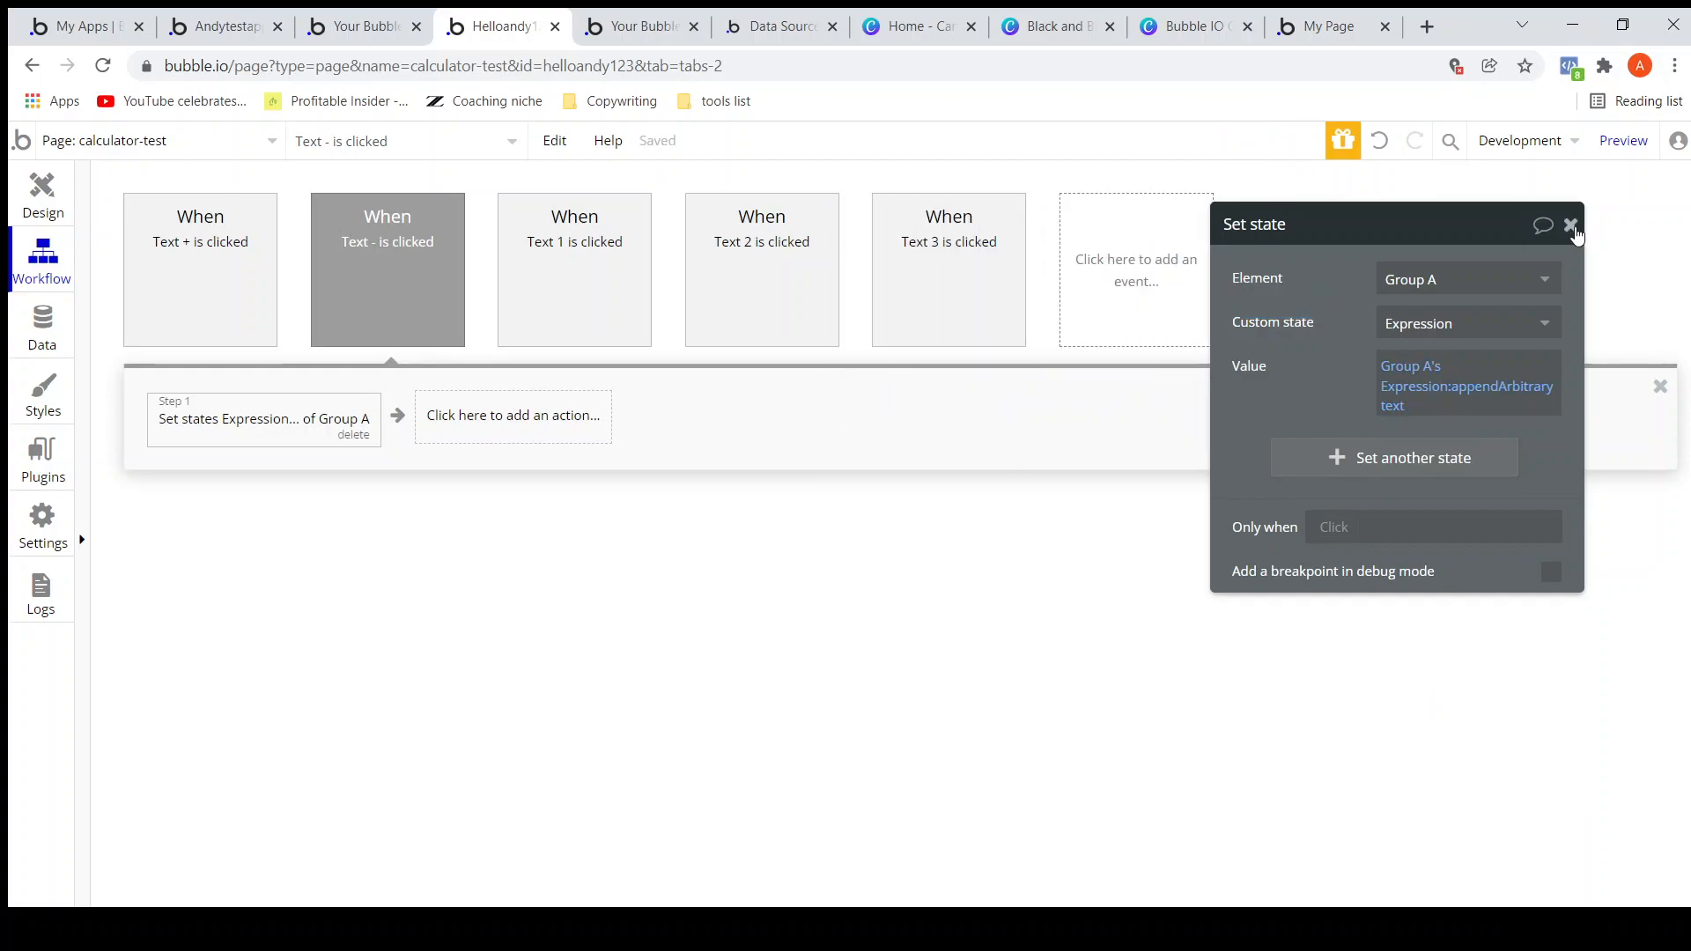
click(1572, 225)
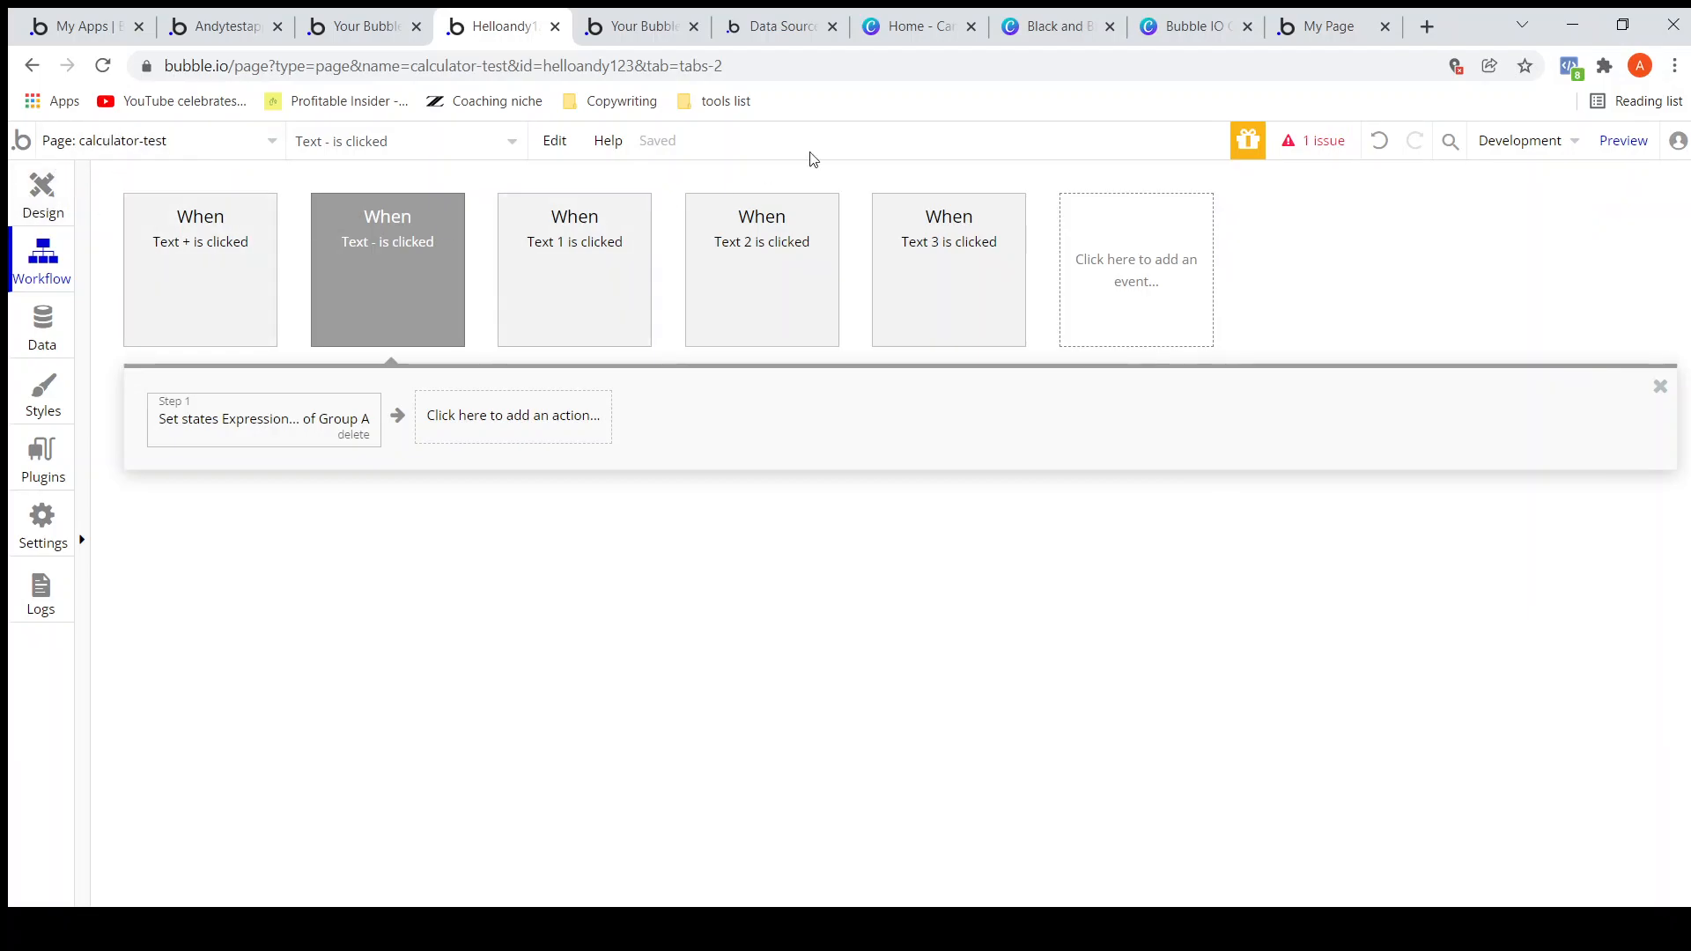
Review the Canva 'Step 1: Construct the formula and display' slide, then return to Bubble.
click(1195, 26)
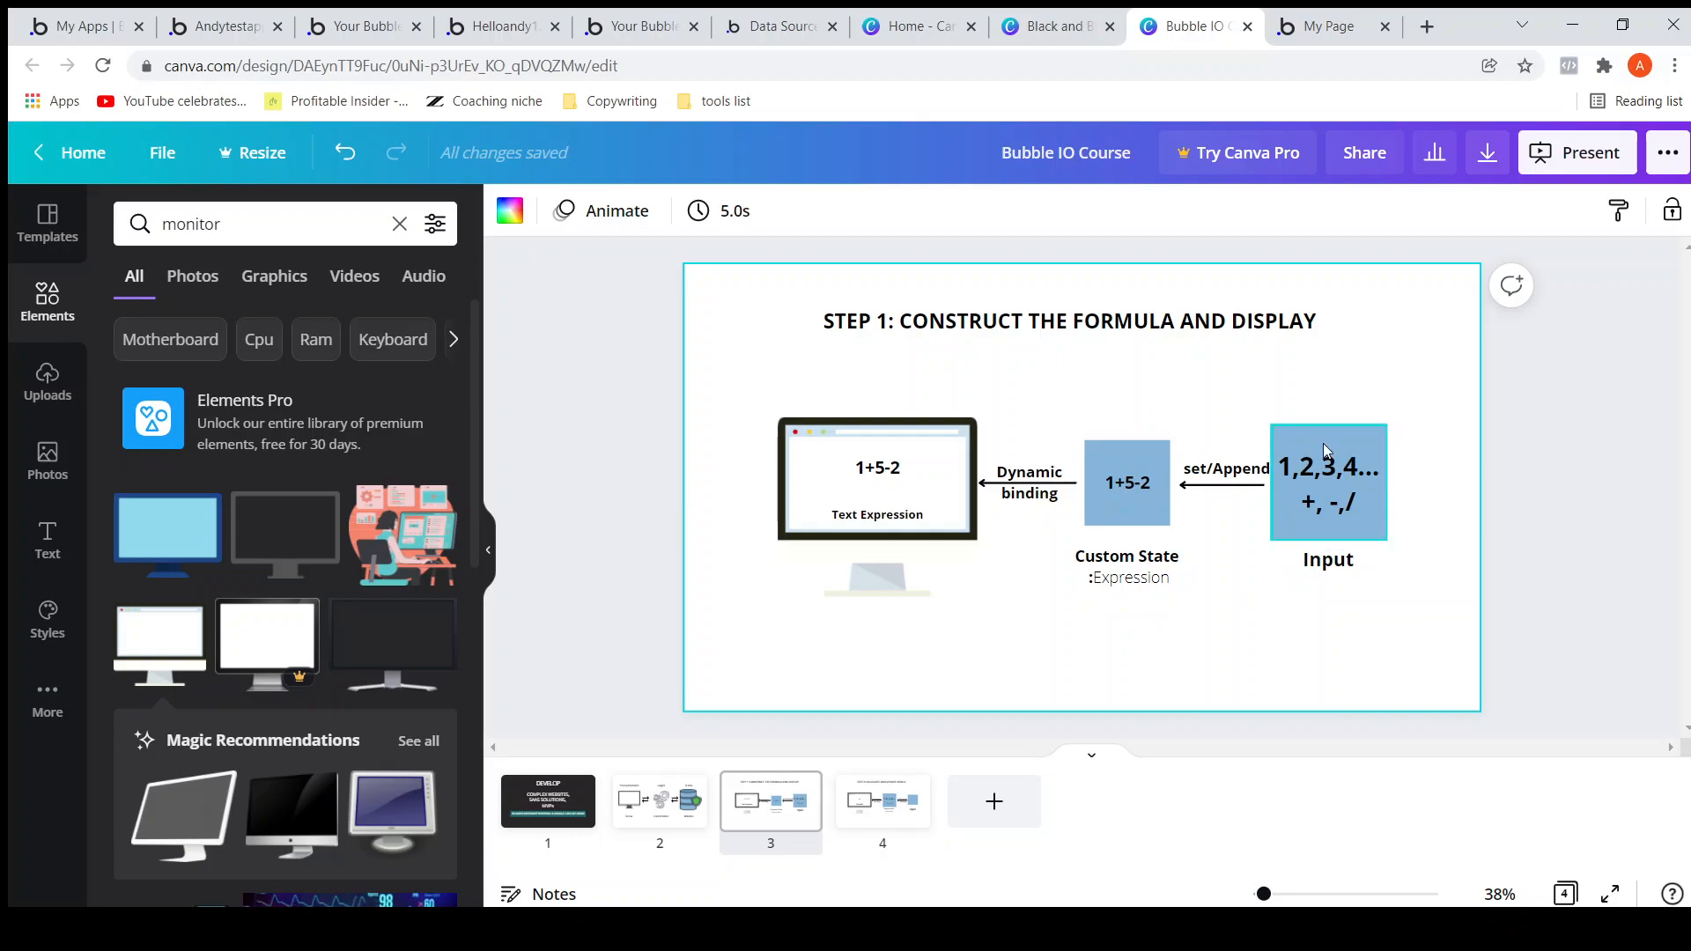
click(1125, 566)
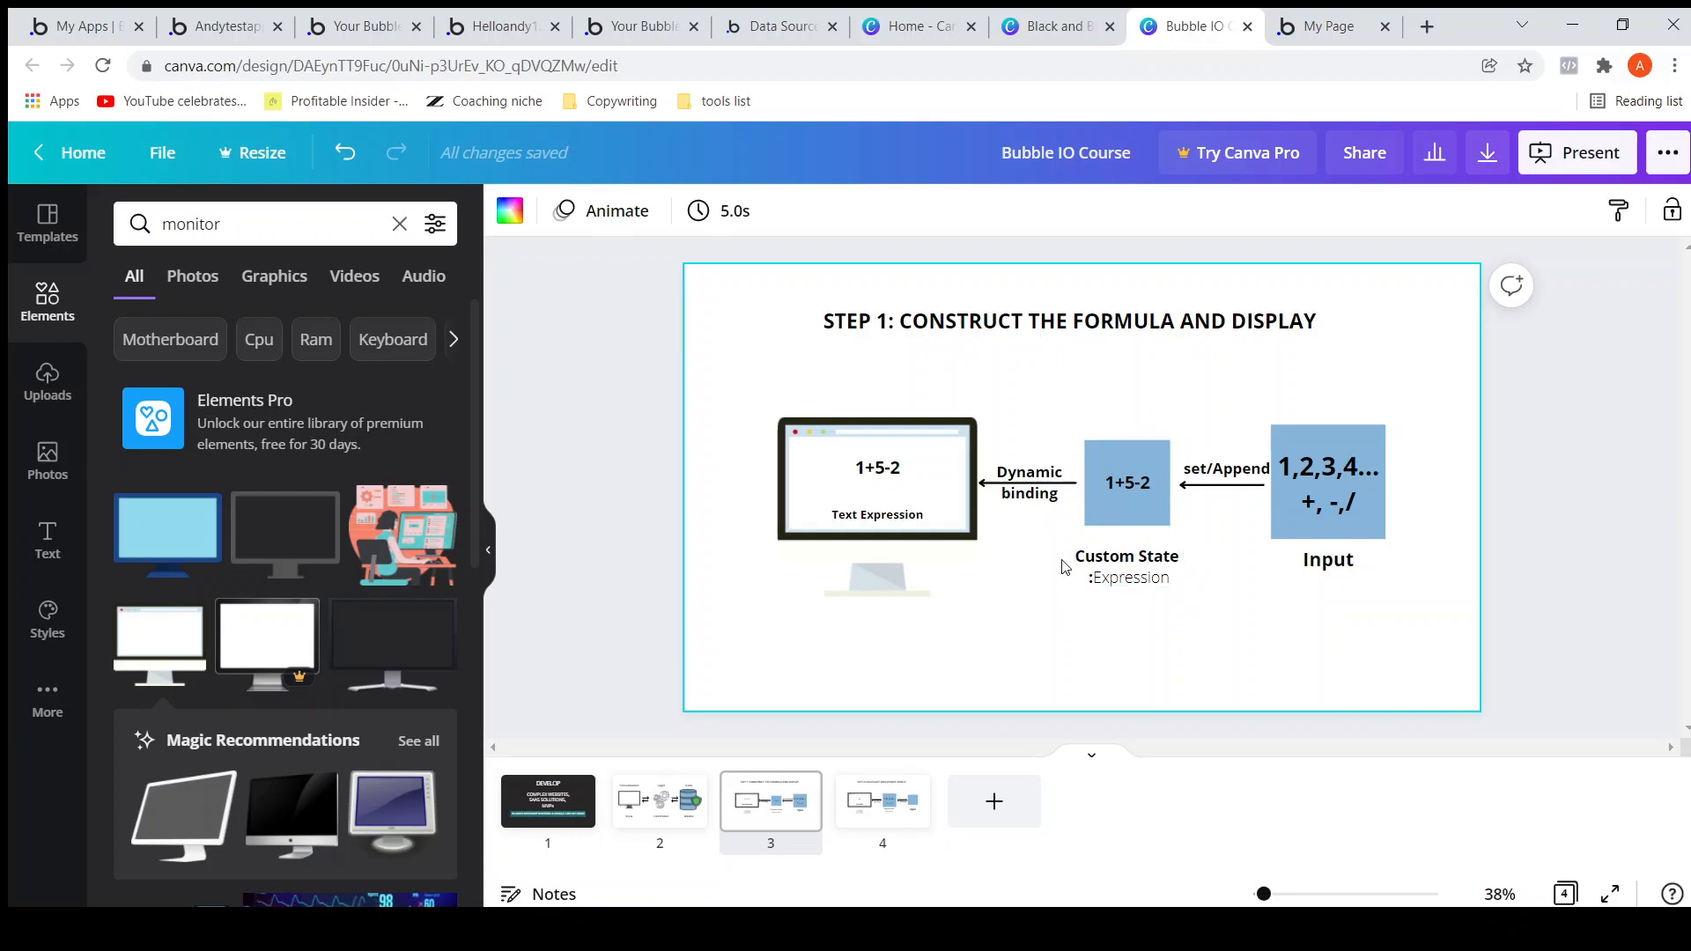
click(1128, 566)
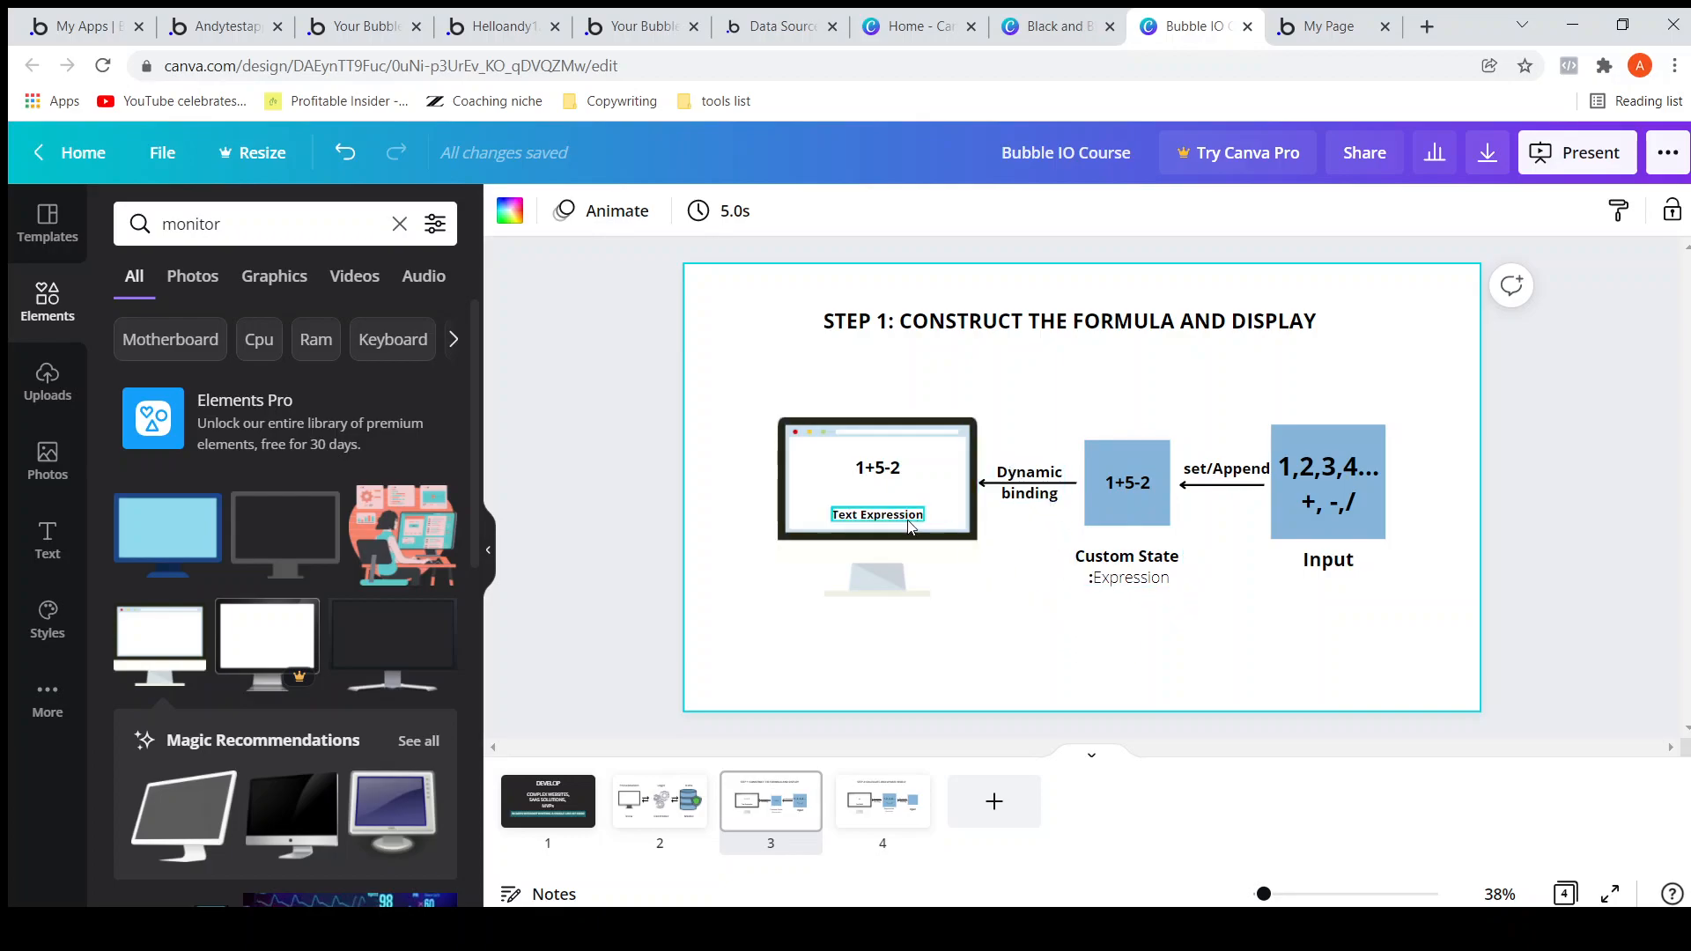
click(878, 467)
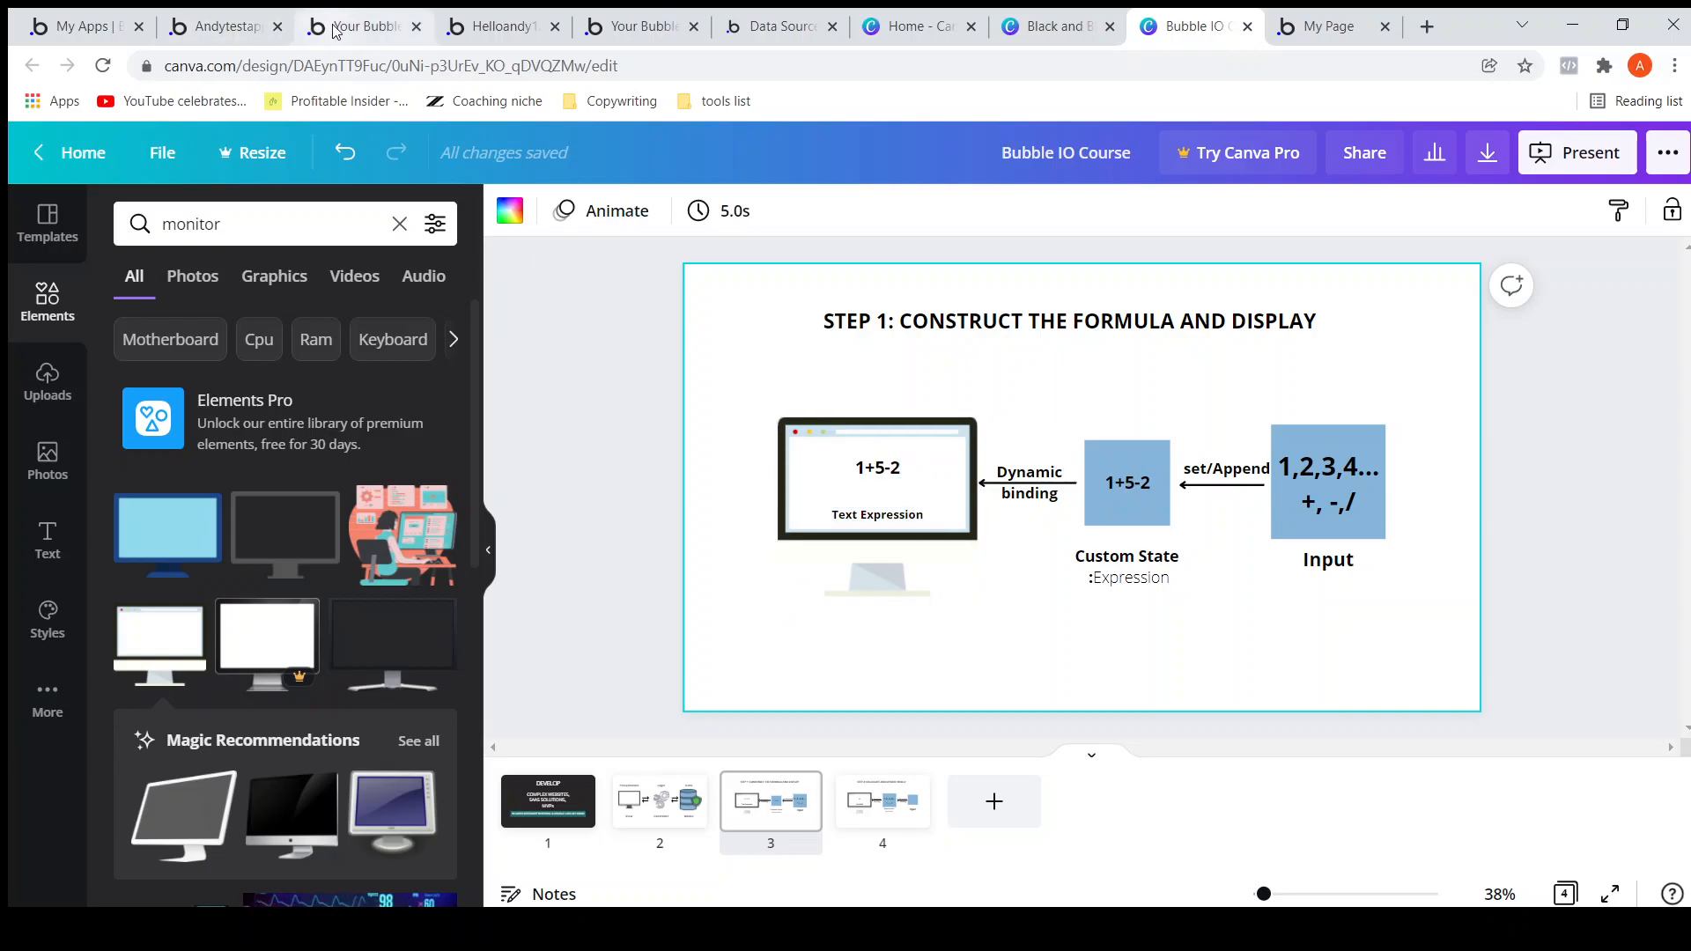
click(500, 25)
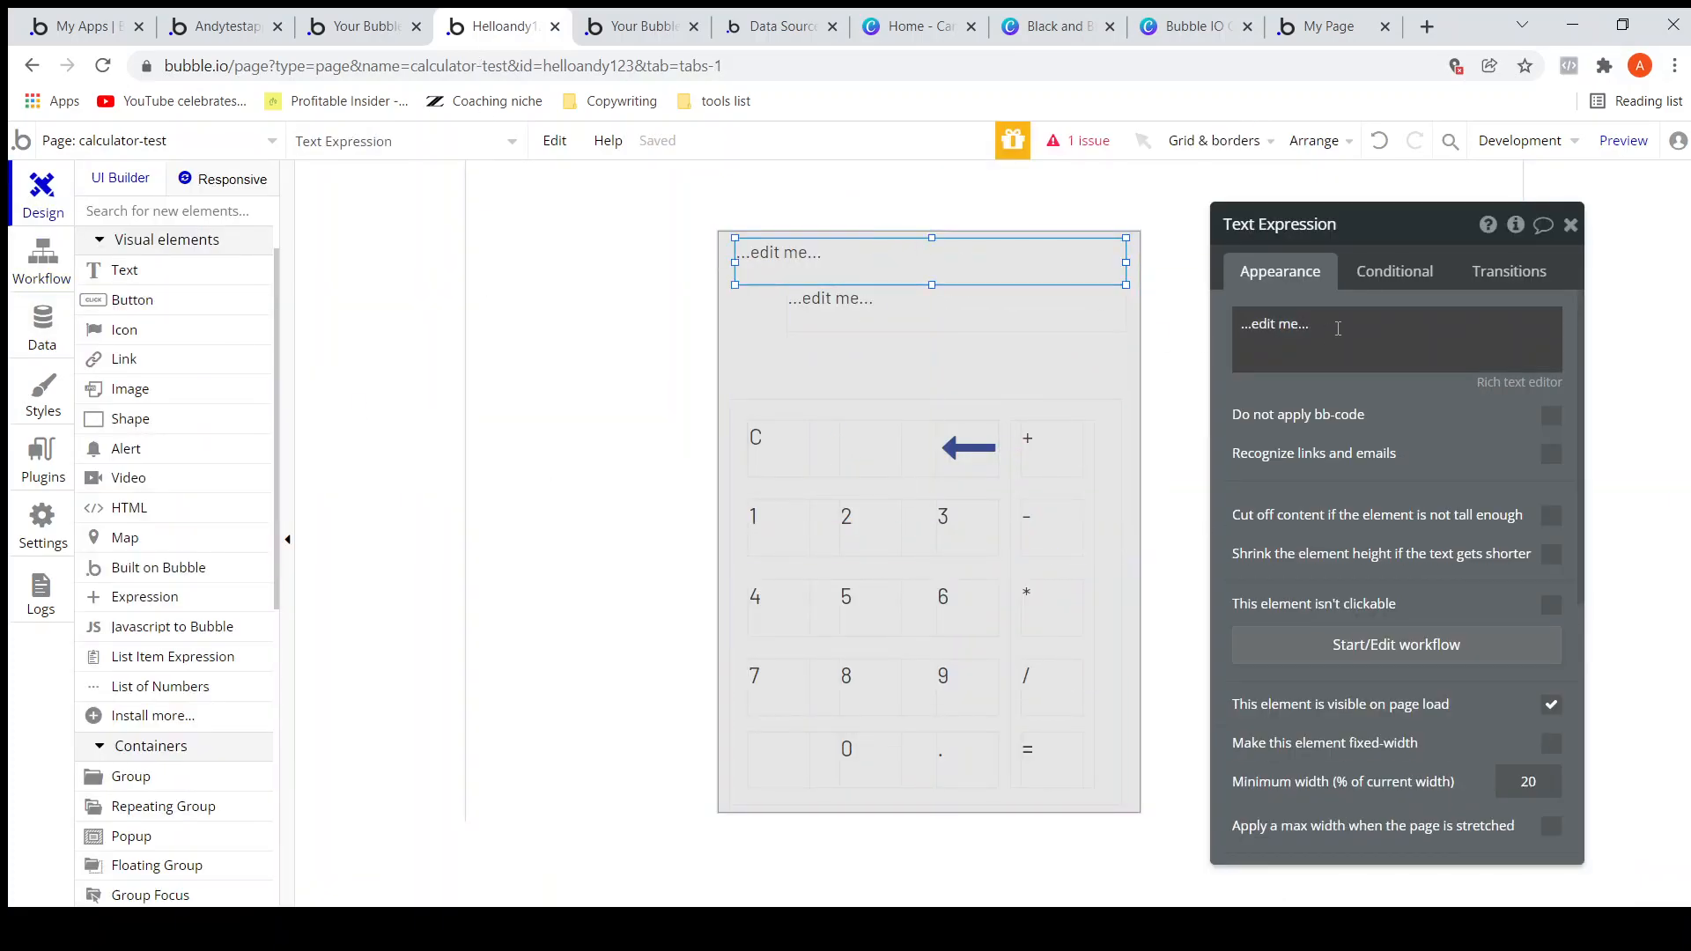
Replace Text Expression's placeholder with Group A's Expression, remove its text style, and right-align it.
triple_click(1276, 323)
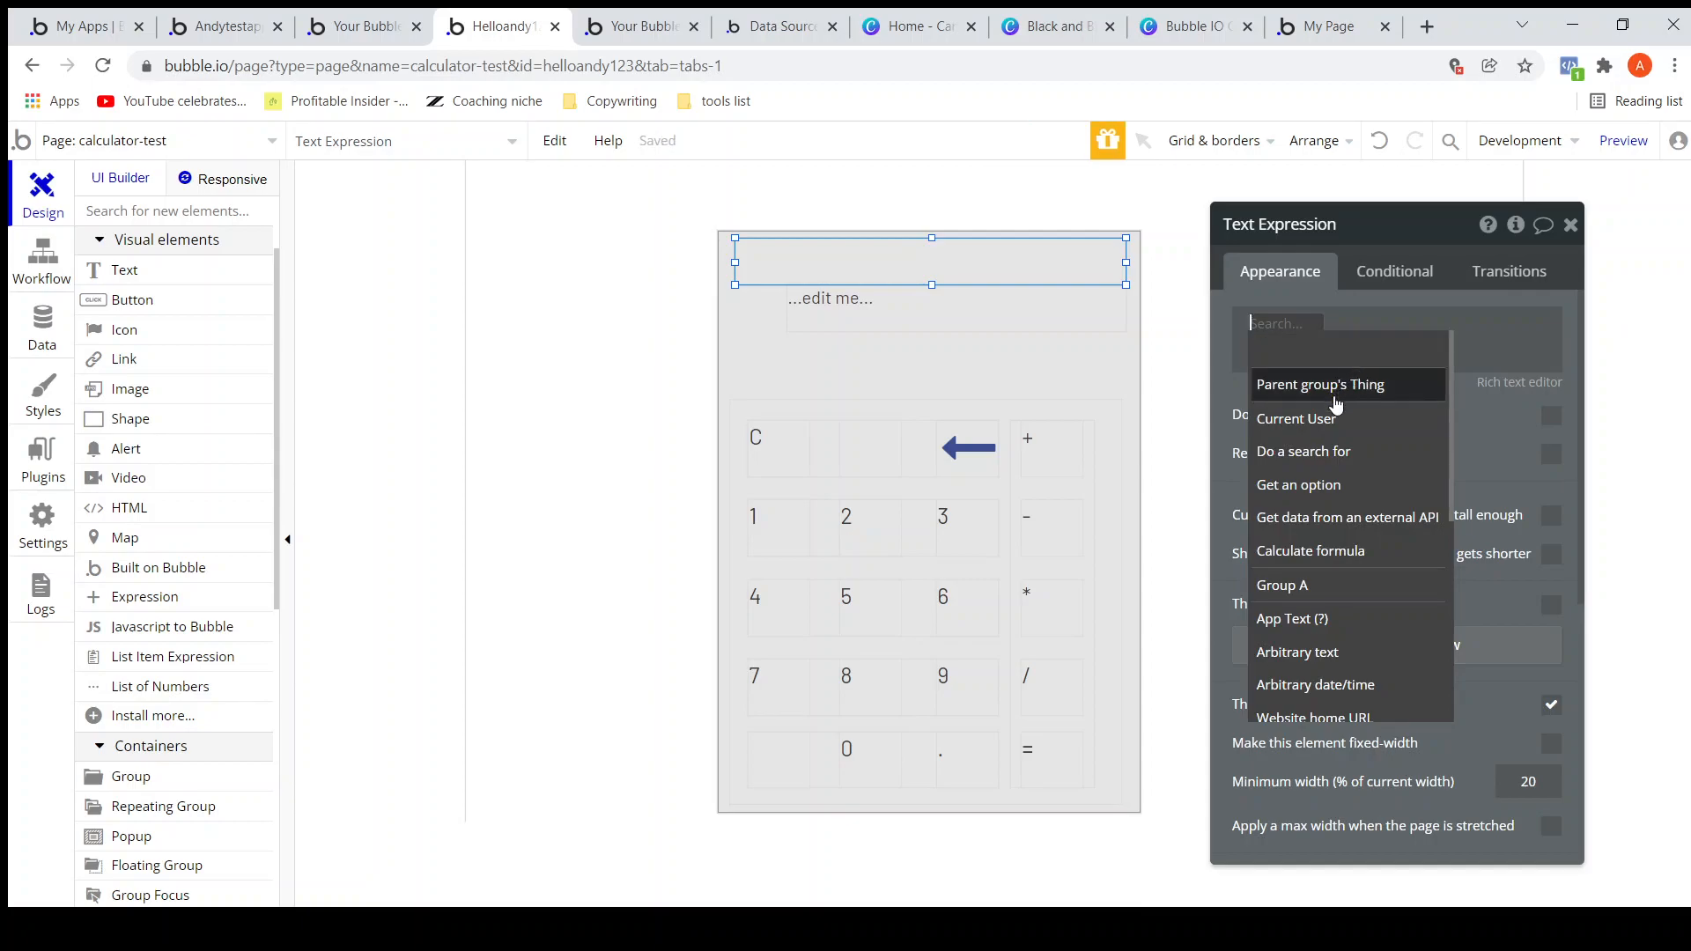
click(1282, 585)
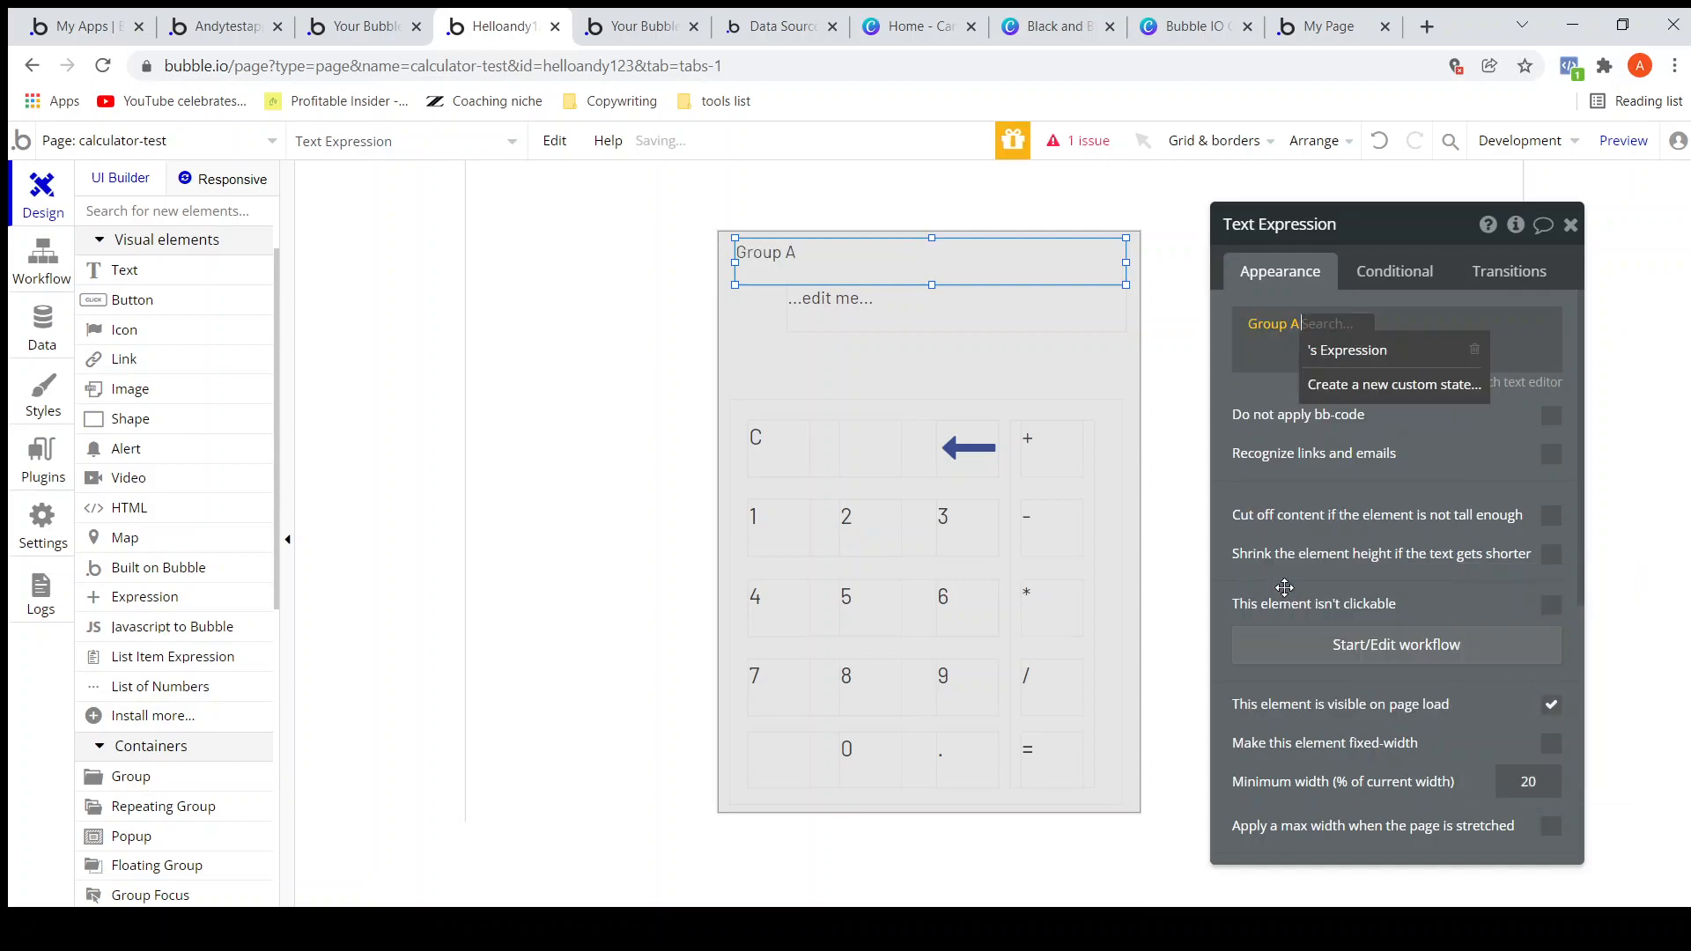
click(1346, 350)
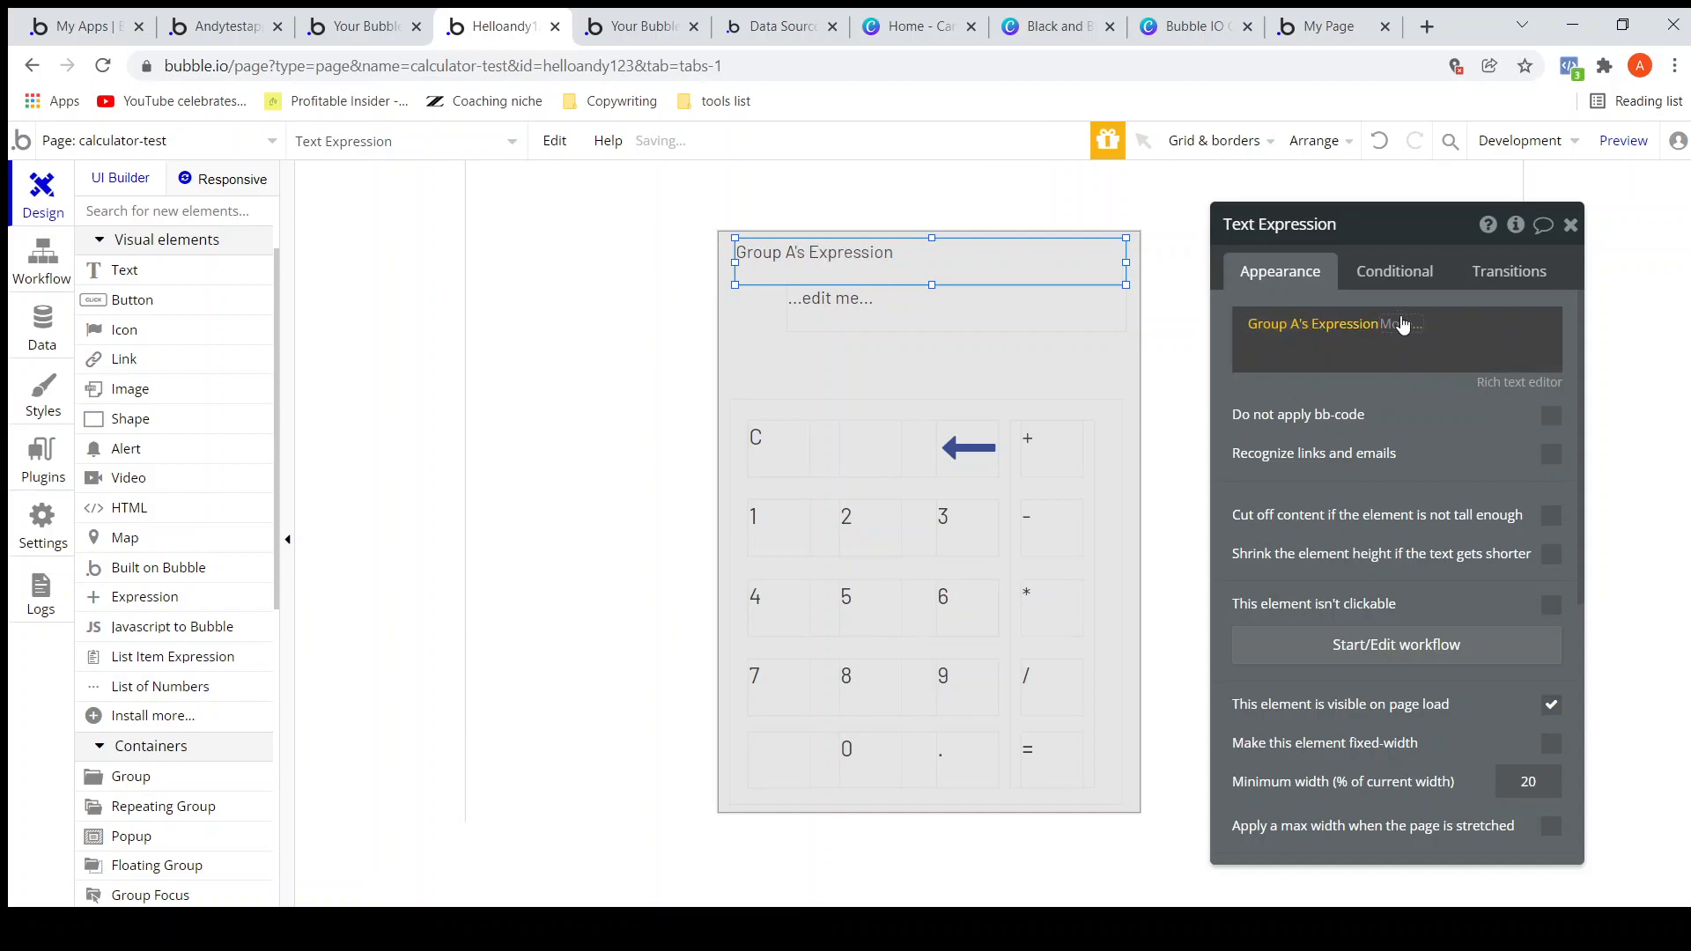
click(1348, 340)
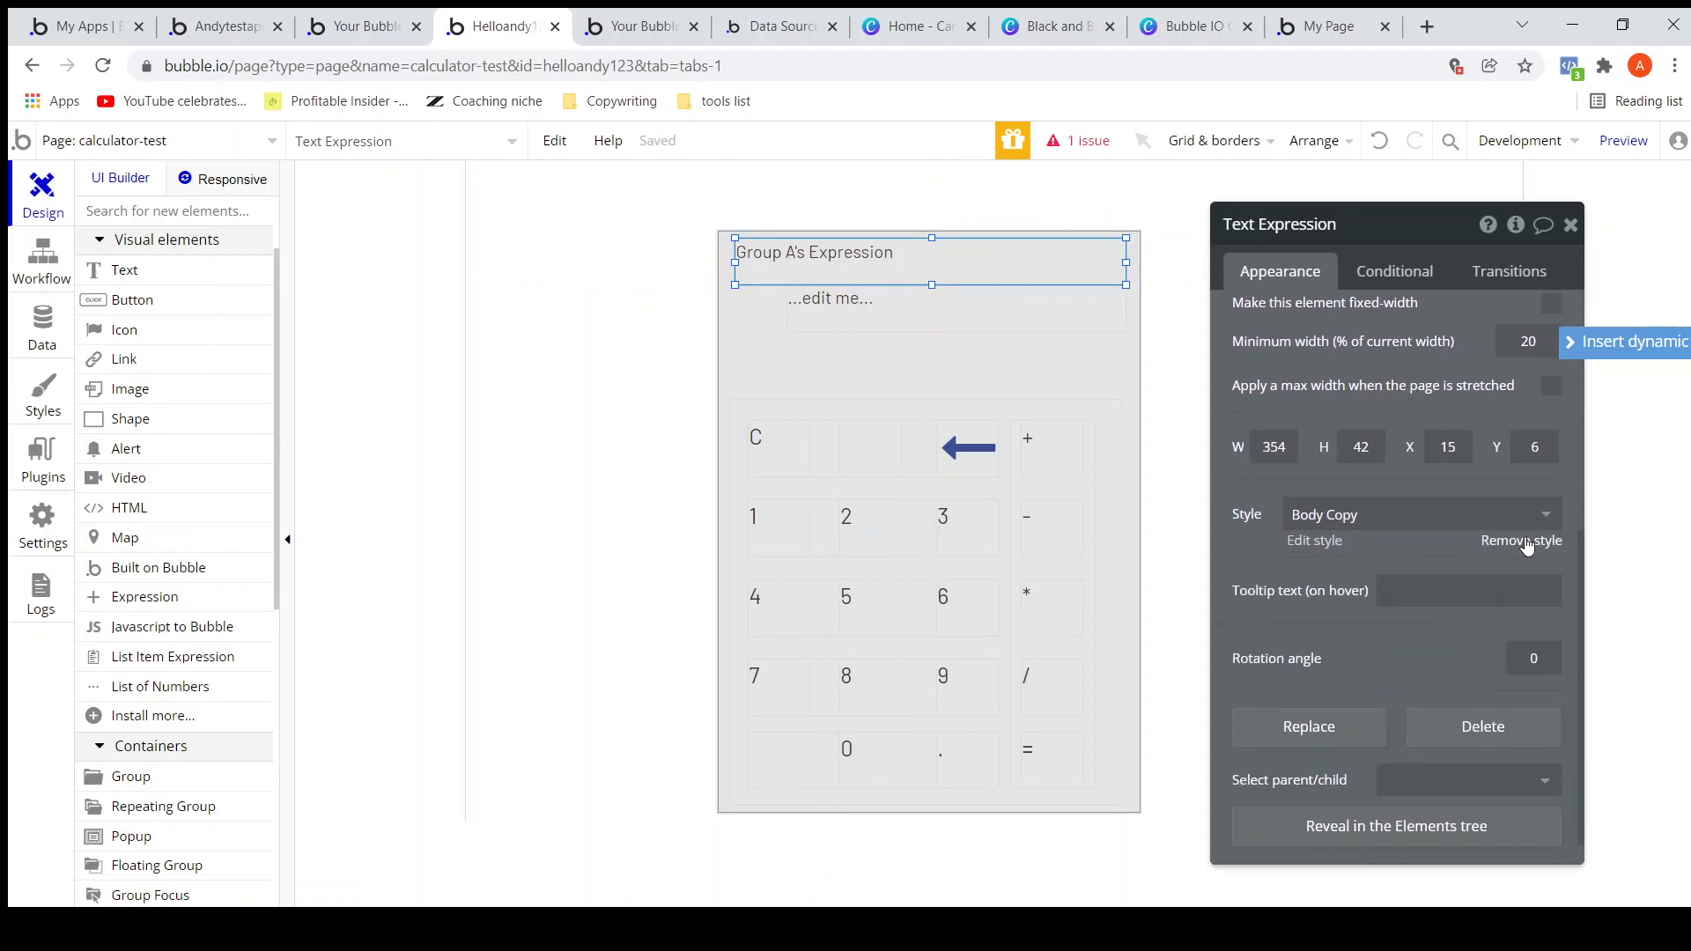
click(1519, 540)
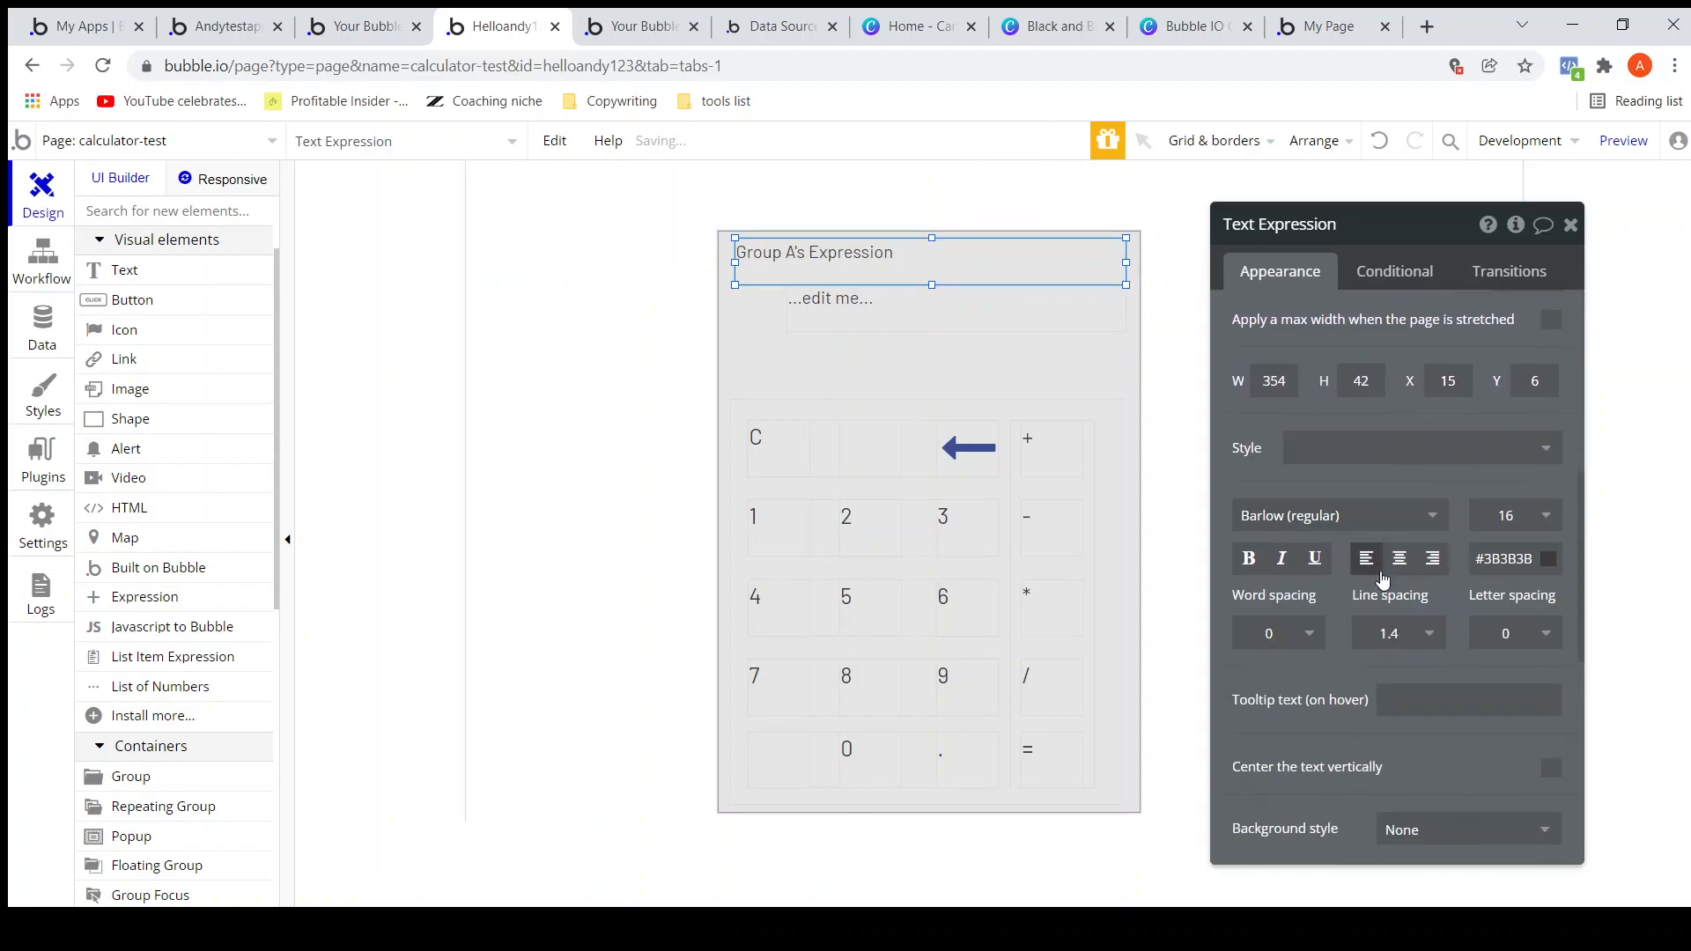
click(1432, 558)
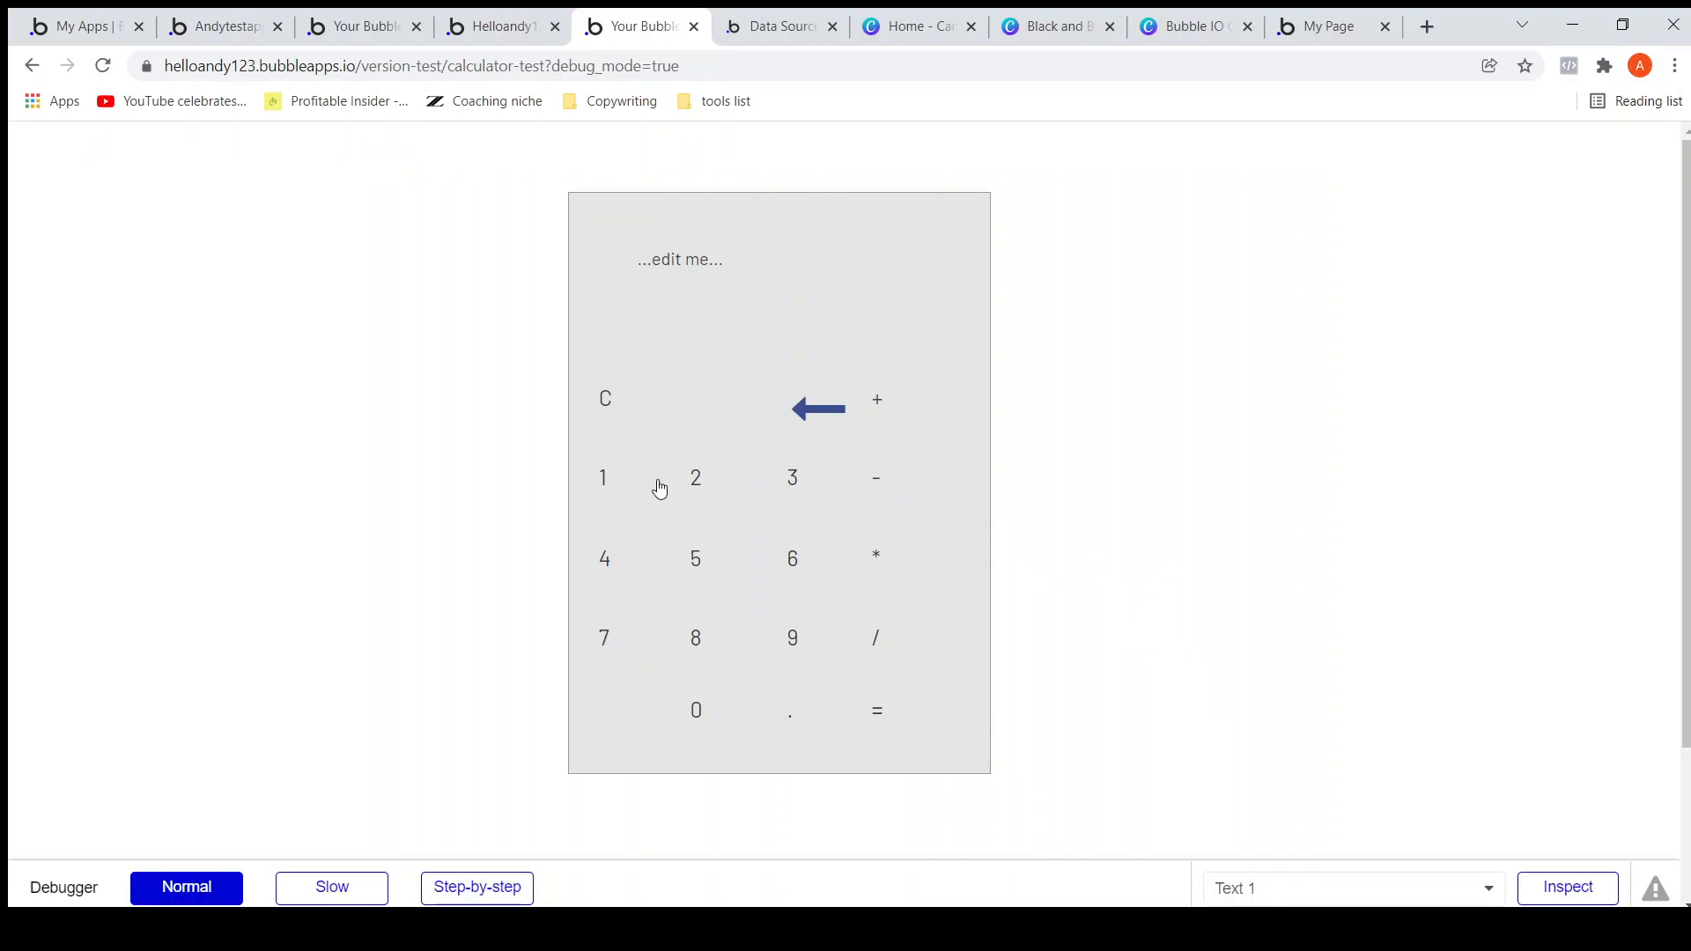
Enter 1, +, 2 on the preview calculator so the display reads 1+2.
click(602, 478)
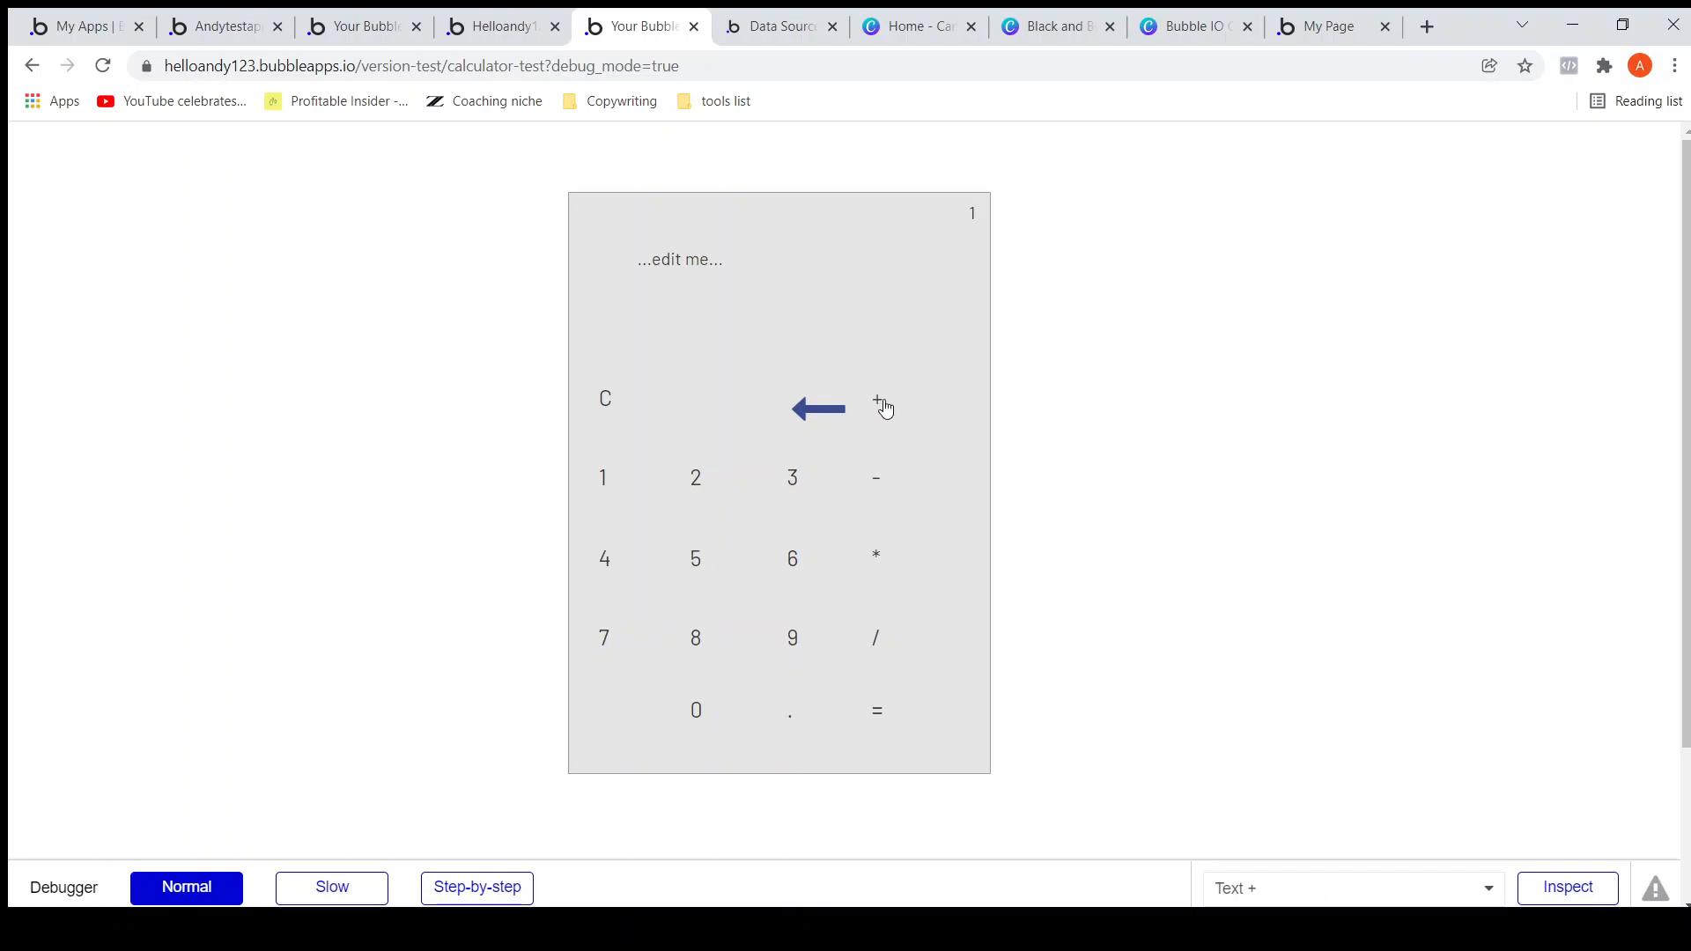
click(875, 398)
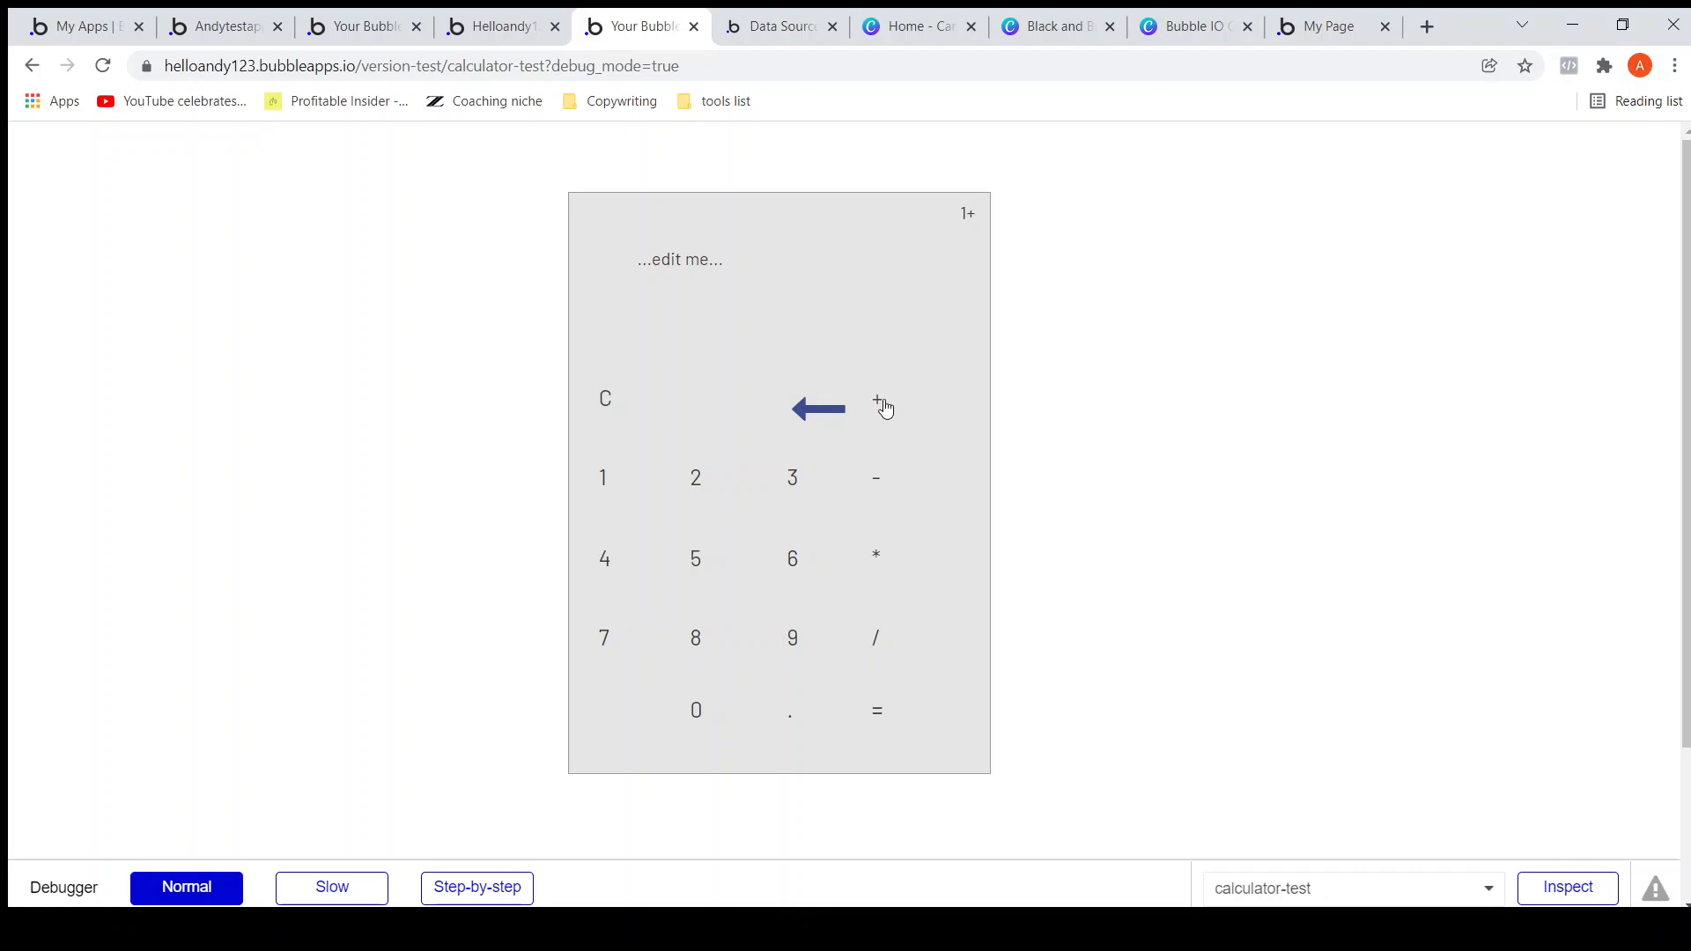
click(695, 477)
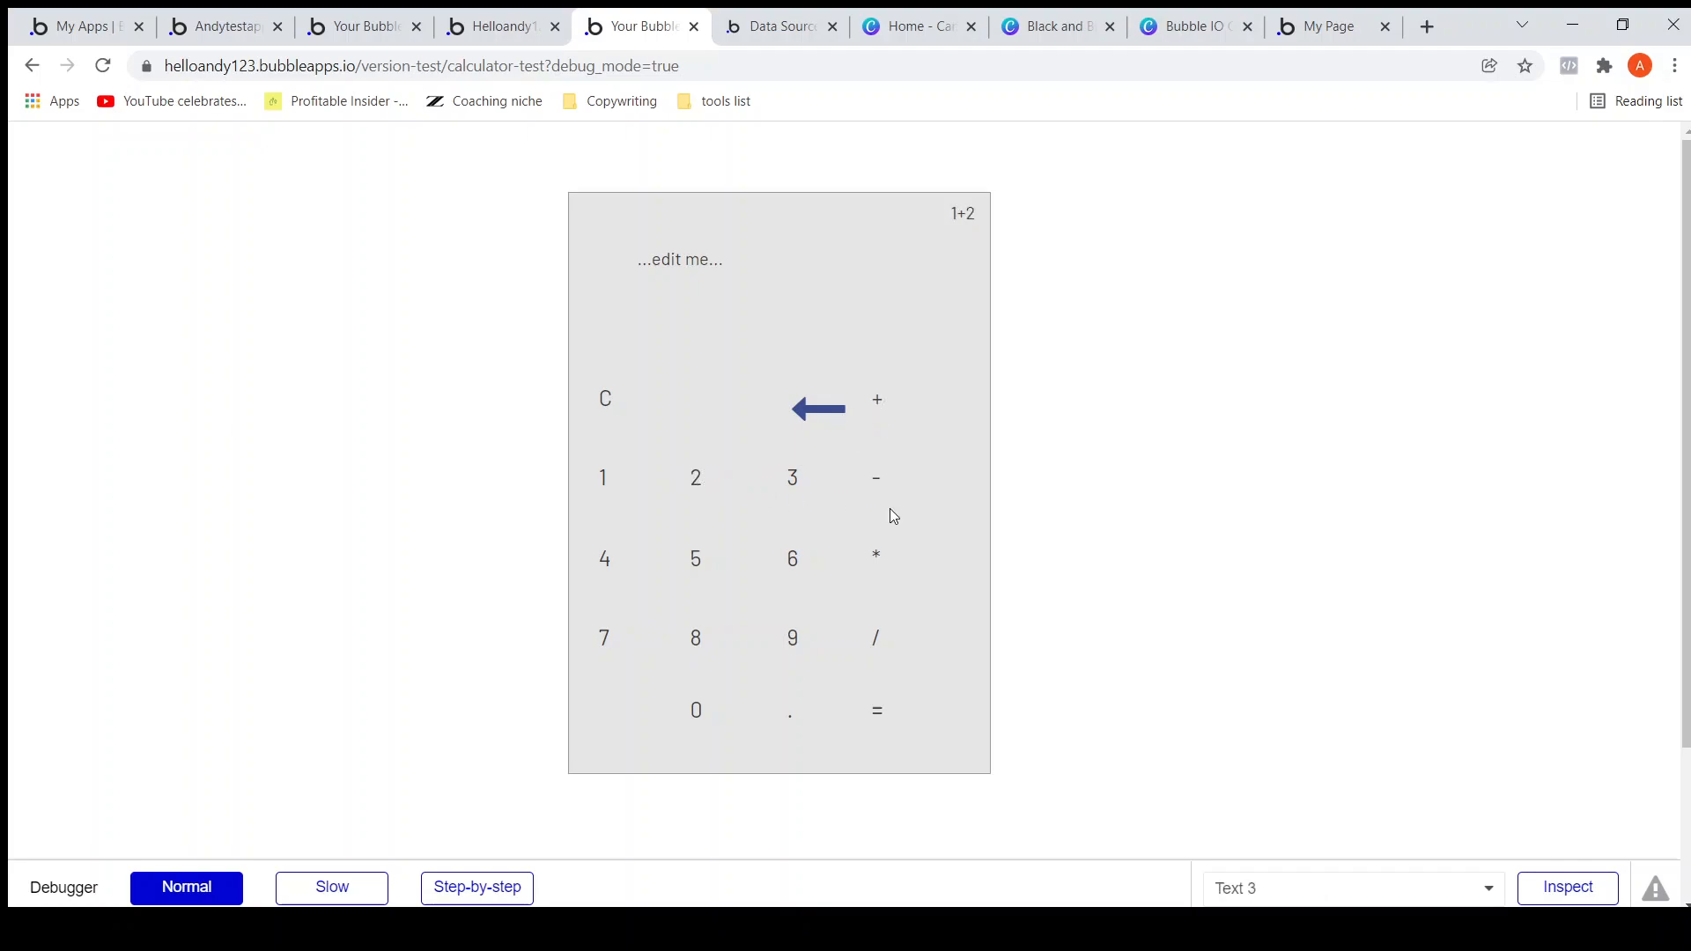